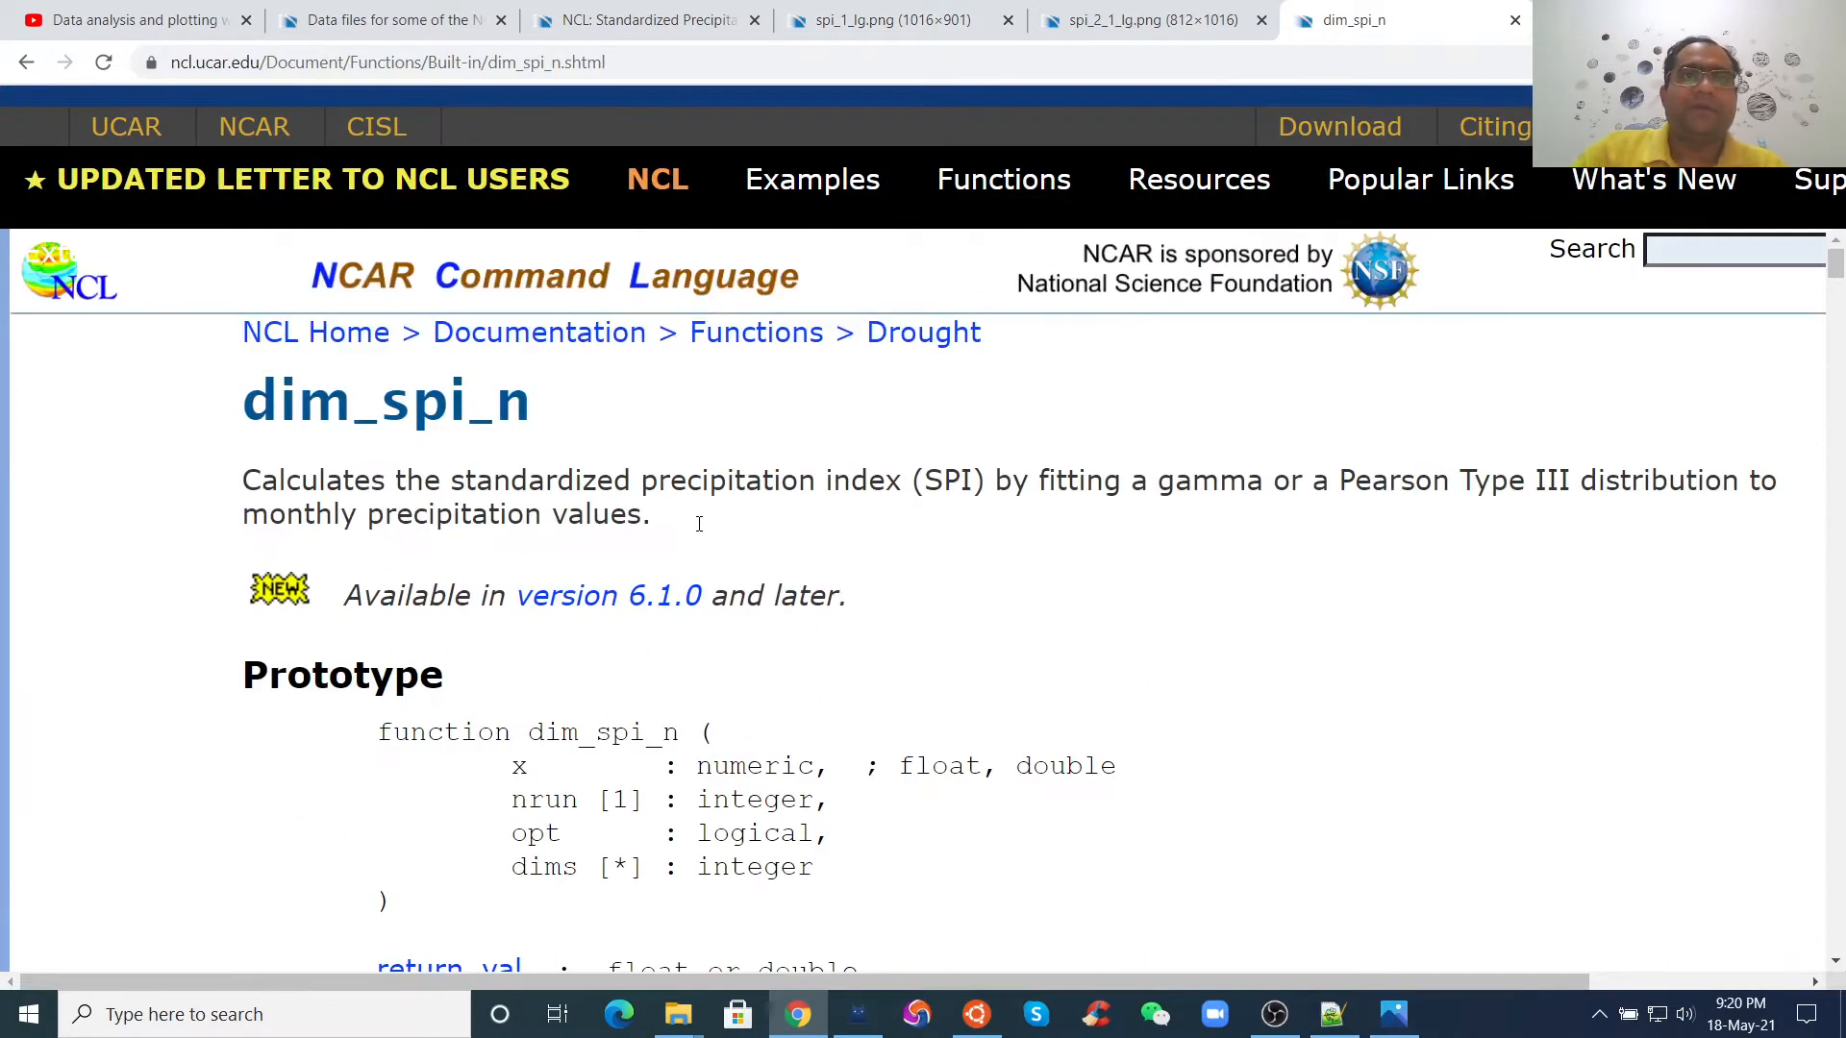
{"action": "mouse_move", "coordinate": [681, 493]}
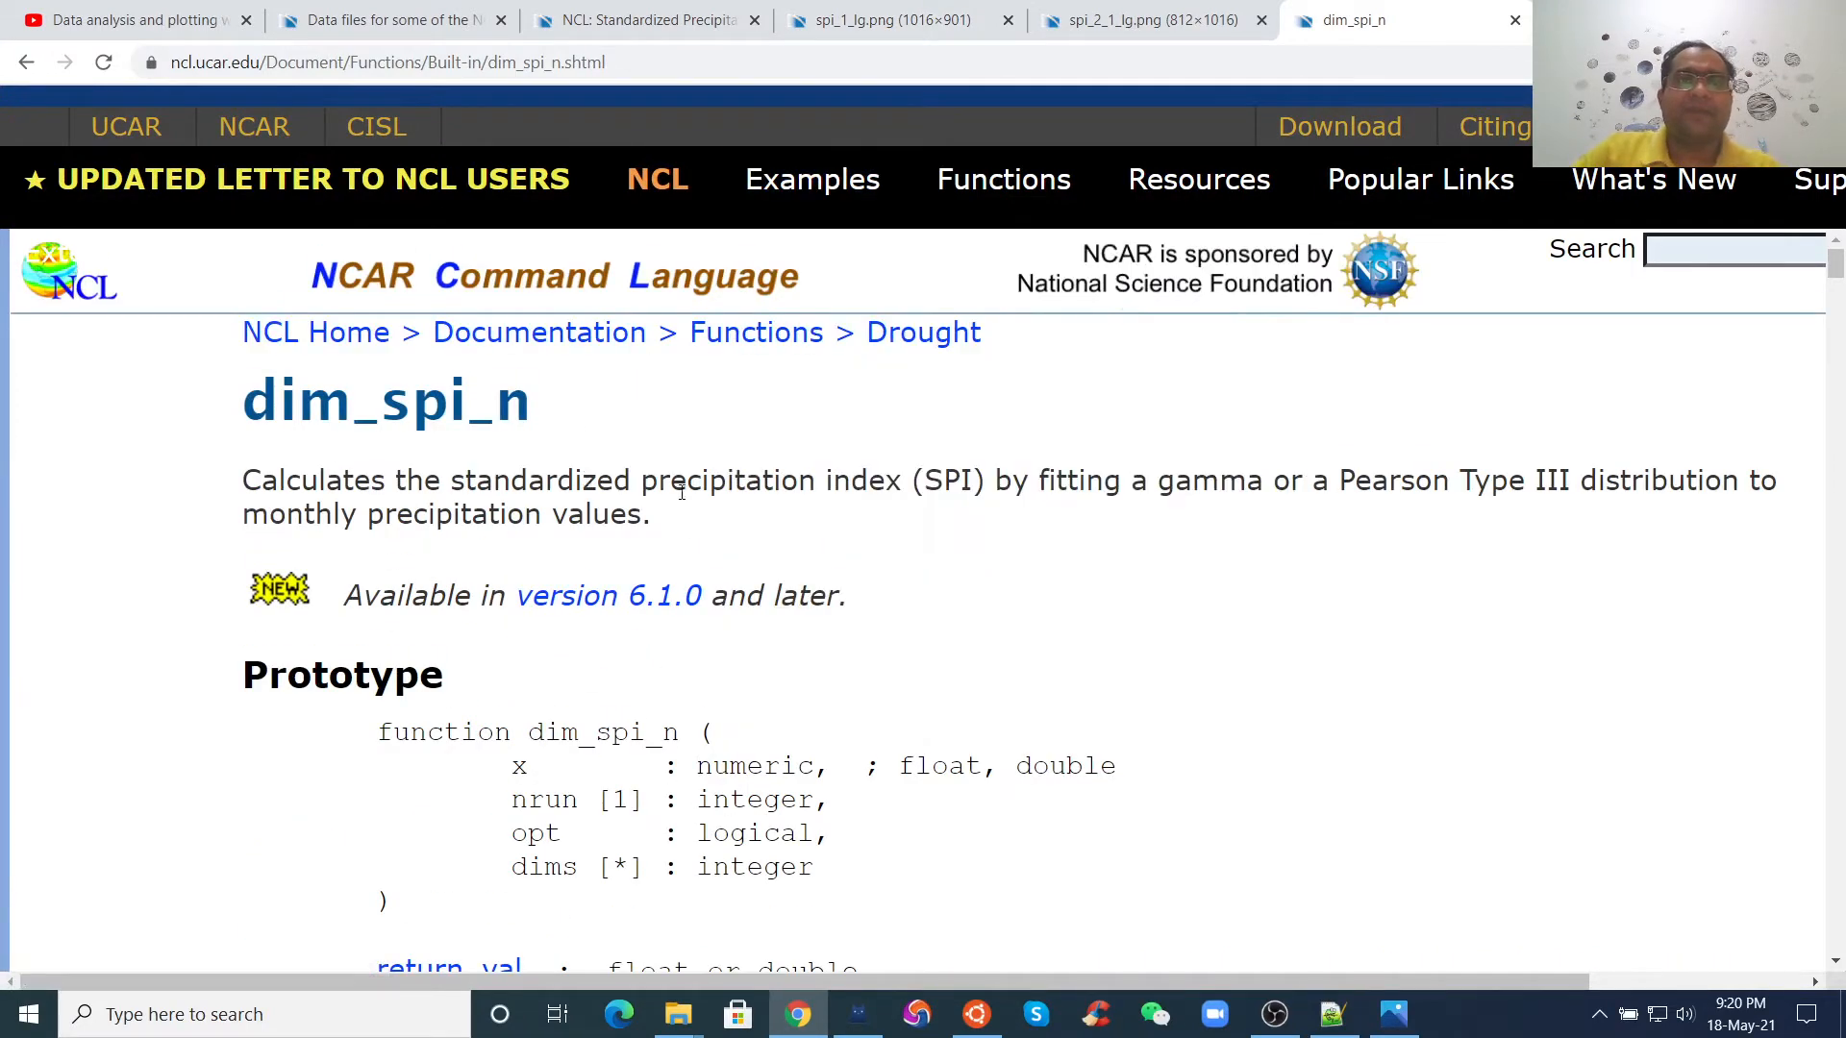
{"action": "mouse_move", "coordinate": [850, 494]}
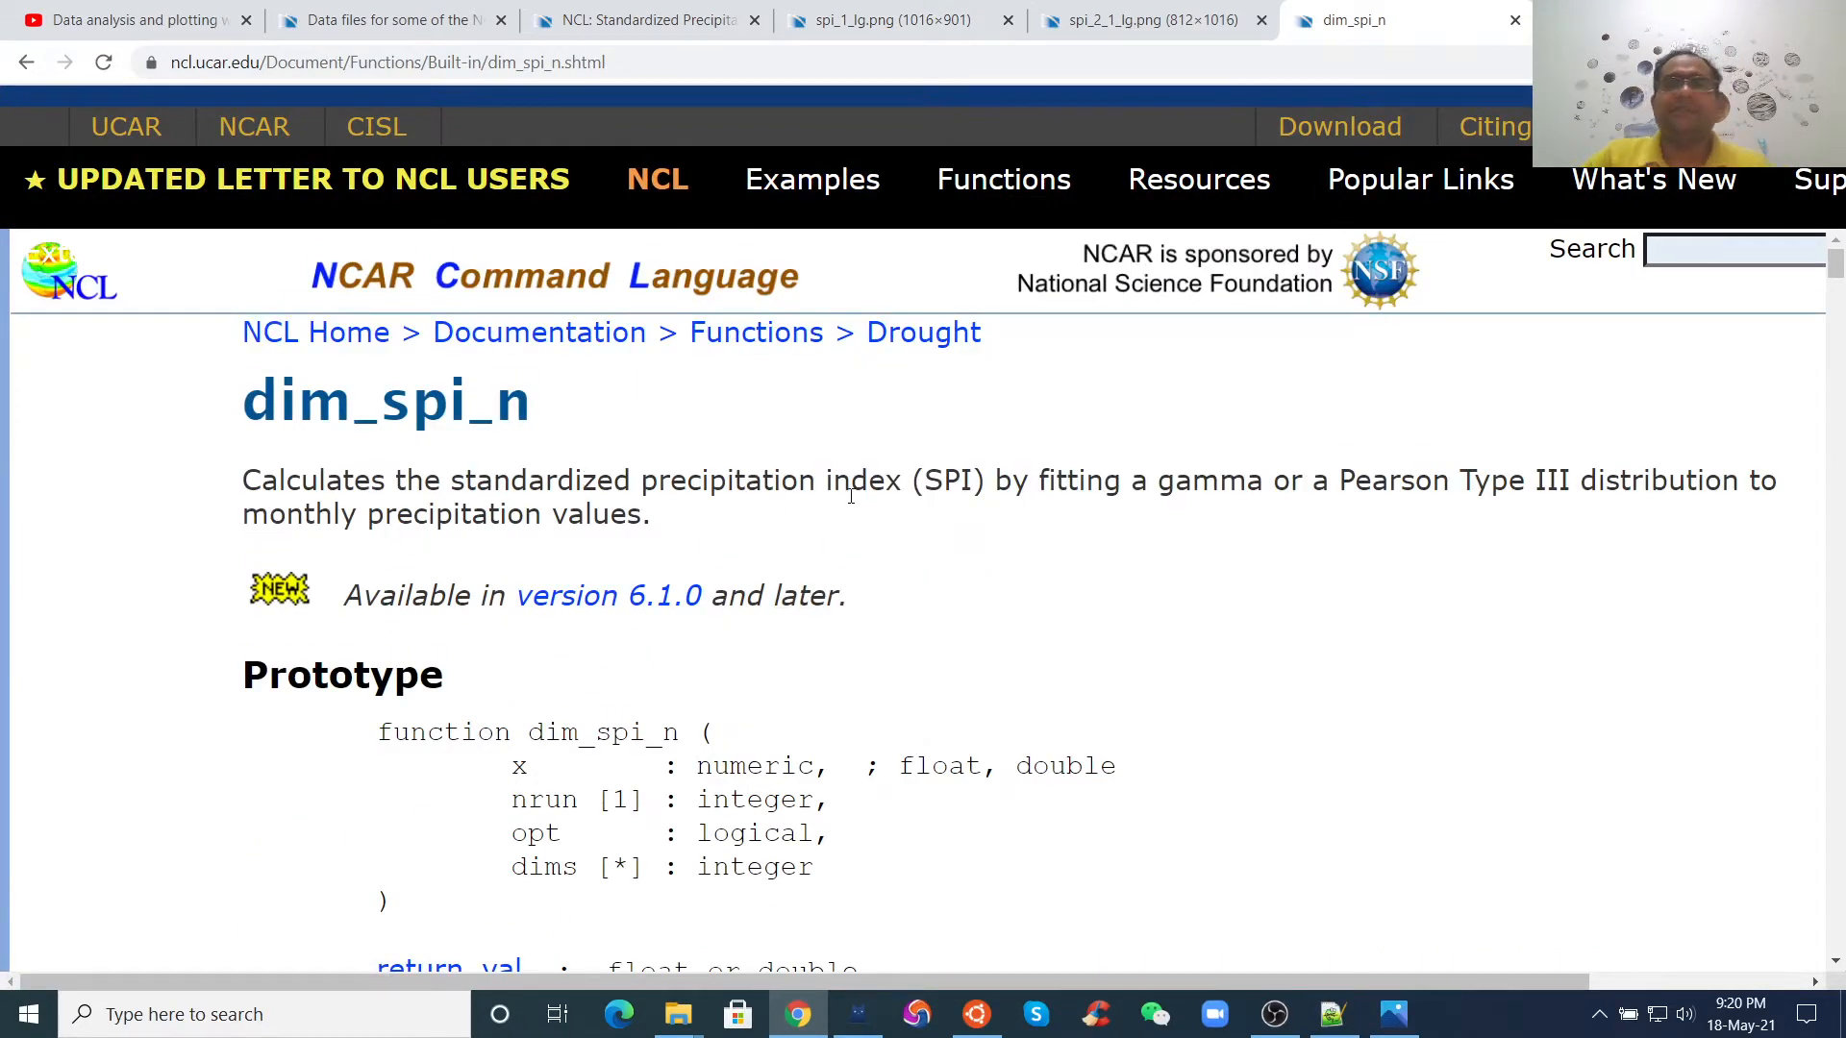
- Review the Boulder SPI time-series plot and the global SPI maps example images
{"action": "left_click", "coordinate": [877, 19]}
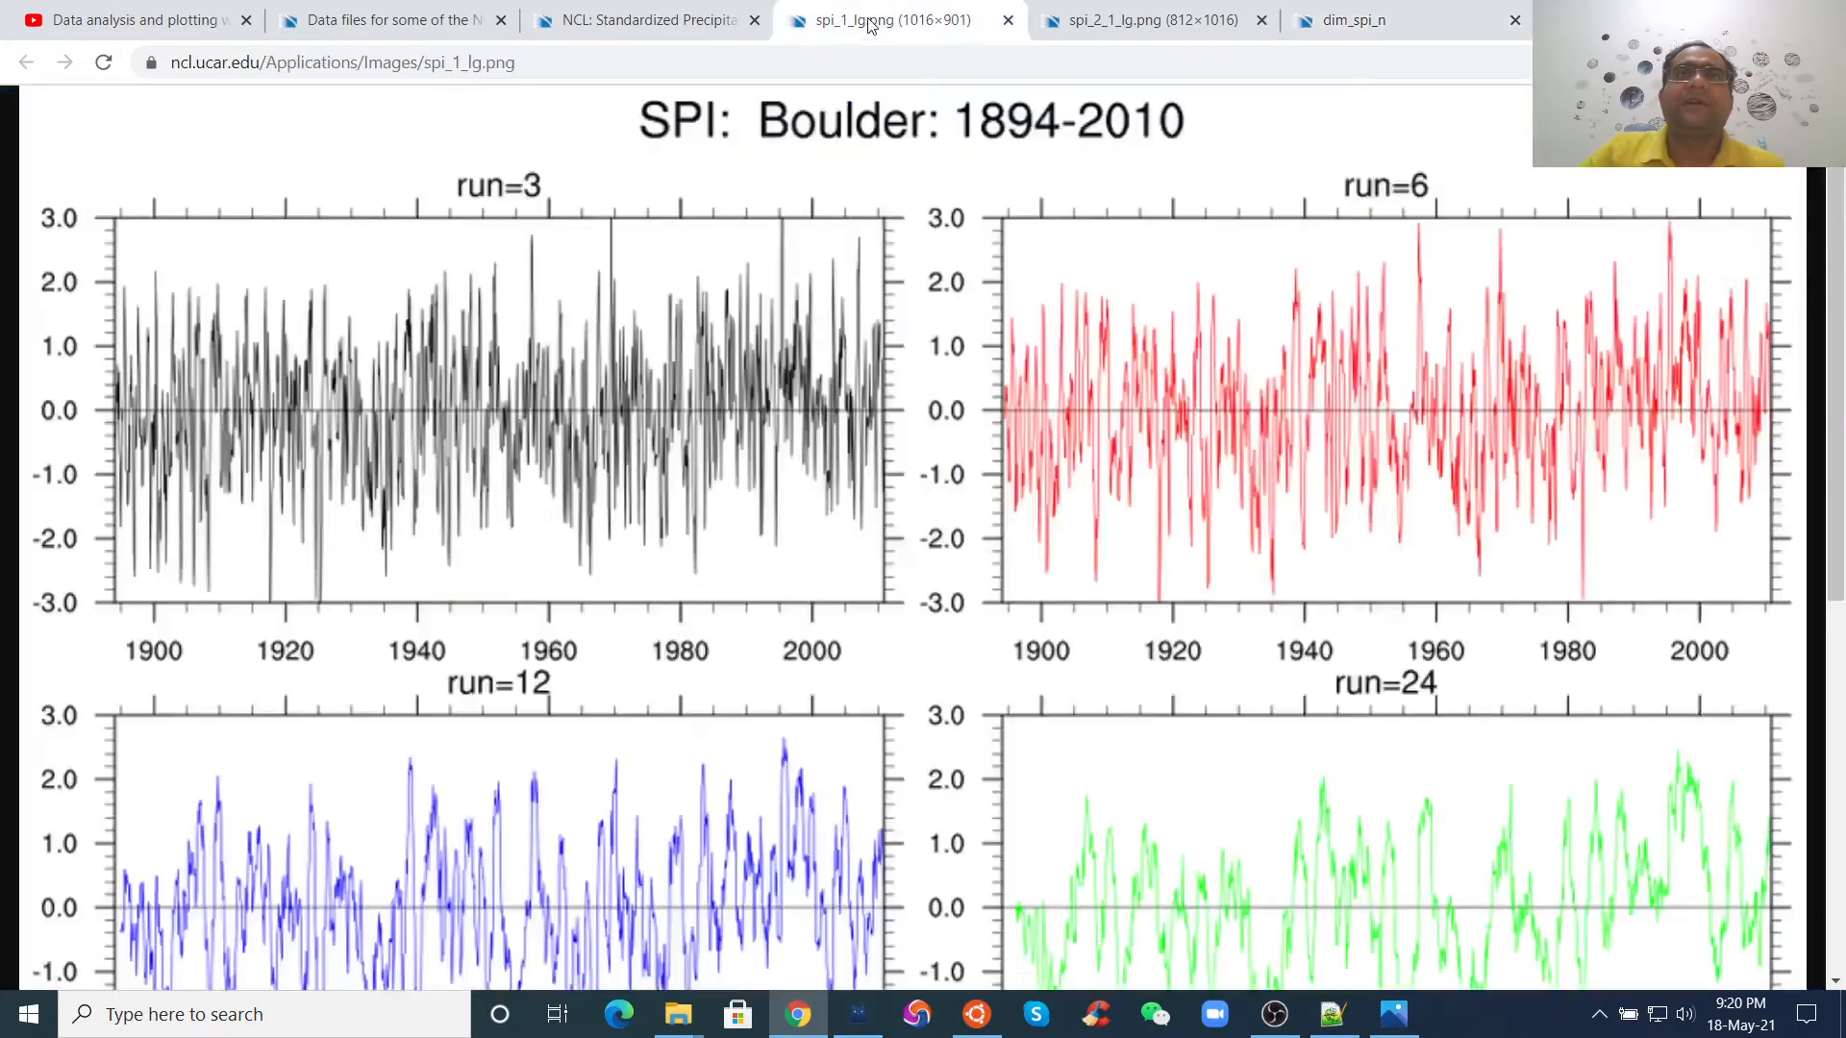
{"action": "scroll", "scroll_direction": "down", "scroll_amount": 3}
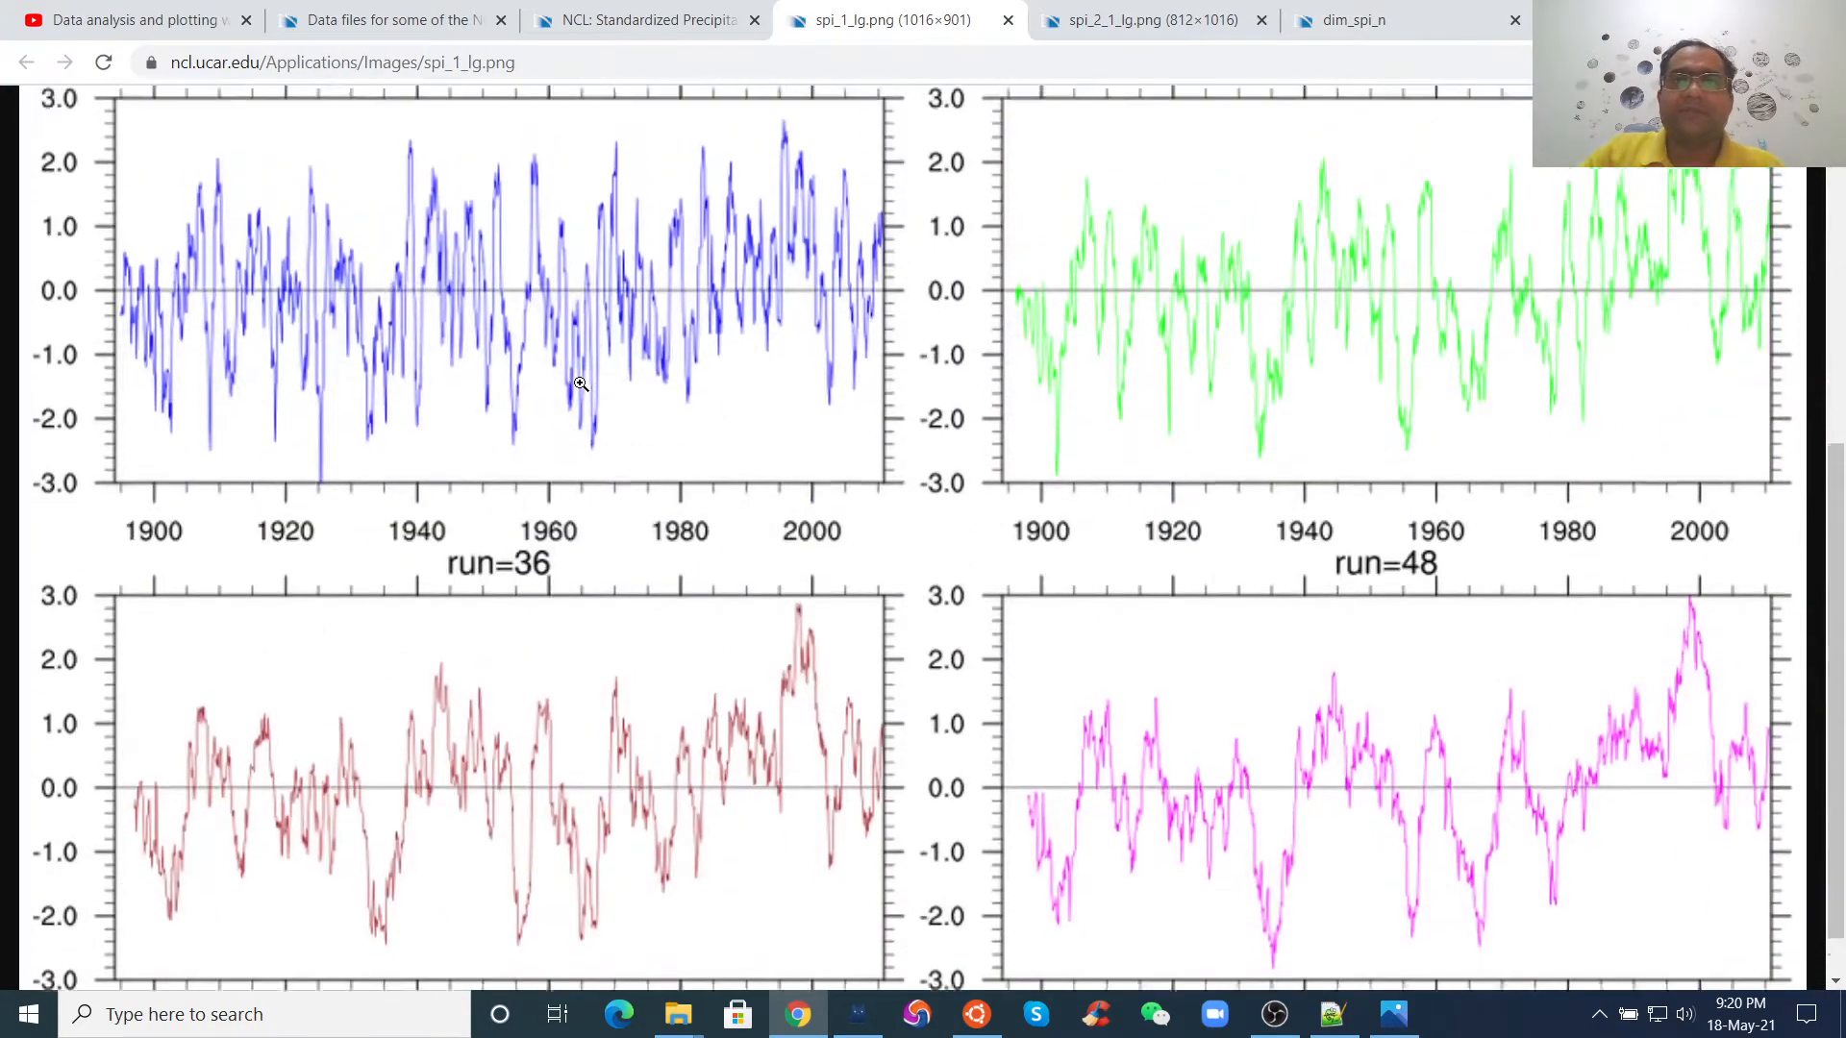
{"action": "left_click", "coordinate": [1130, 19]}
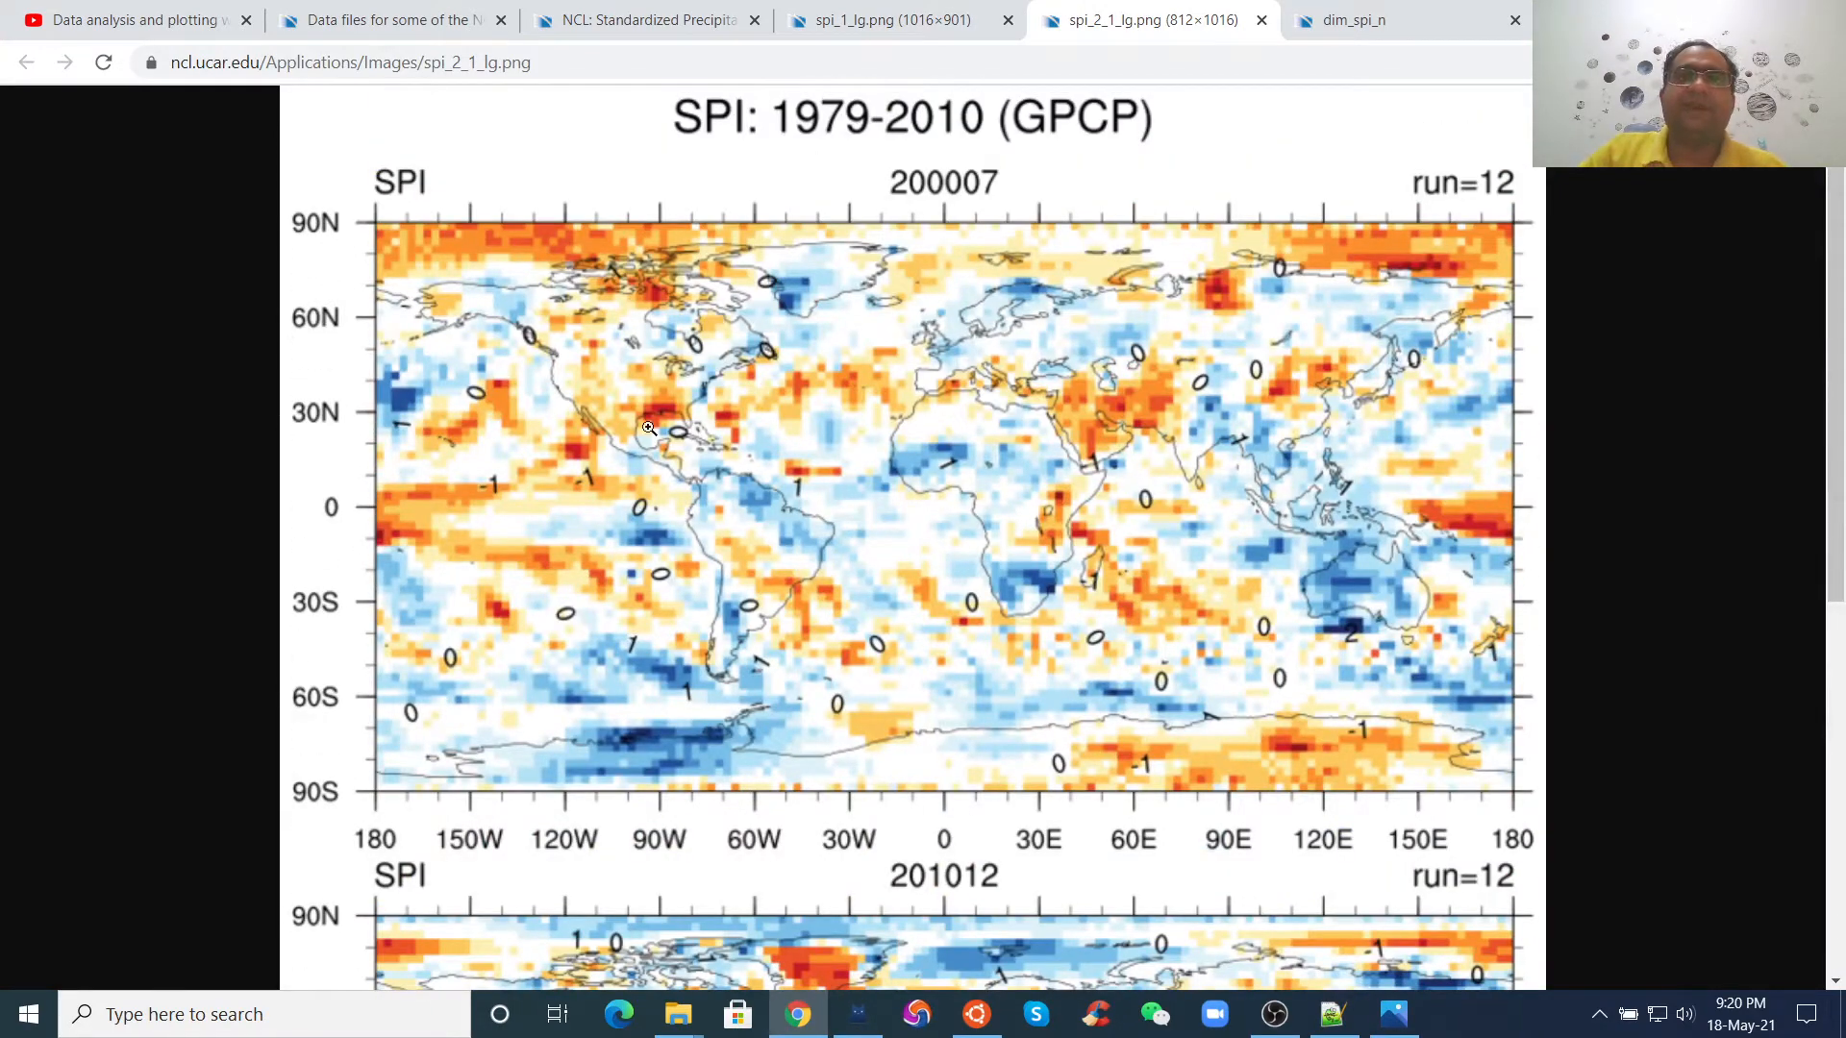
{"action": "scroll", "scroll_direction": "down", "scroll_amount": 3}
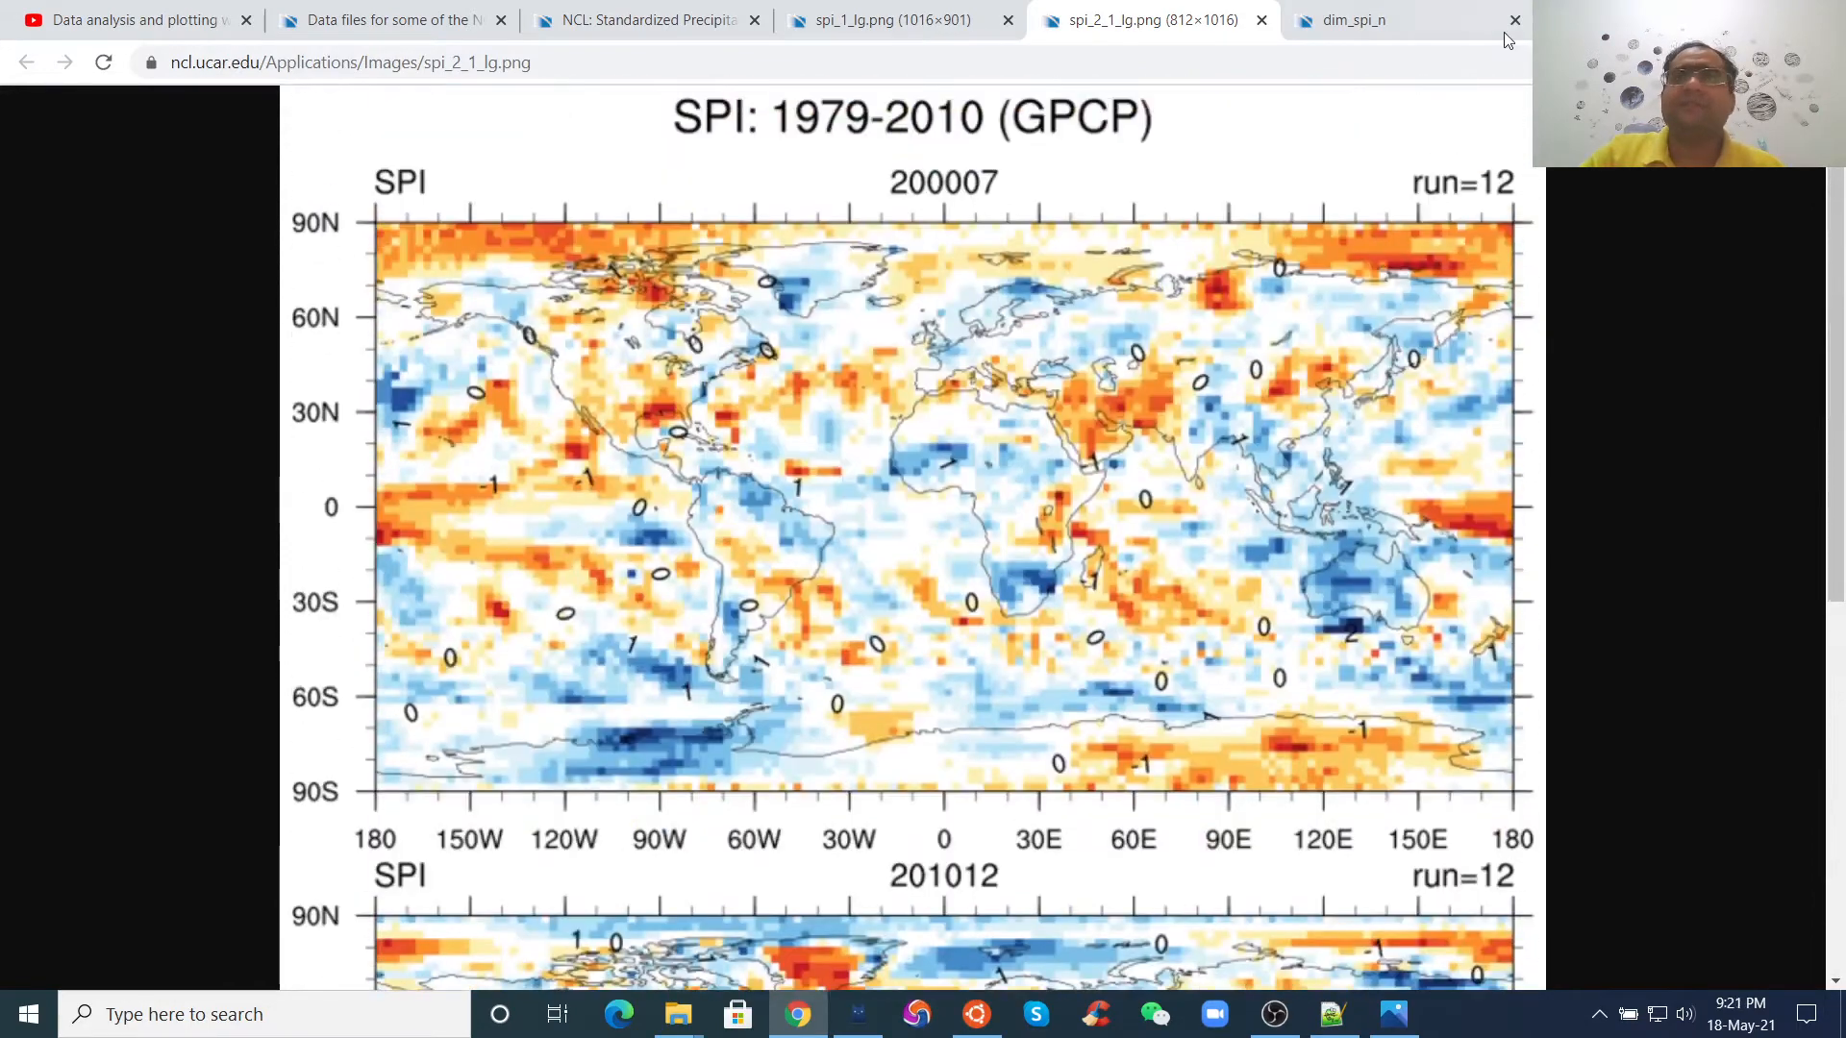
- Return to the dim_spi_n documentation and select the input data file name in its script
{"action": "left_click", "coordinate": [1367, 21]}
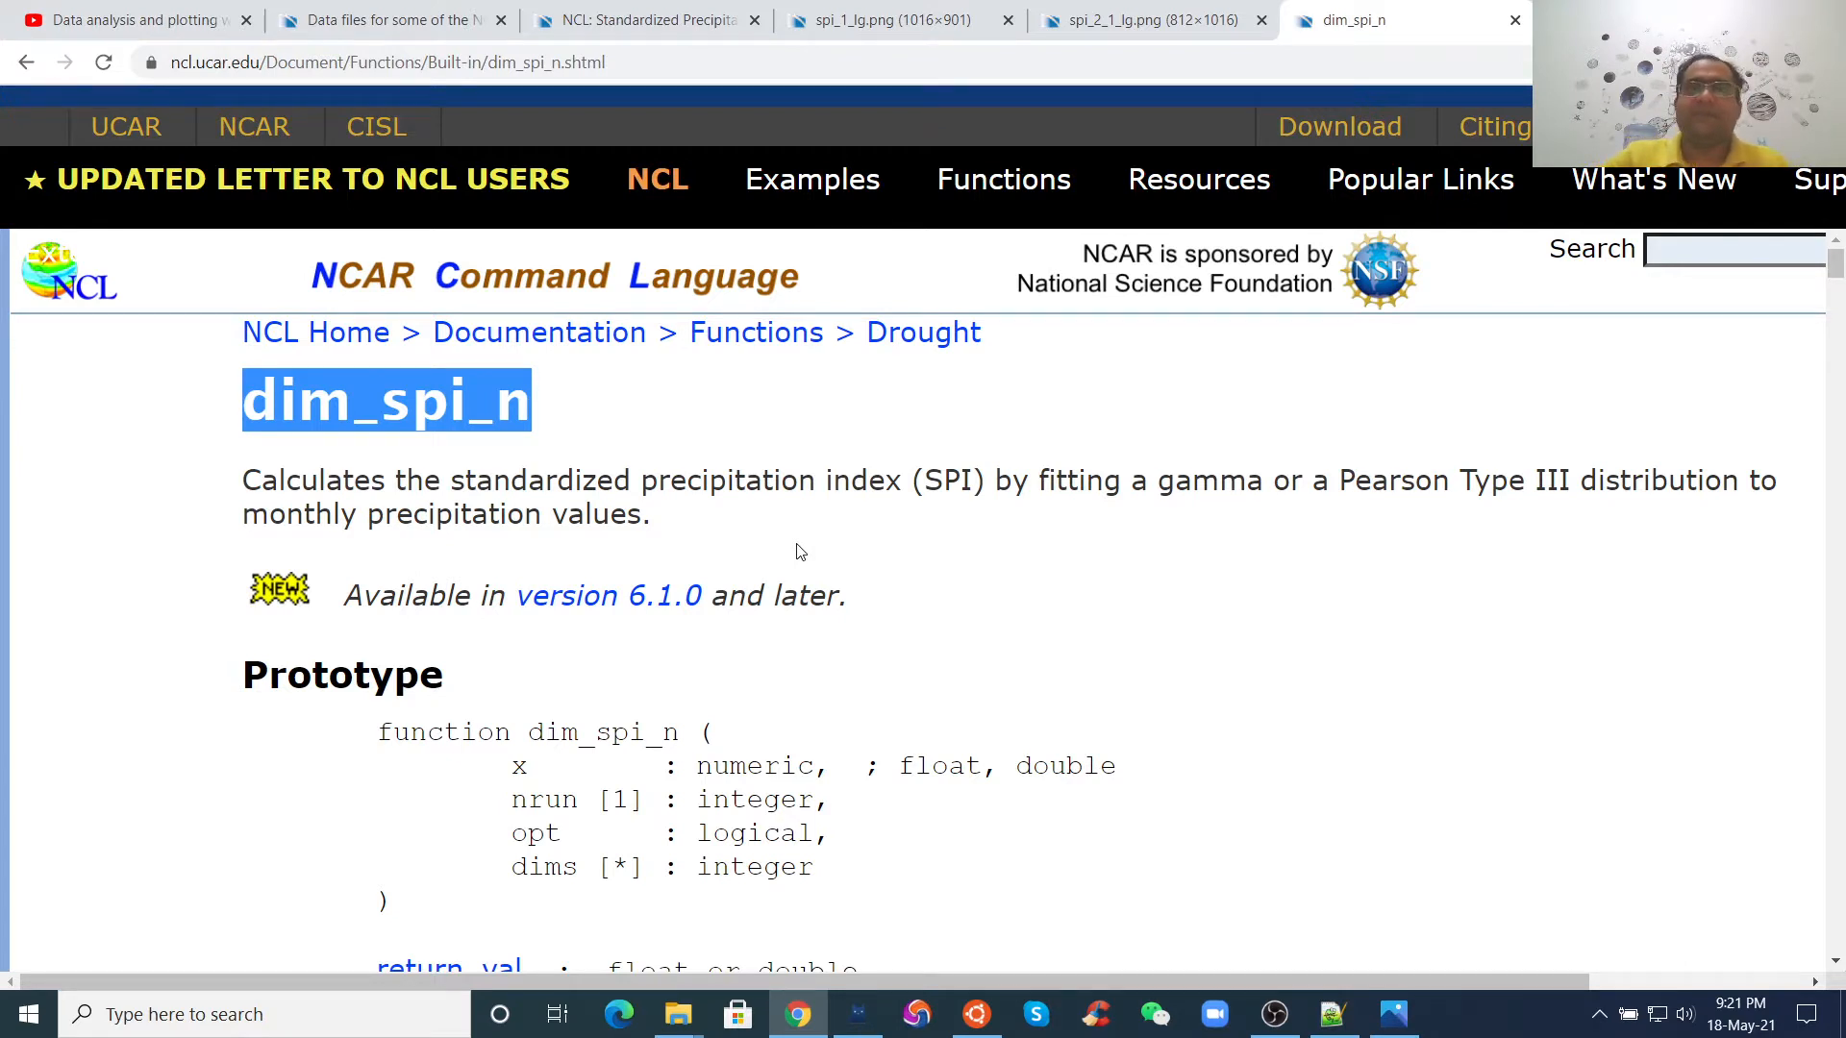
{"action": "mouse_move", "coordinate": [983, 507]}
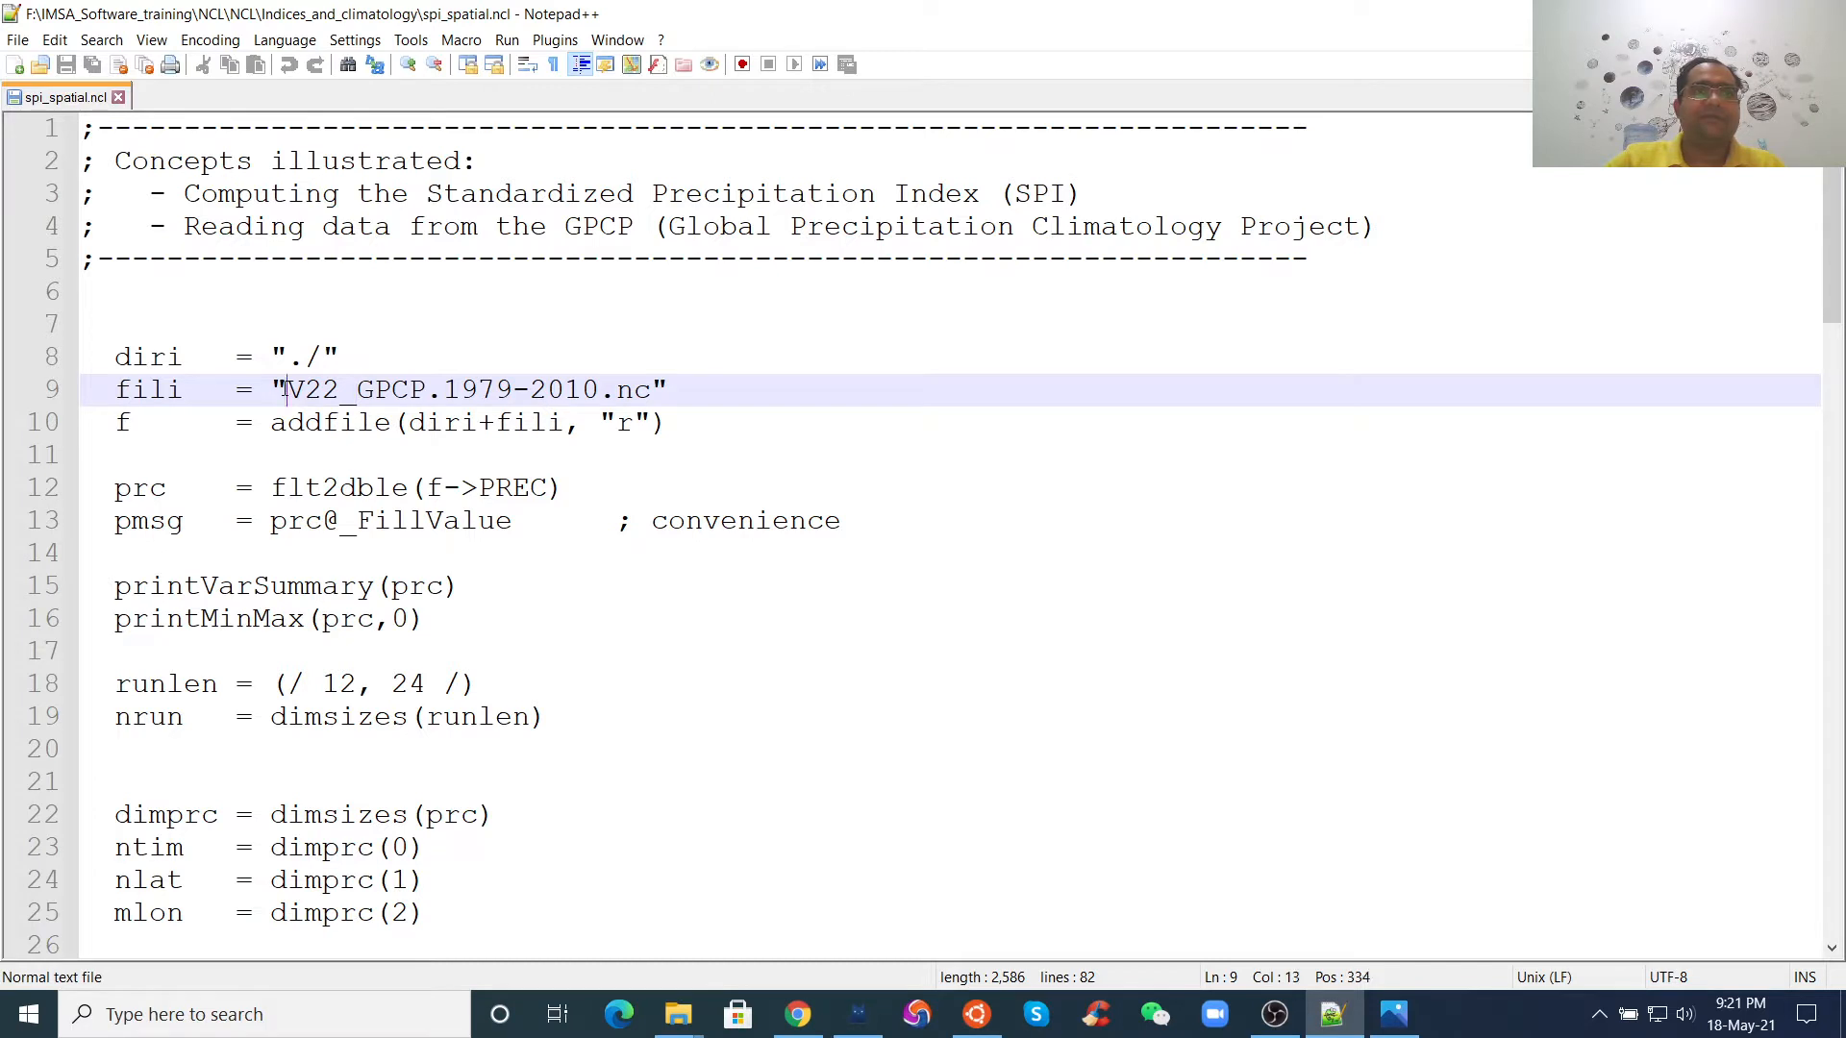
{"action": "left_click_drag", "start_coordinate": [279, 391], "coordinate": [620, 390]}
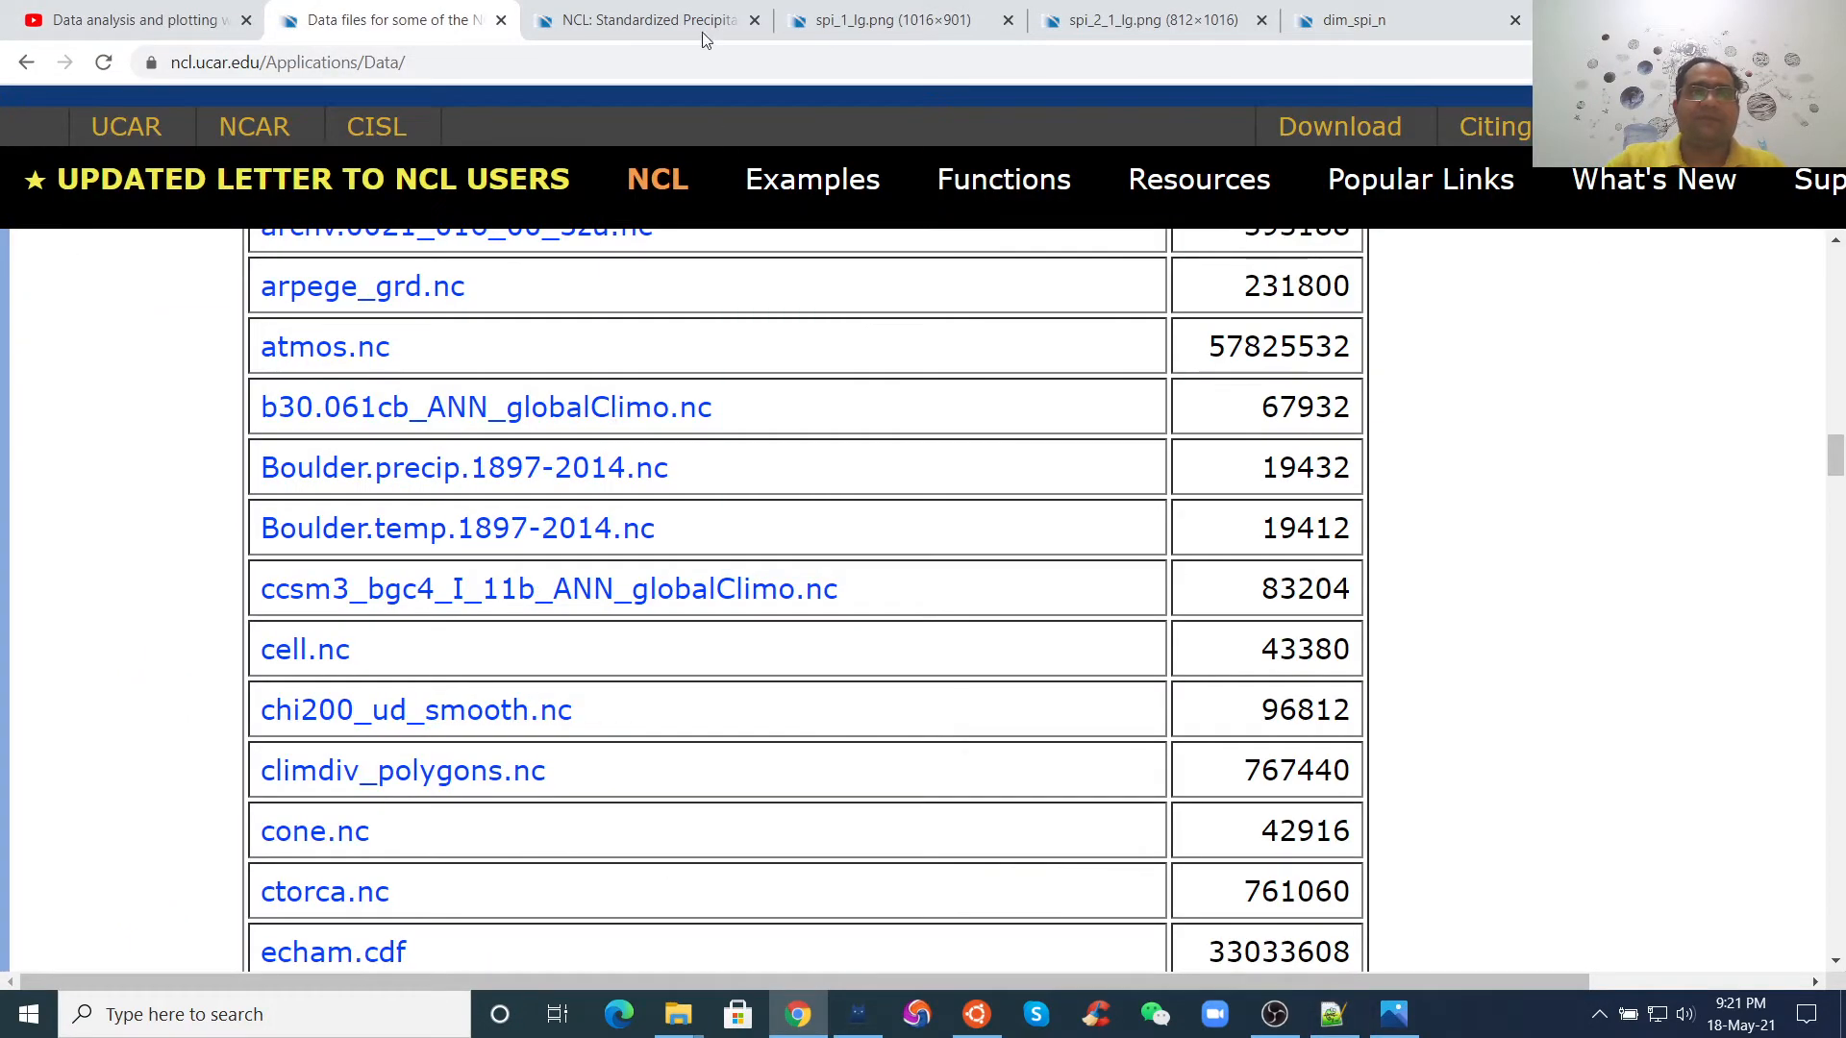
- Scroll the NCL data files list down to the V22_GPCP.1979-2010.nc precipitation file
{"action": "left_click", "coordinate": [650, 19]}
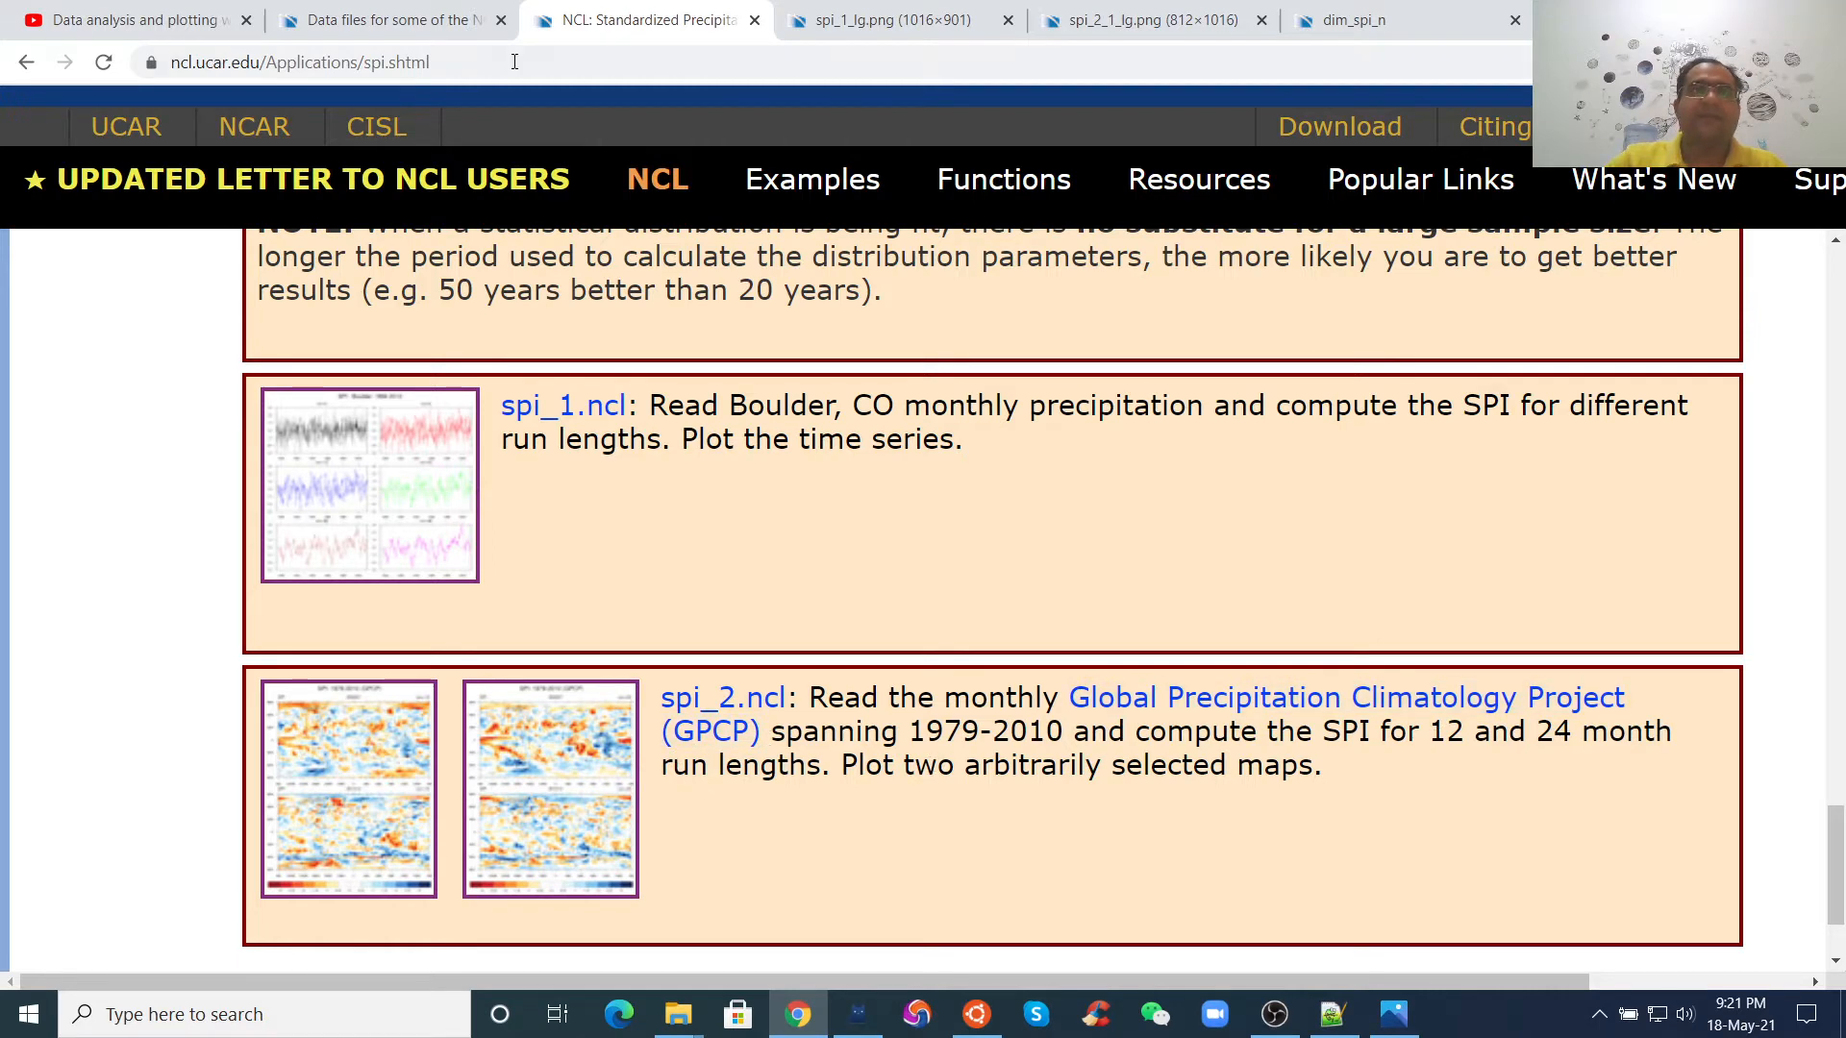
{"action": "left_click", "coordinate": [389, 19]}
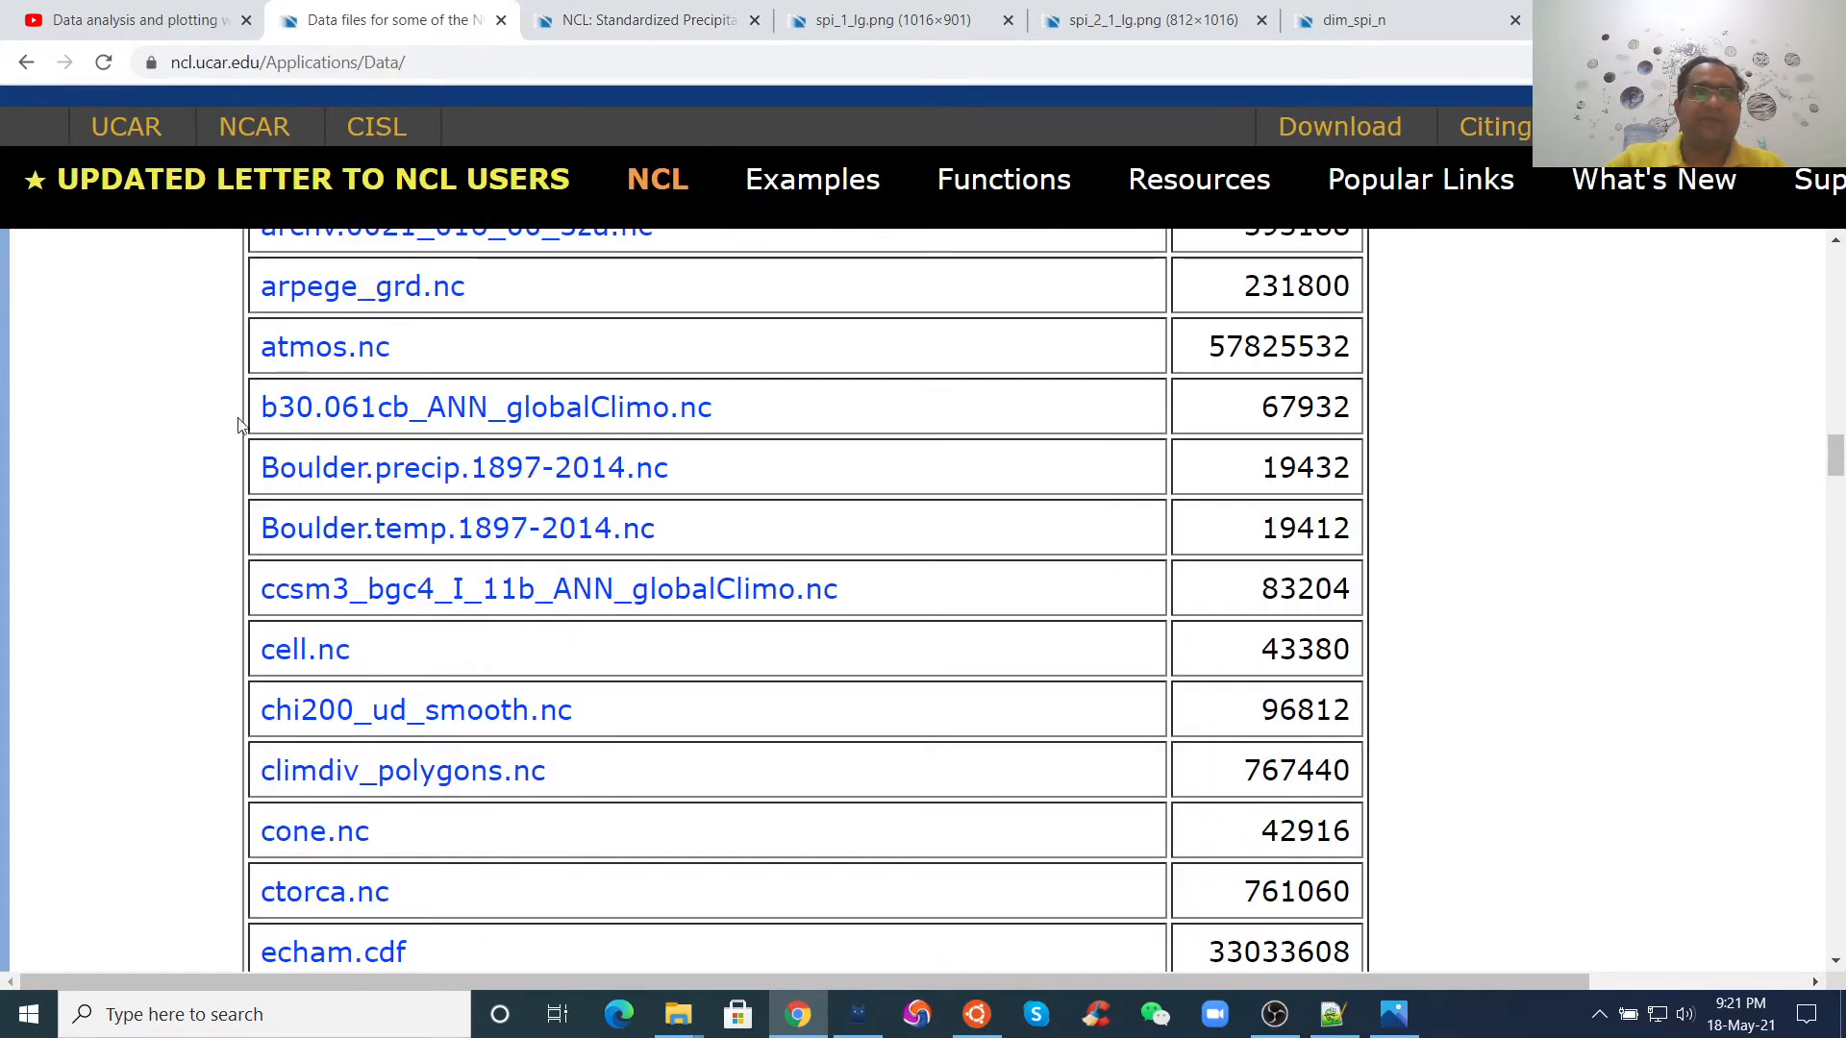
{"action": "scroll", "scroll_direction": "down", "scroll_amount": 3}
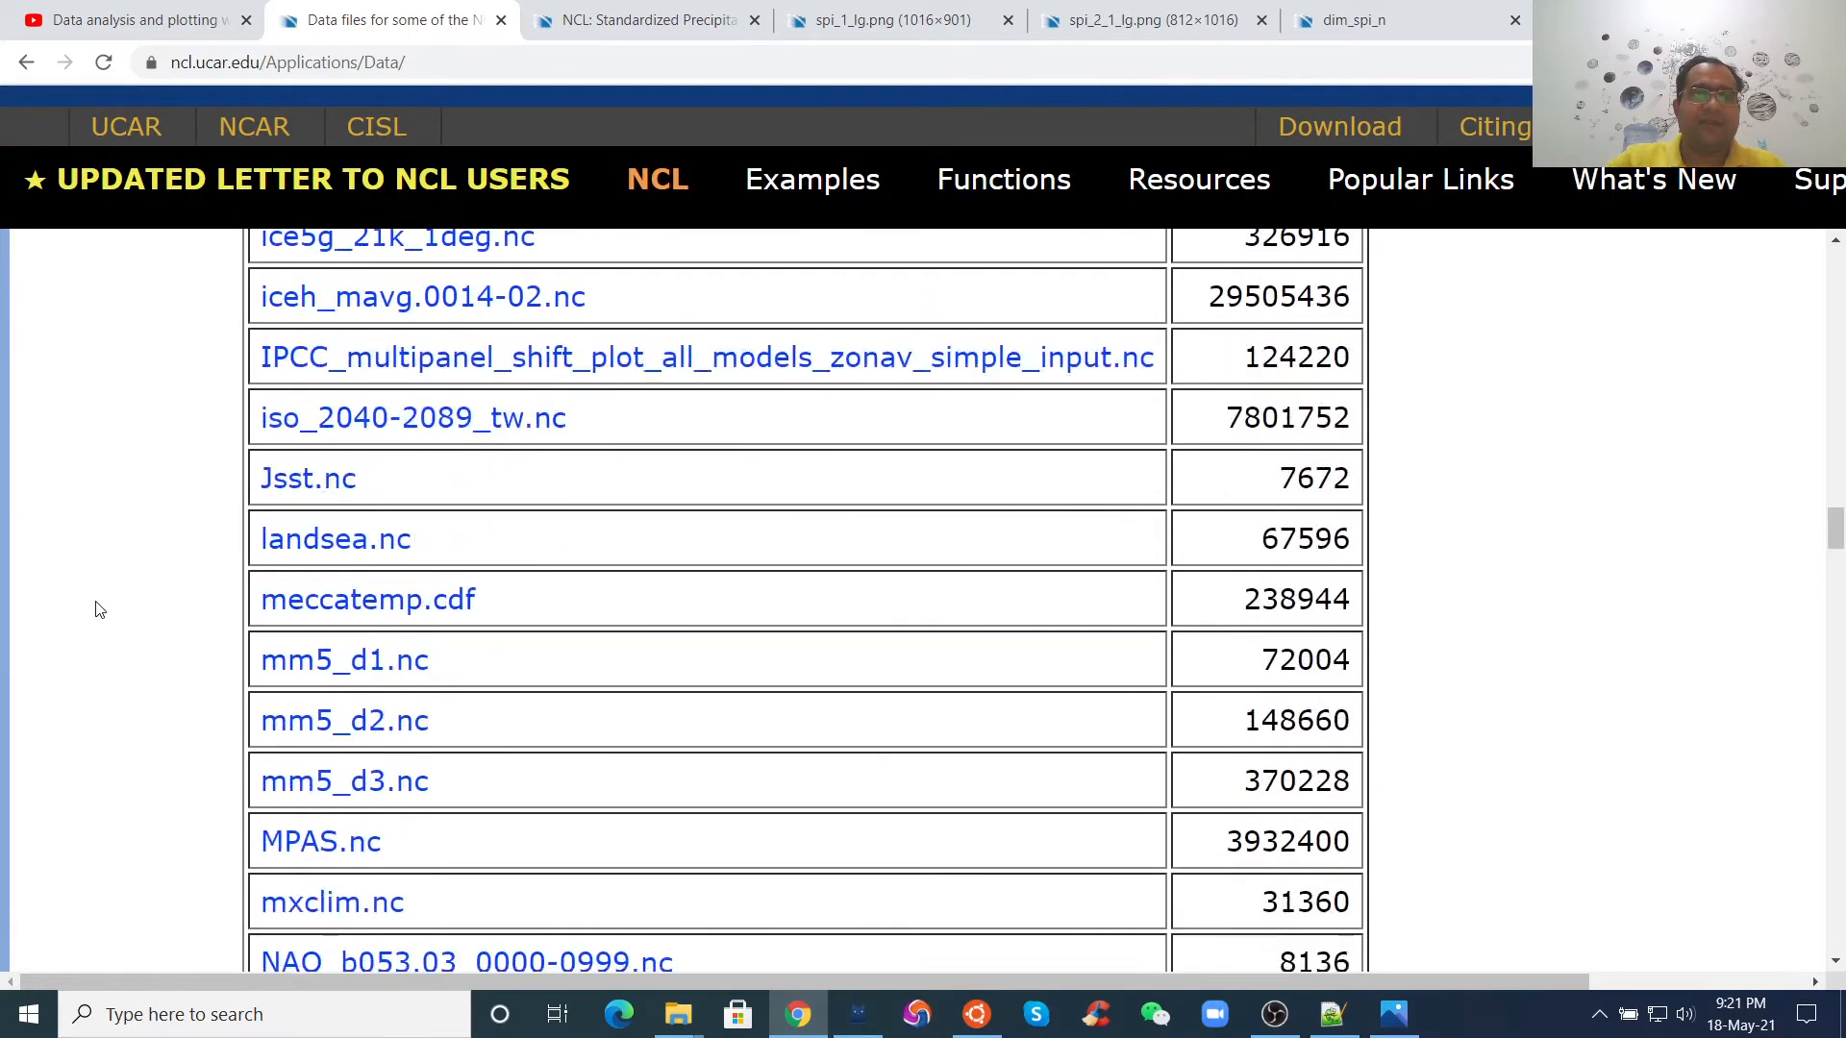
{"action": "scroll", "scroll_direction": "down", "scroll_amount": 3}
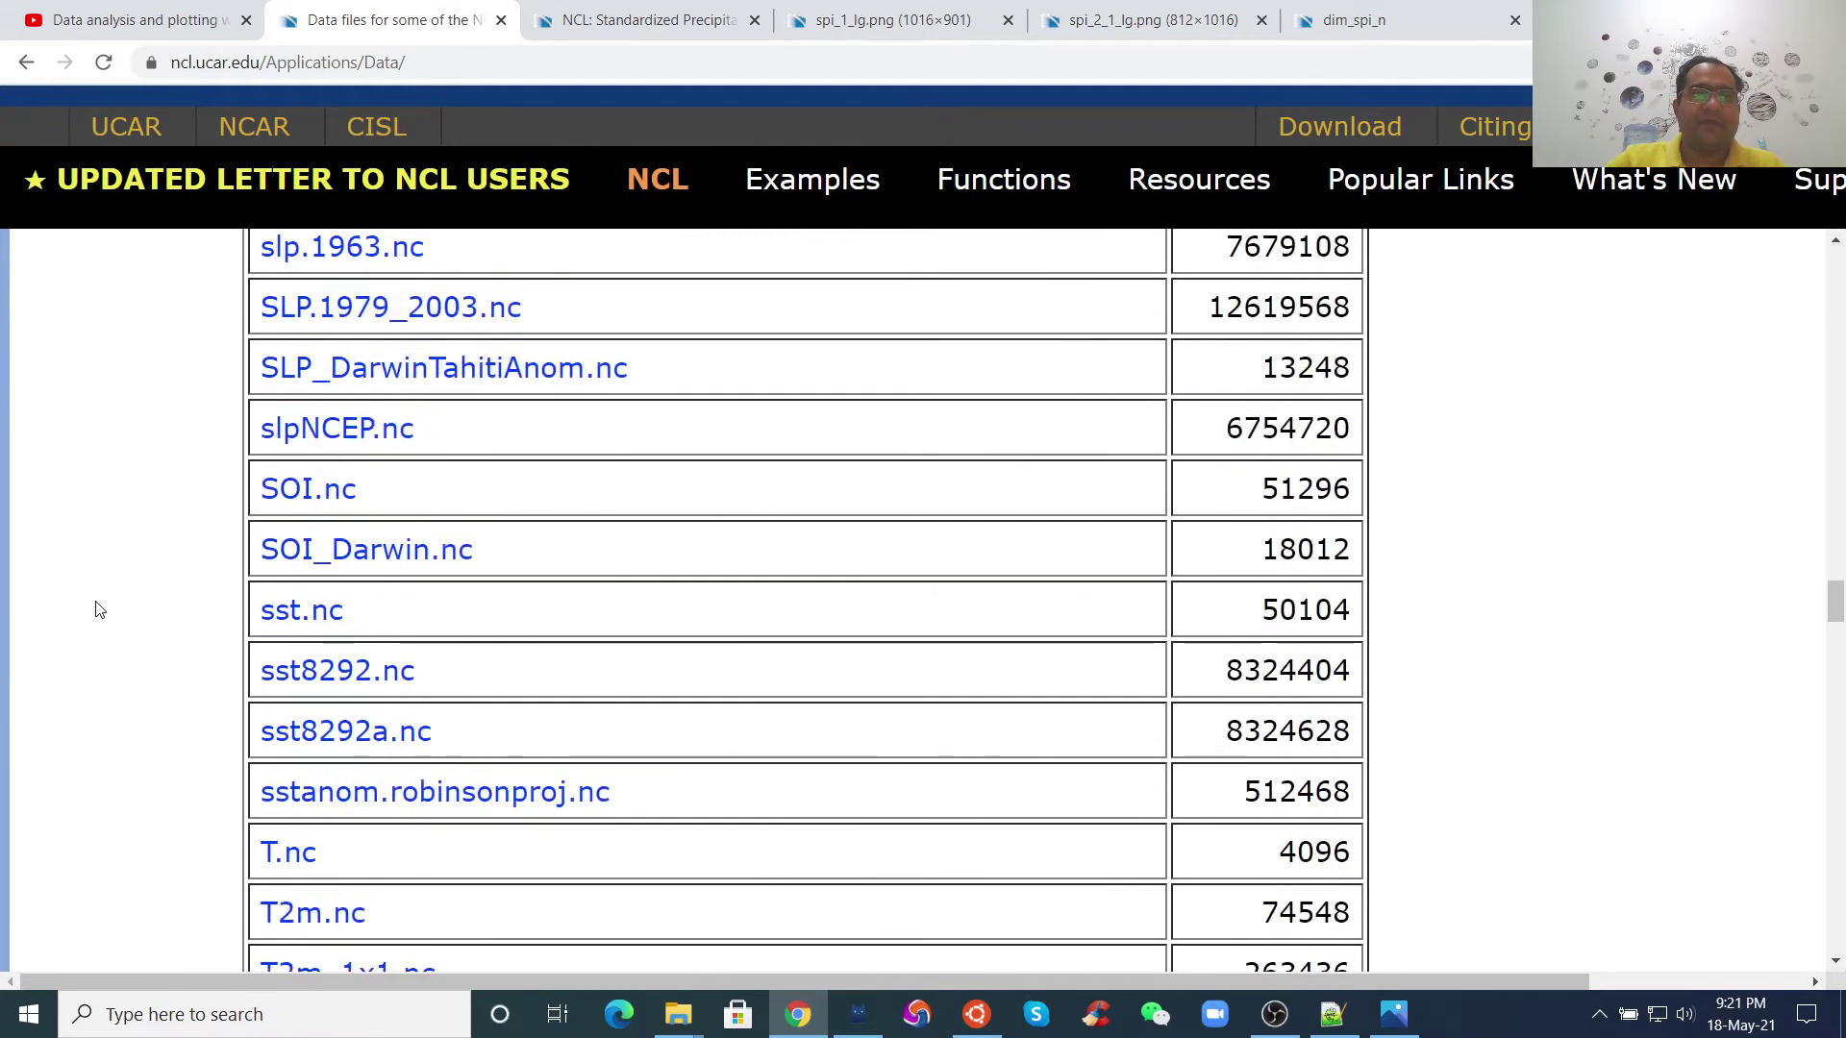
{"action": "scroll", "scroll_direction": "down", "scroll_amount": 3}
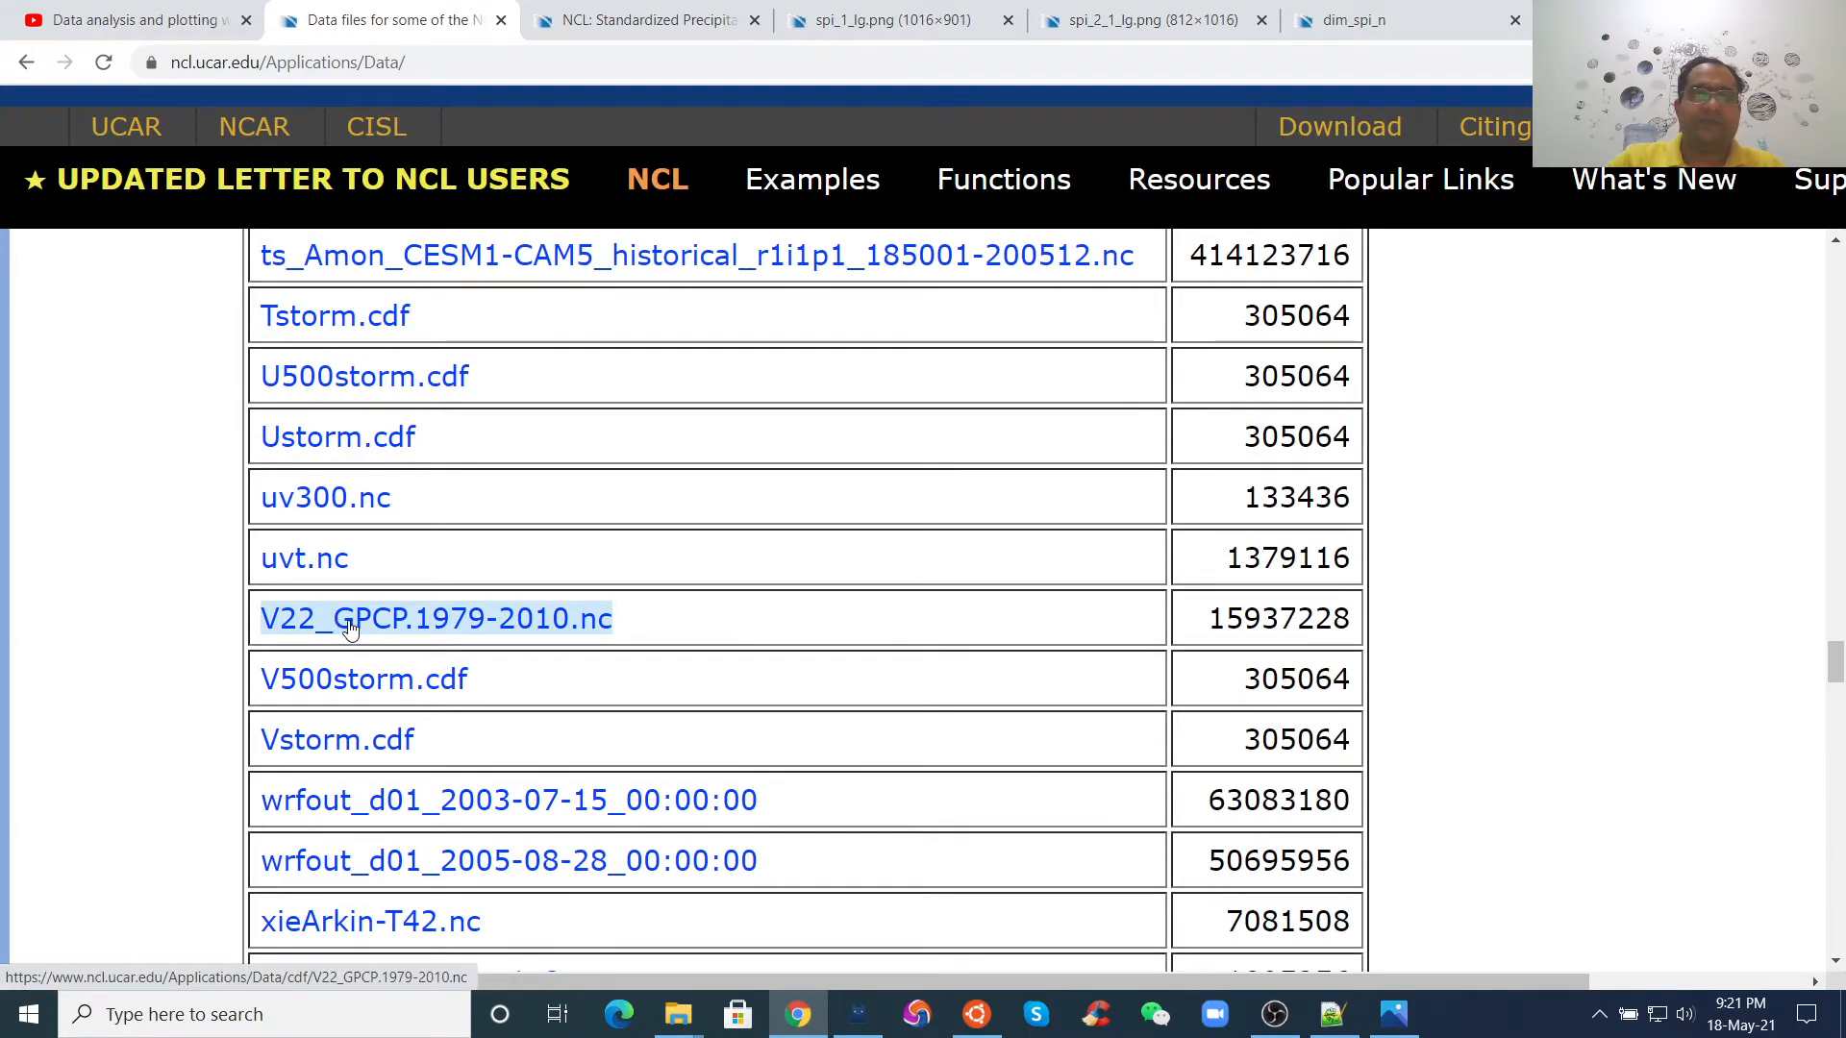
{"action": "mouse_move", "coordinate": [50, 603]}
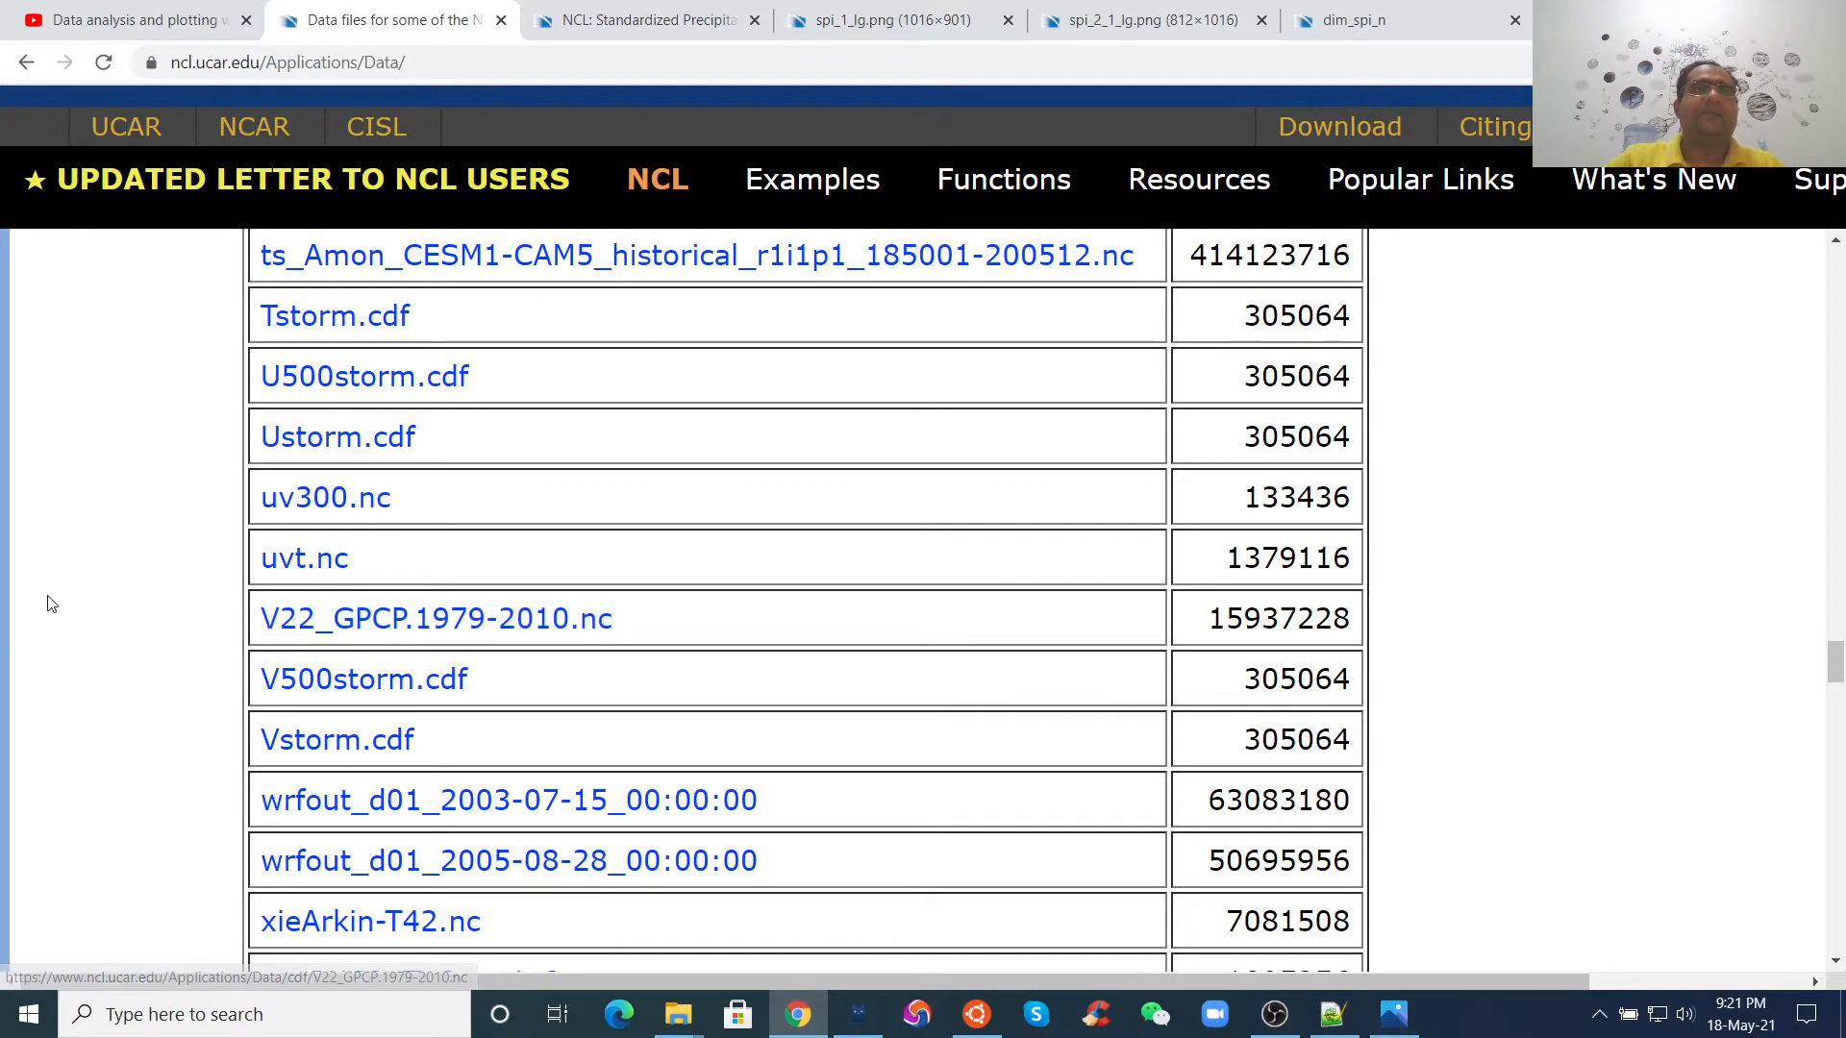
{"action": "mouse_move", "coordinate": [60, 592]}
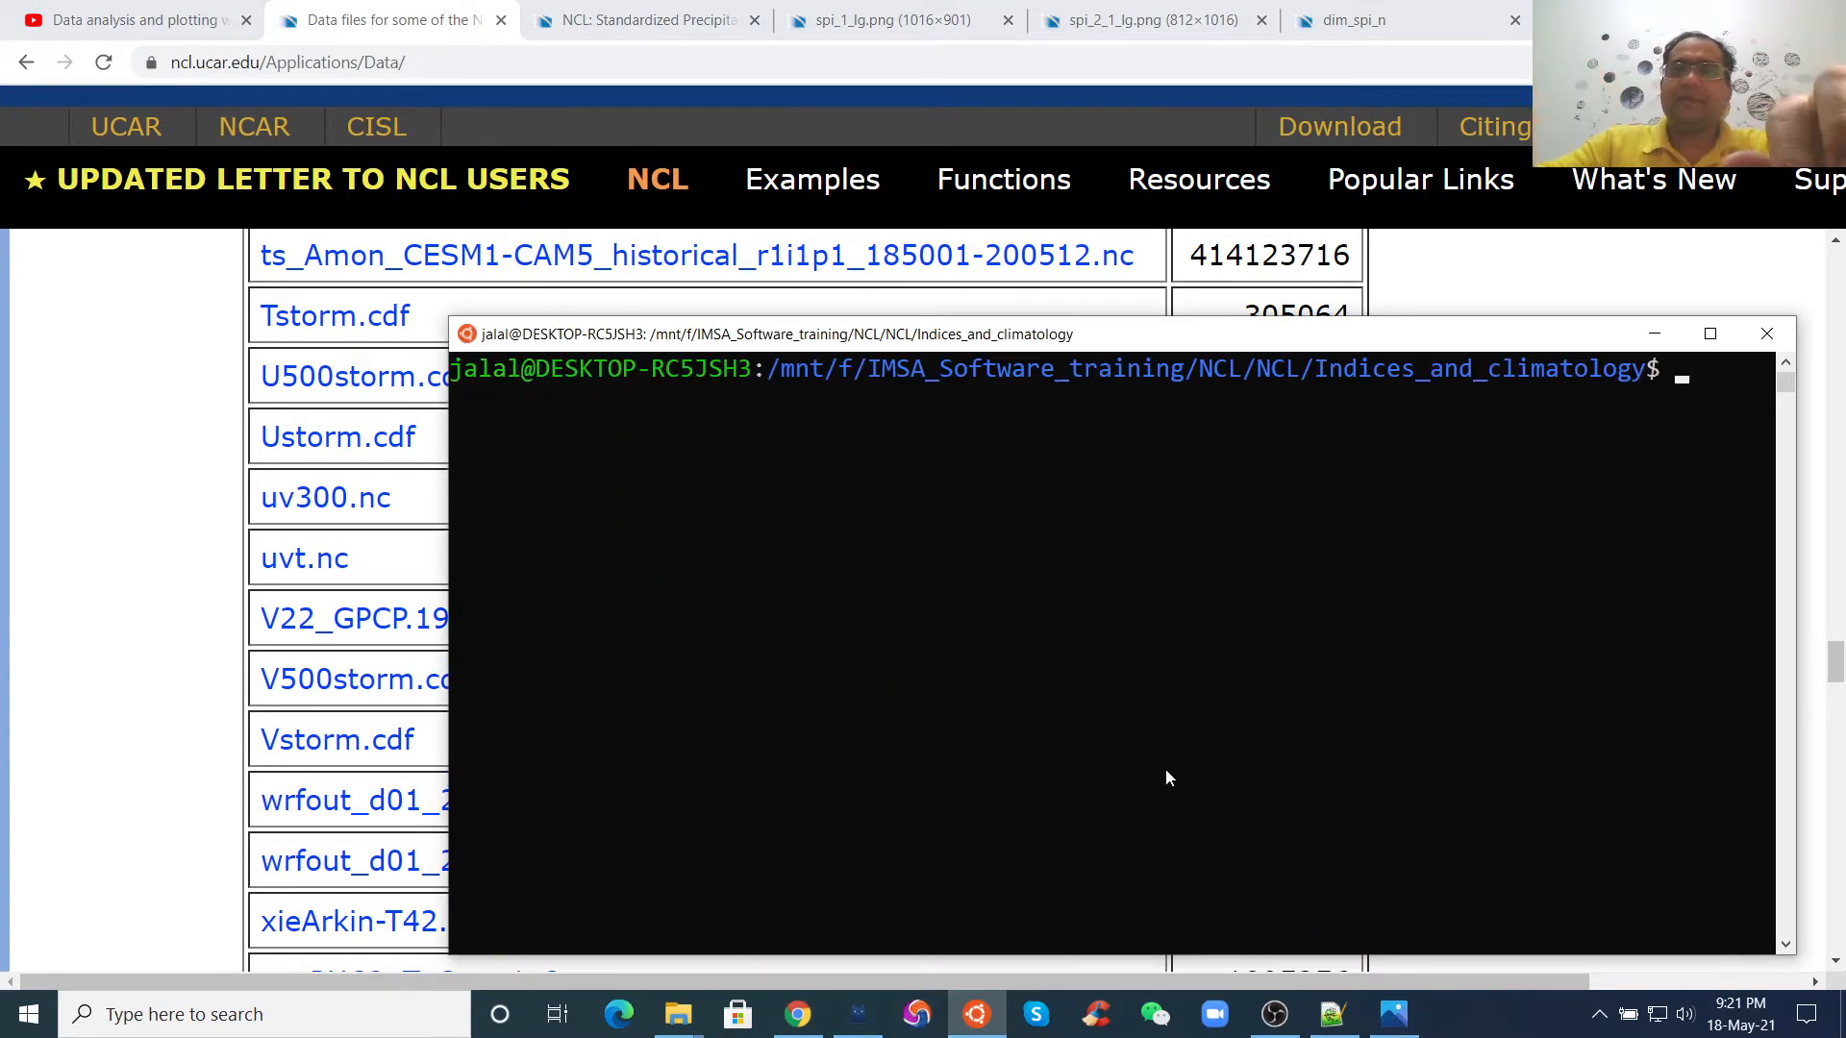
- Run ncl_filedump on V22_GPCP.1979-2010.nc to list its variables, including PREC in mm/day
{"action": "type", "text": "clear"}
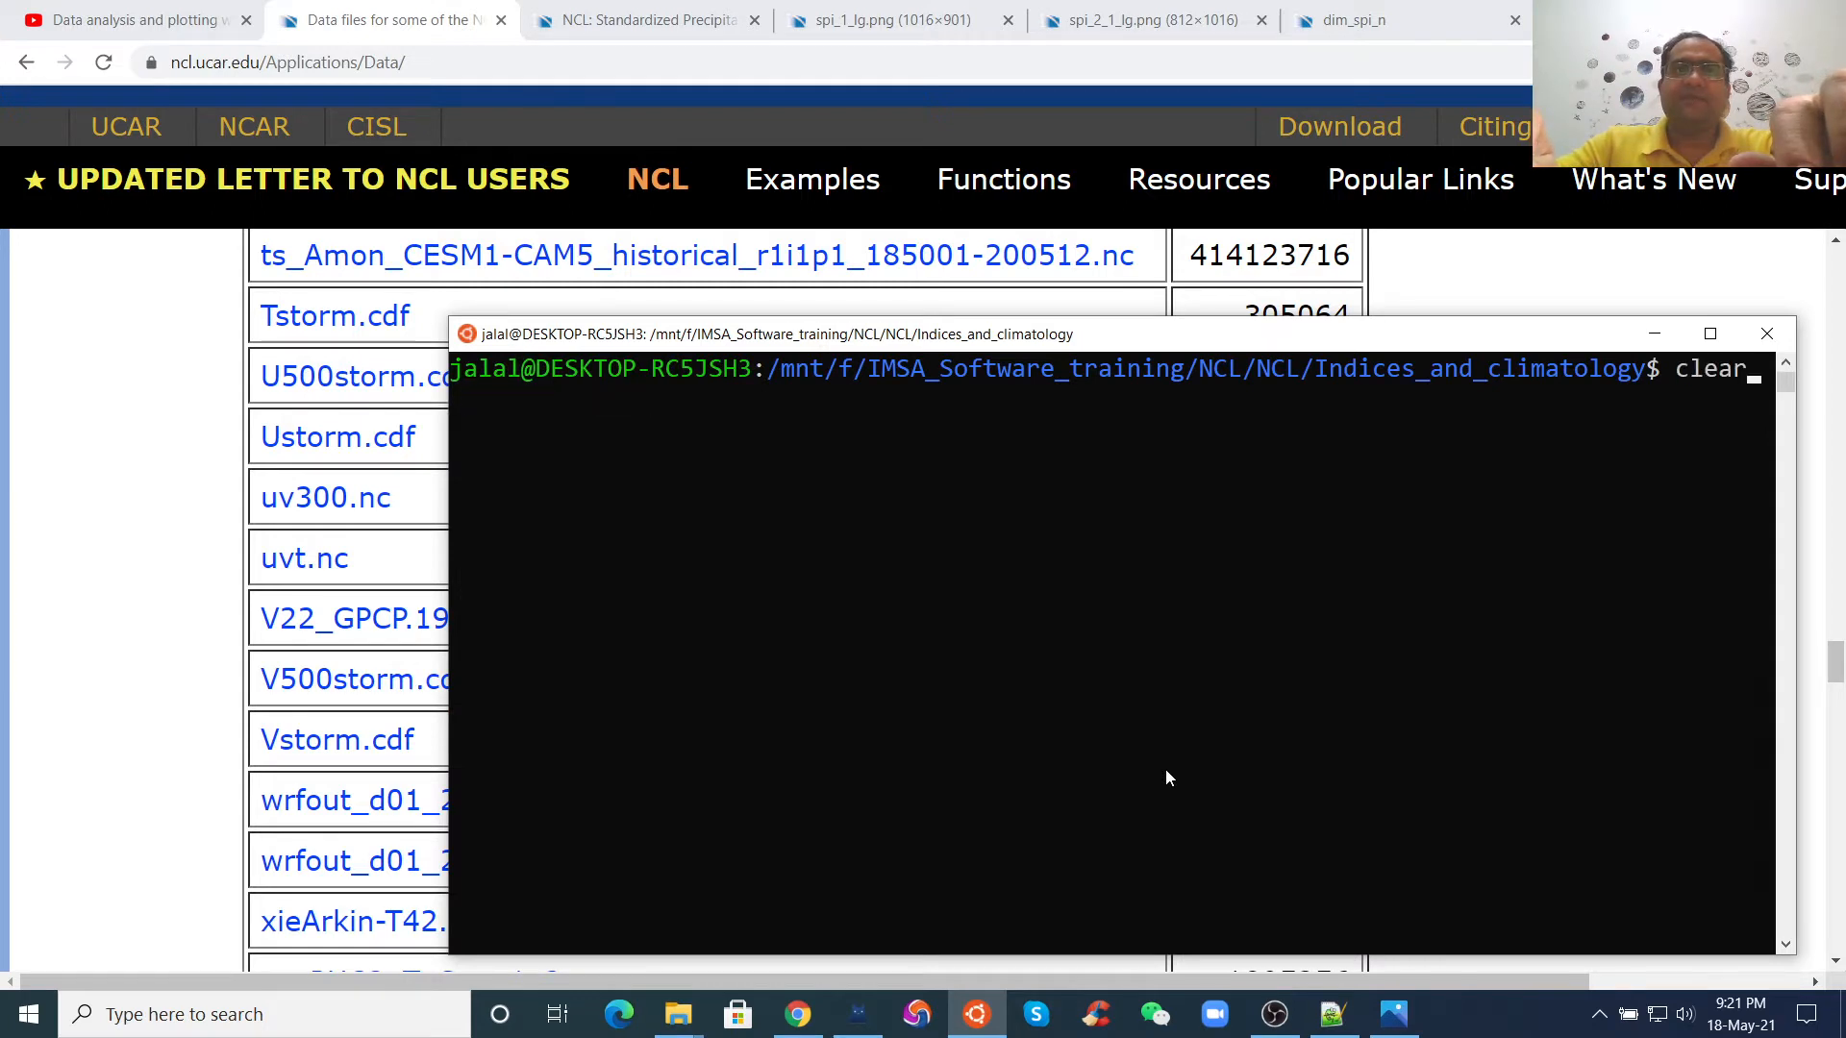
{"action": "type", "text": "ncl_filedump Boulder.precip.1897-2014.nc"}
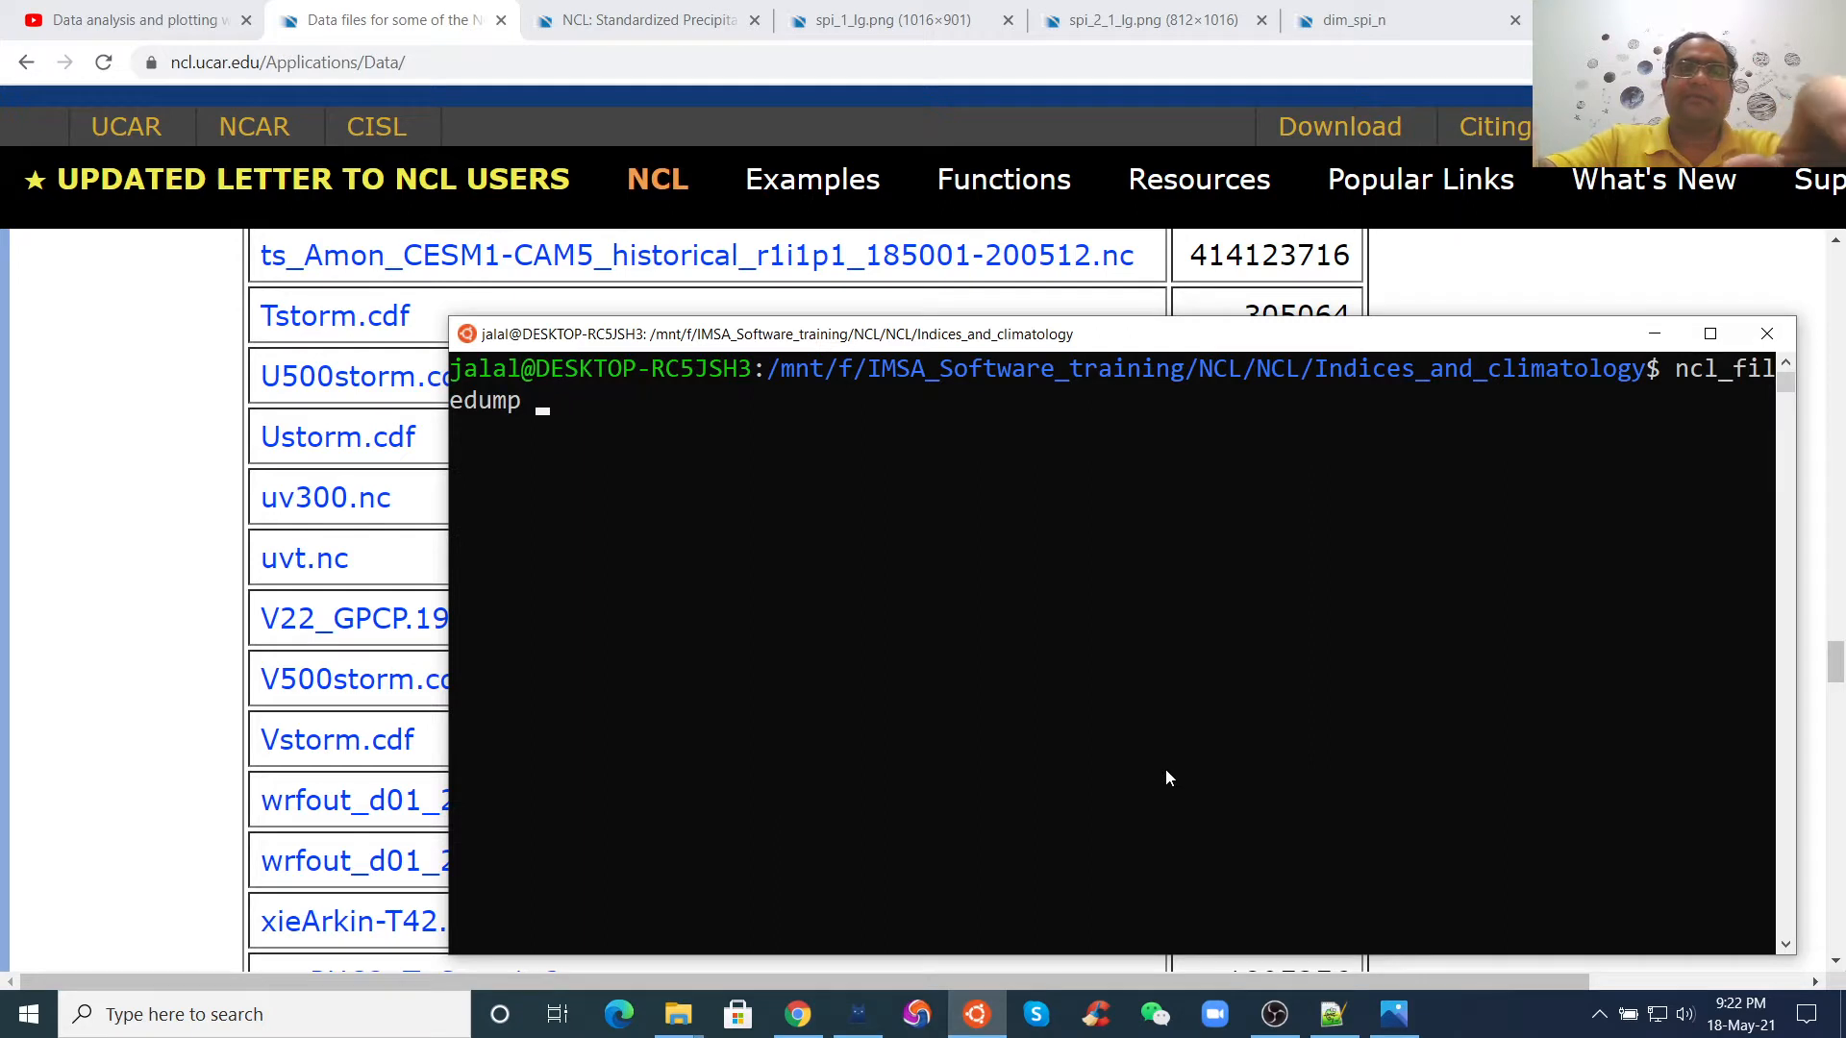
{"action": "type", "text": "V22_GPCP.1979-2010.nc"}
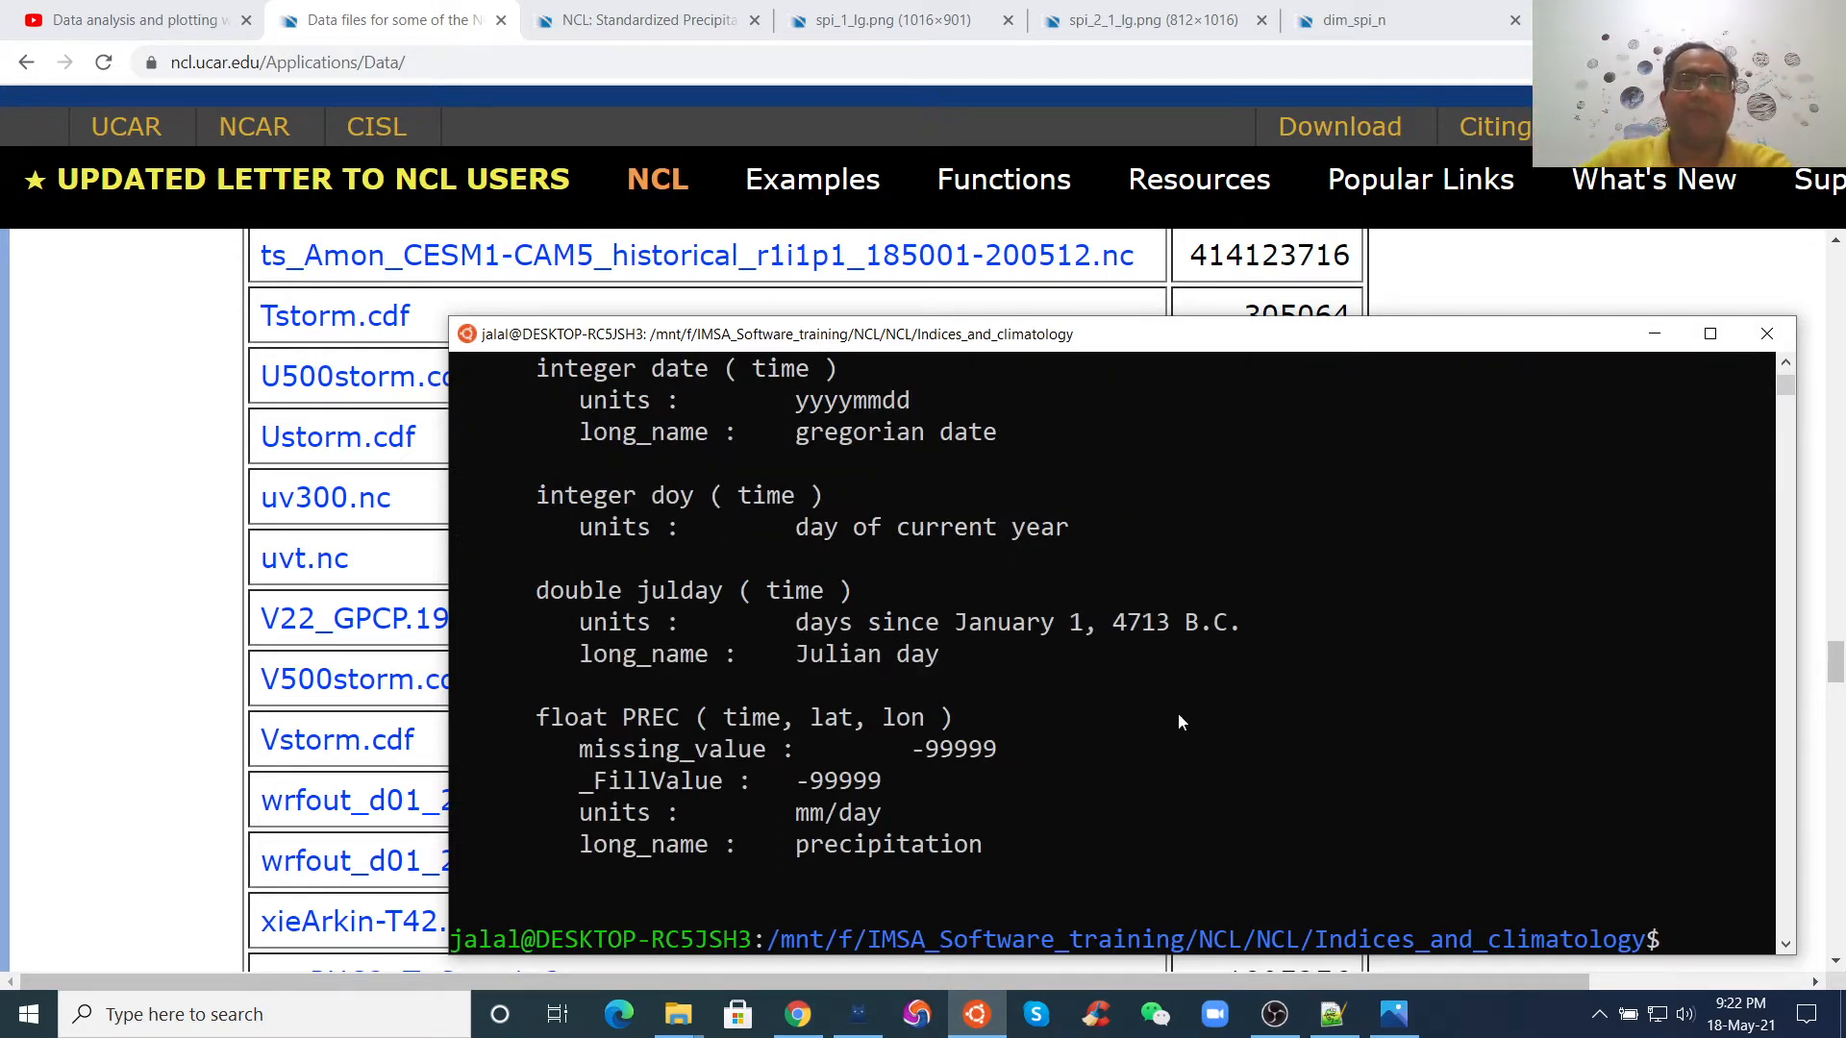
{"action": "mouse_move", "coordinate": [530, 769]}
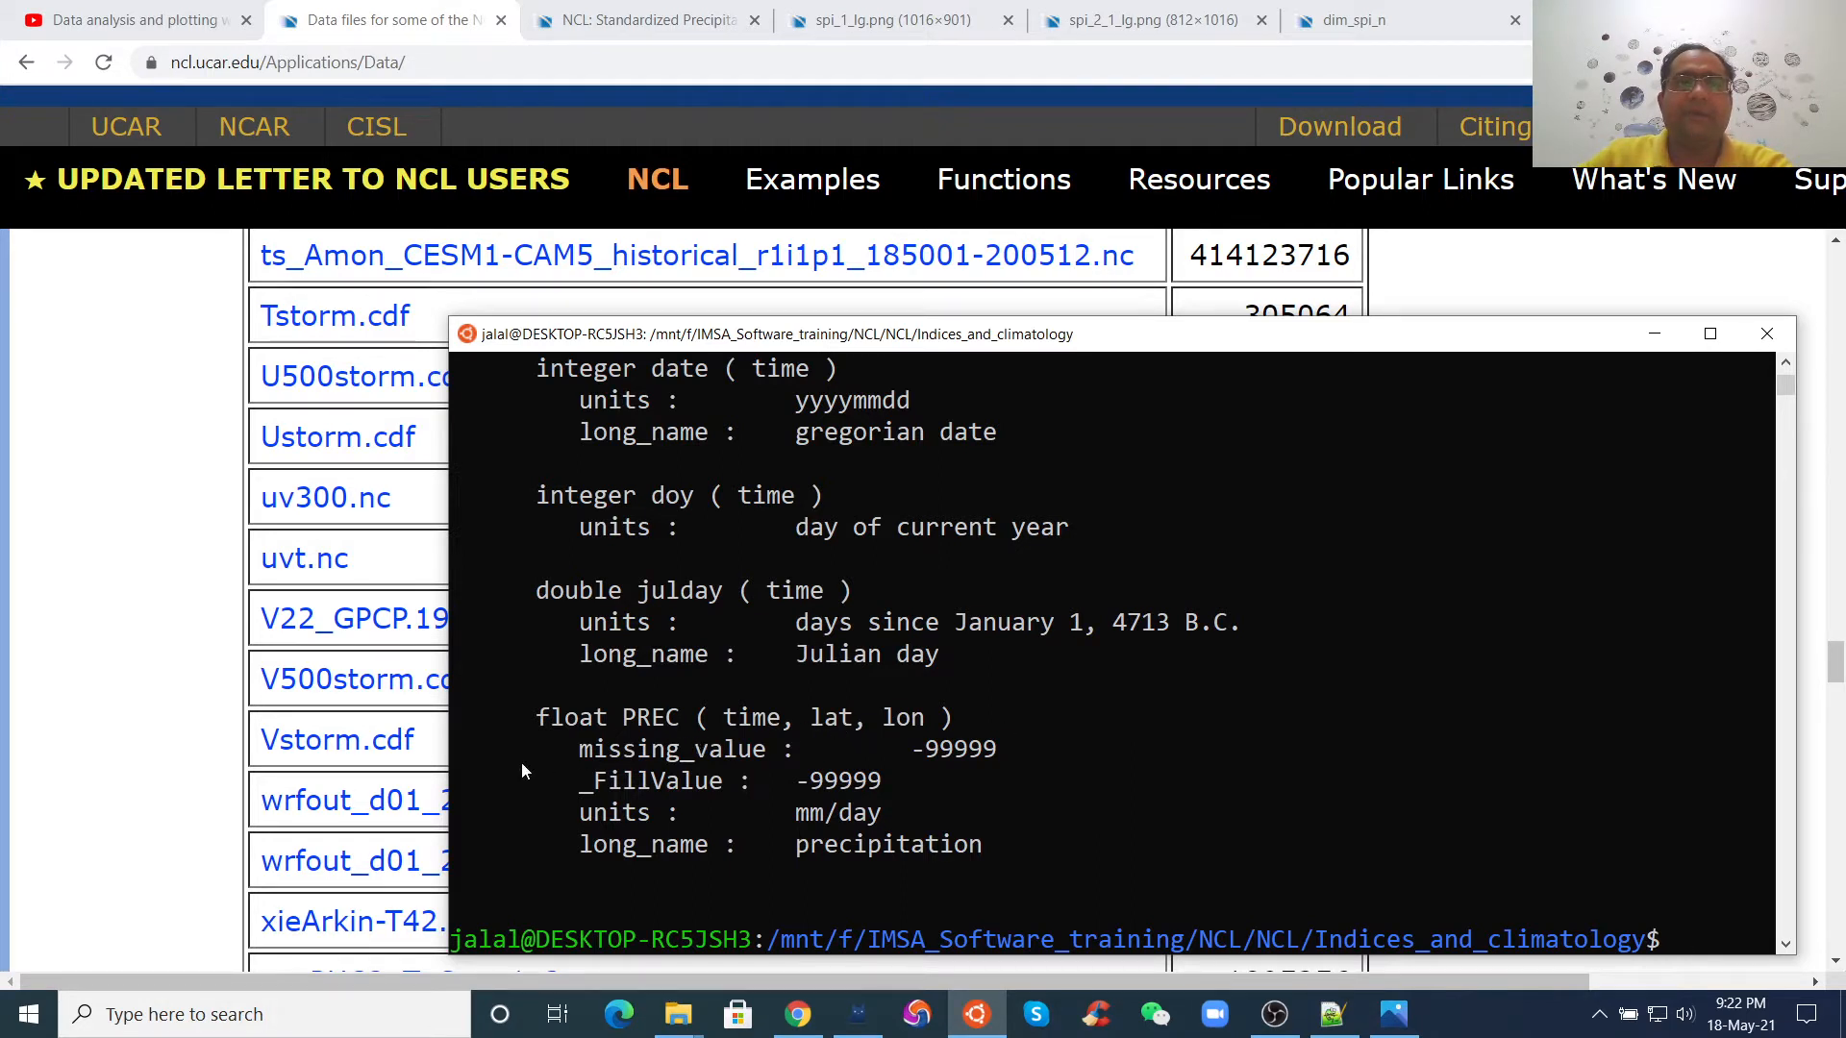
{"action": "mouse_move", "coordinate": [800, 741]}
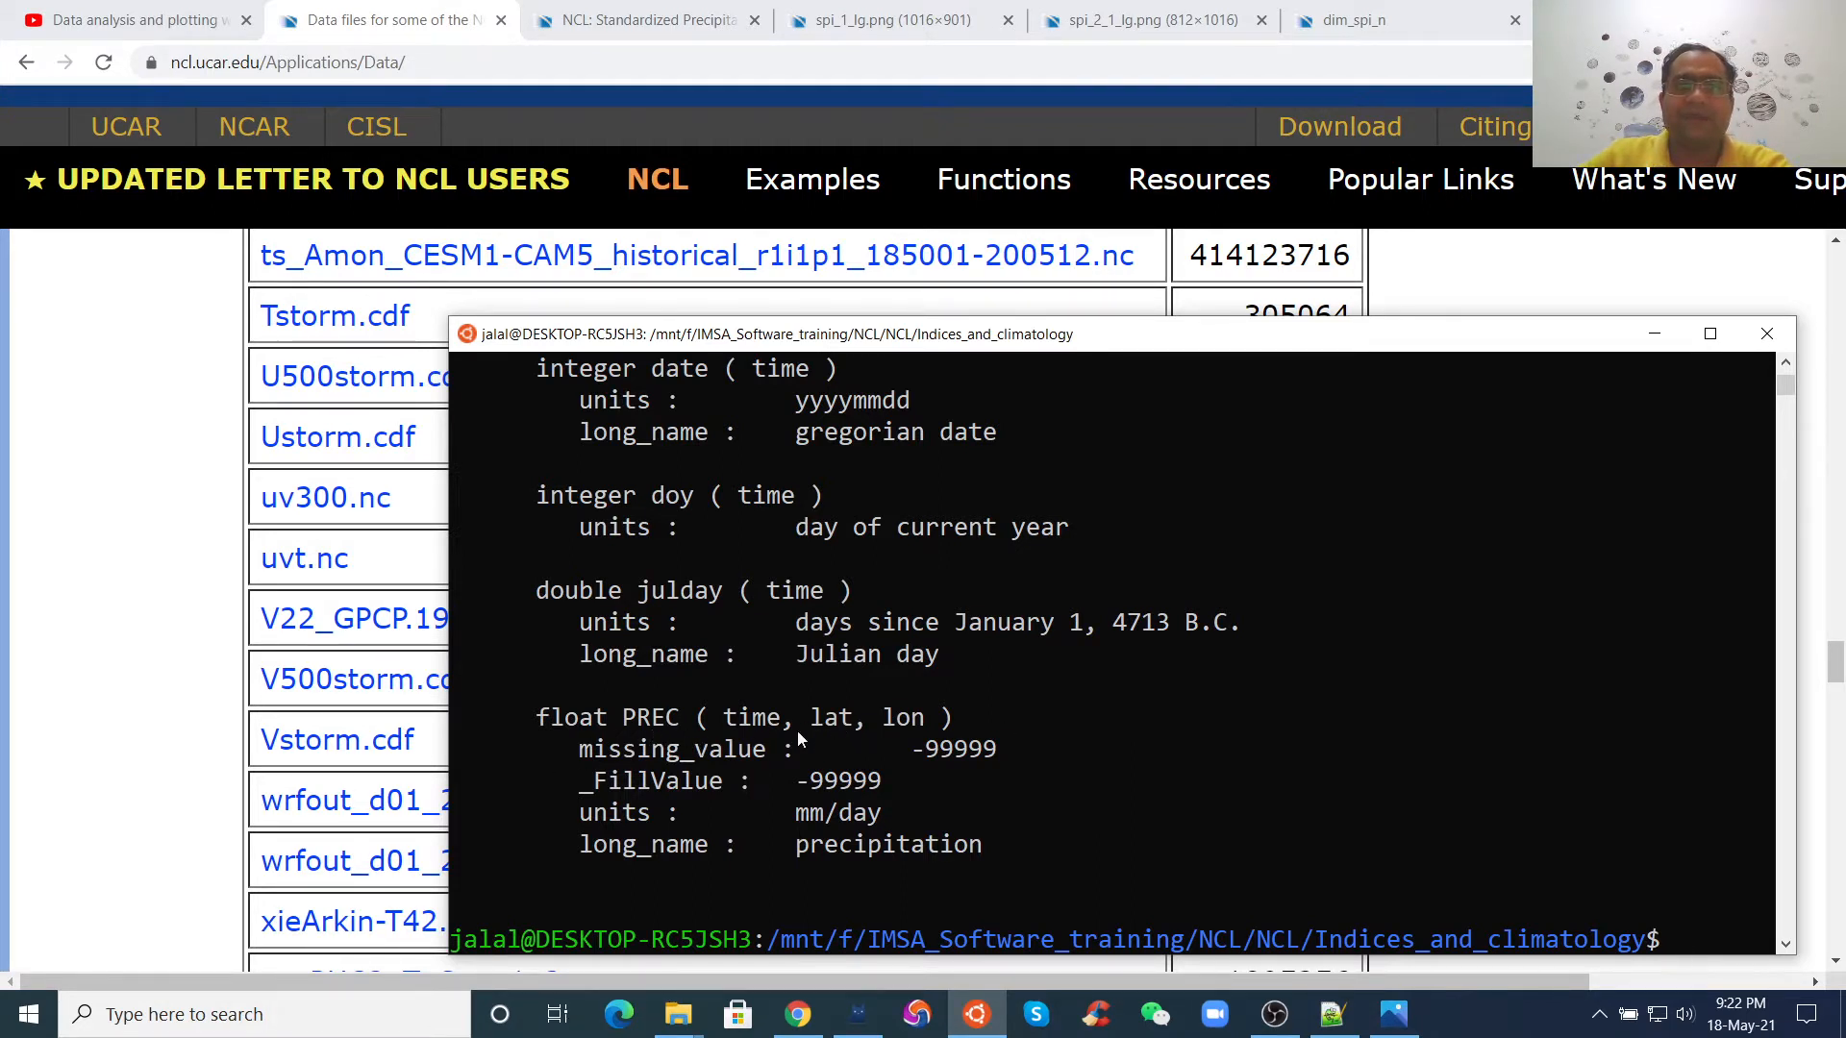
{"action": "mouse_move", "coordinate": [886, 746]}
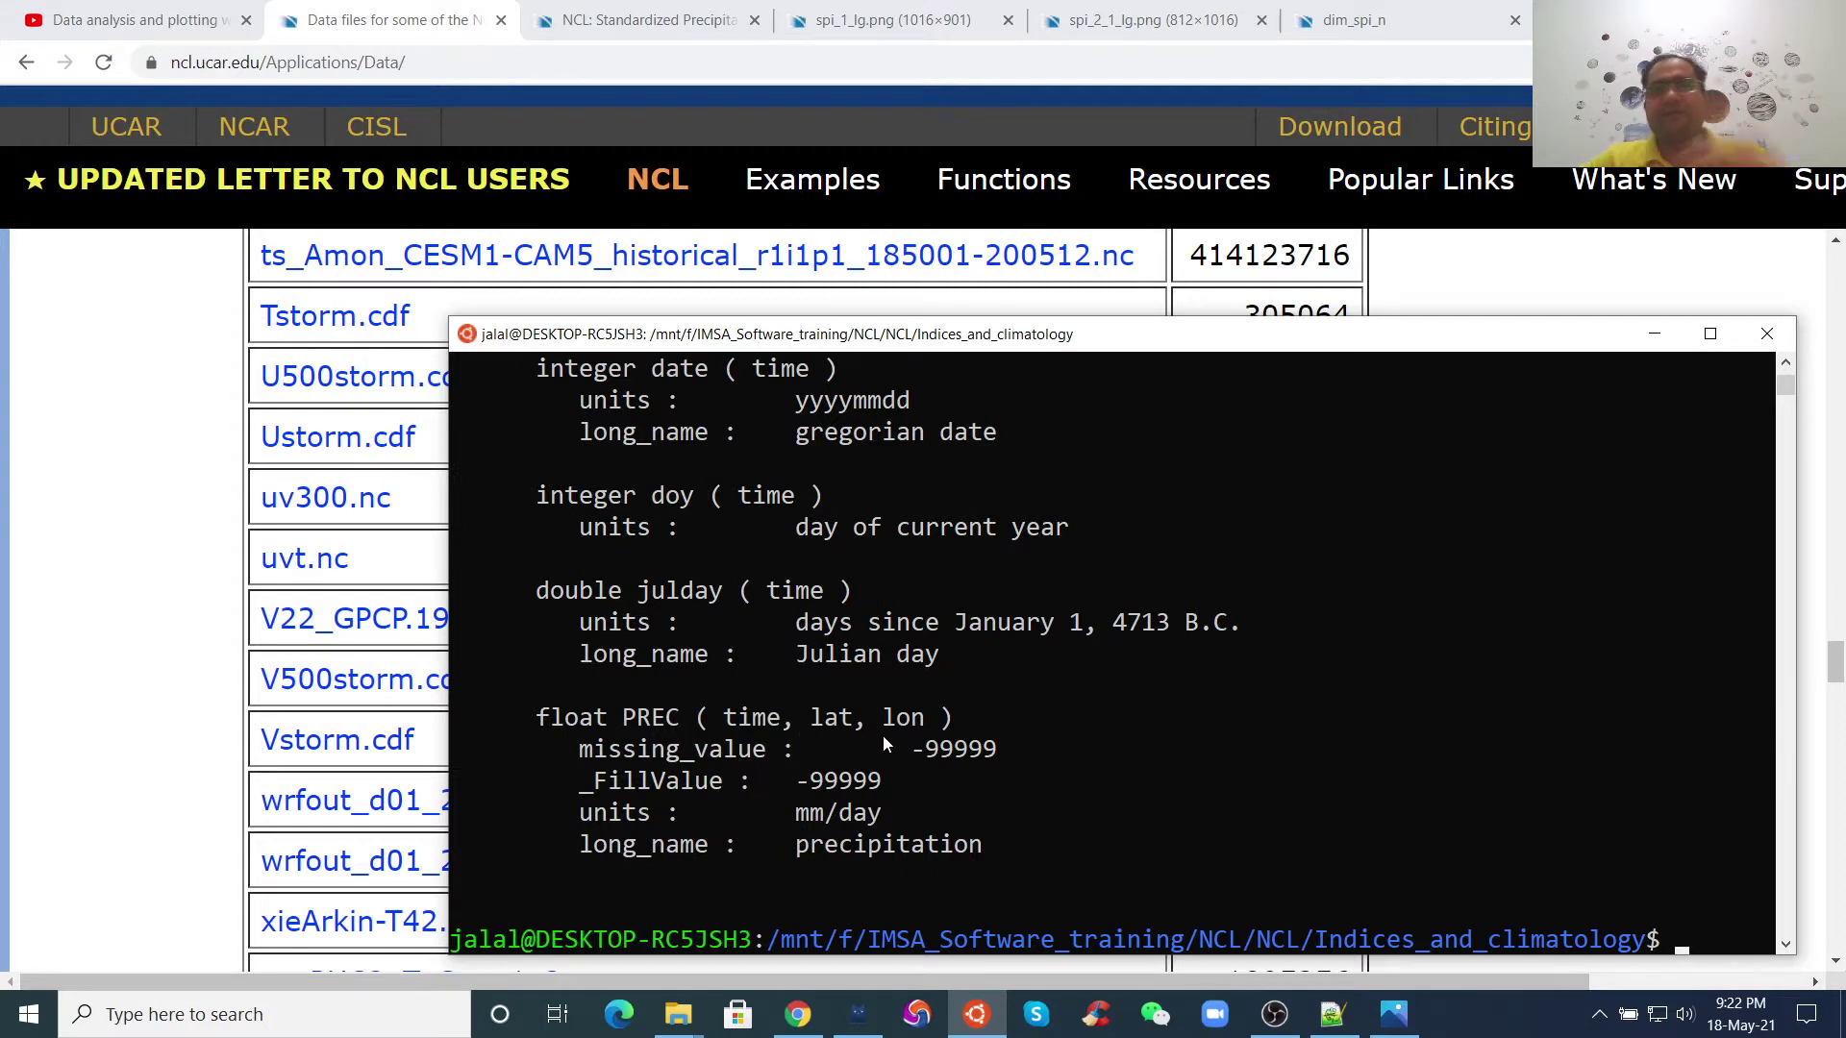
{"action": "mouse_move", "coordinate": [903, 717]}
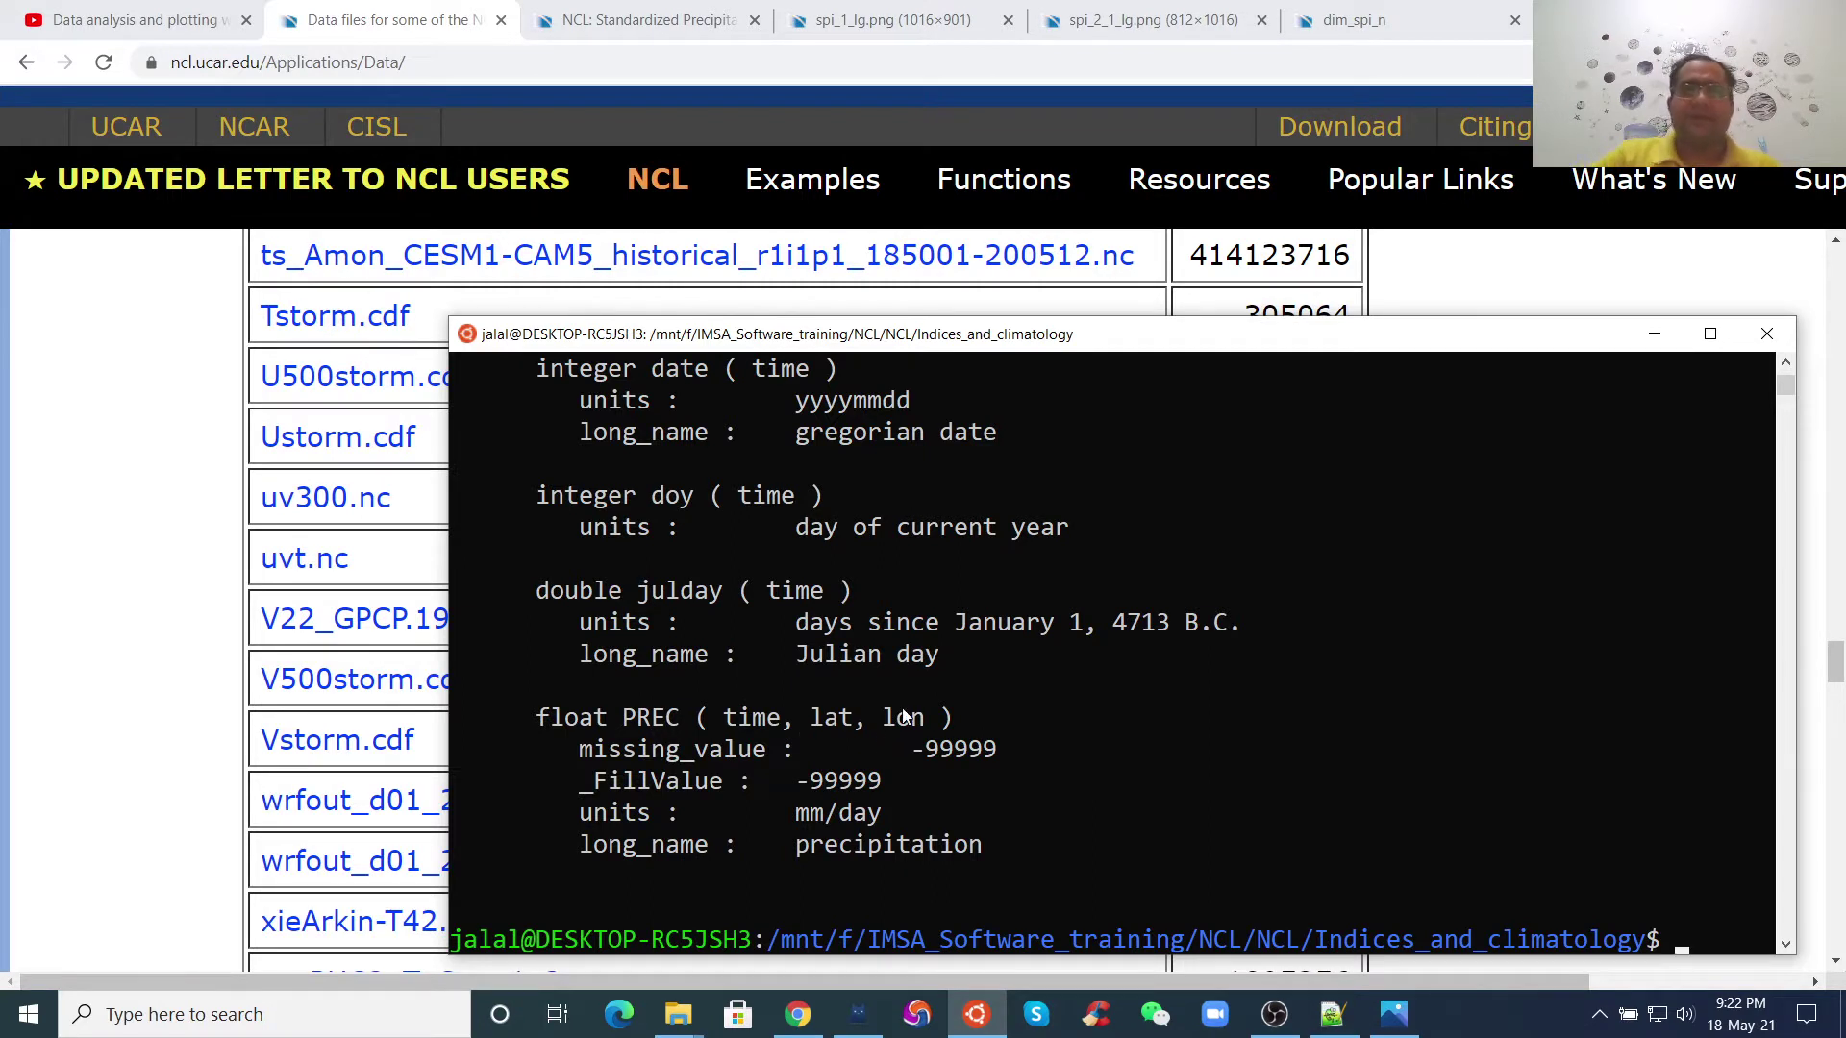
- Glance at the global SPI maps example again, then bring back the GPCP file dump
{"action": "left_click", "coordinate": [1134, 19]}
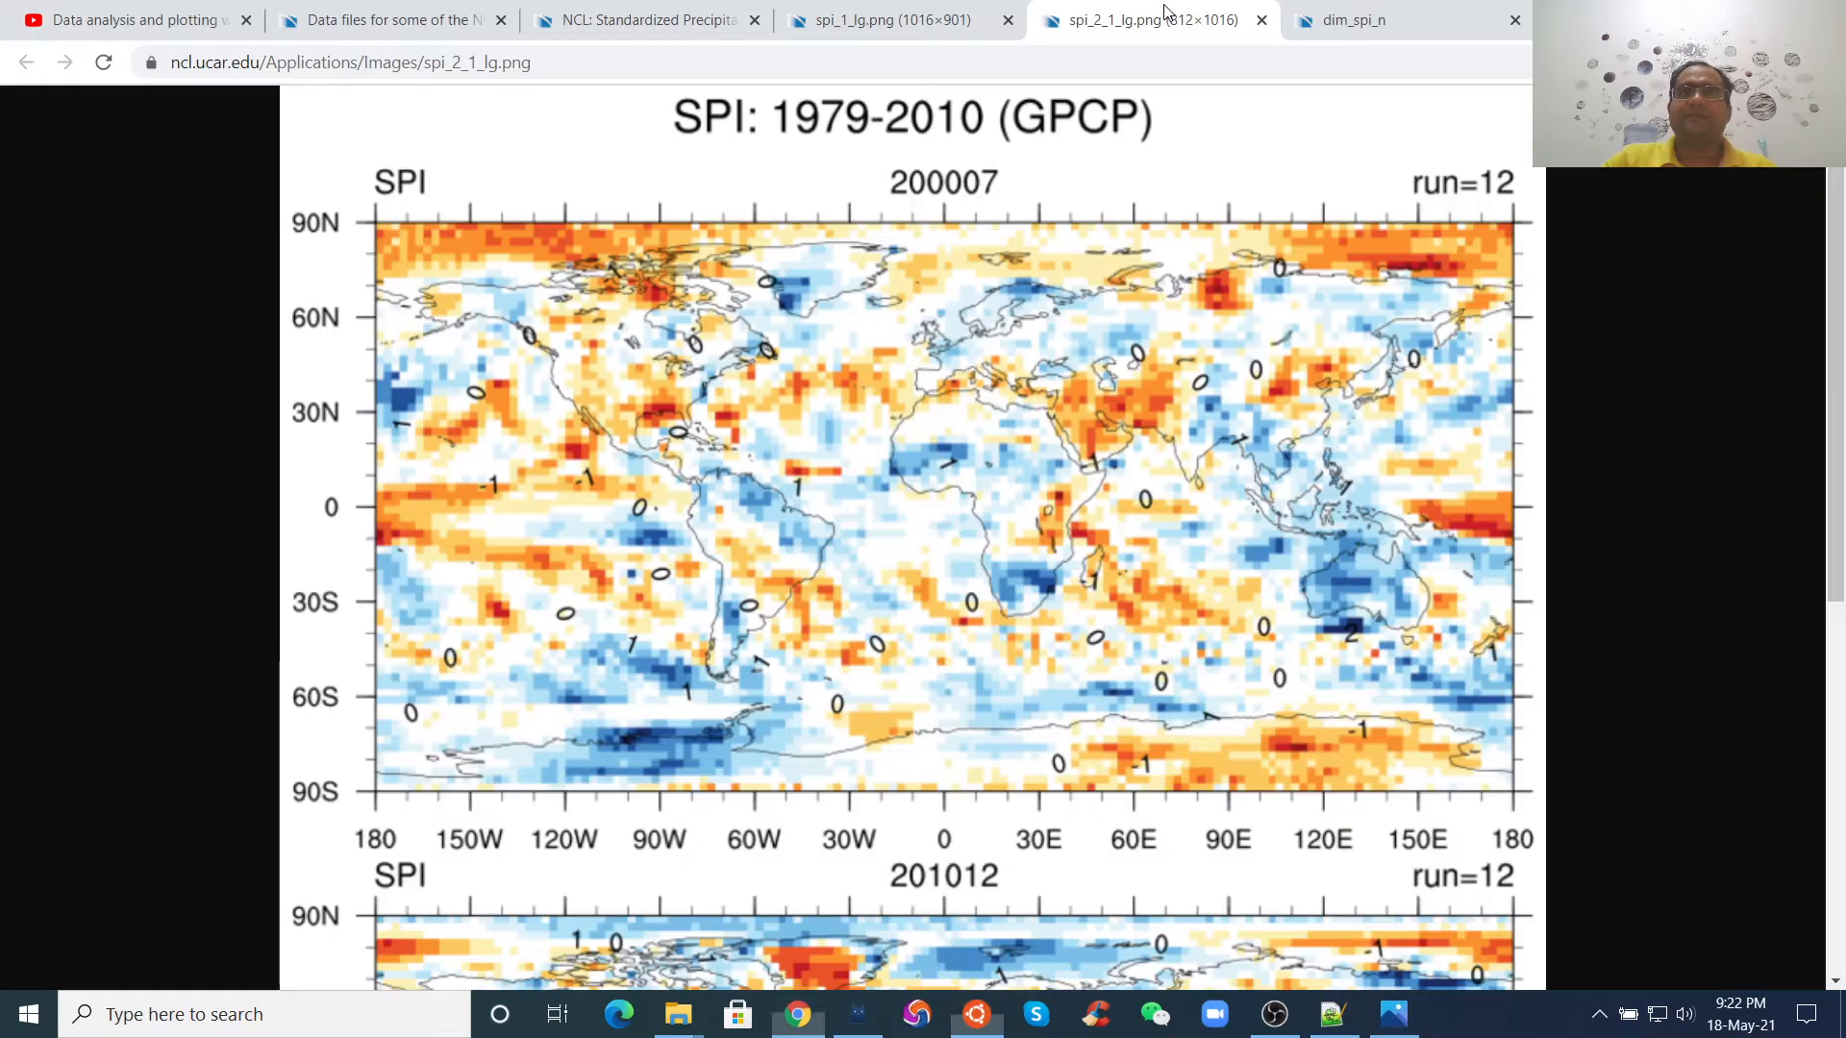
{"action": "scroll", "scroll_direction": "down", "scroll_amount": 3}
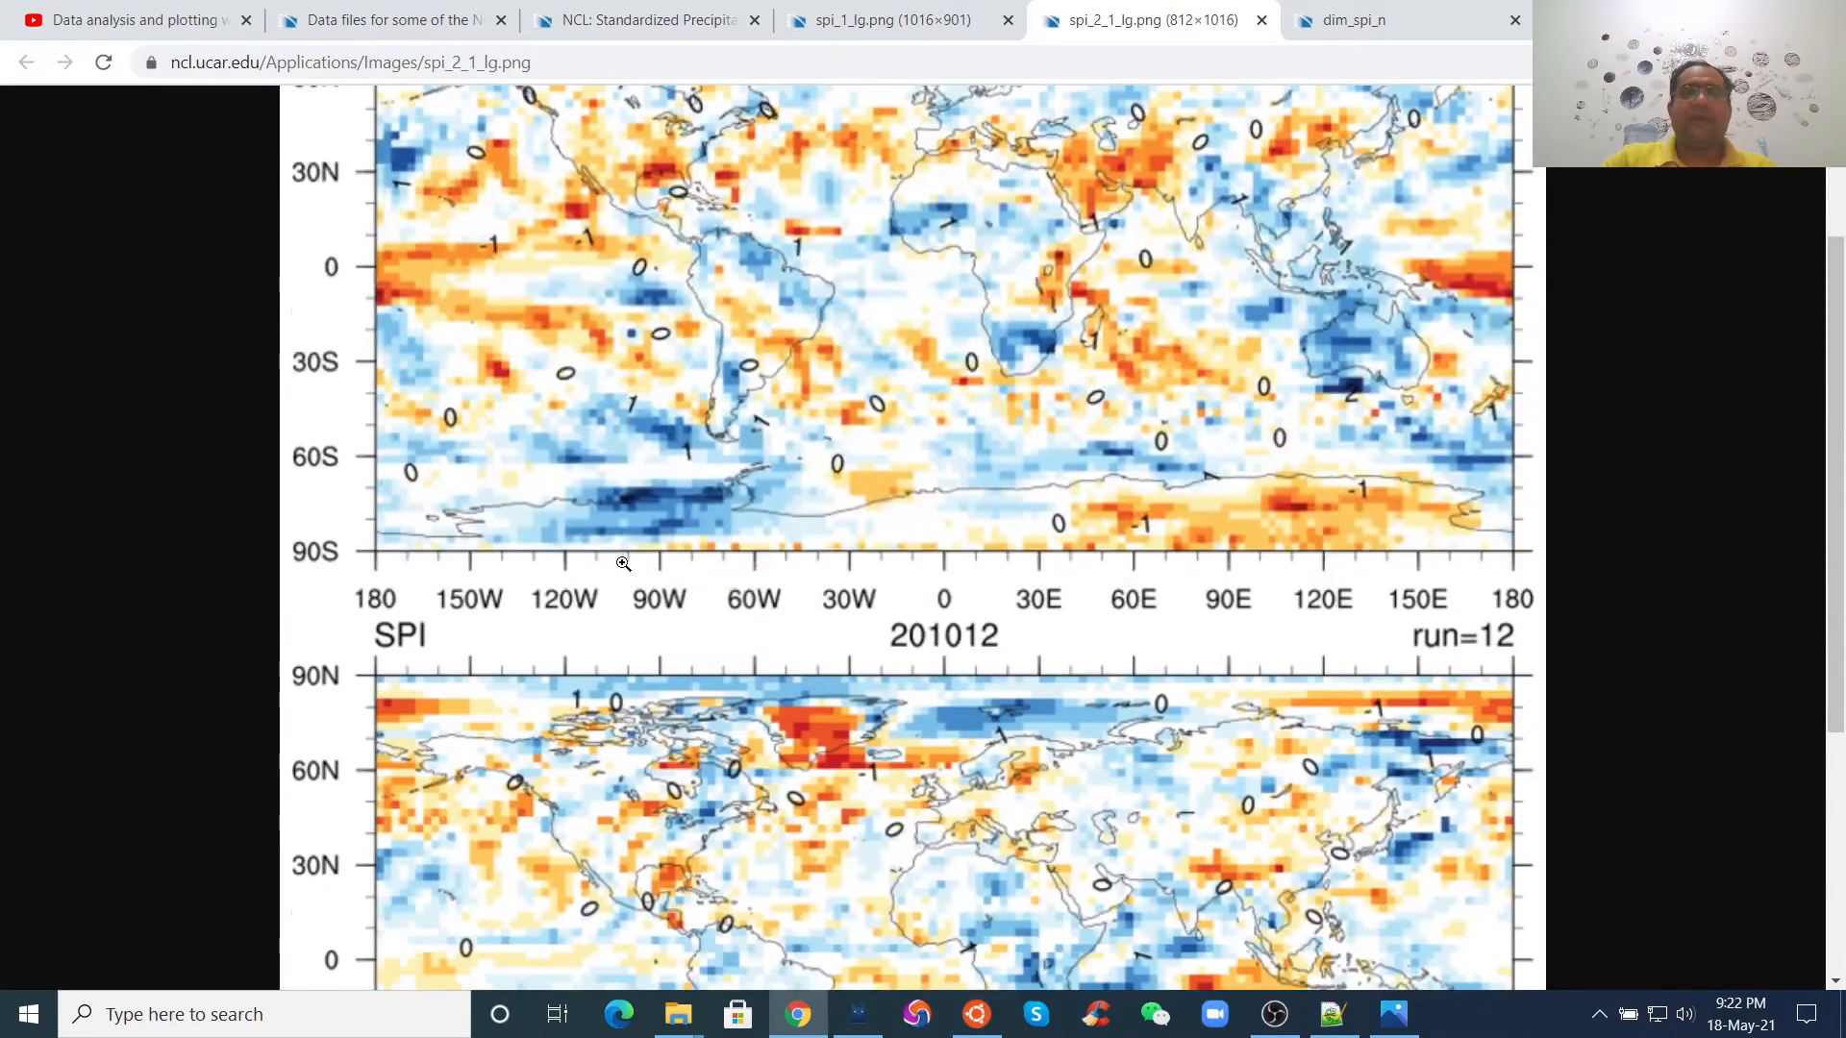
{"action": "scroll", "scroll_direction": "up", "scroll_amount": 3}
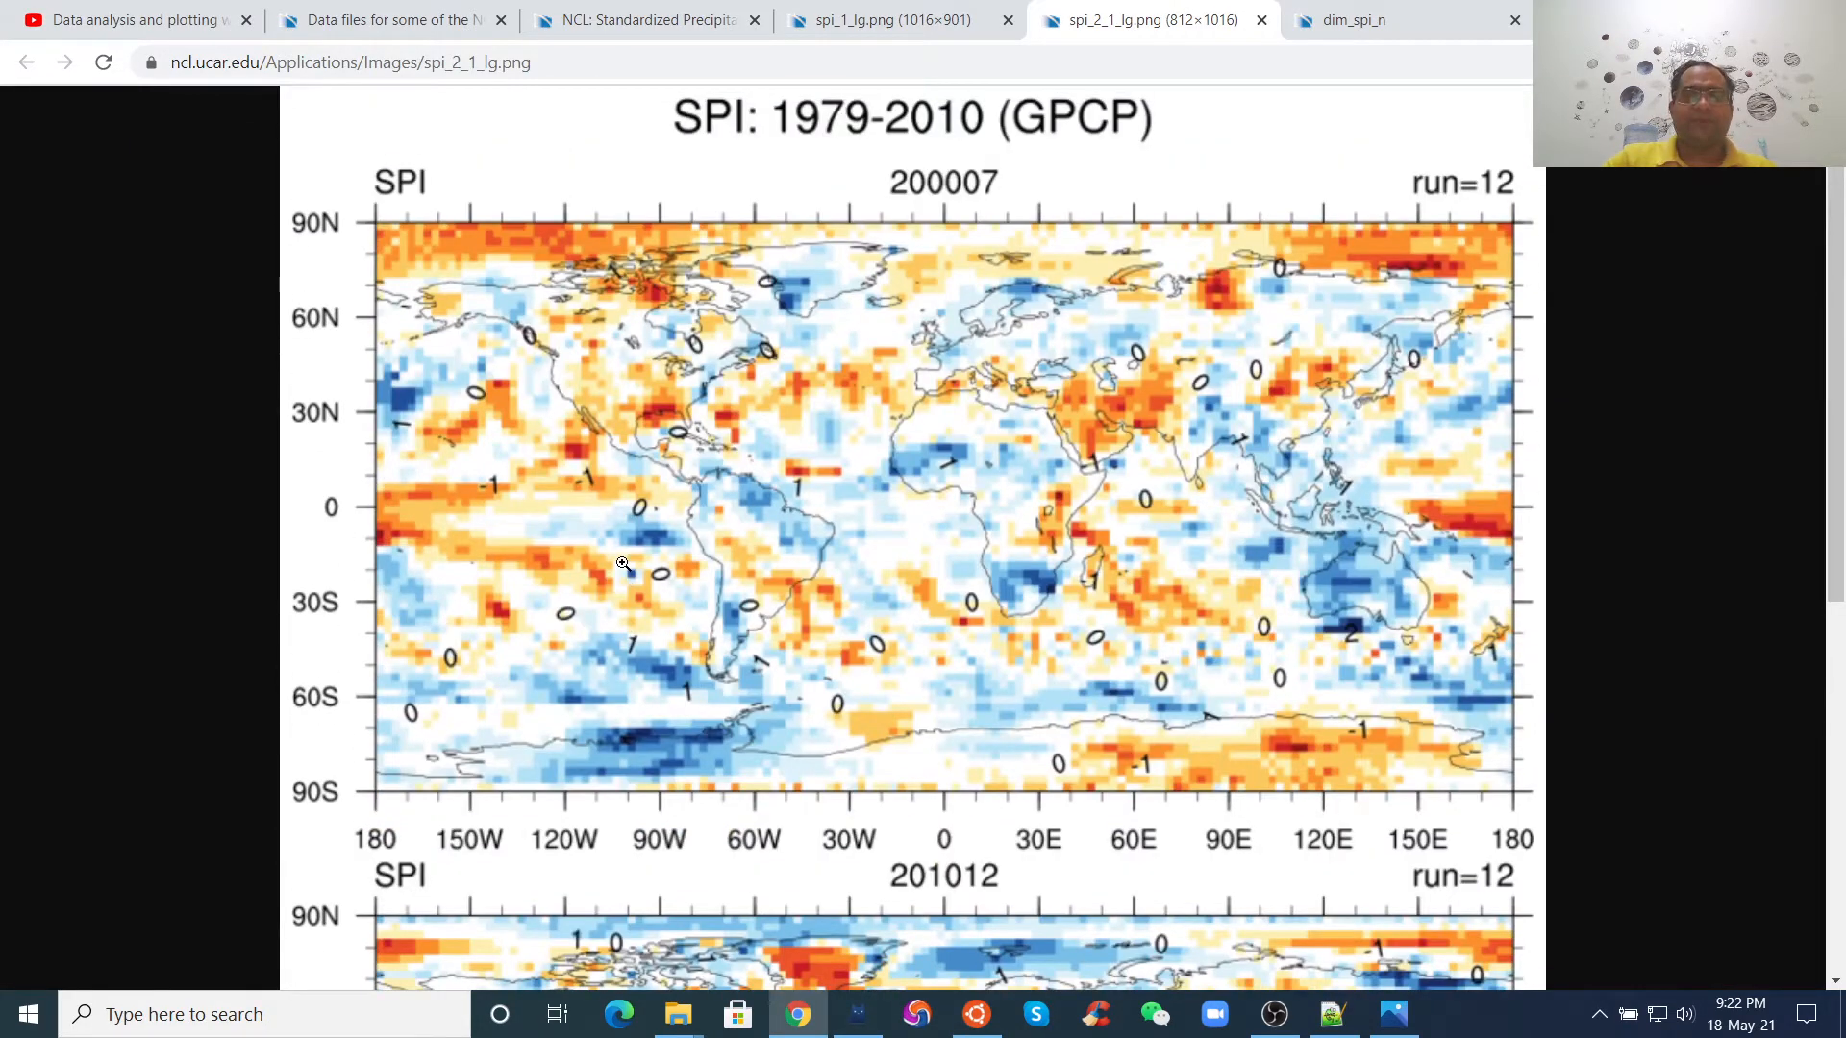
{"action": "mouse_move", "coordinate": [396, 185]}
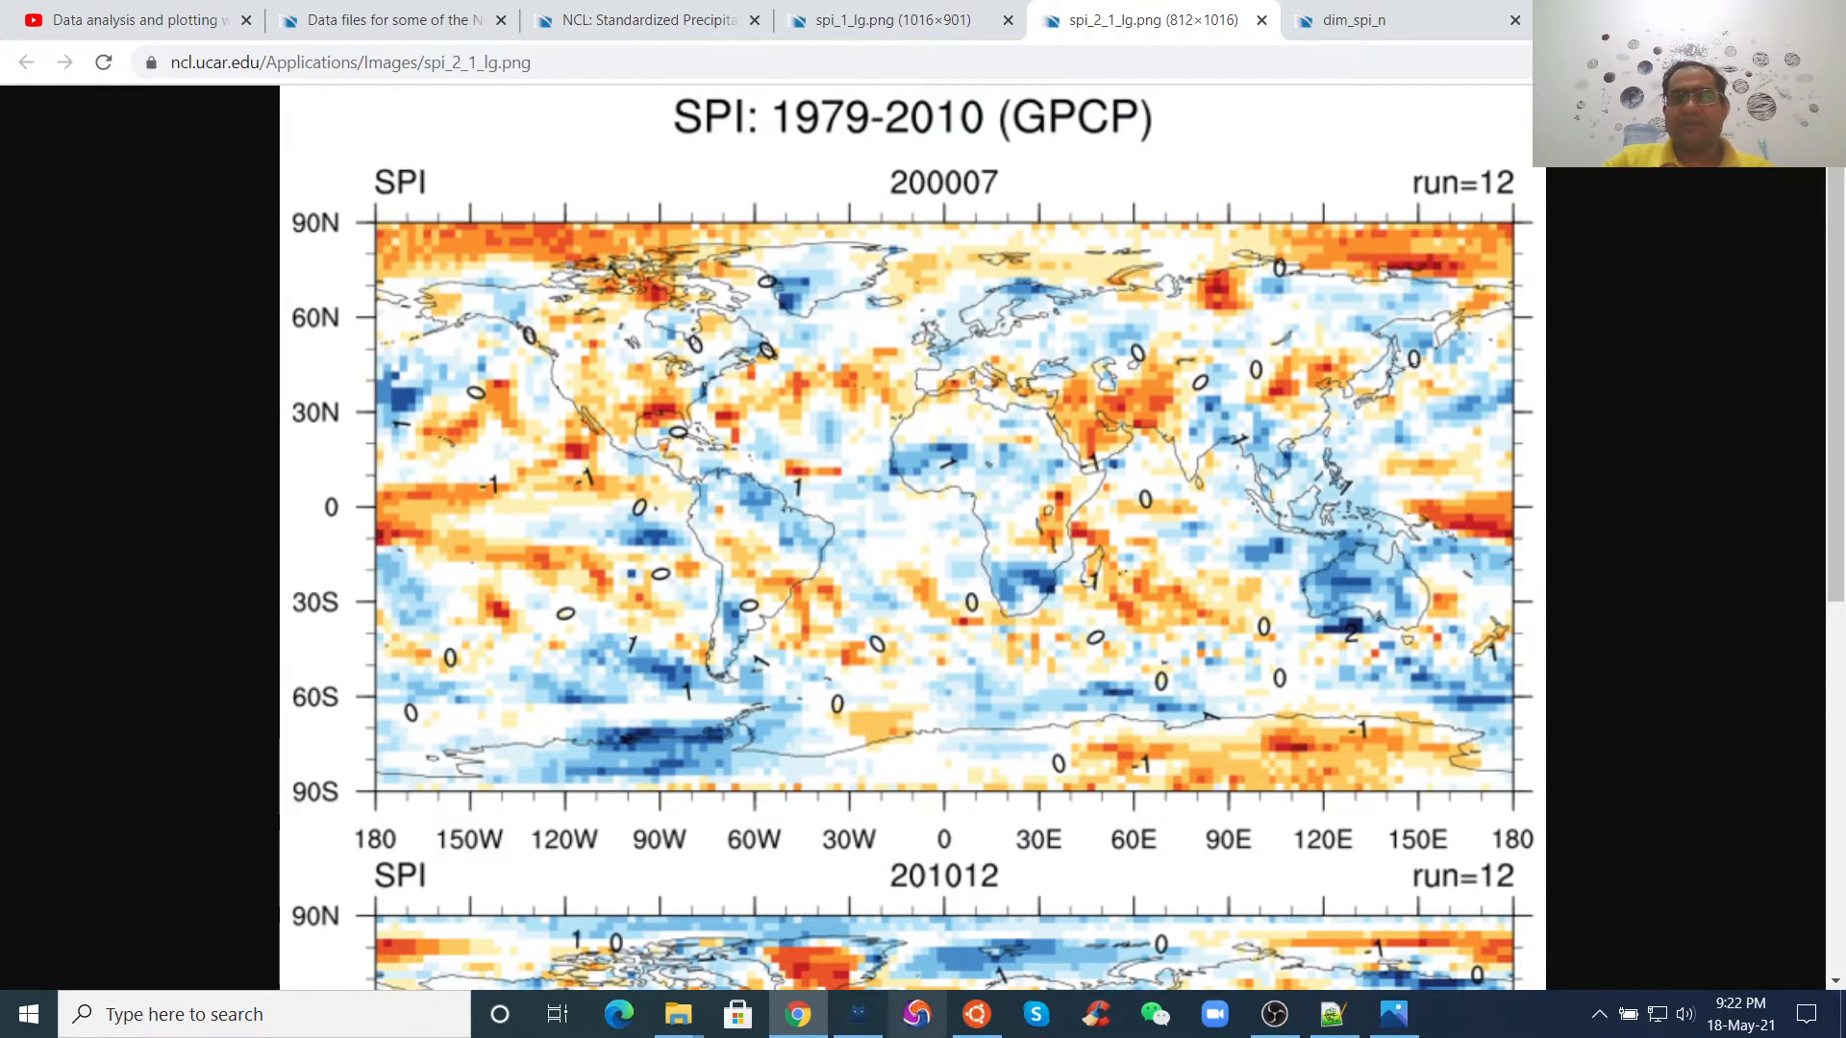
{"action": "left_click", "coordinate": [971, 1015]}
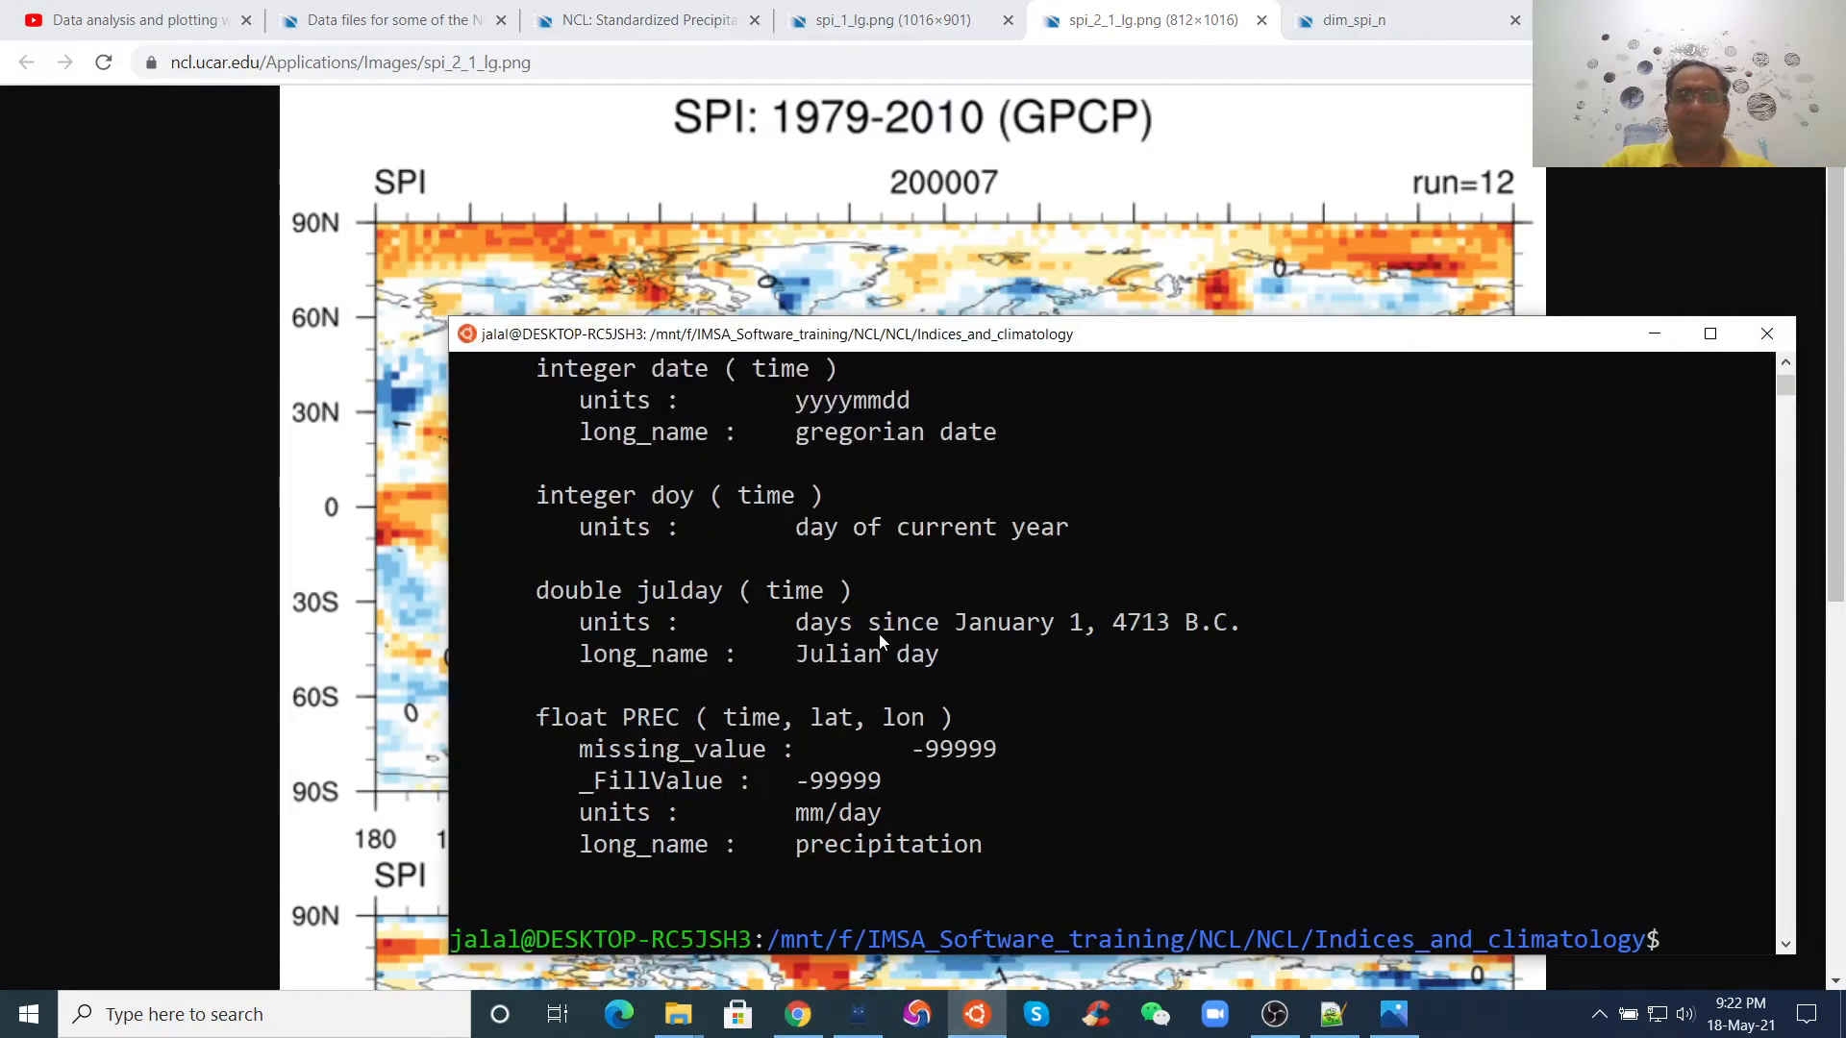
{"action": "mouse_move", "coordinate": [785, 727]}
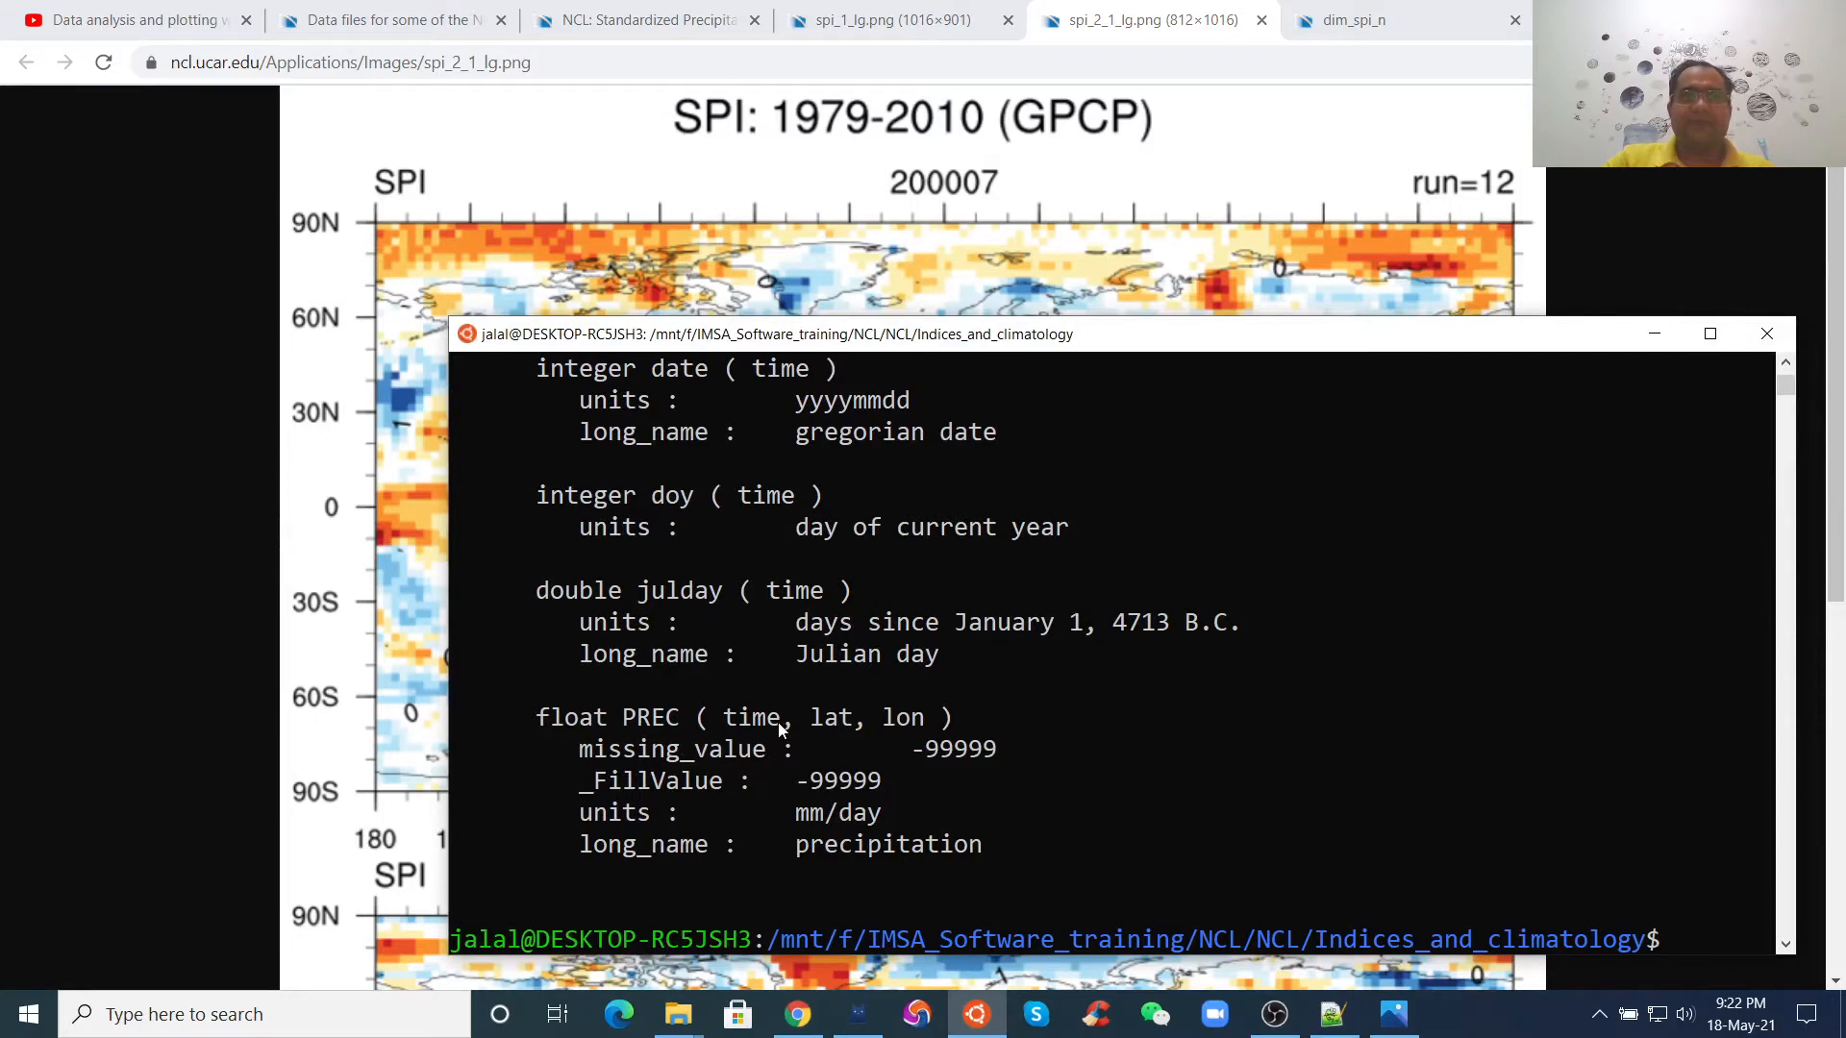
{"action": "mouse_move", "coordinate": [748, 739]}
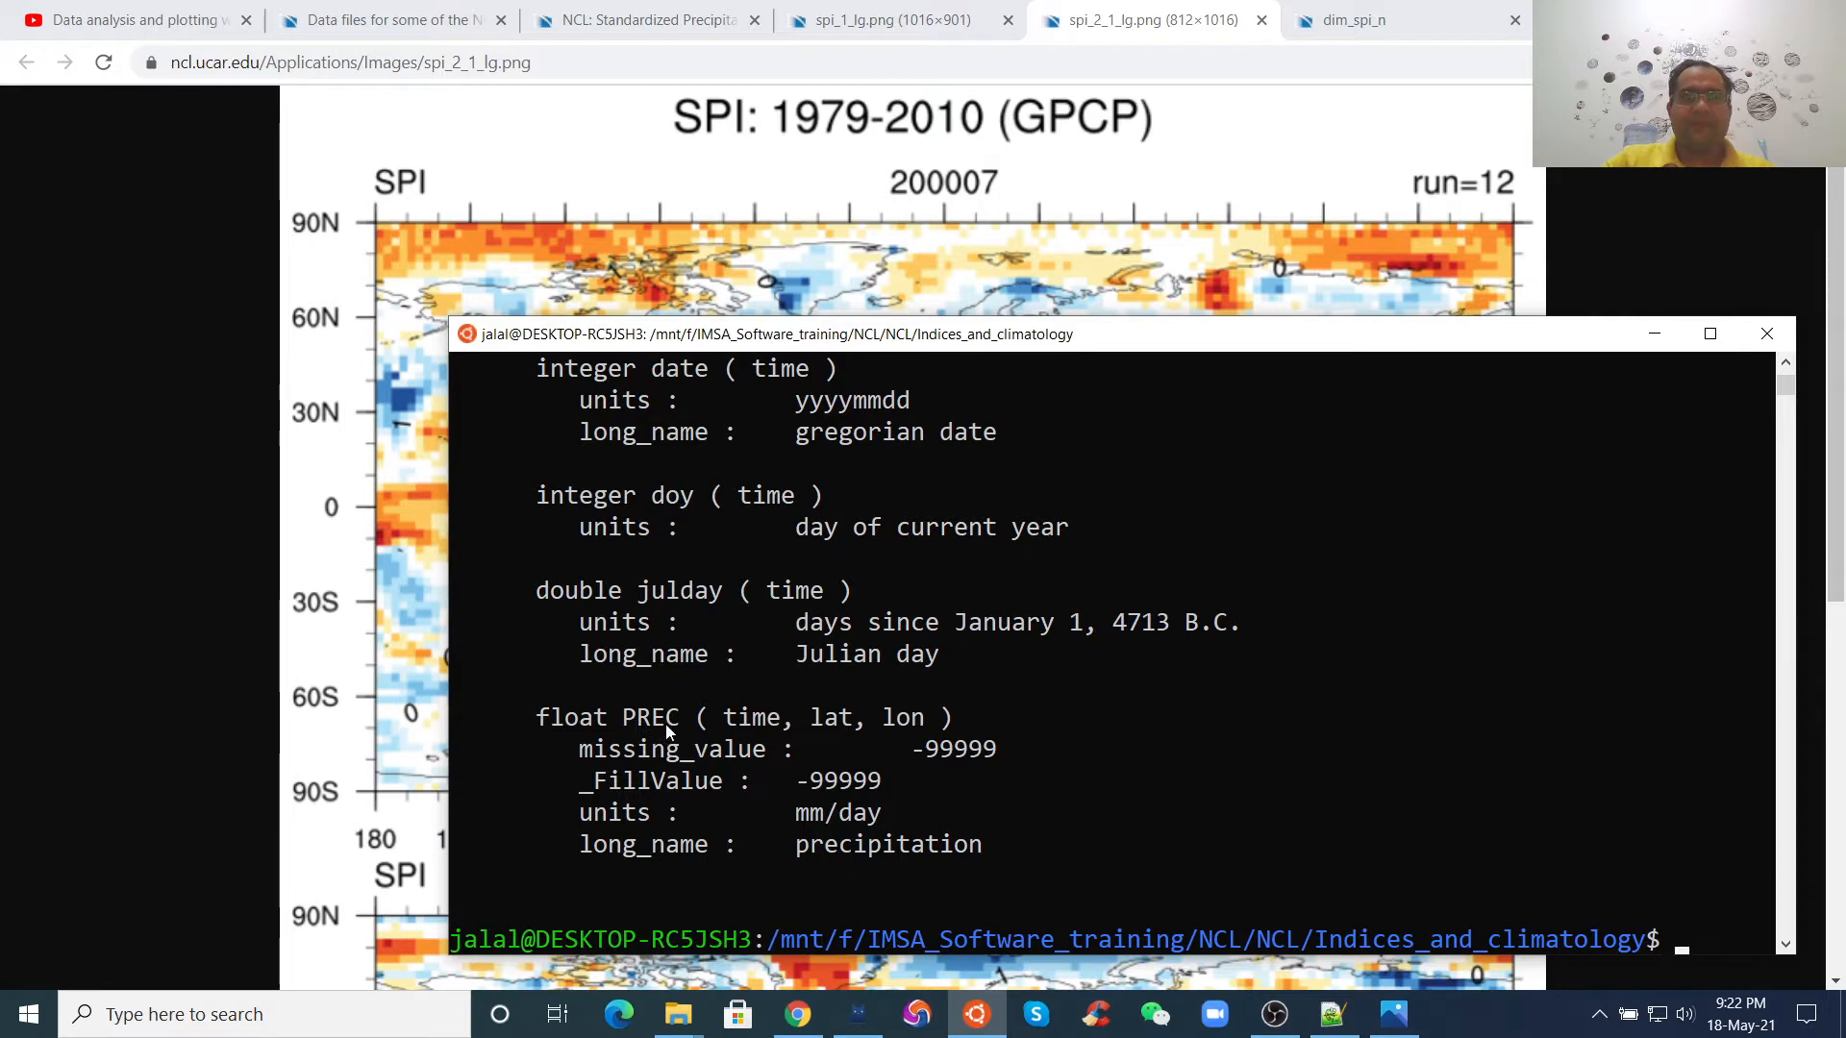
{"action": "mouse_move", "coordinate": [590, 746]}
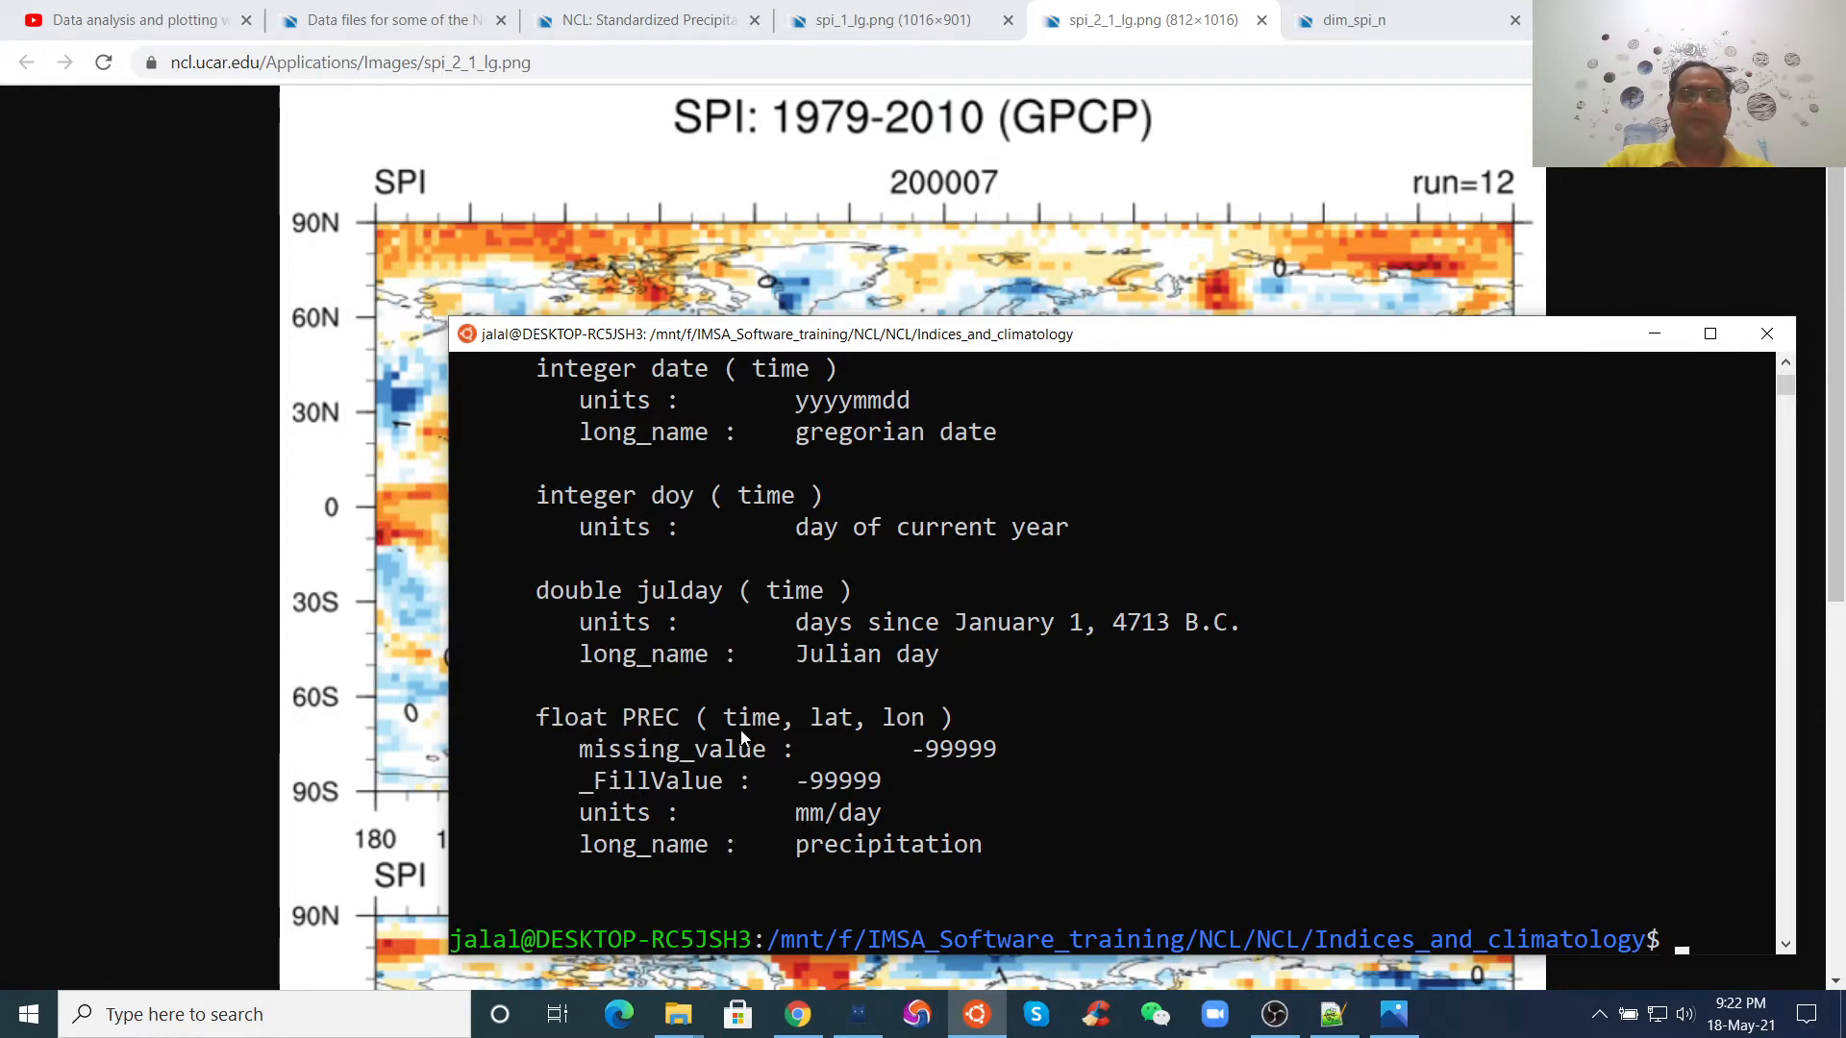
{"action": "mouse_move", "coordinate": [867, 739]}
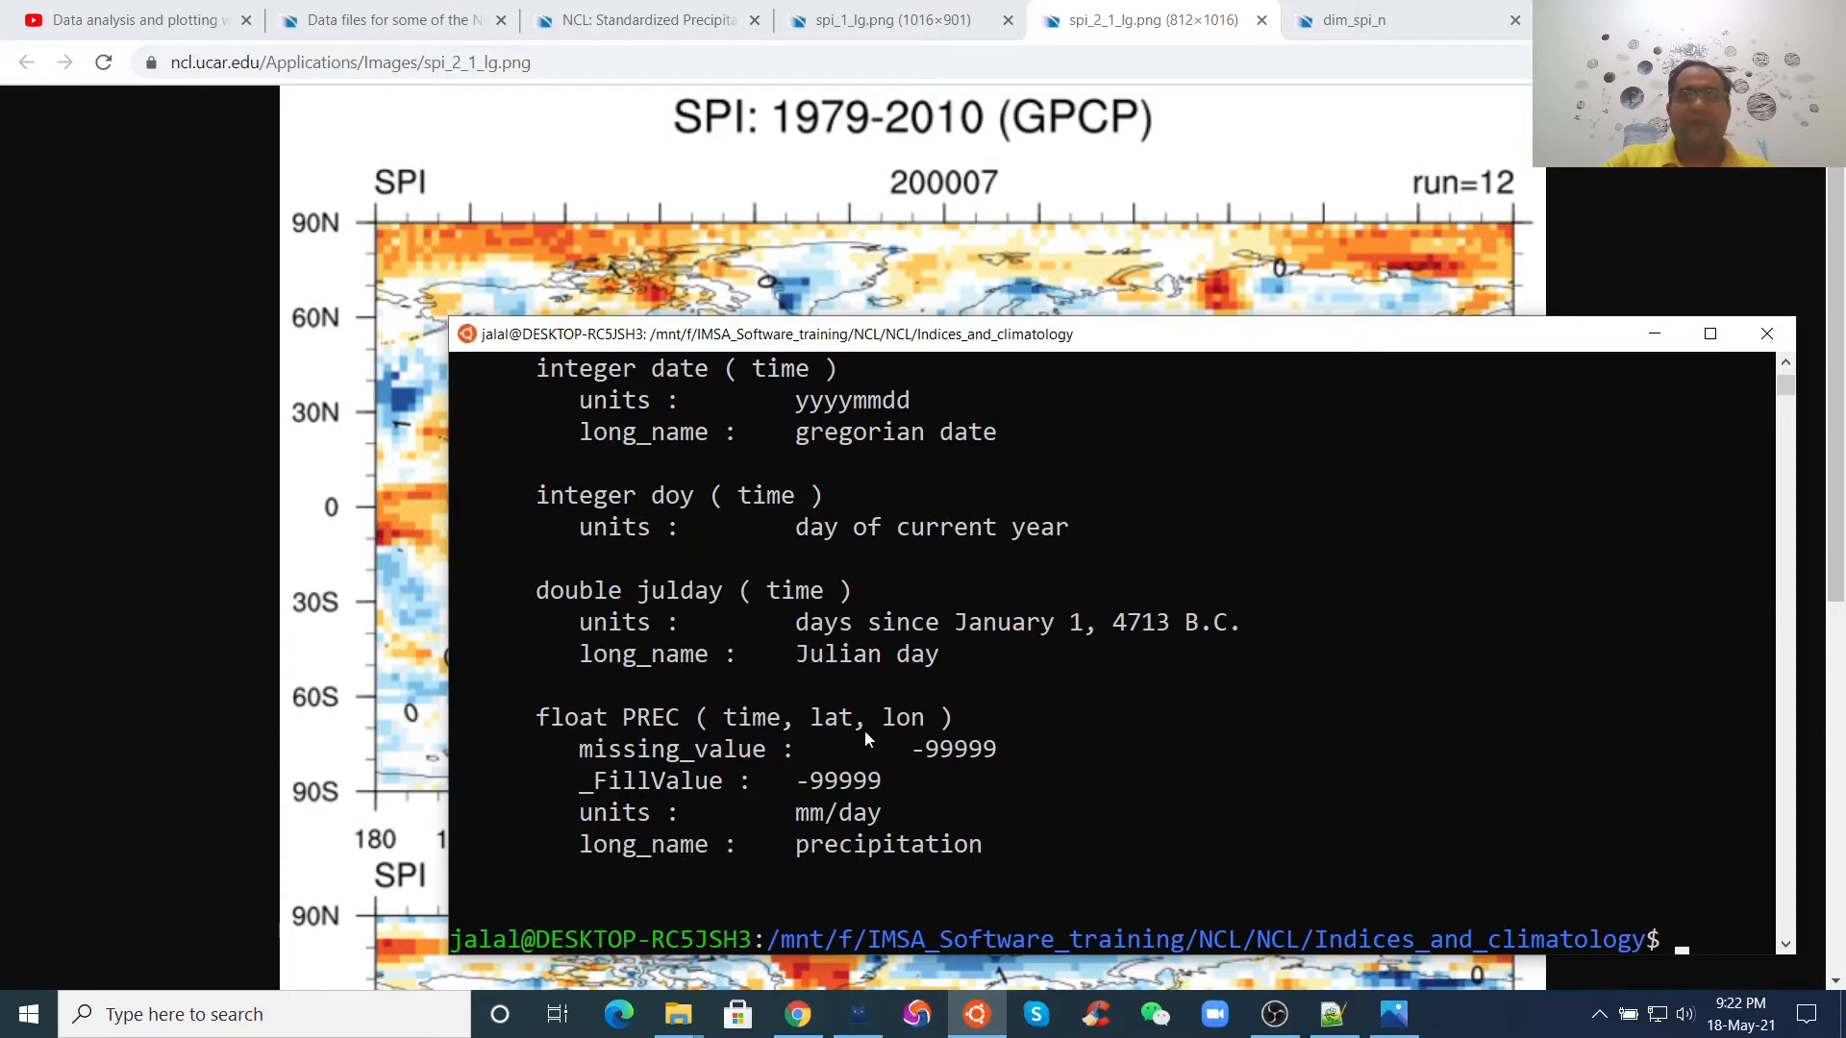
{"action": "mouse_move", "coordinate": [957, 807]}
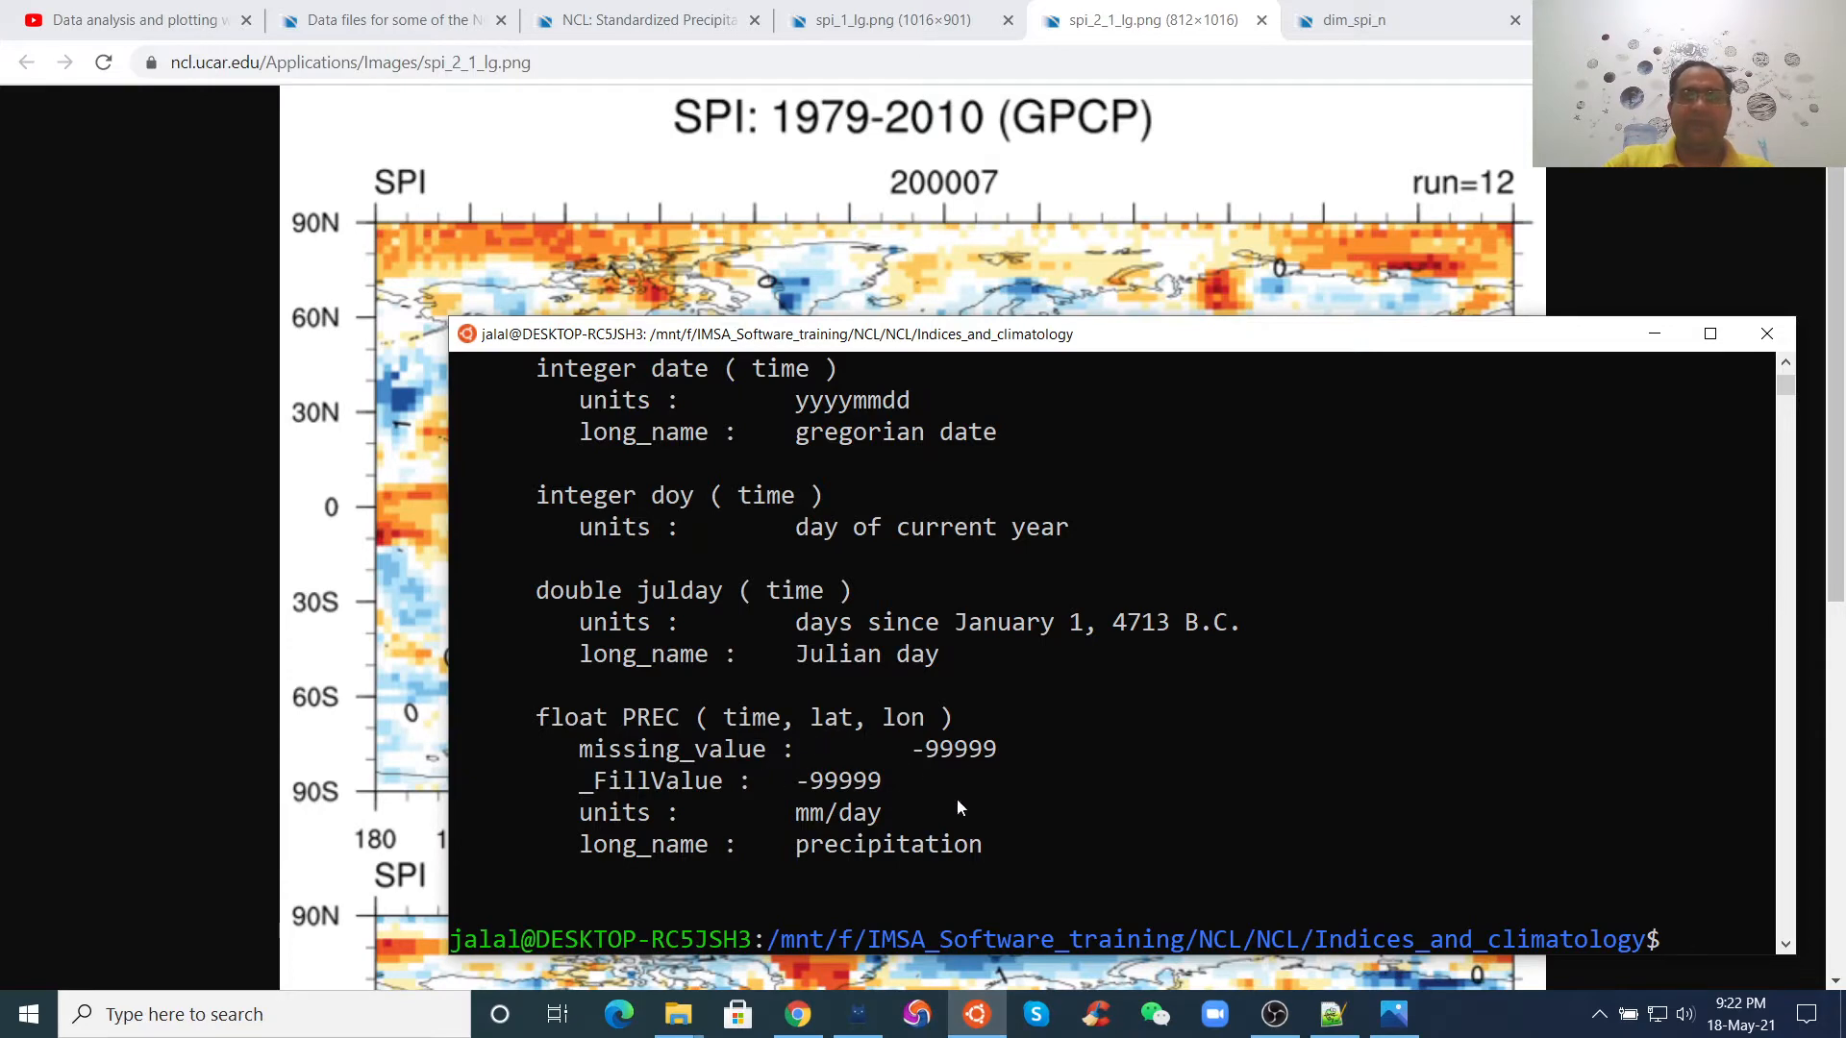
{"action": "mouse_move", "coordinate": [694, 834]}
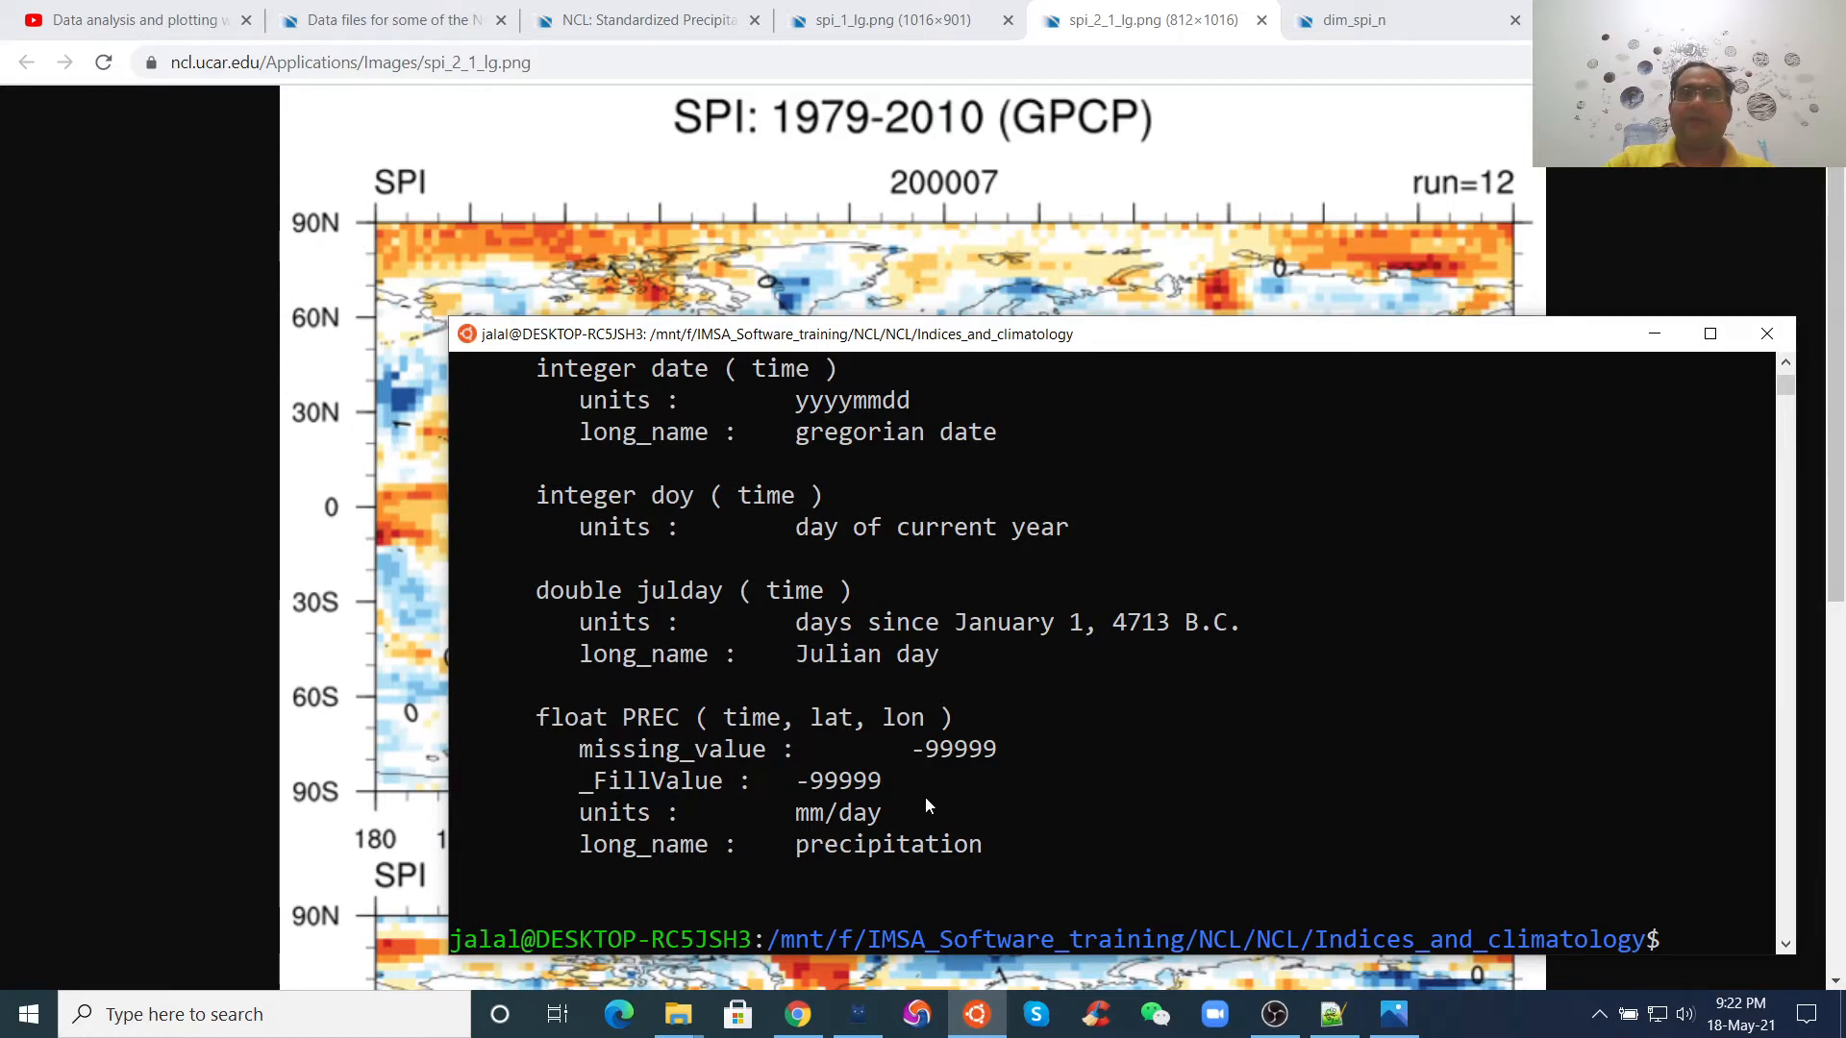
{"action": "mouse_move", "coordinate": [892, 760]}
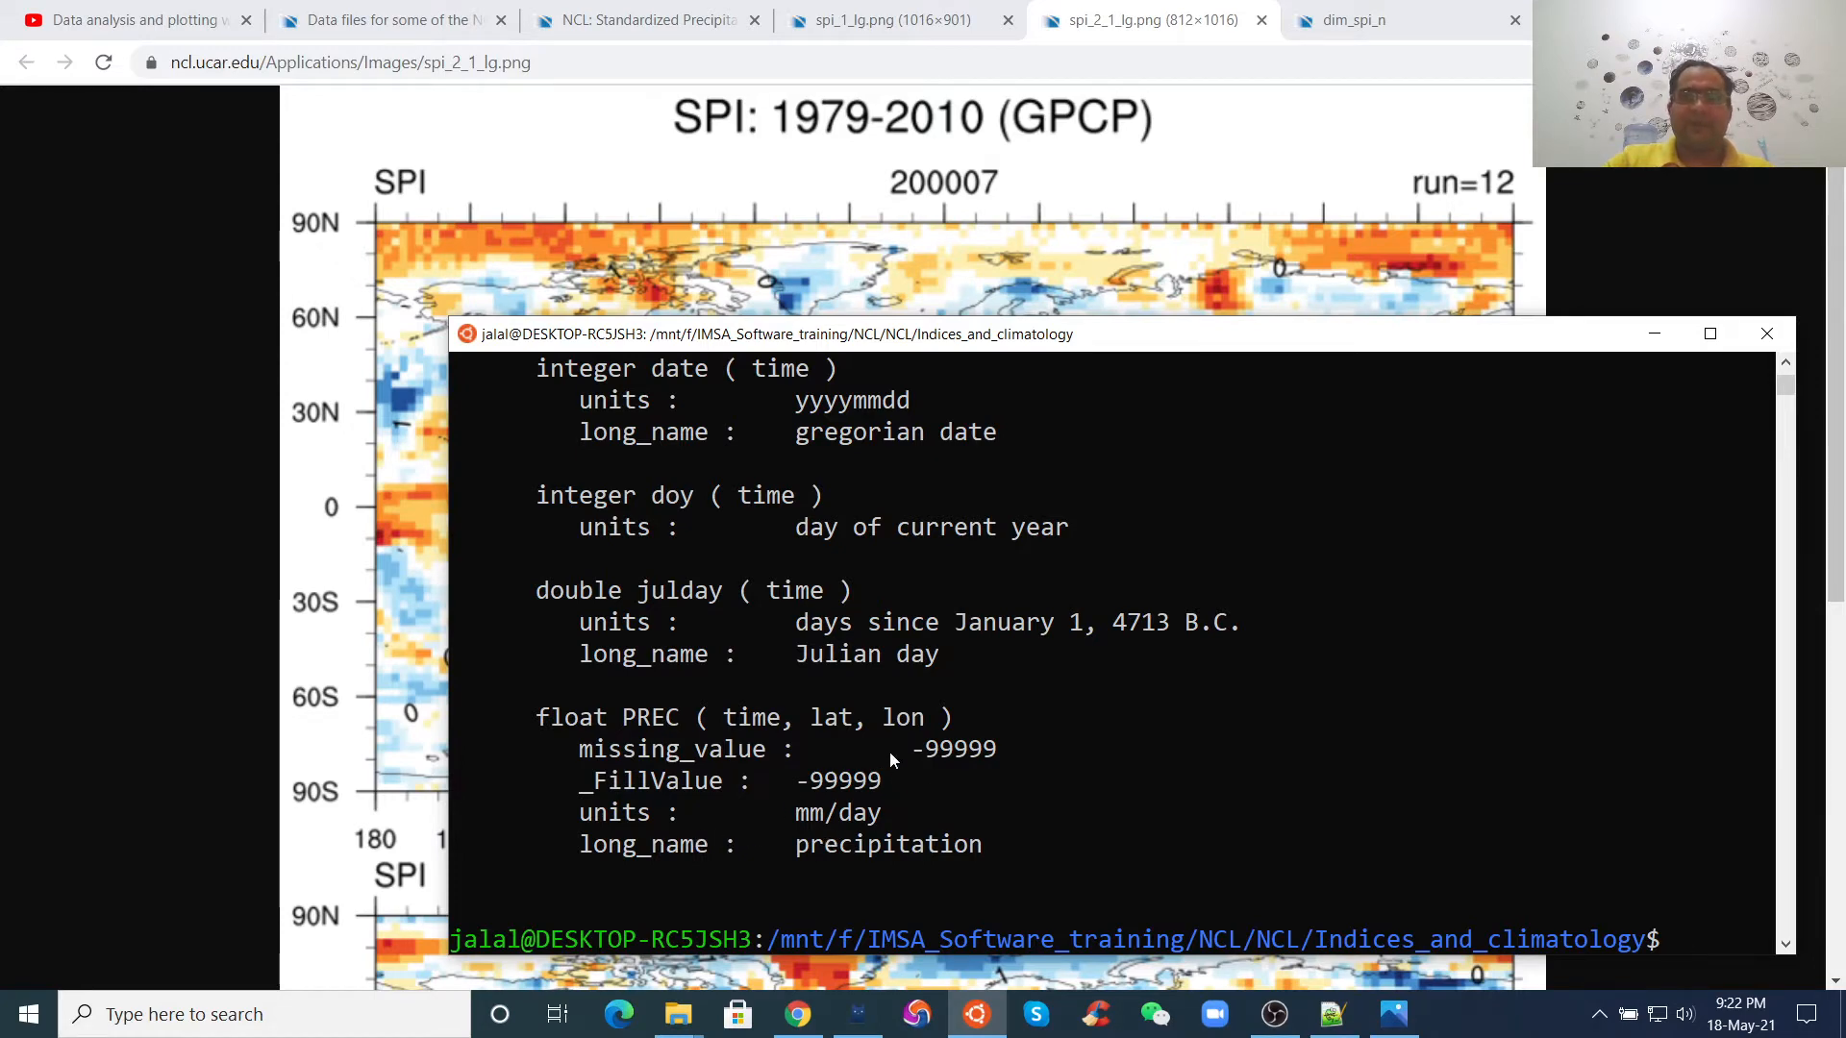
{"action": "mouse_move", "coordinate": [794, 827]}
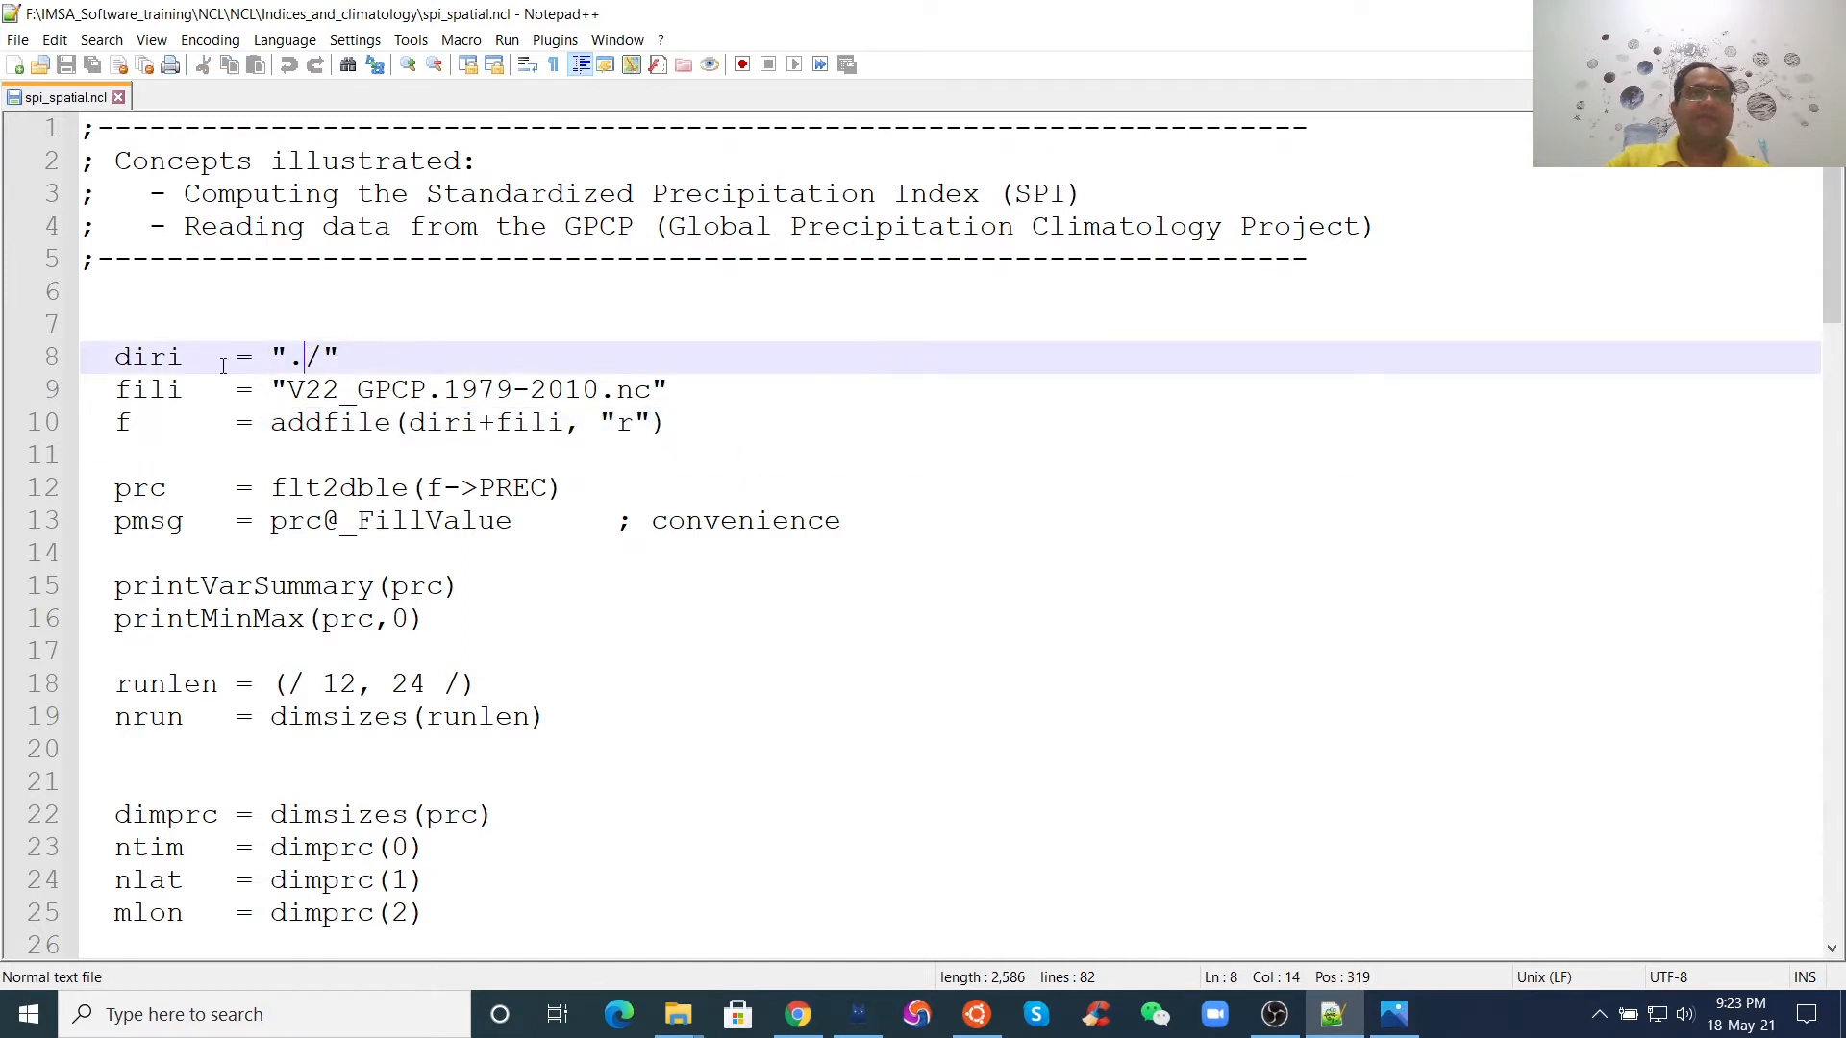
- Walk through the lines reading V22_GPCP.1979-2010.nc and the flt2dble conversion of PREC
{"action": "key", "text": "Right"}
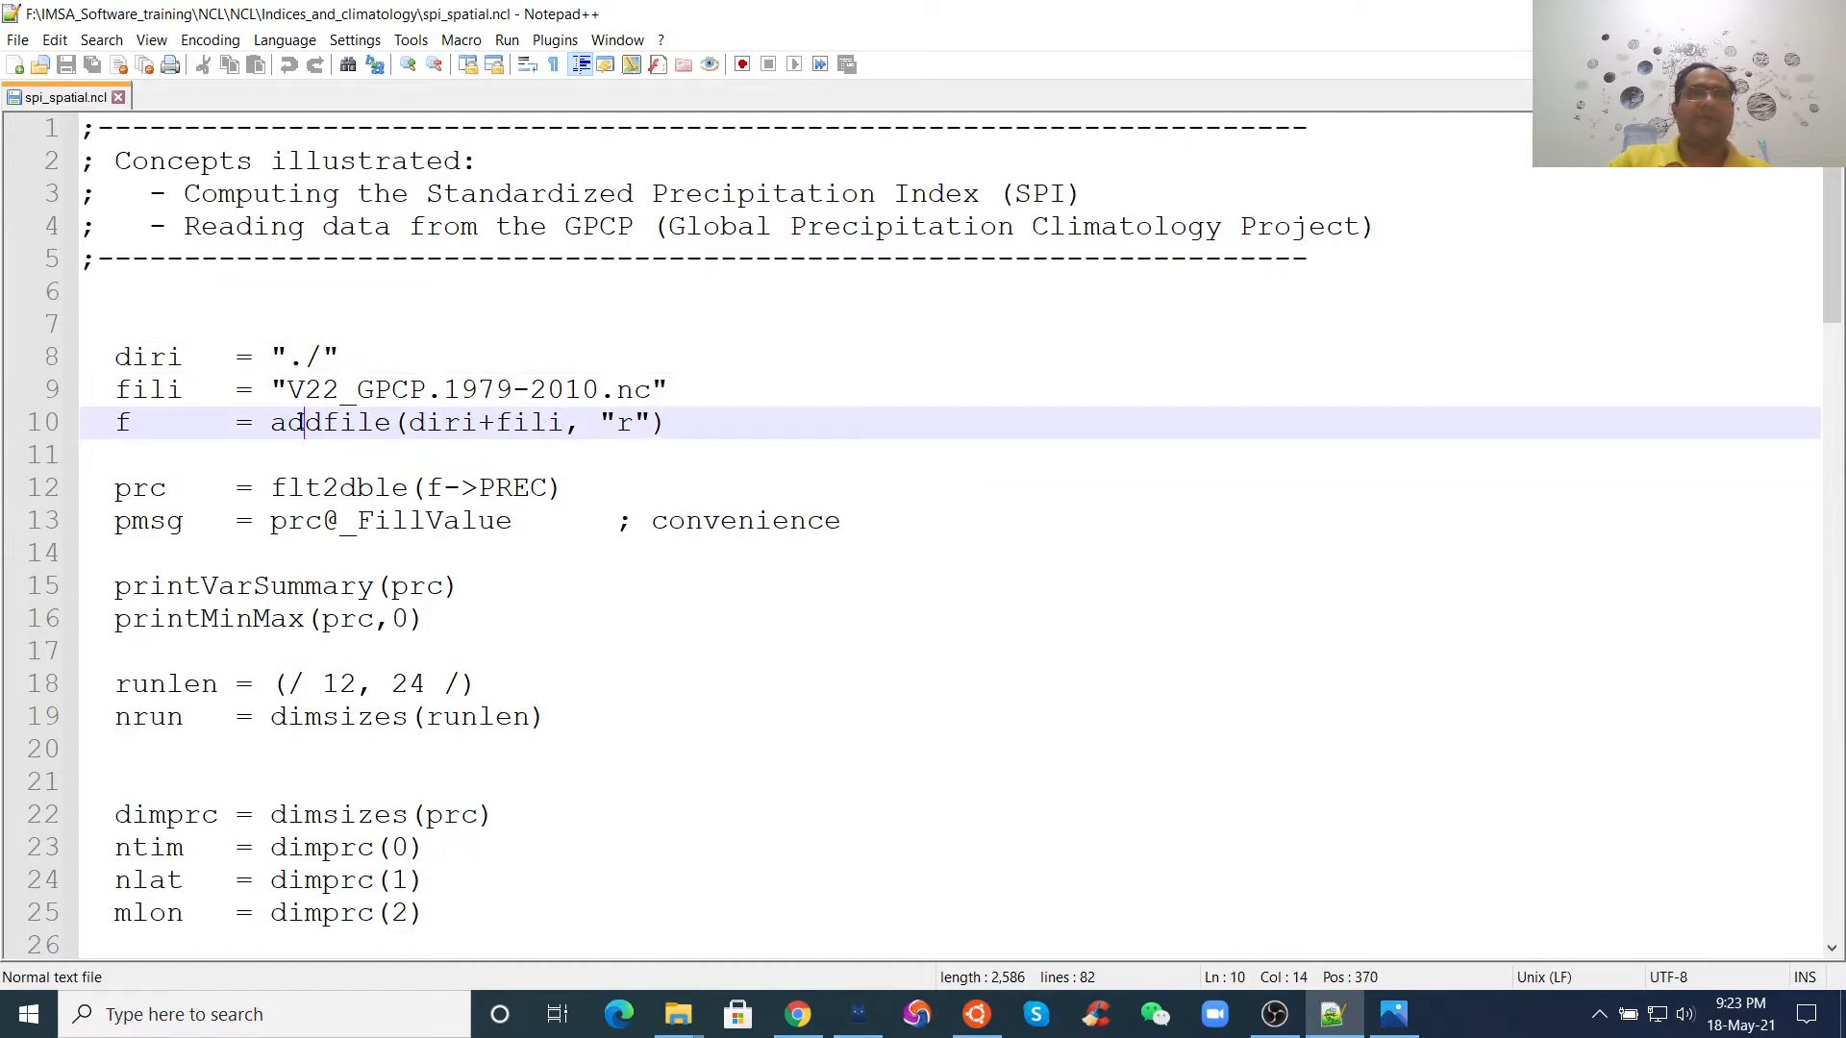
{"action": "scroll", "scroll_direction": "down", "scroll_amount": 3}
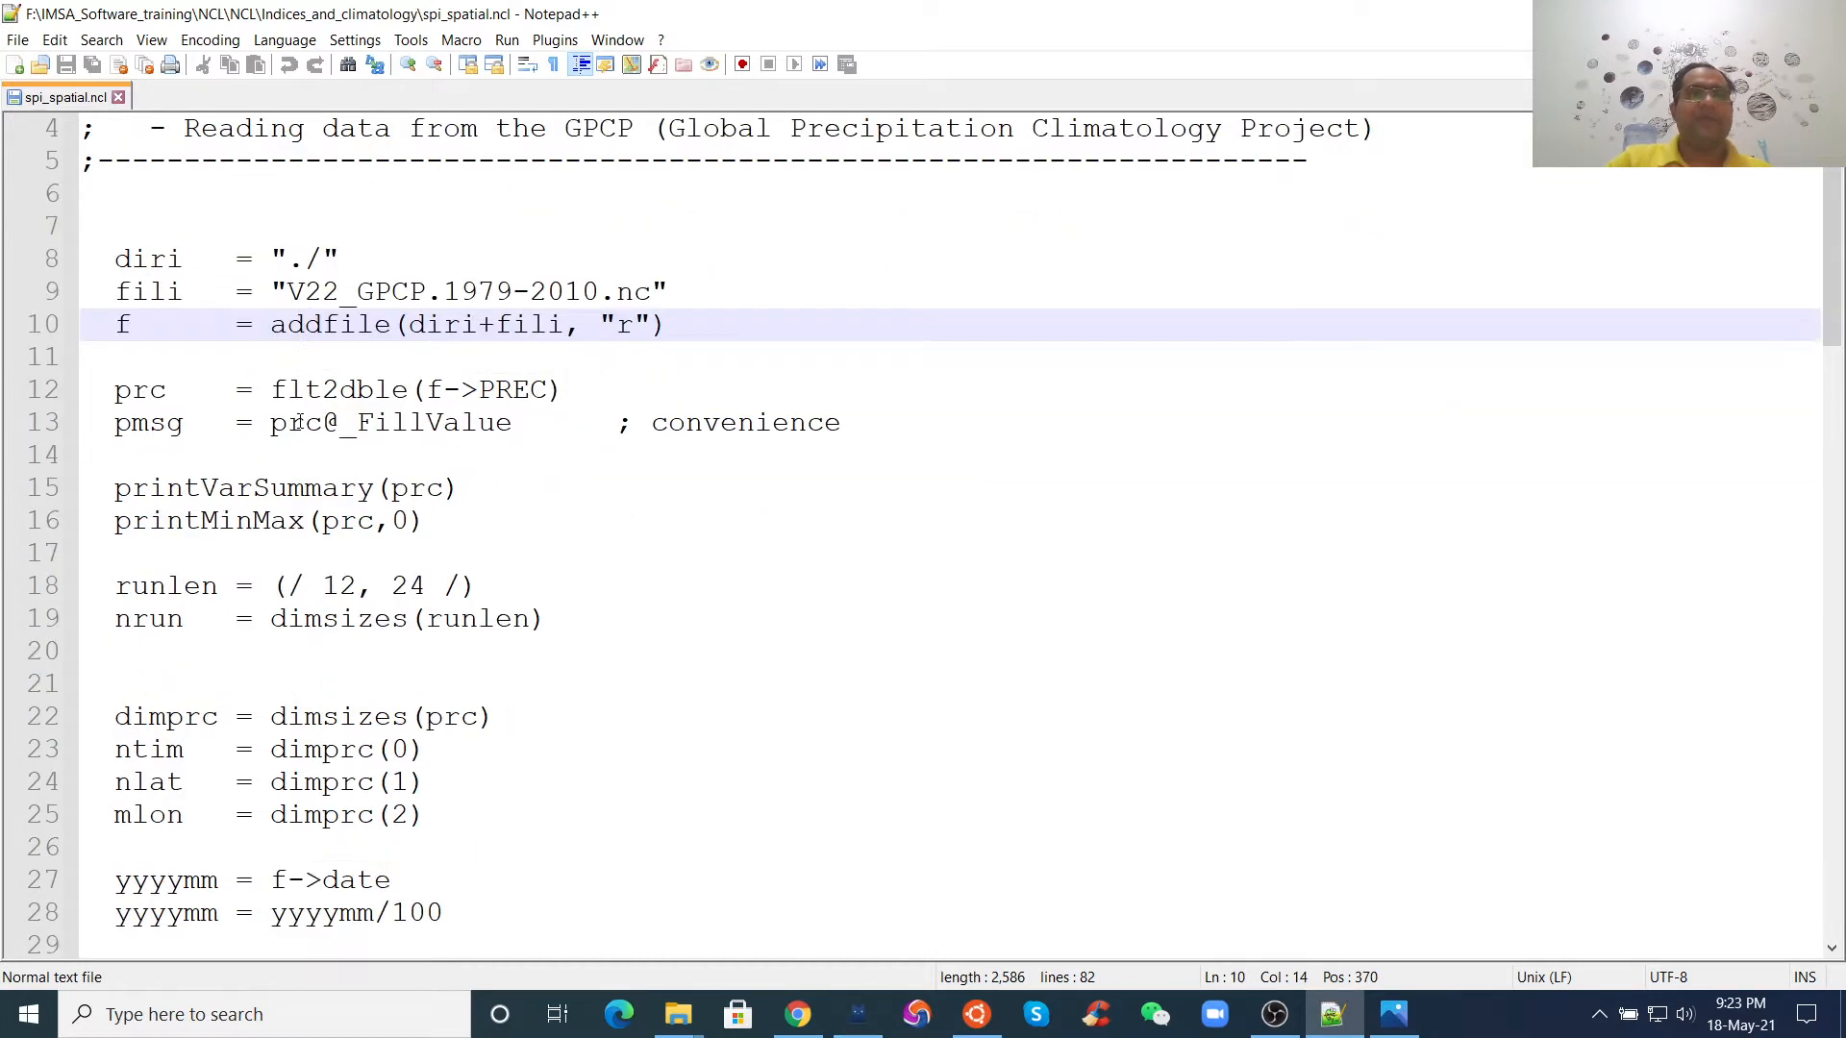
{"action": "left_click", "coordinate": [350, 390]}
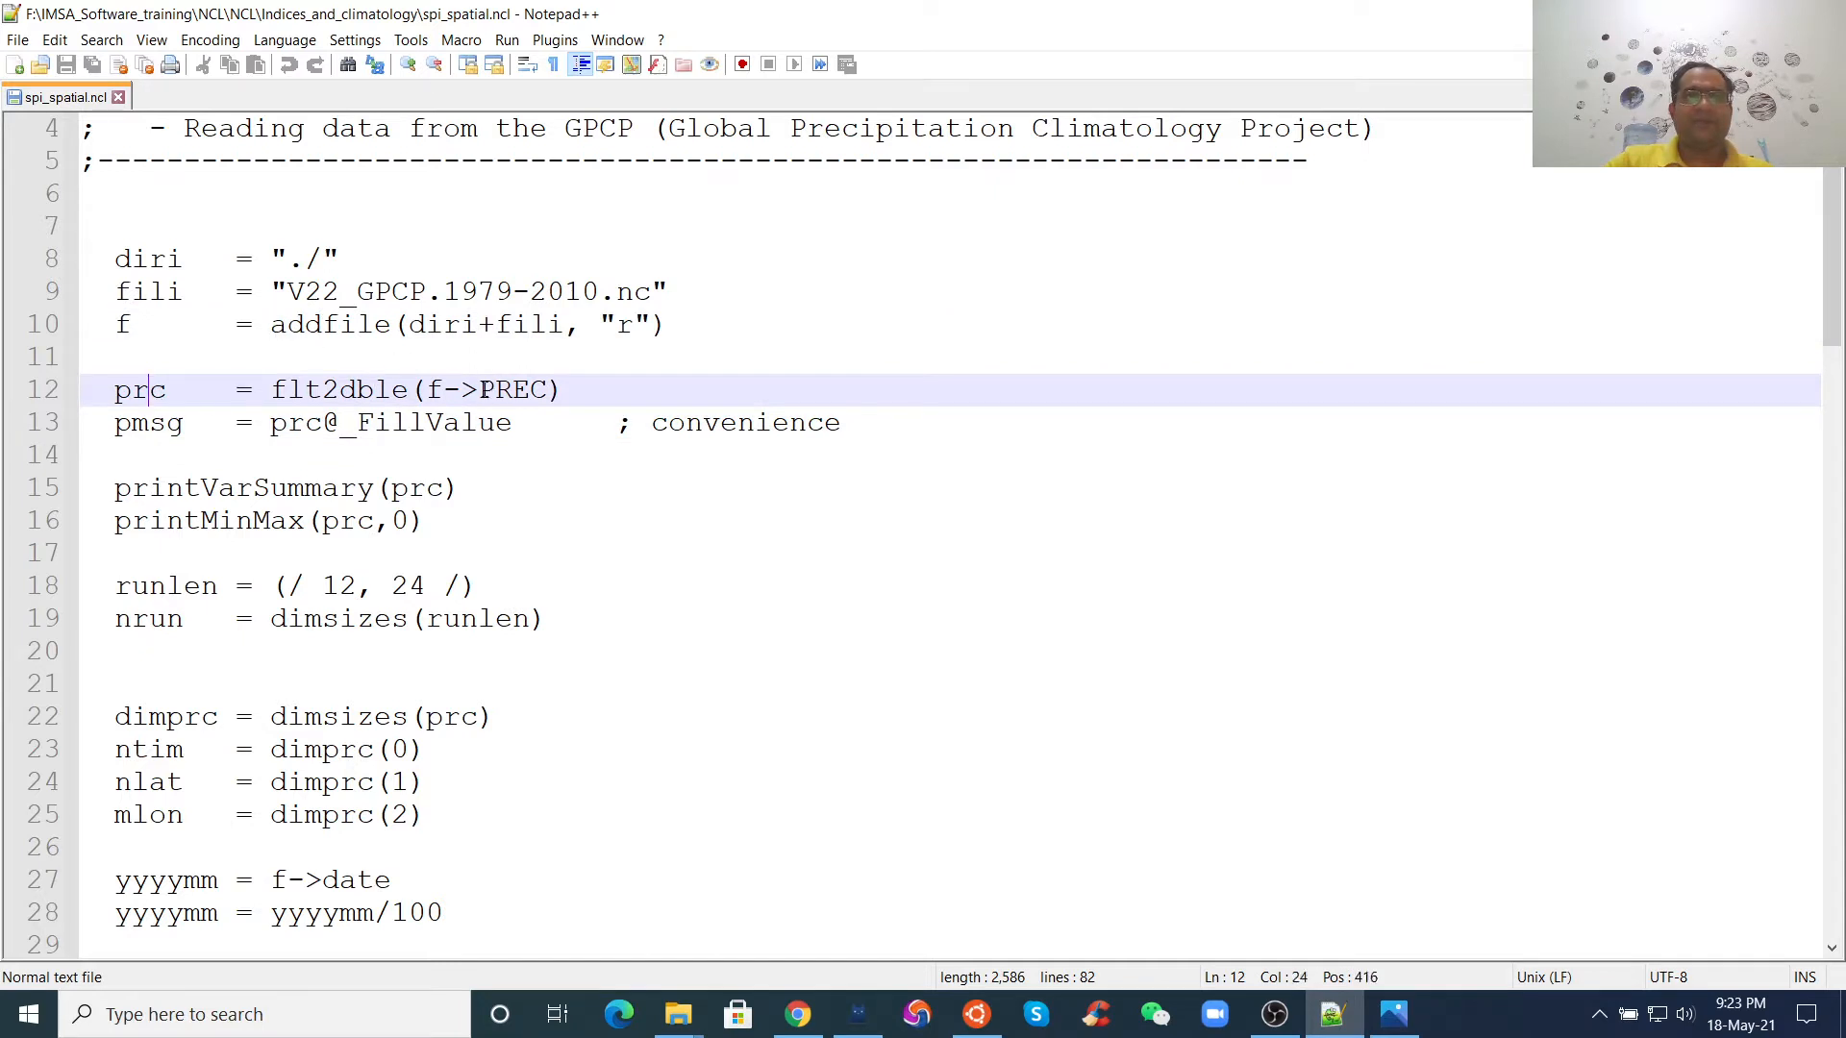
{"action": "double_click", "coordinate": [515, 388]}
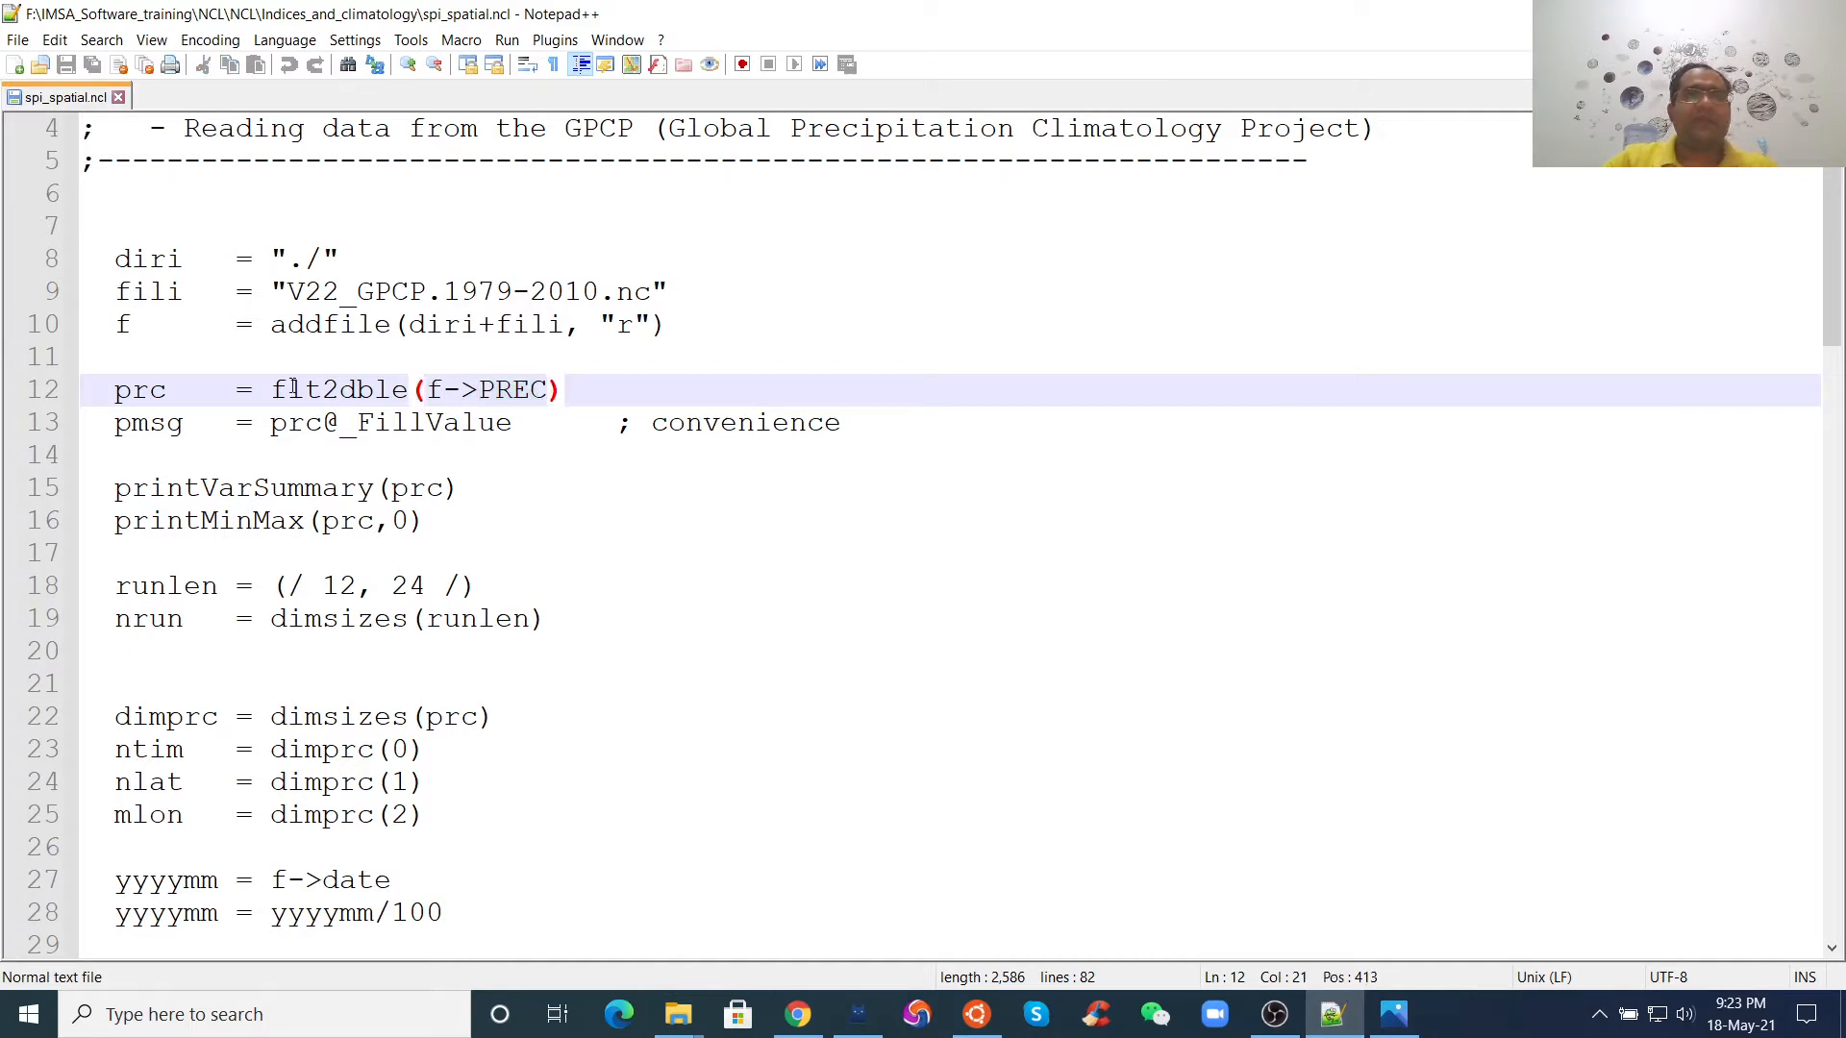
{"action": "double_click", "coordinate": [336, 388]}
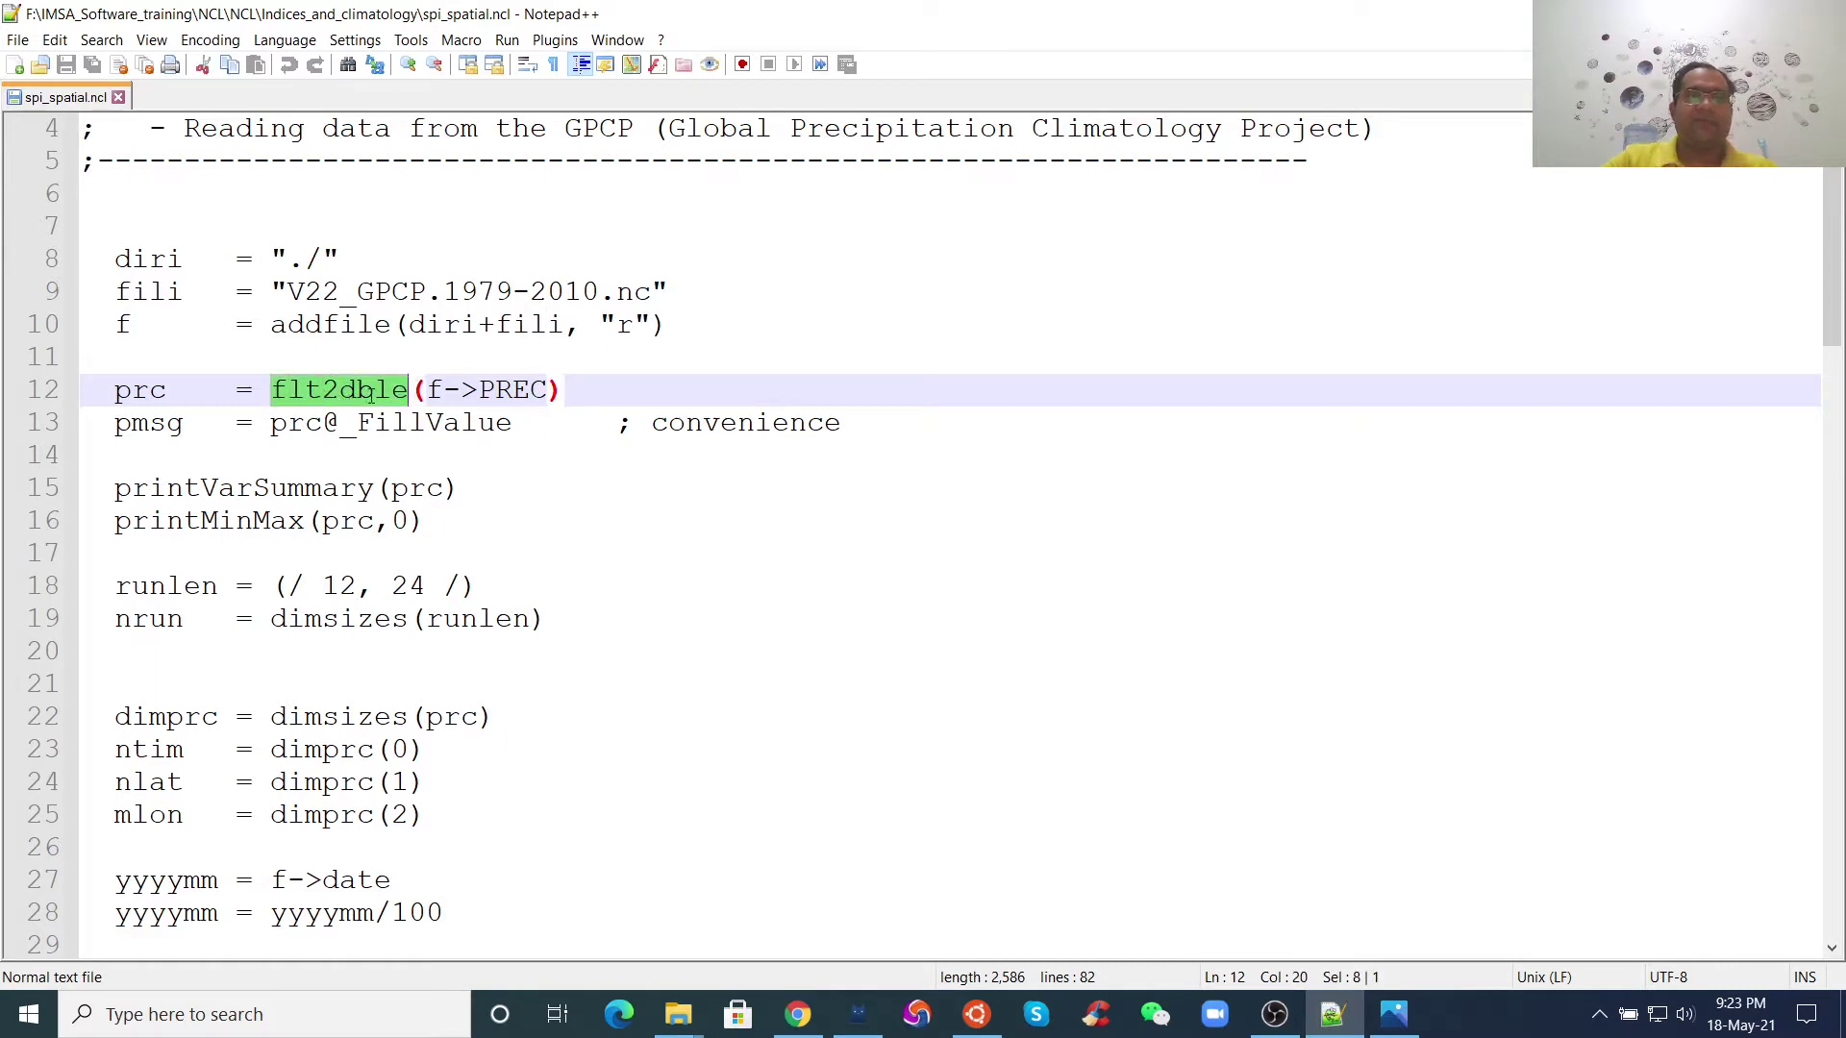
{"action": "left_click", "coordinate": [392, 423]}
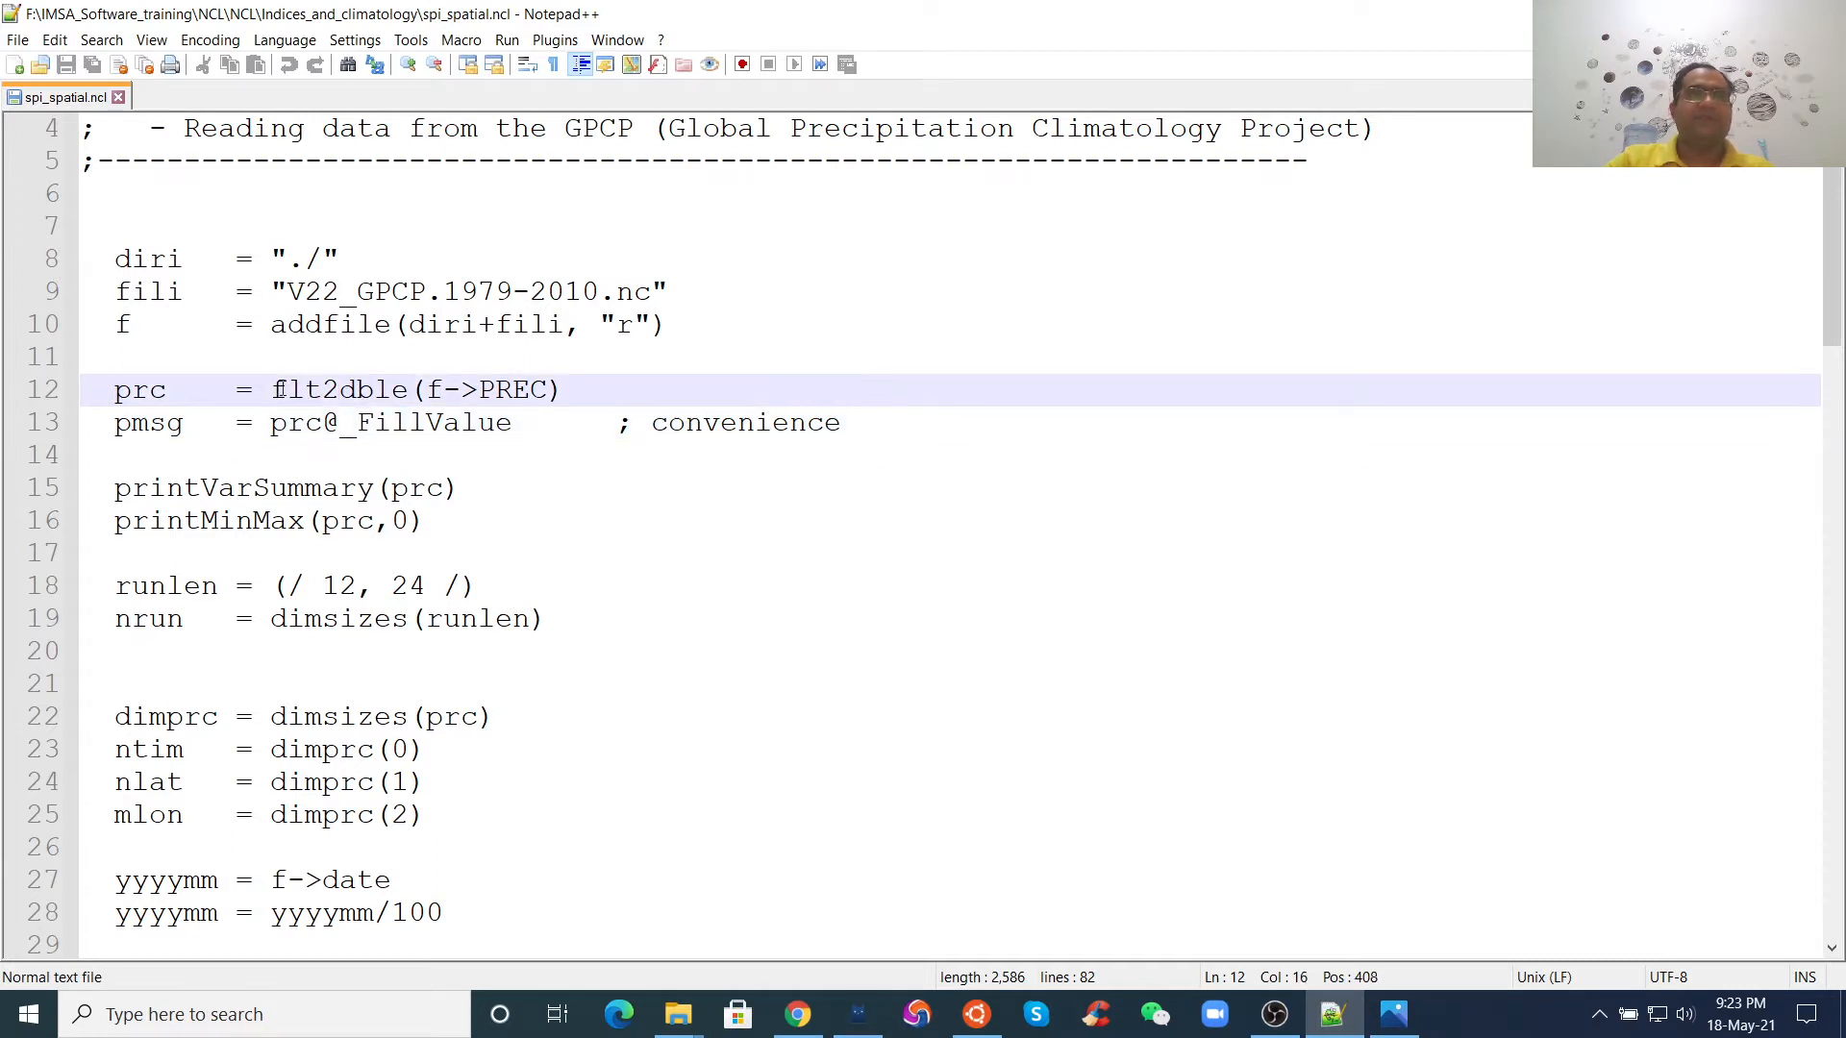
{"action": "double_click", "coordinate": [338, 389]}
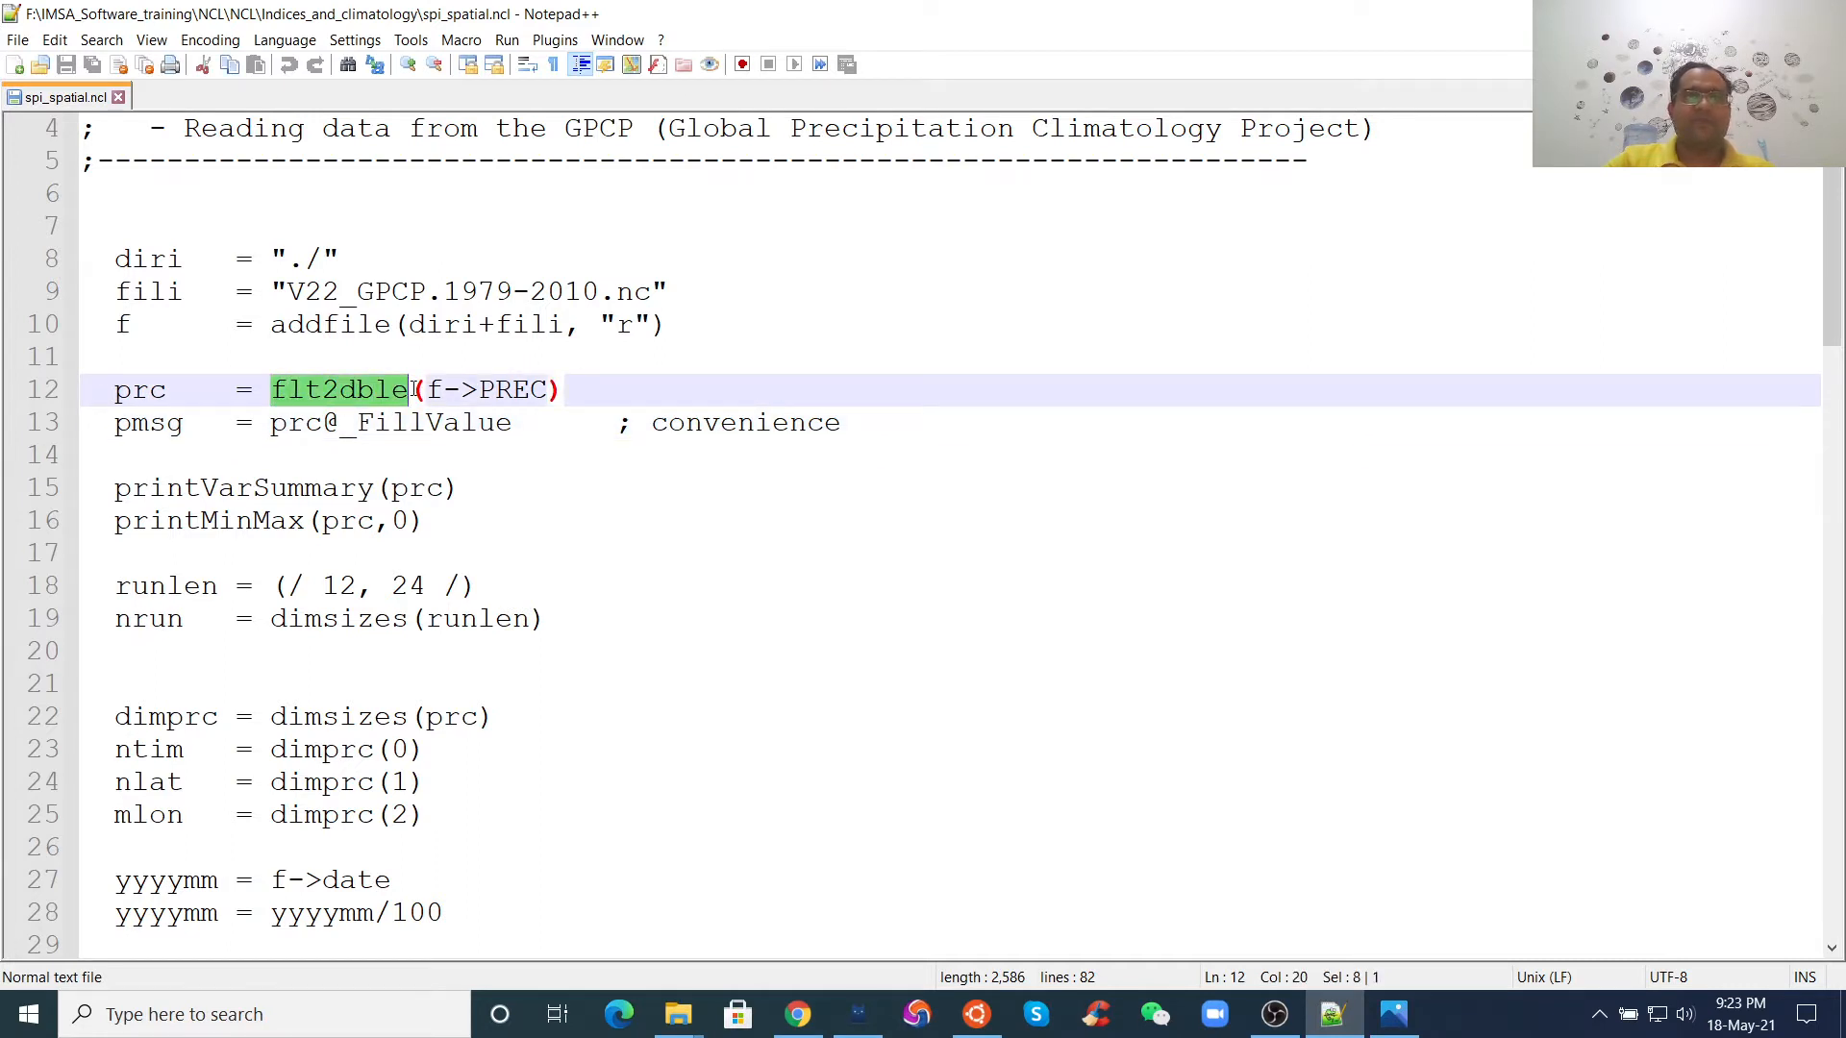
{"action": "left_click", "coordinate": [283, 421]}
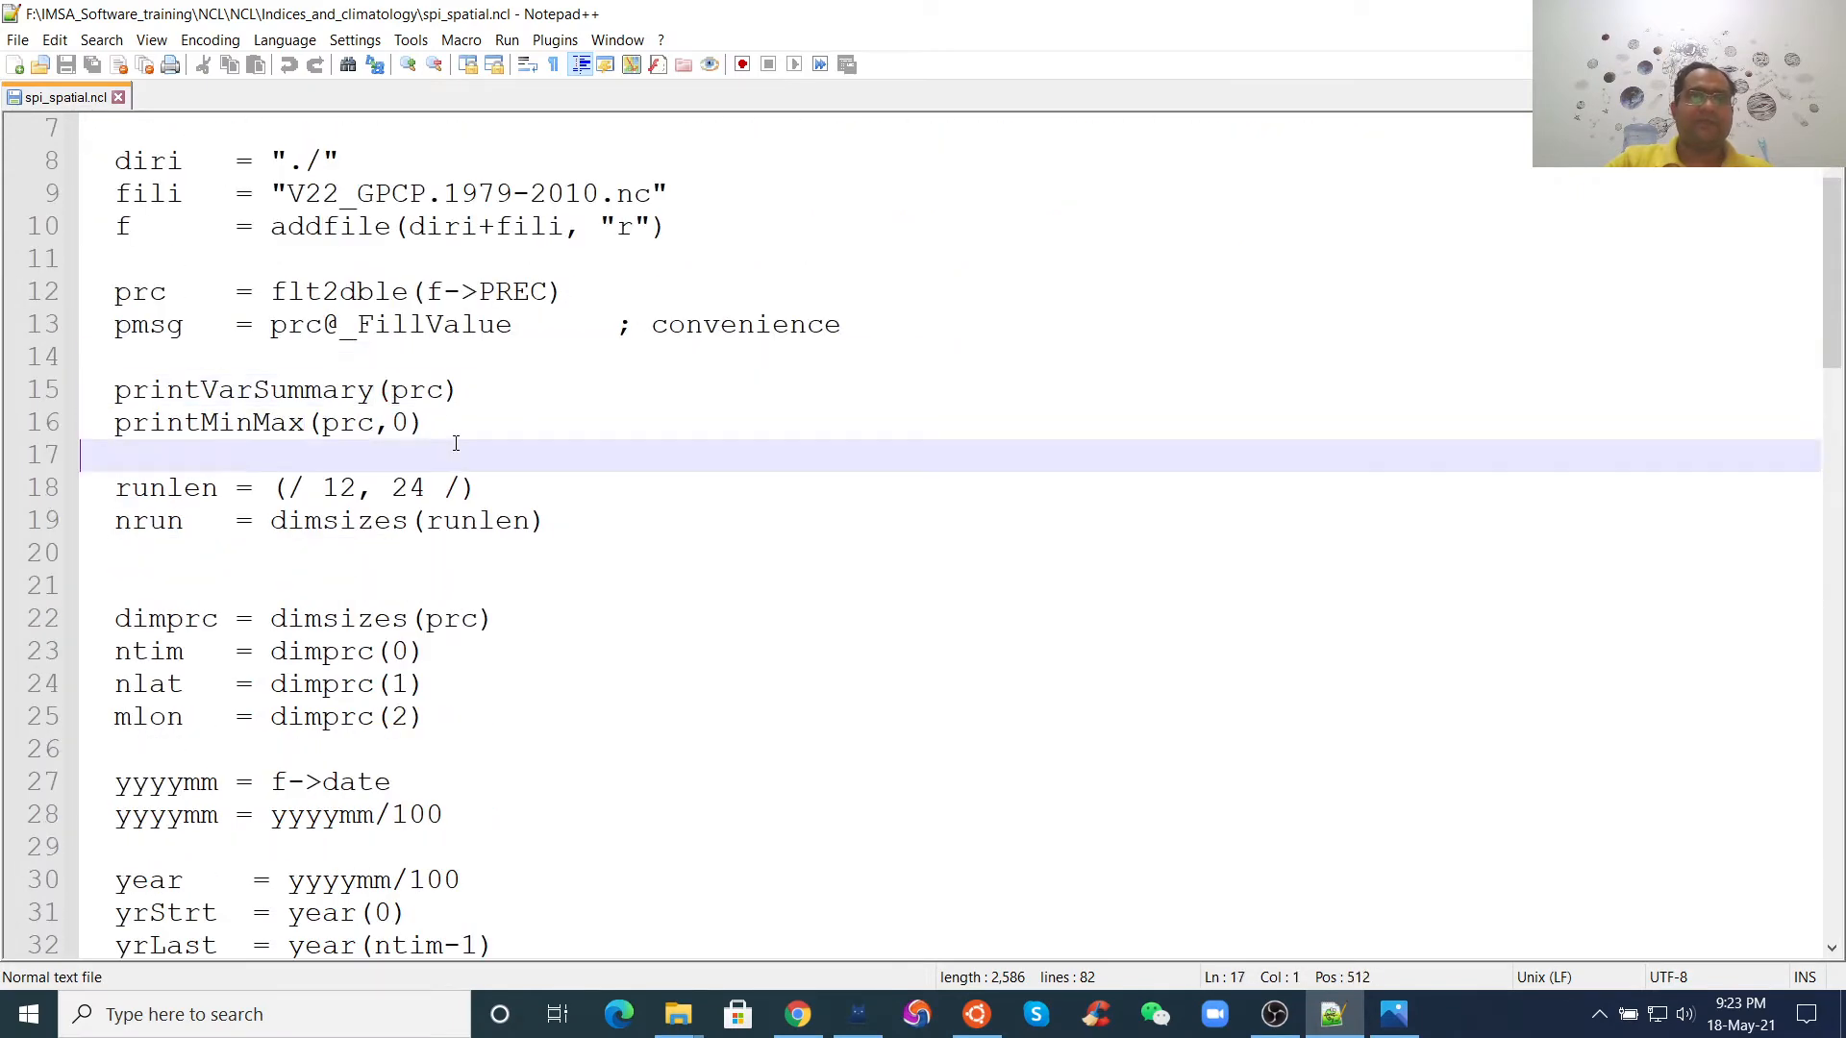
- Add an exit line below the printMinMax call in spi_spatial.ncl
{"action": "key", "text": "Enter"}
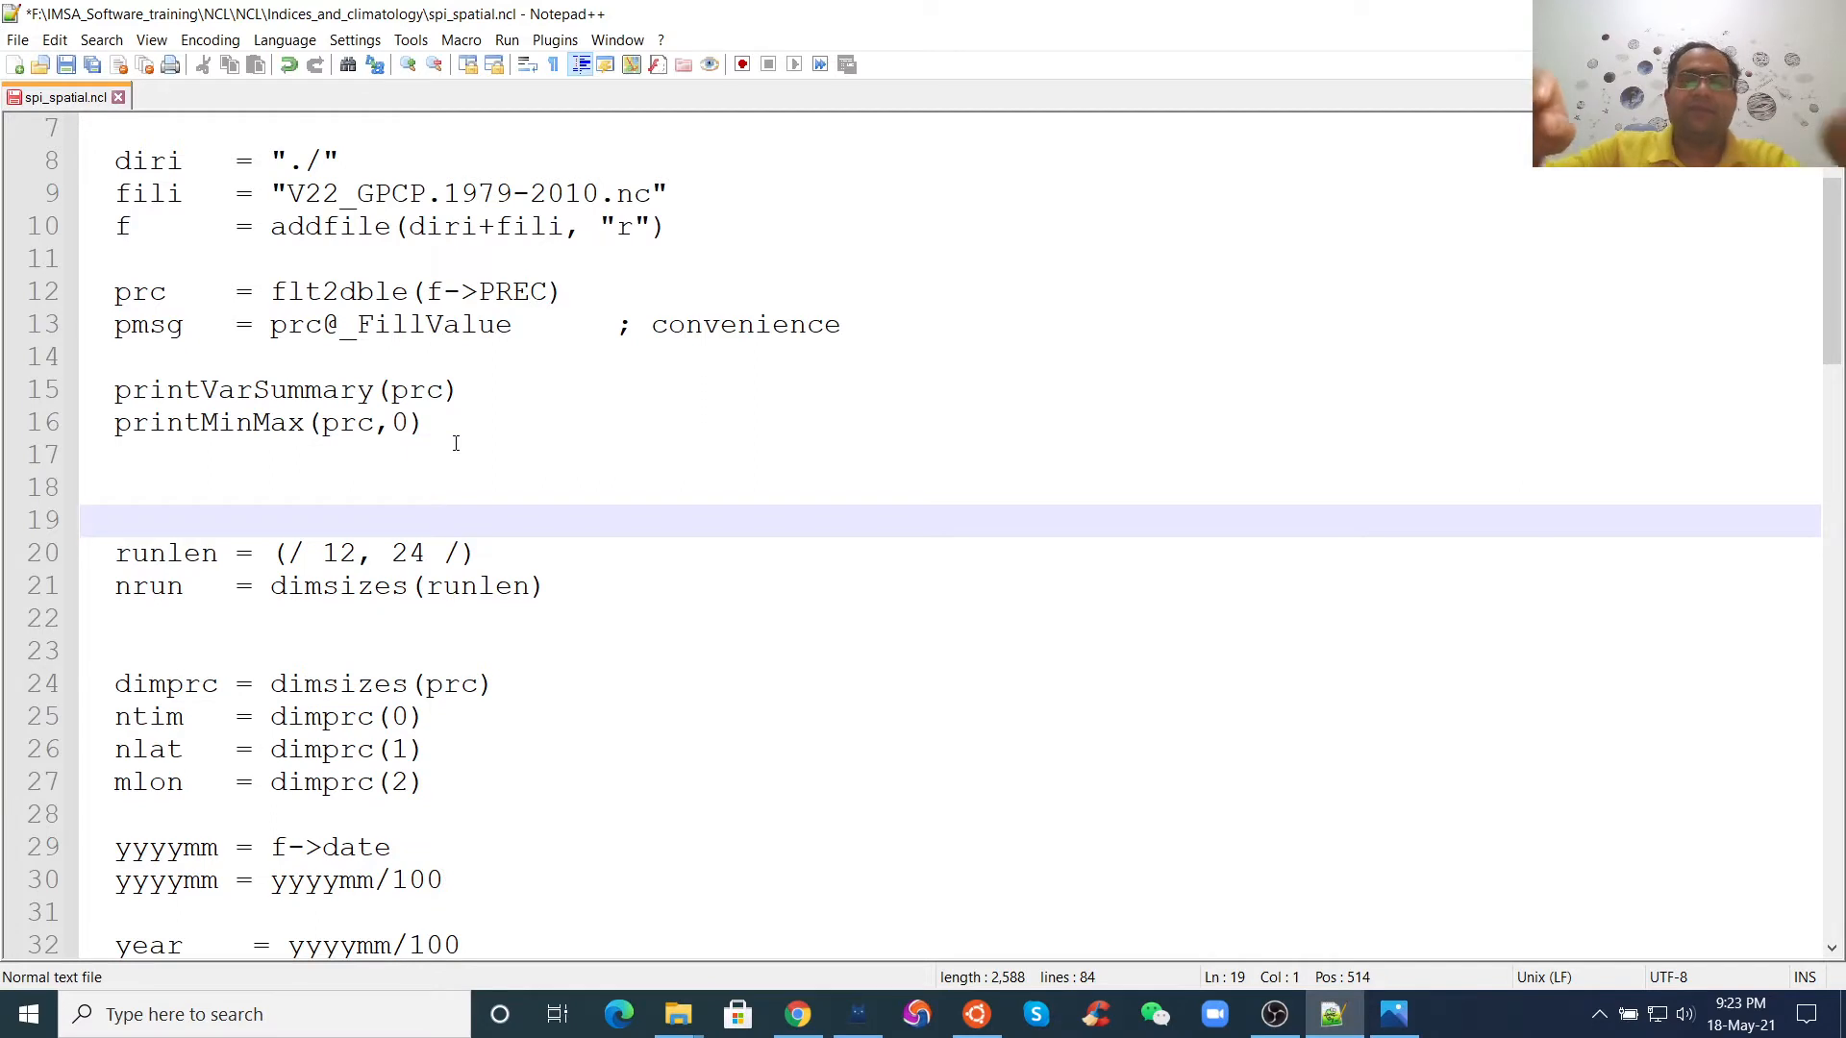
{"action": "type", "text": "exit"}
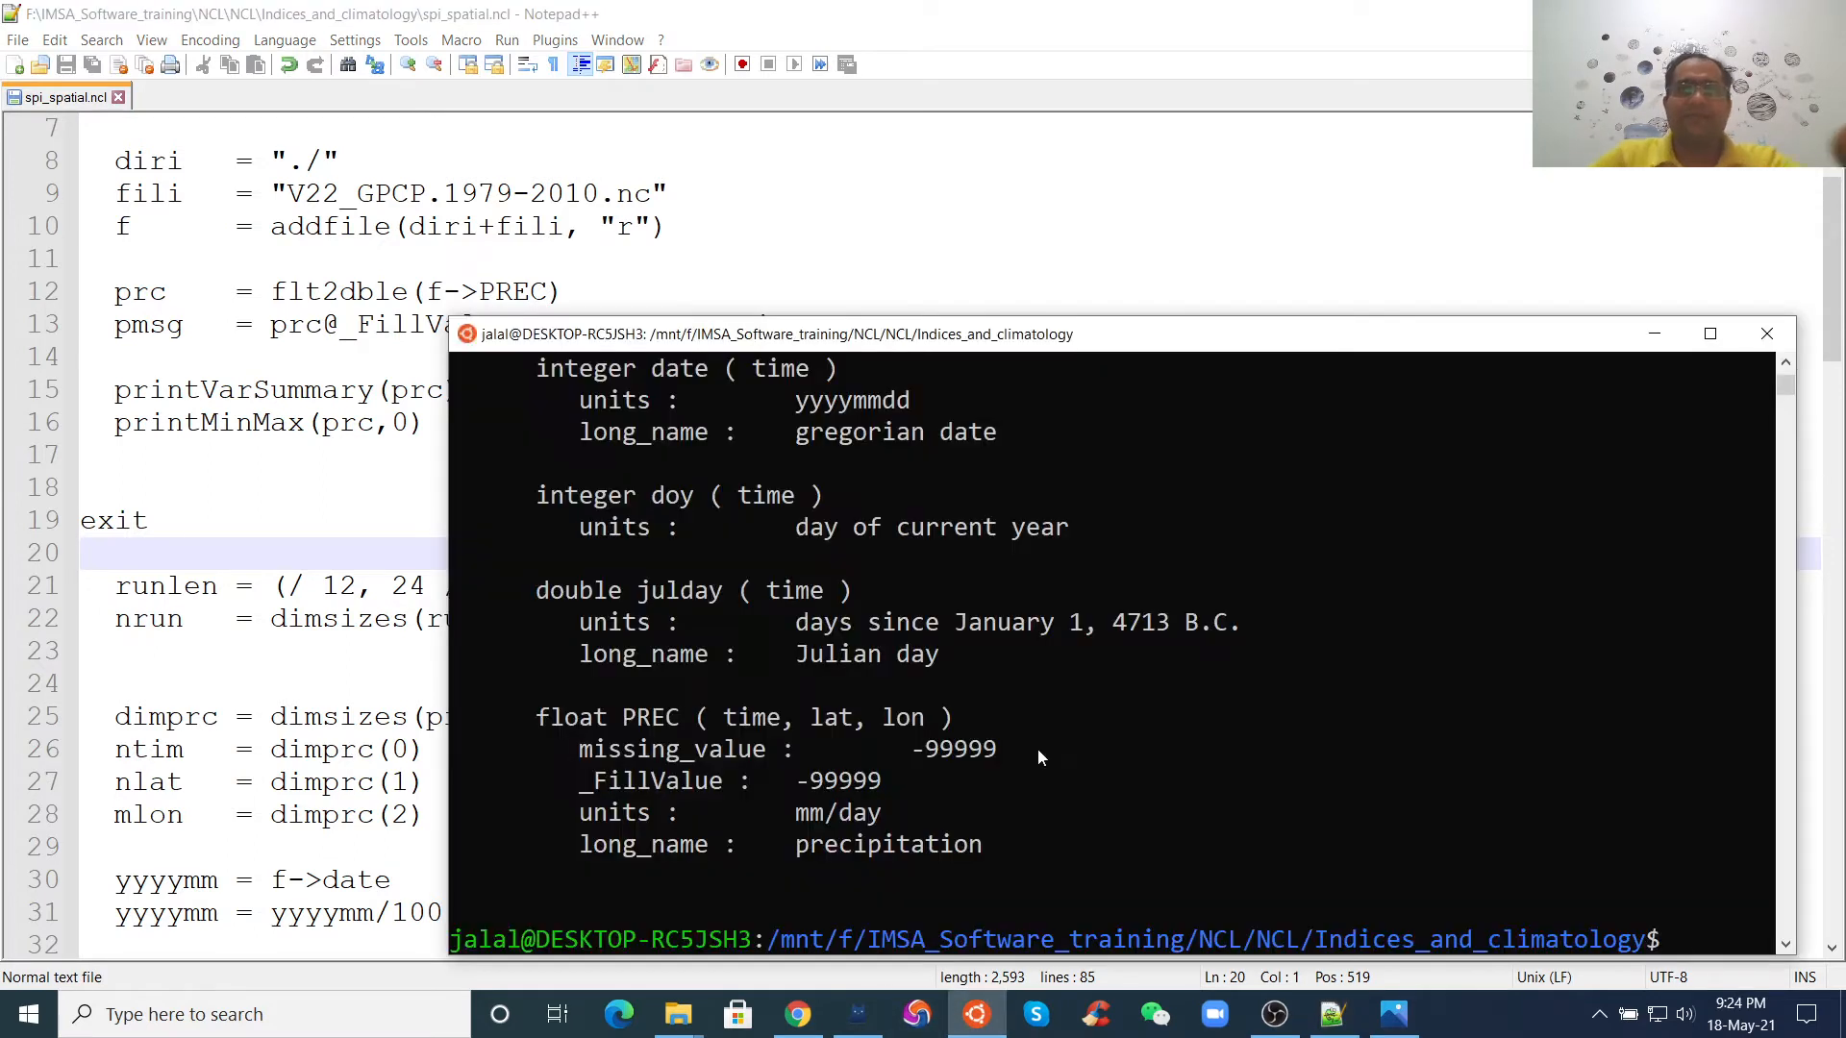
- Run ncl spi_spatial.ncl to print prc's summary: 384×72×144, max about 47 mm/day
{"action": "type", "text": "clear"}
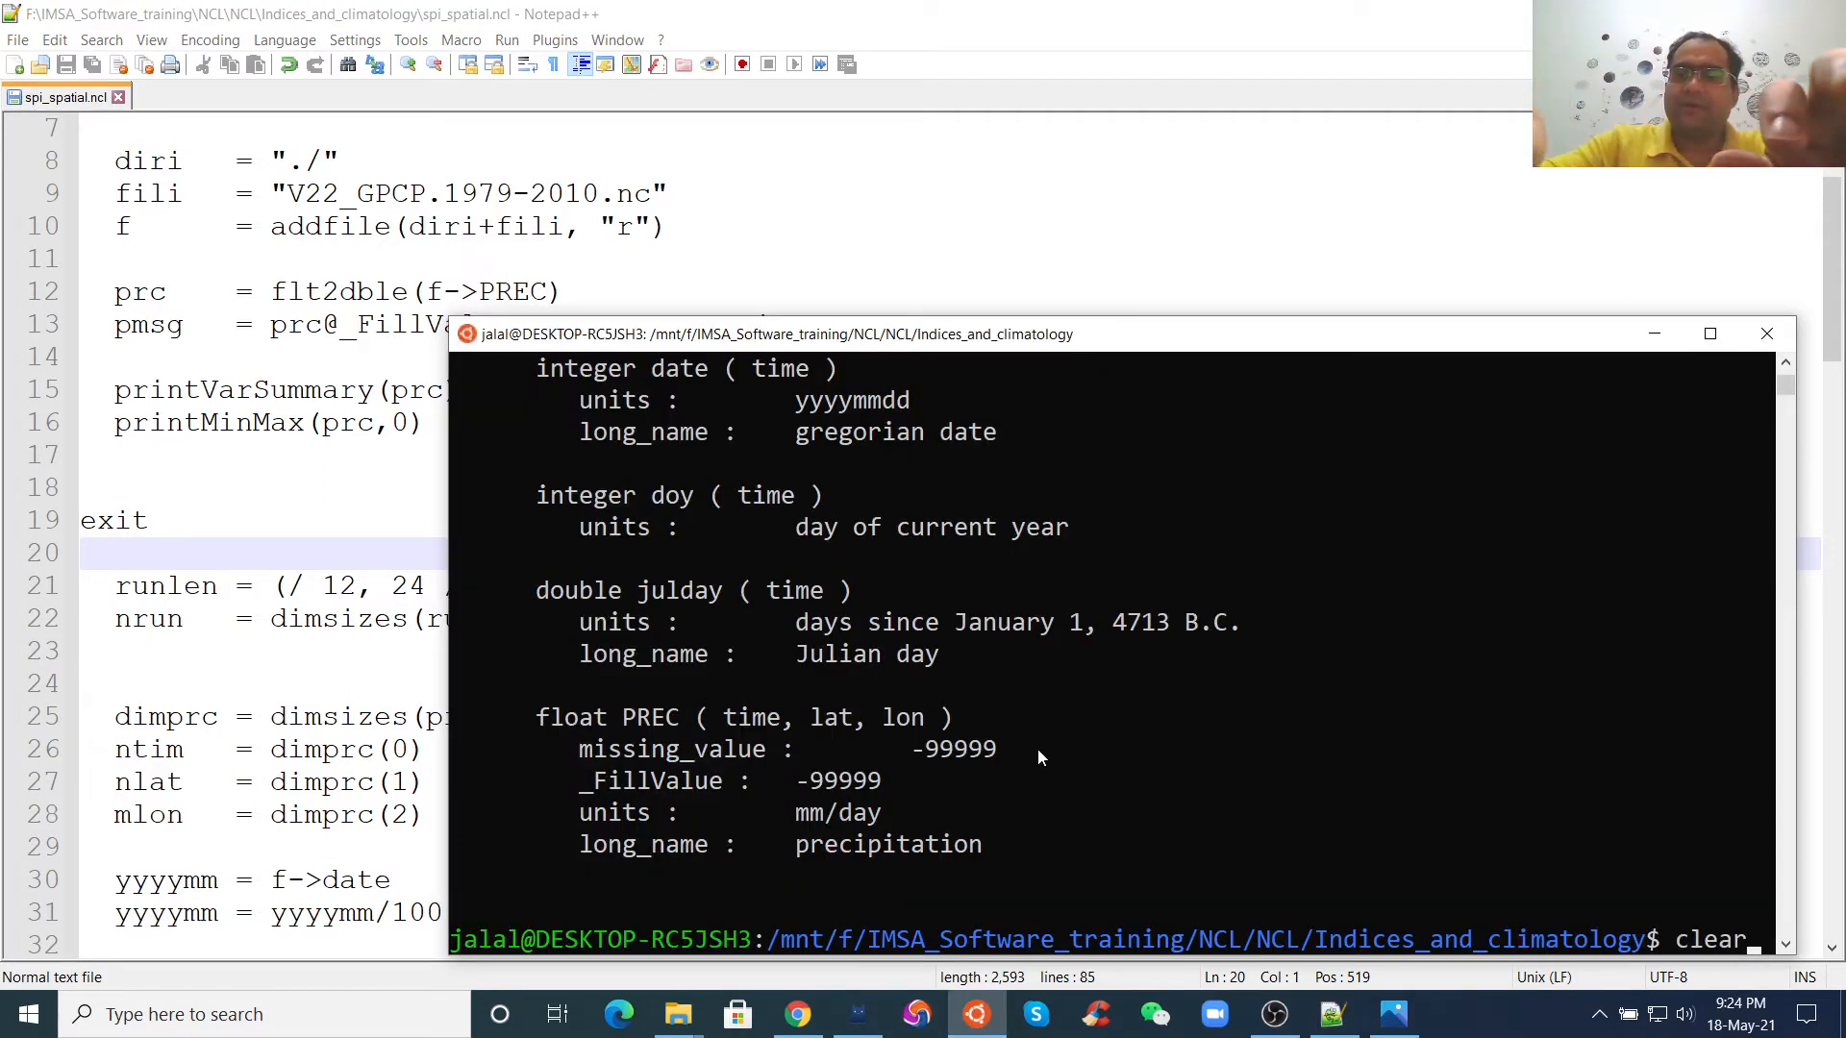
{"action": "type", "text": "ncl"}
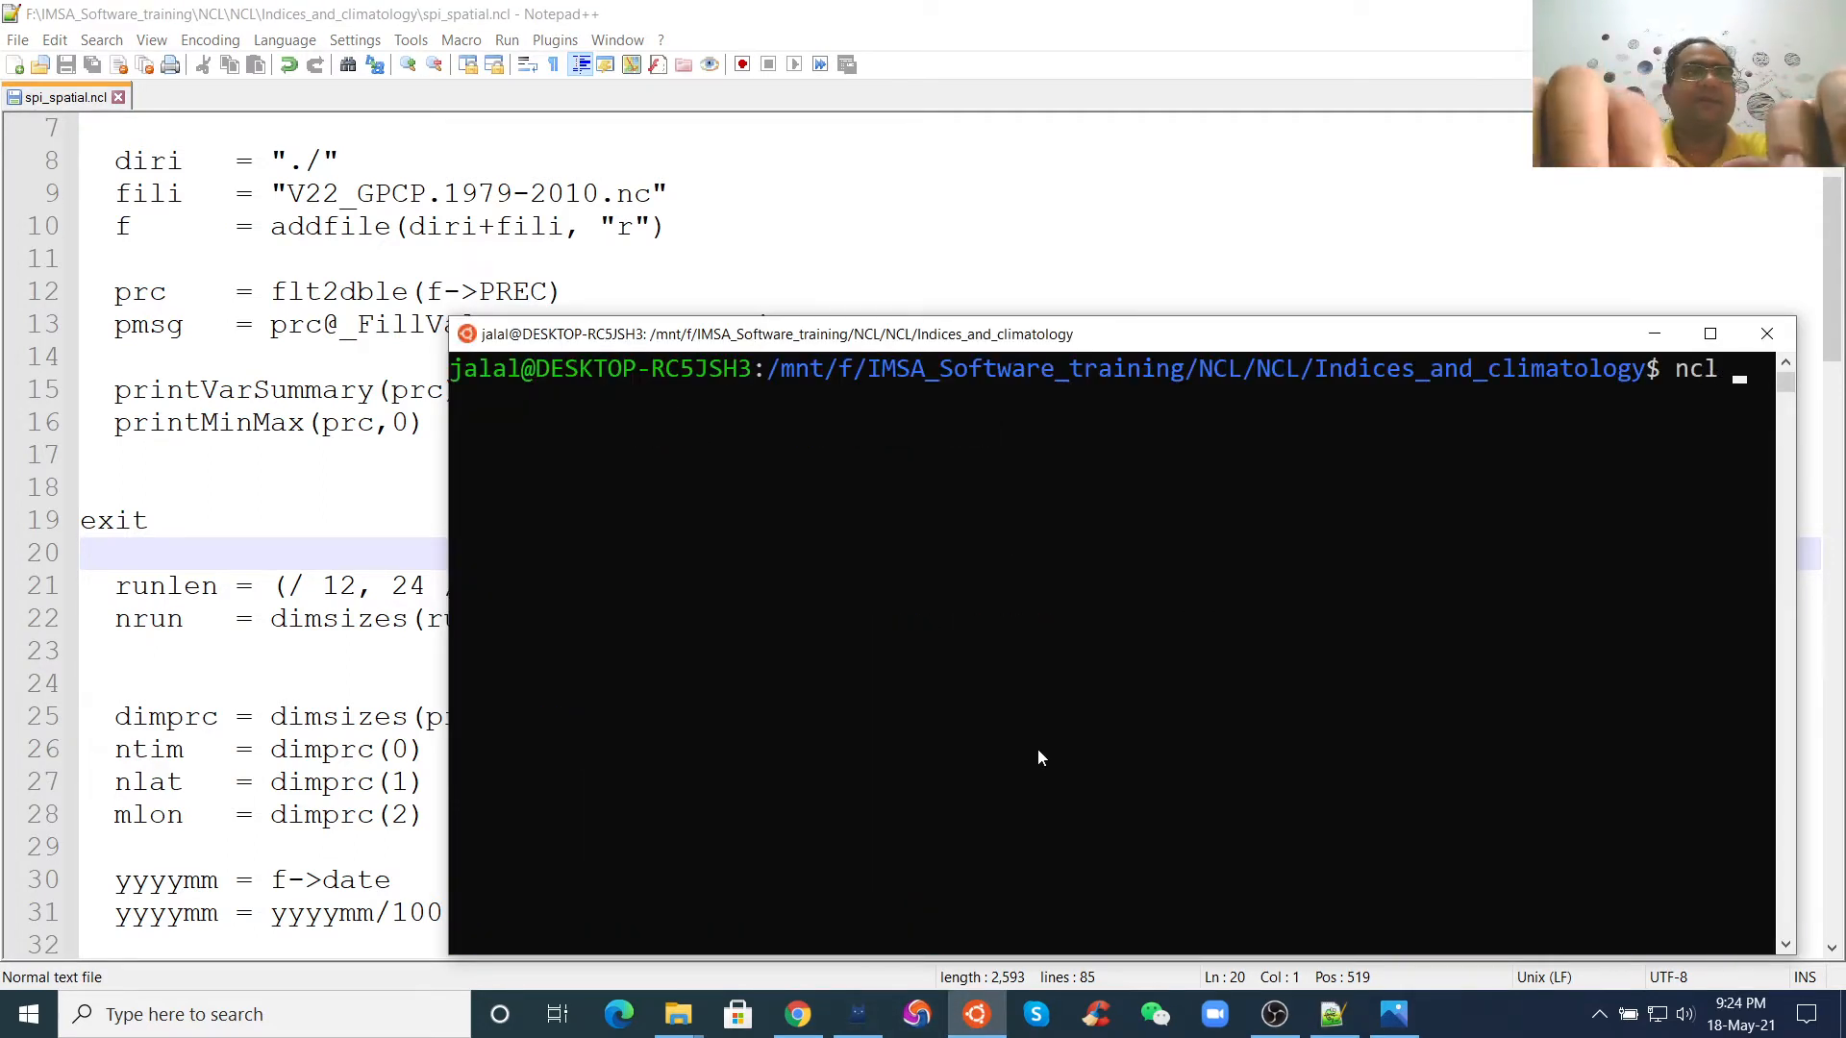
{"action": "type", "text": "spi"}
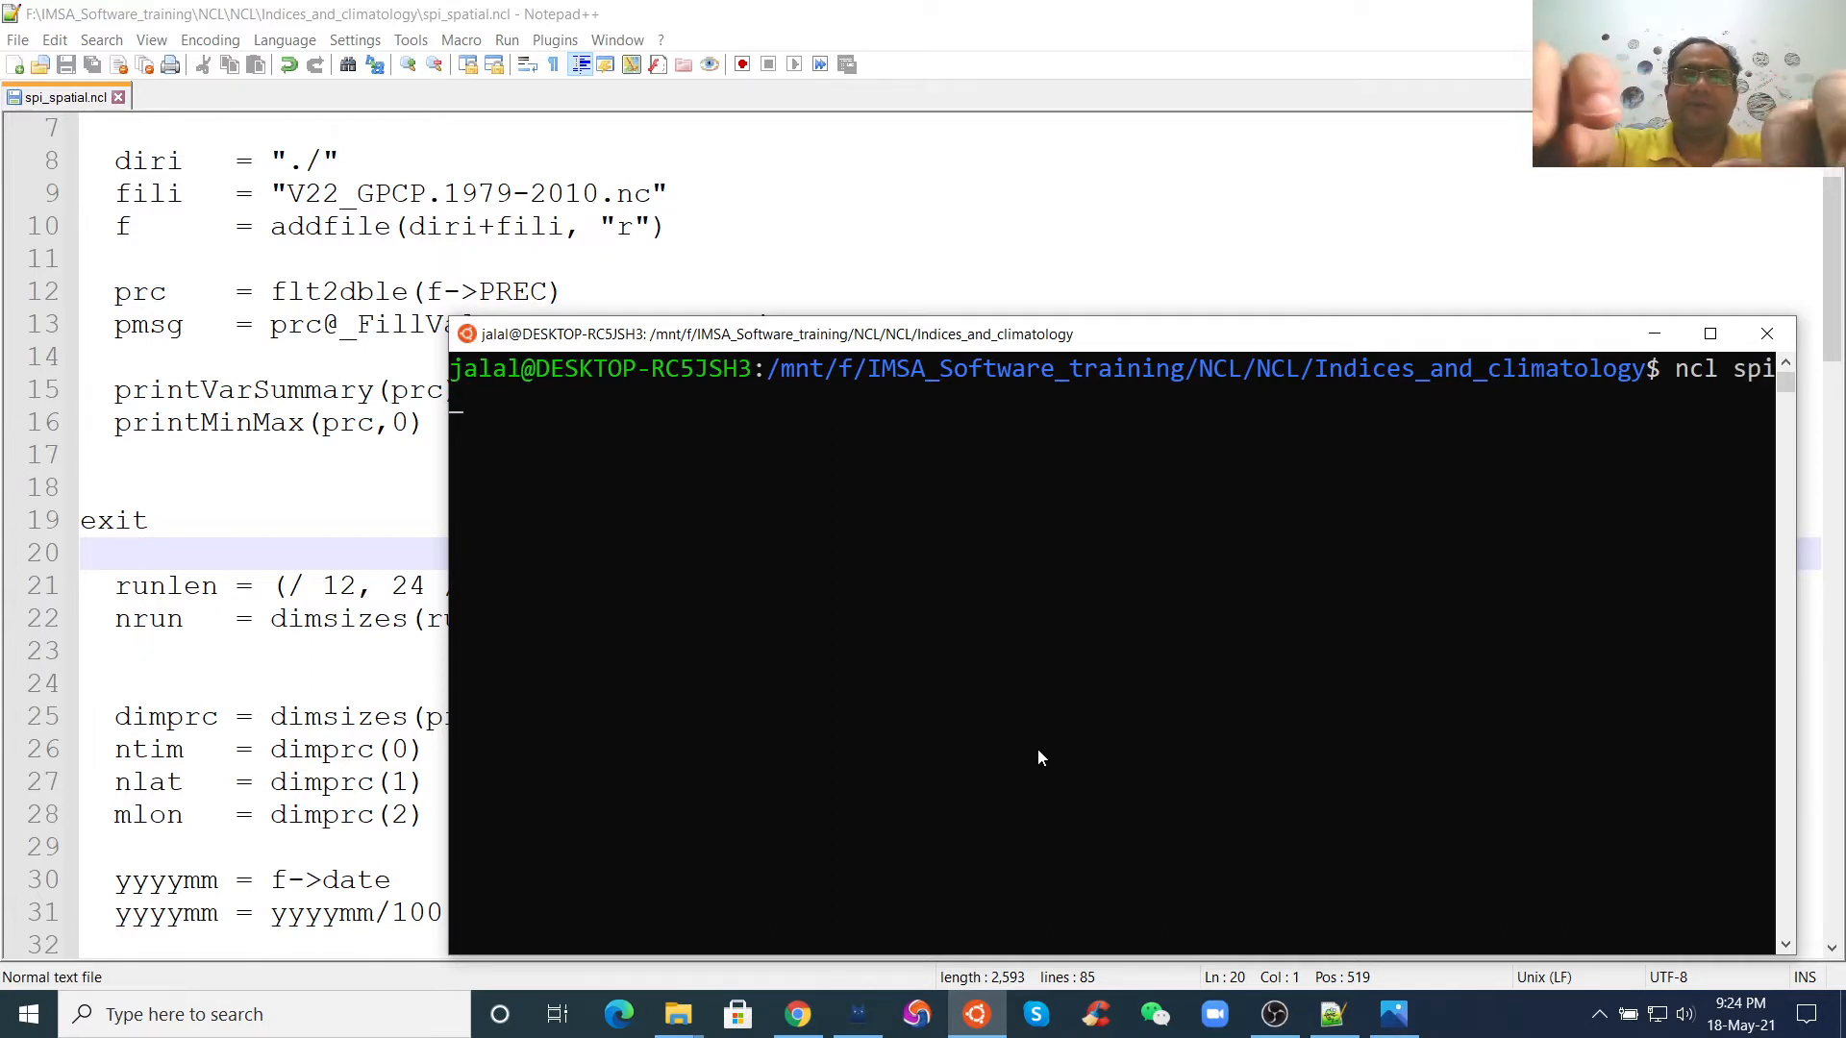
{"action": "type", "text": "_spatial.ncl"}
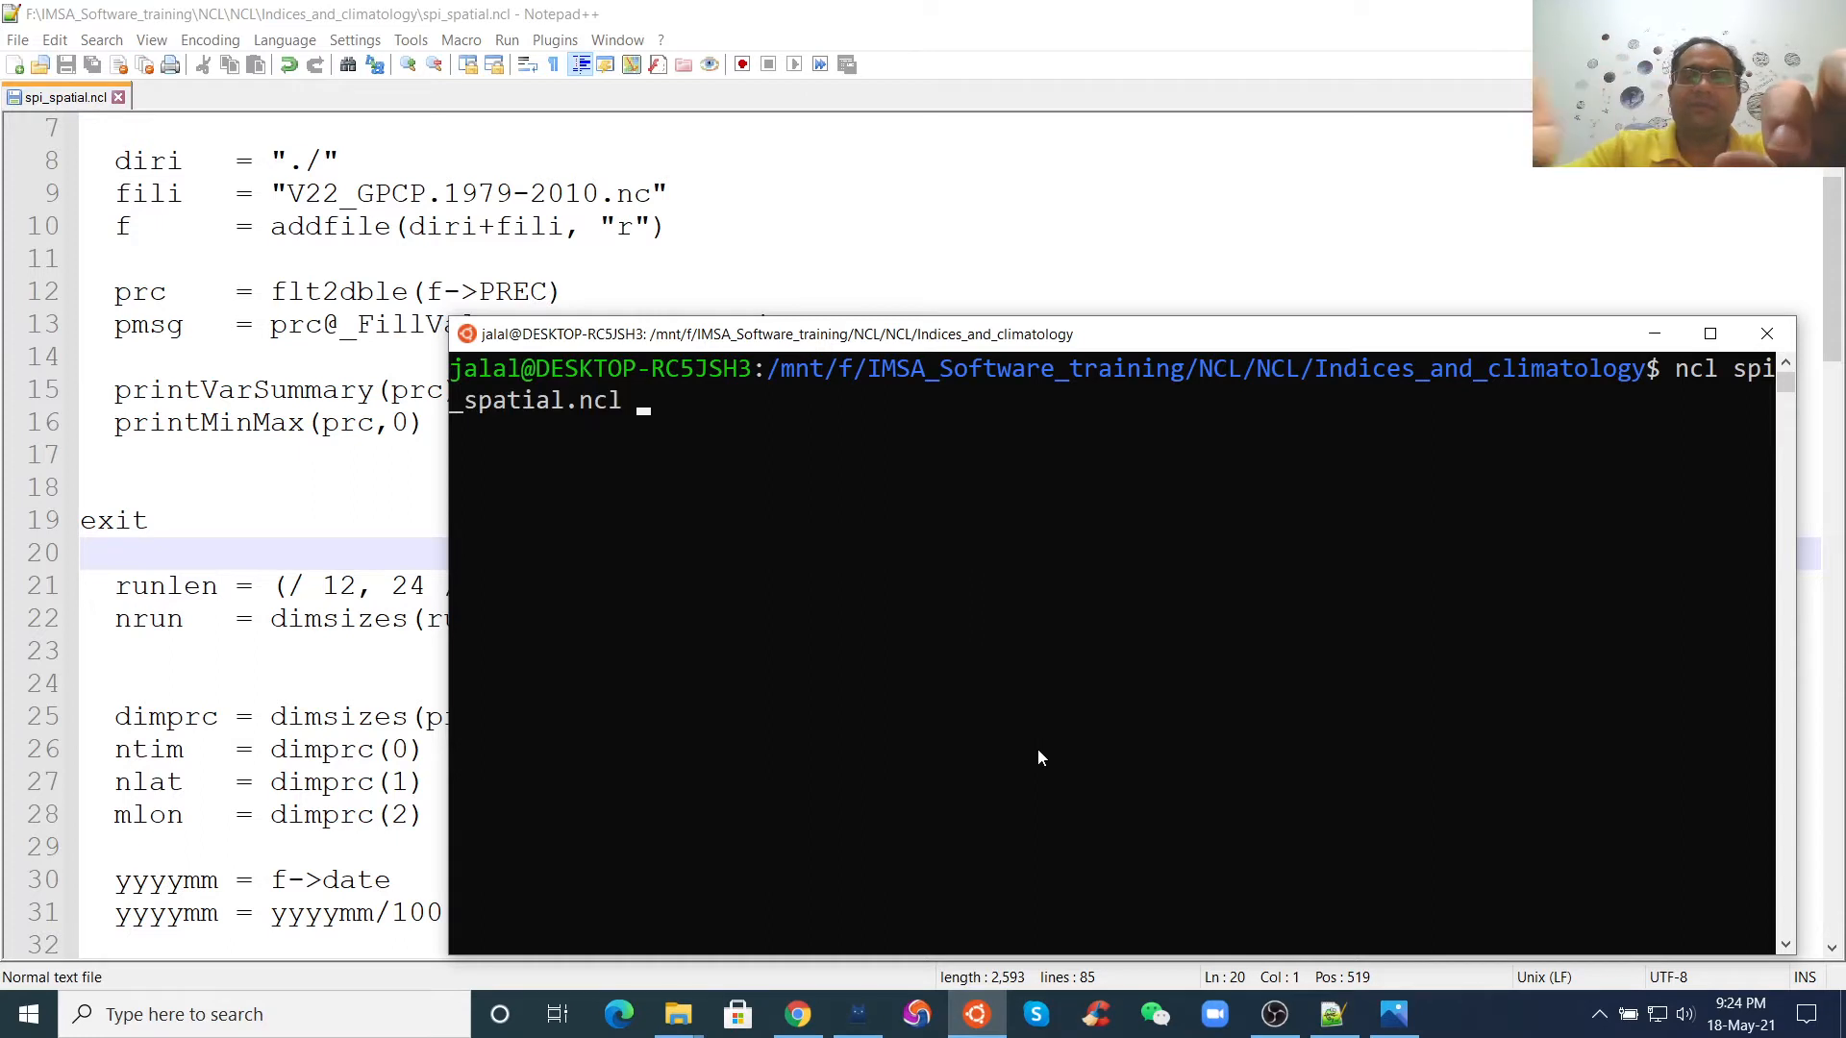
{"action": "key", "text": "Return"}
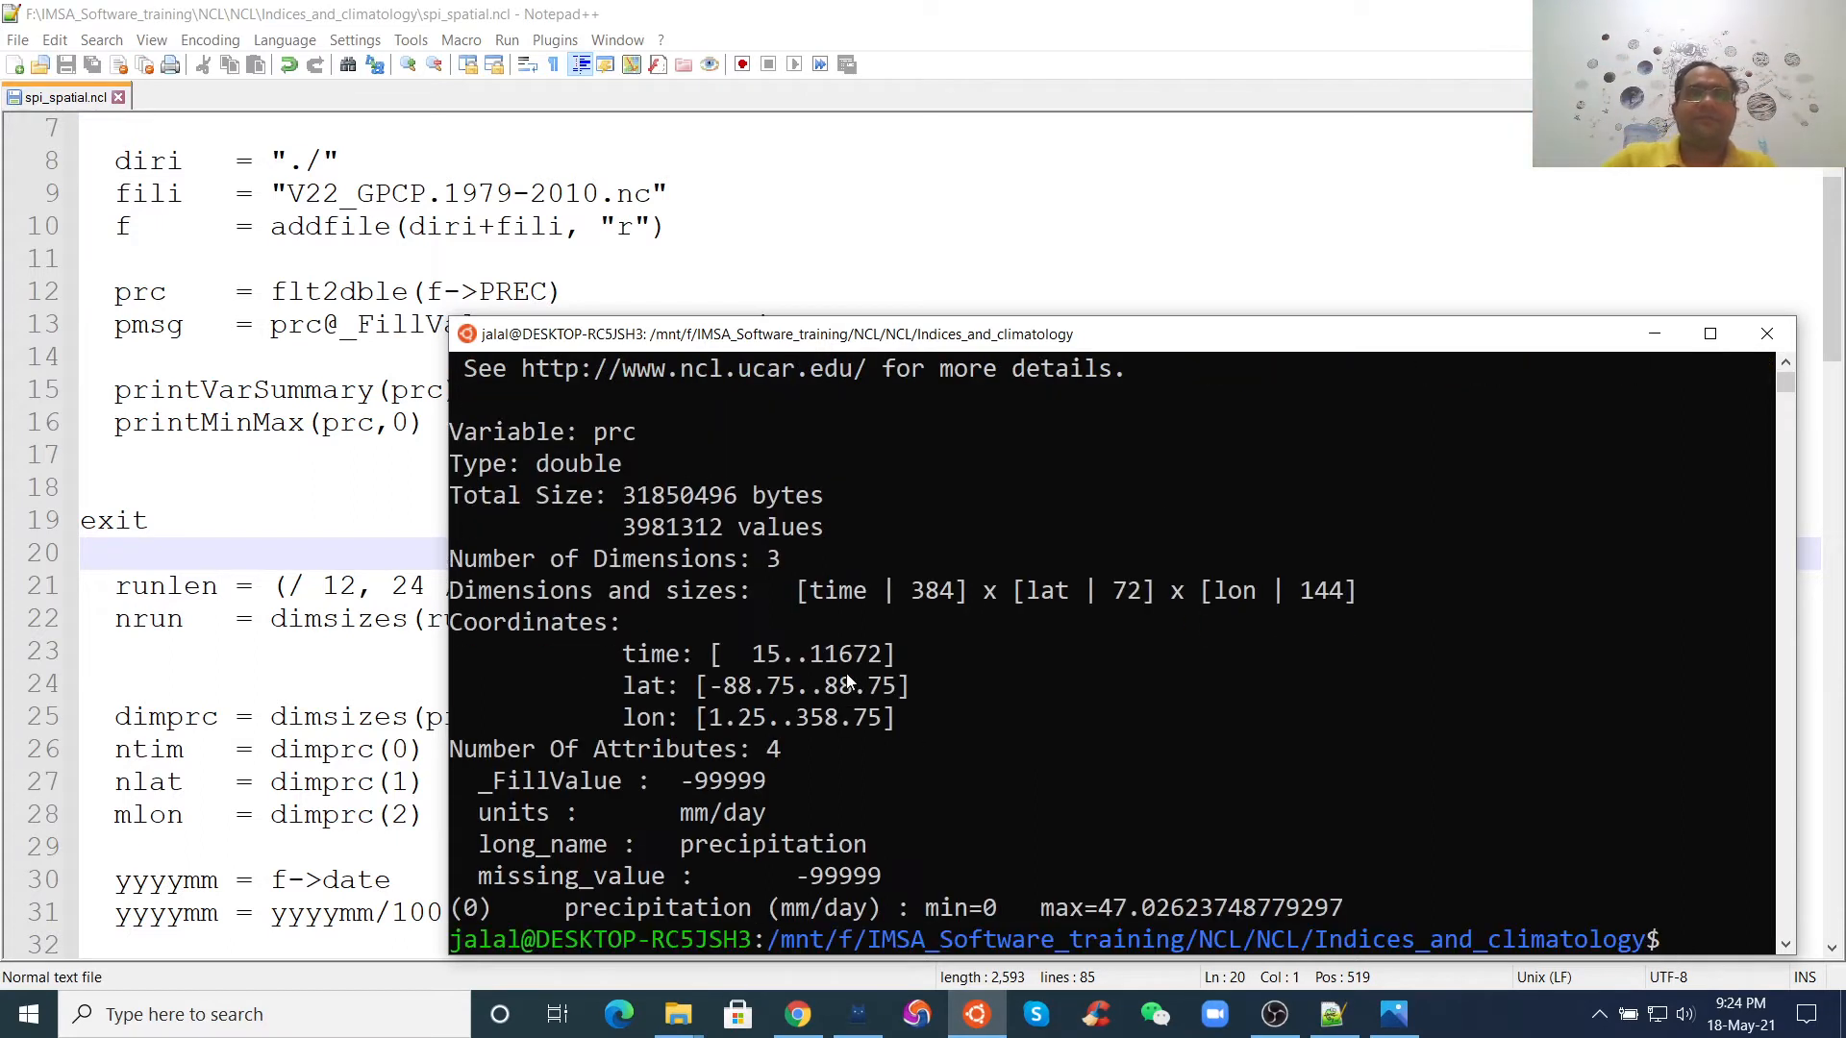
{"action": "mouse_move", "coordinate": [607, 442]}
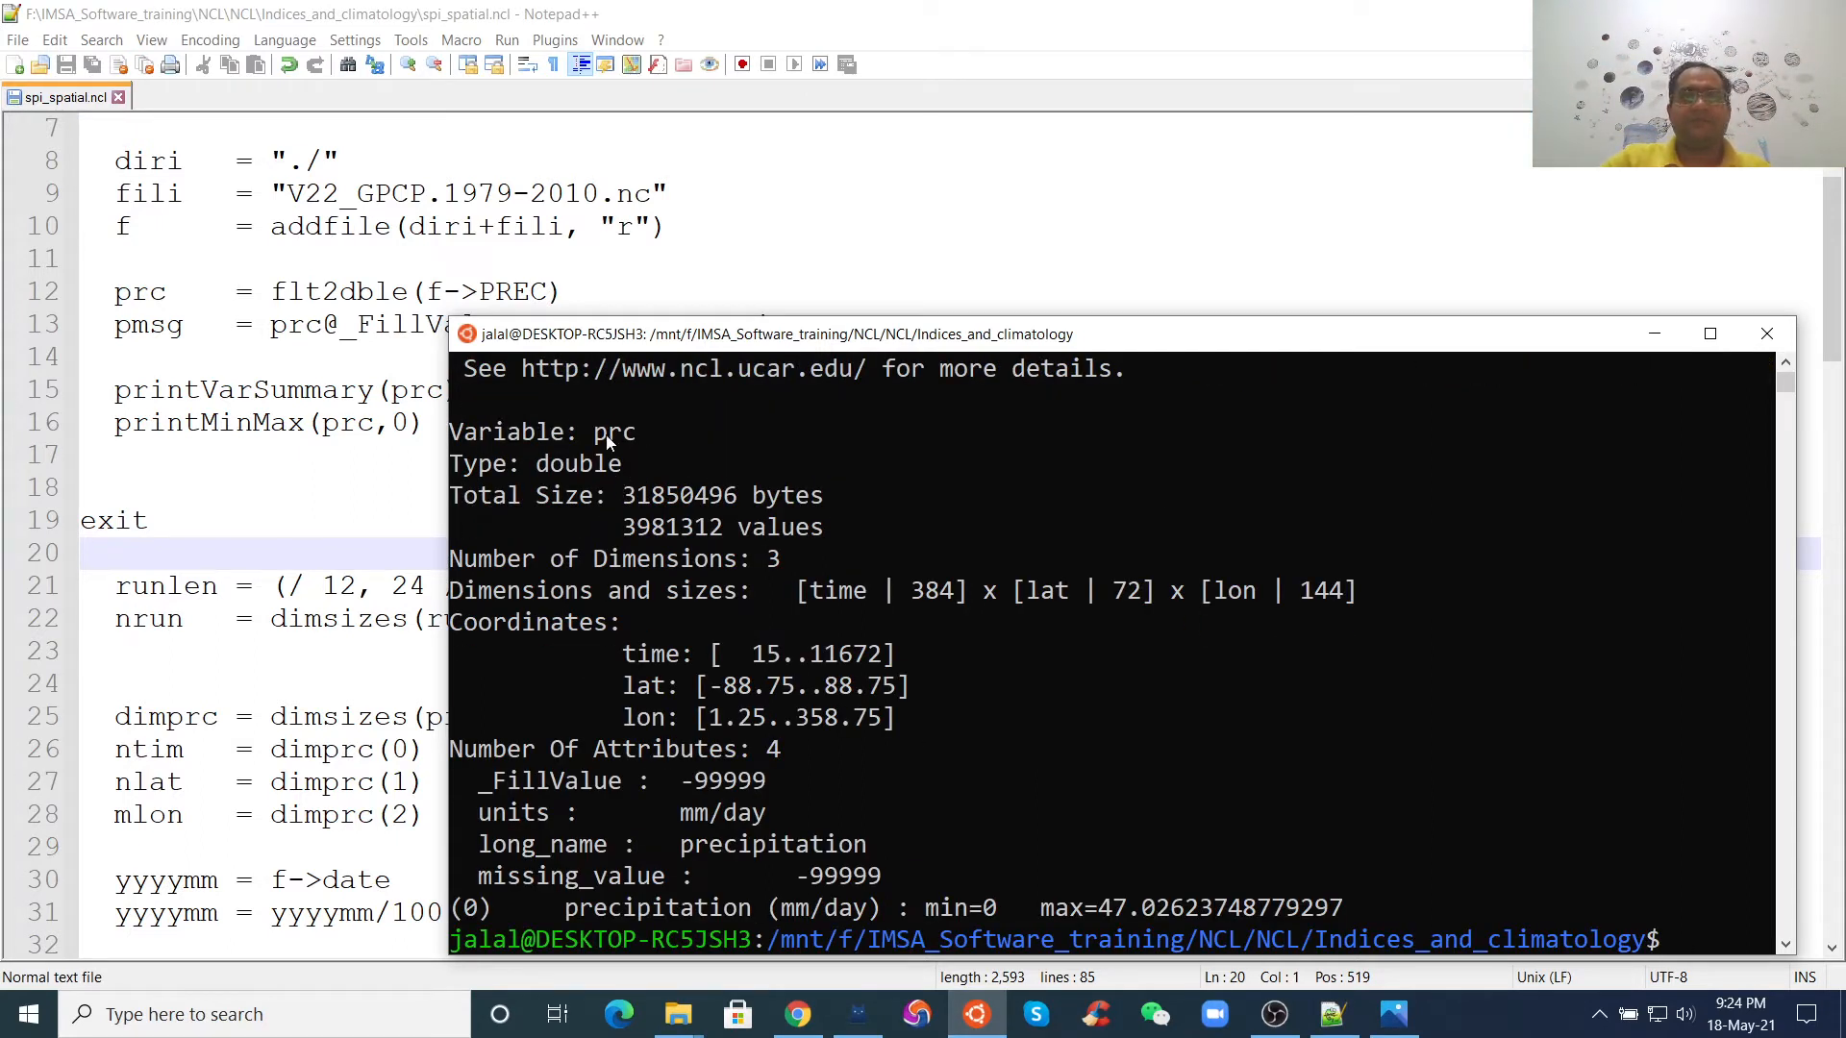
{"action": "mouse_move", "coordinate": [892, 626]}
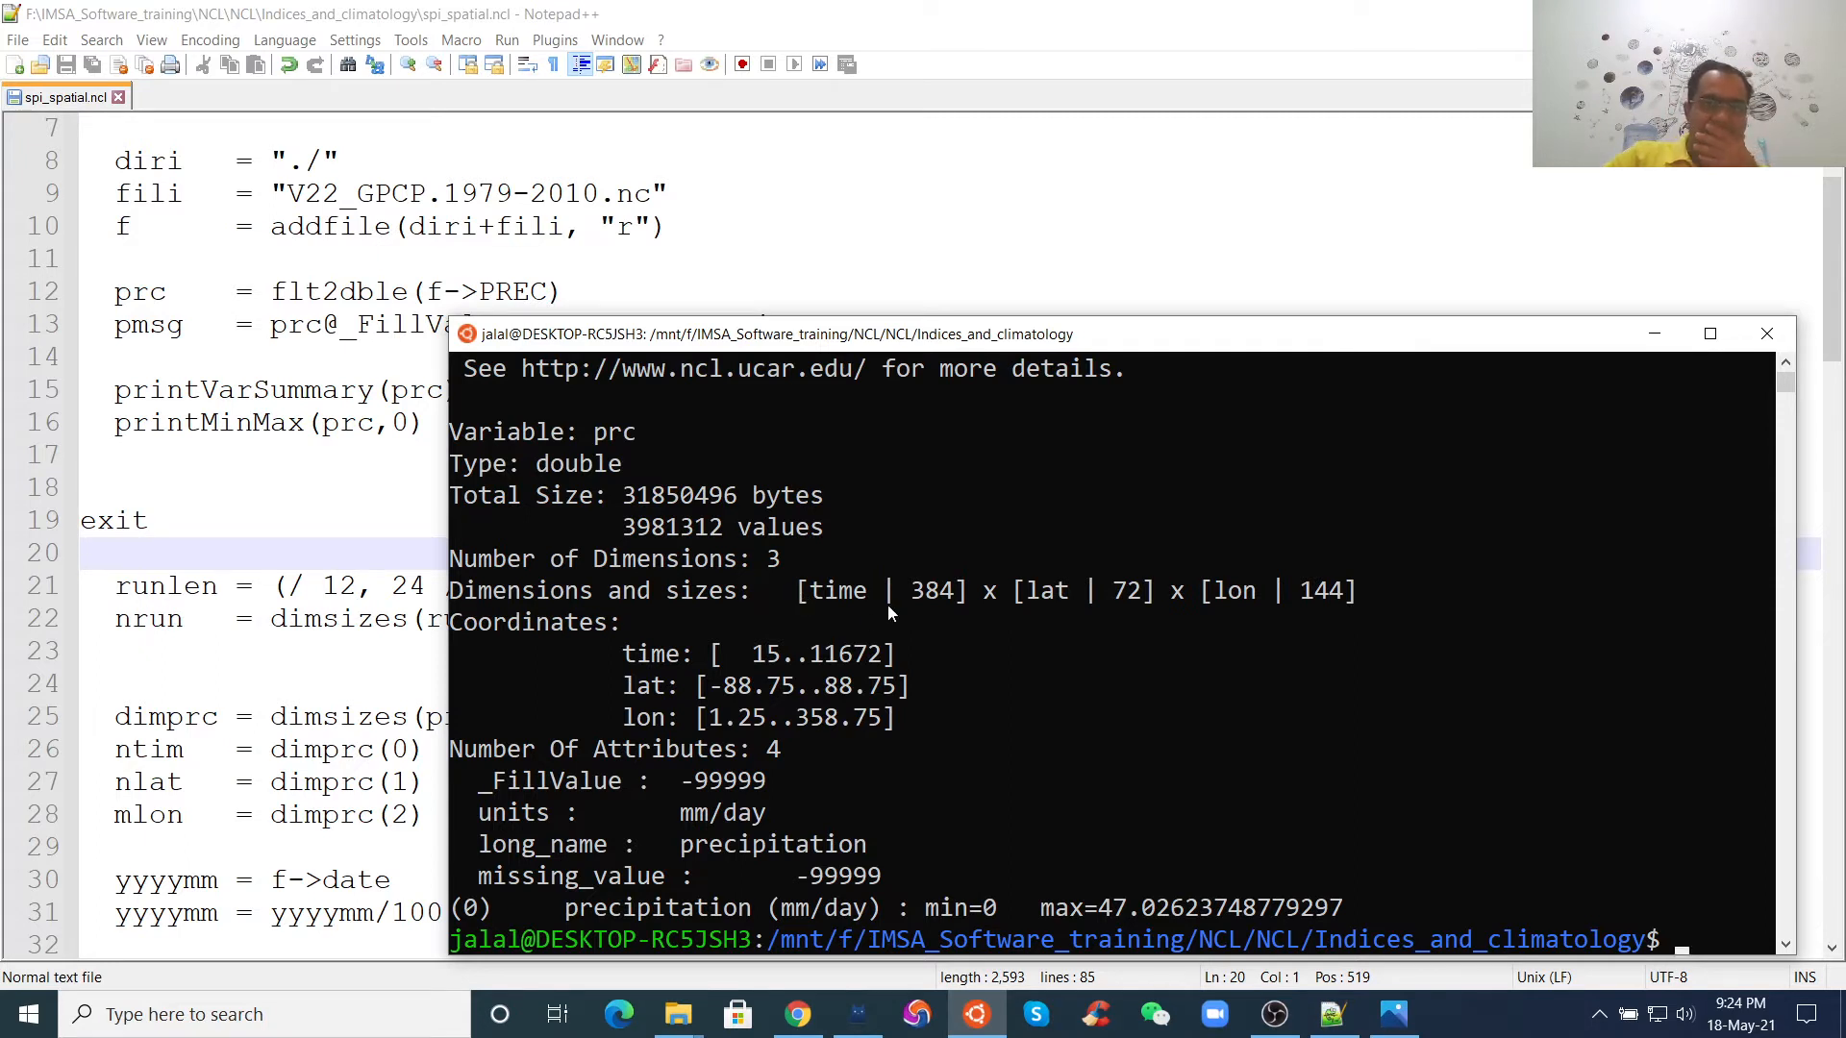
{"action": "mouse_move", "coordinate": [831, 596]}
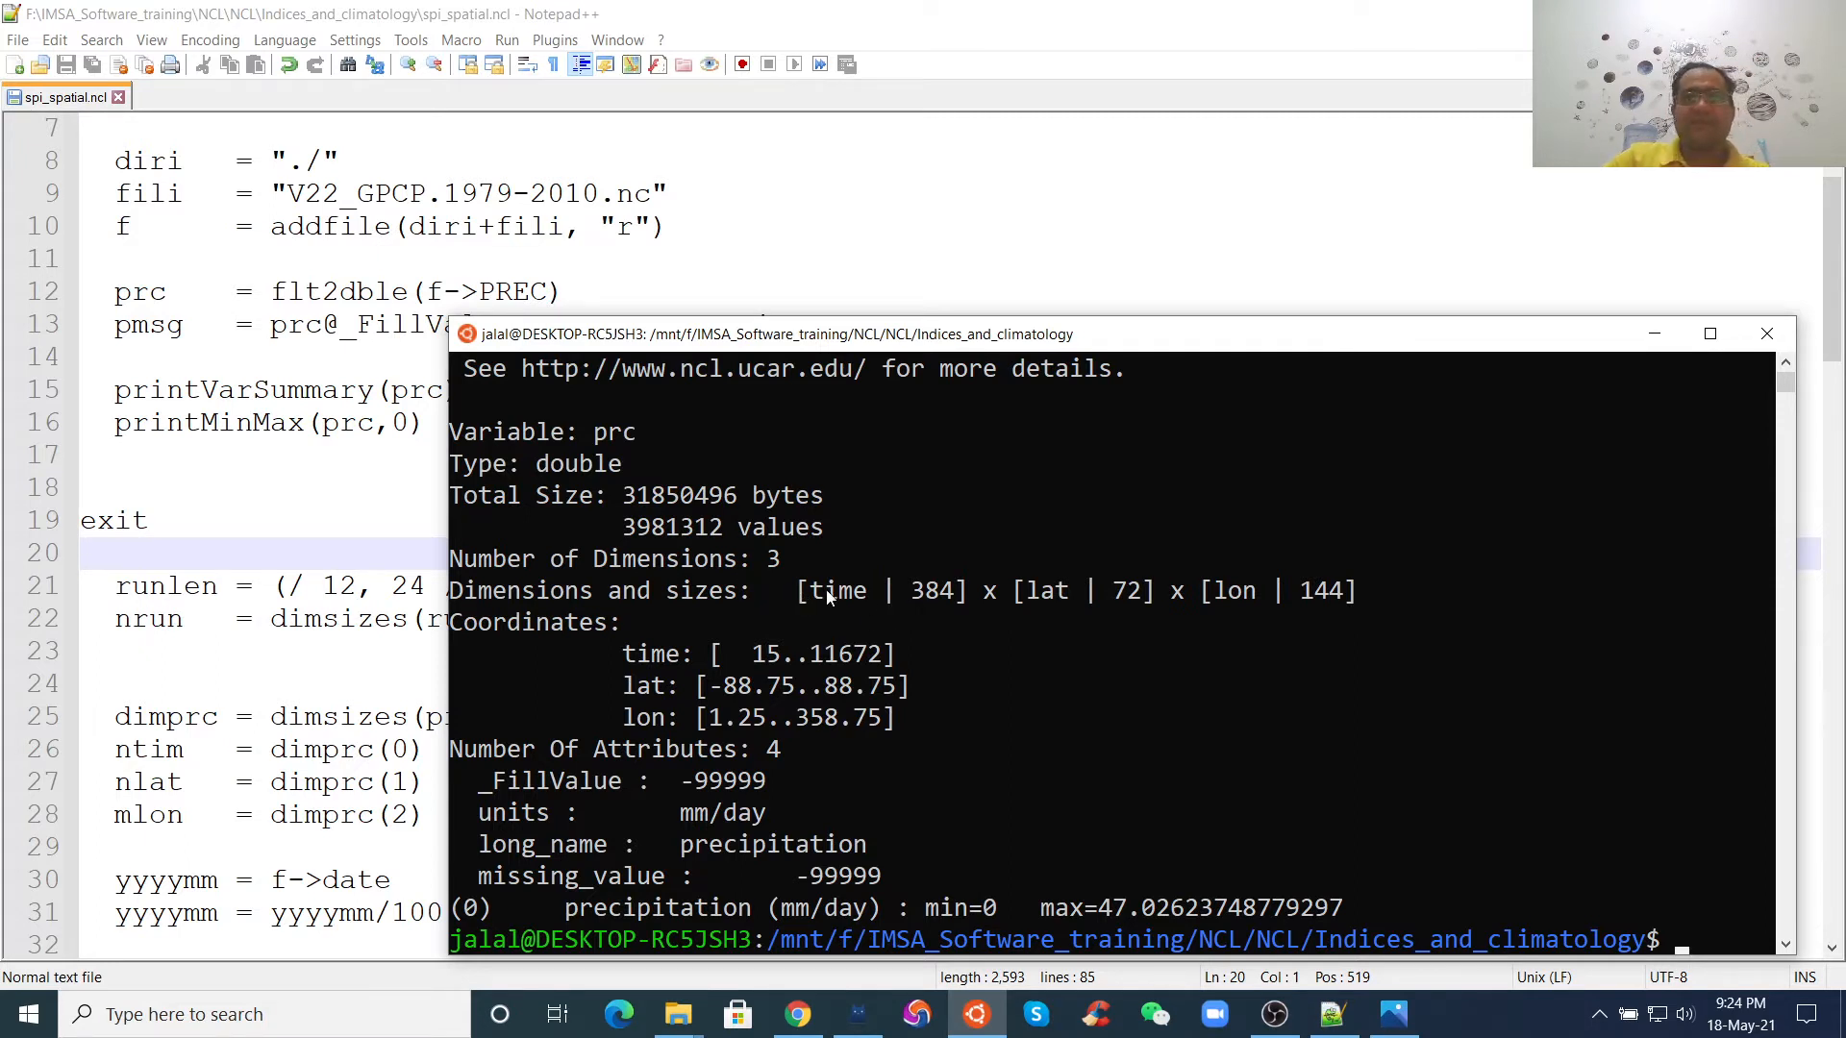
{"action": "mouse_move", "coordinate": [1209, 615]}
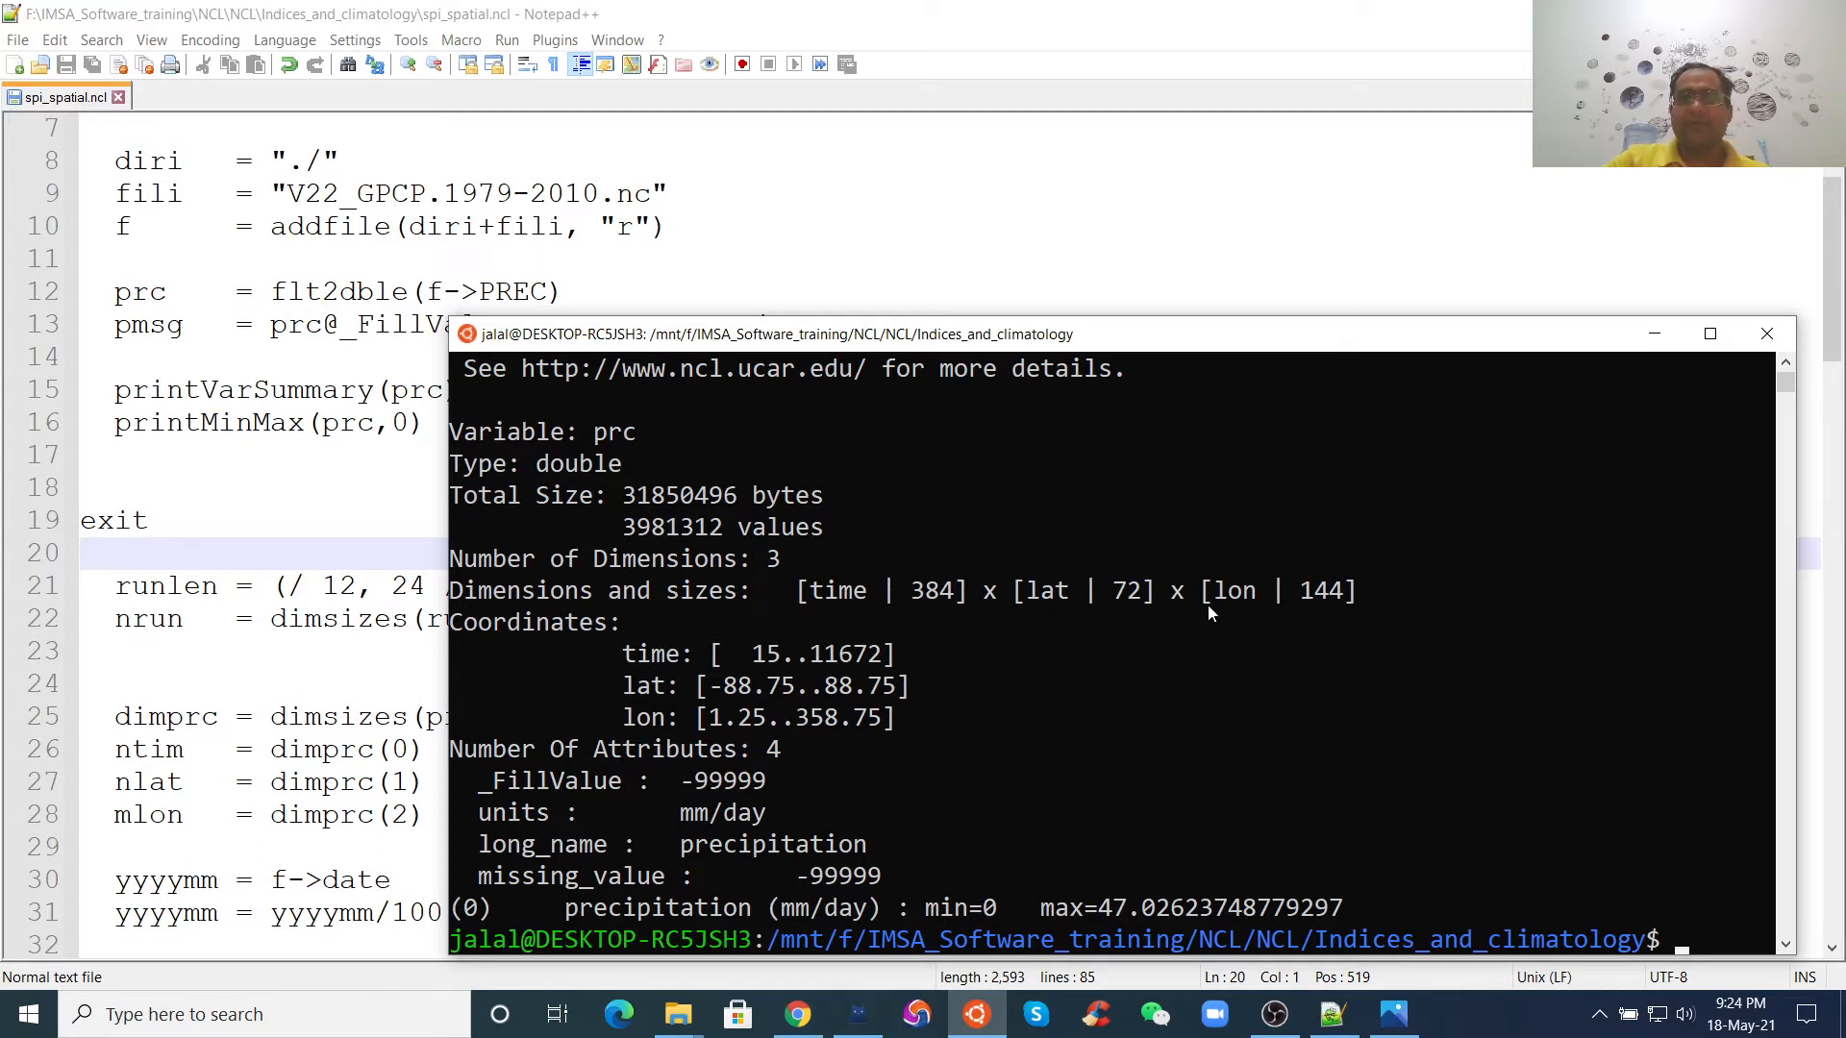
{"action": "mouse_move", "coordinate": [746, 686]}
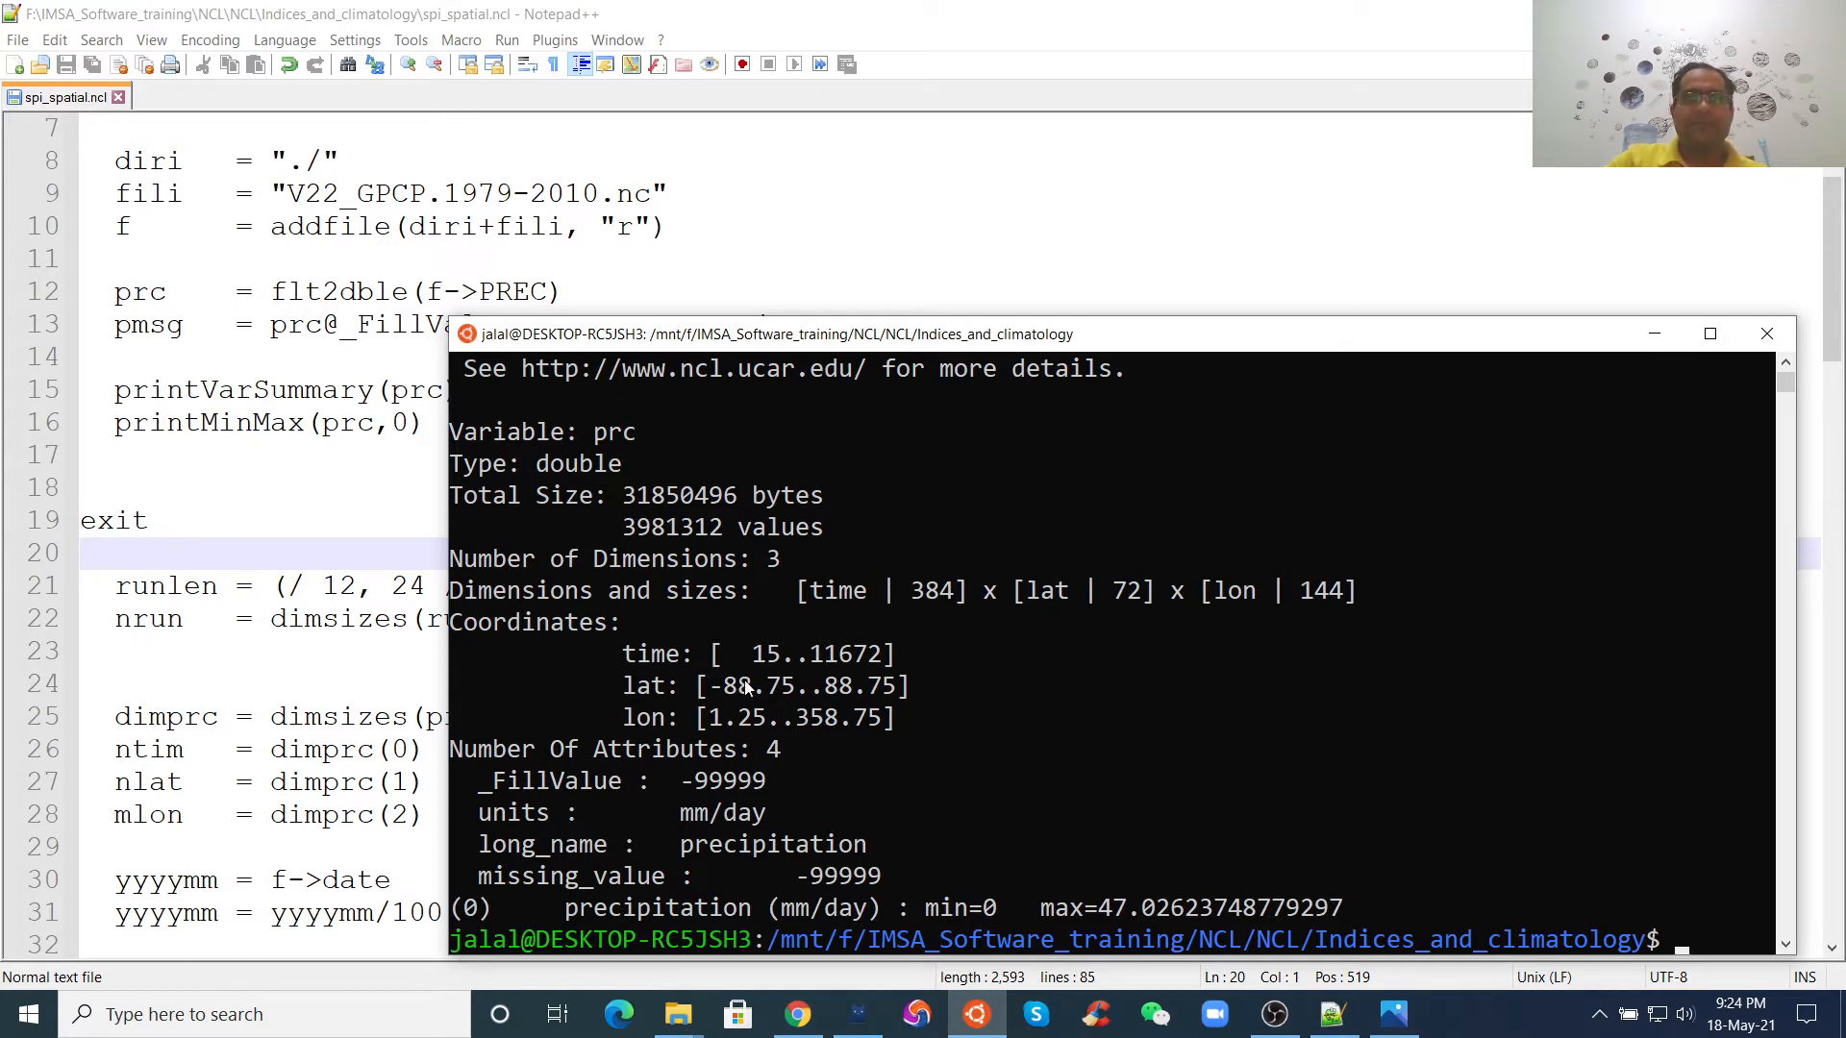
{"action": "mouse_move", "coordinate": [894, 695]}
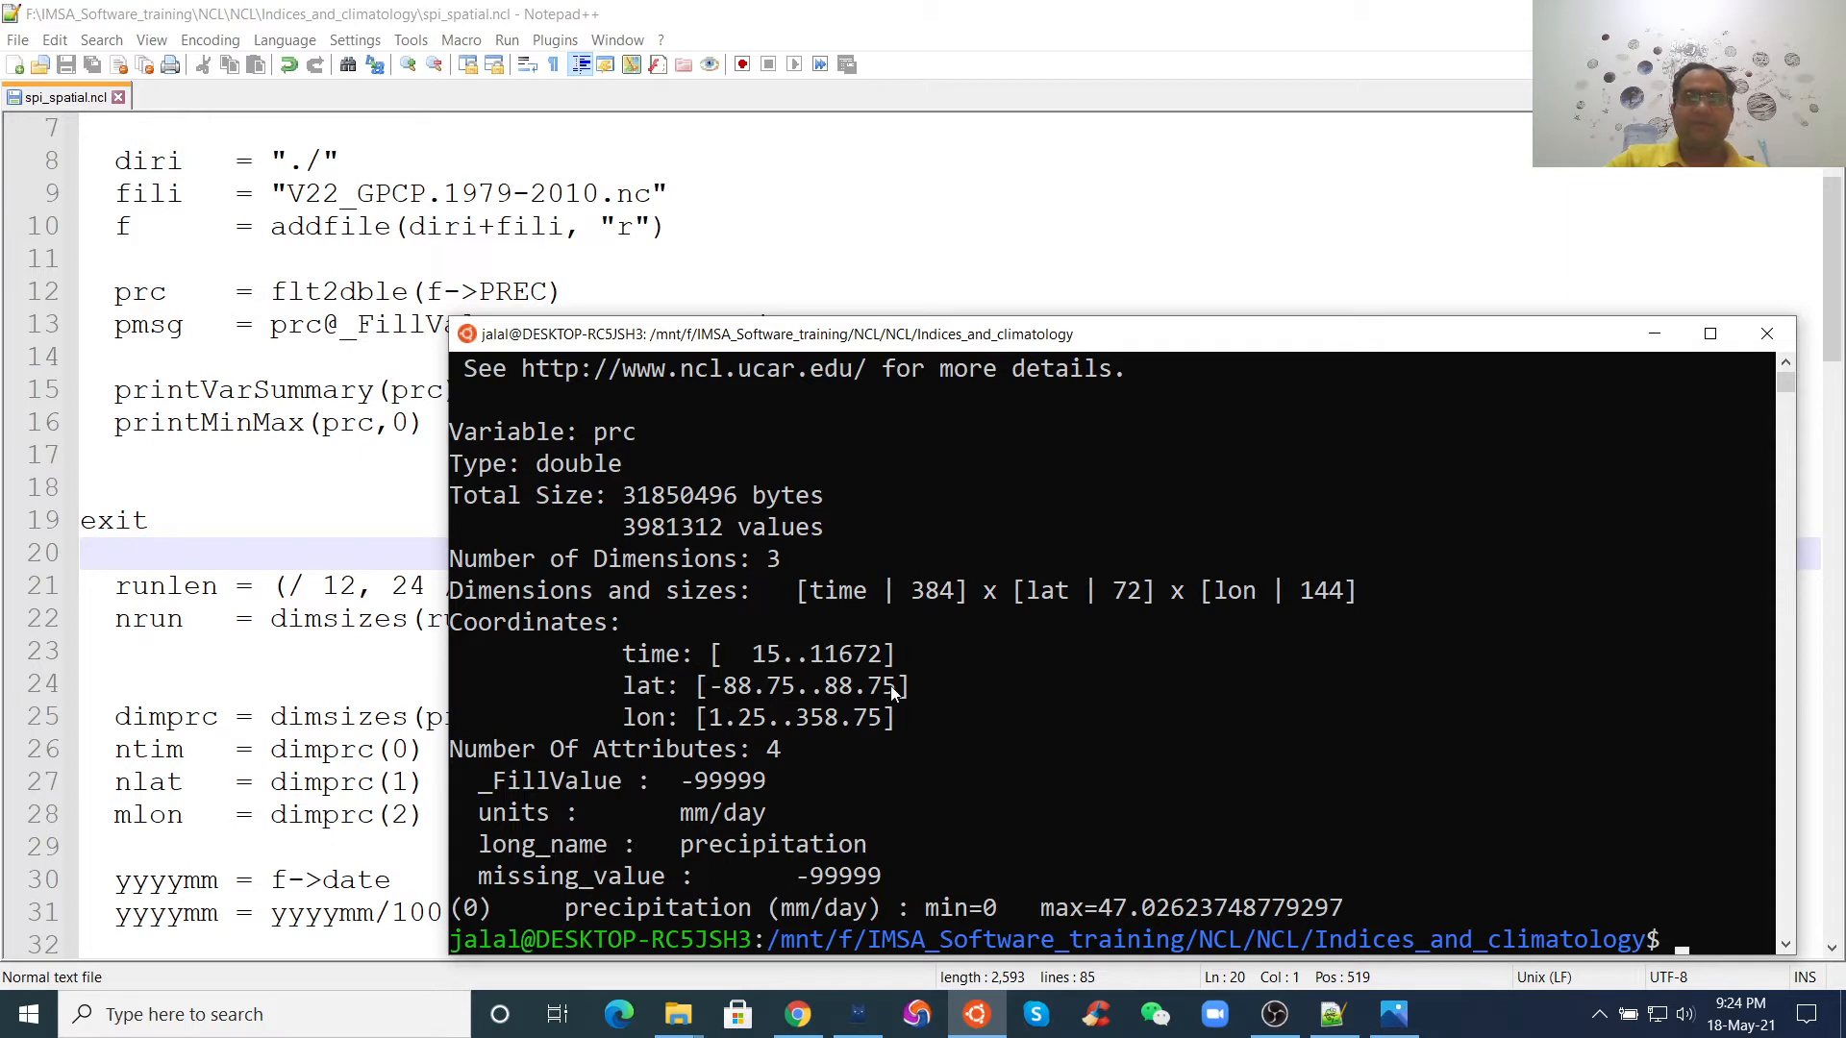
{"action": "mouse_move", "coordinate": [761, 735]}
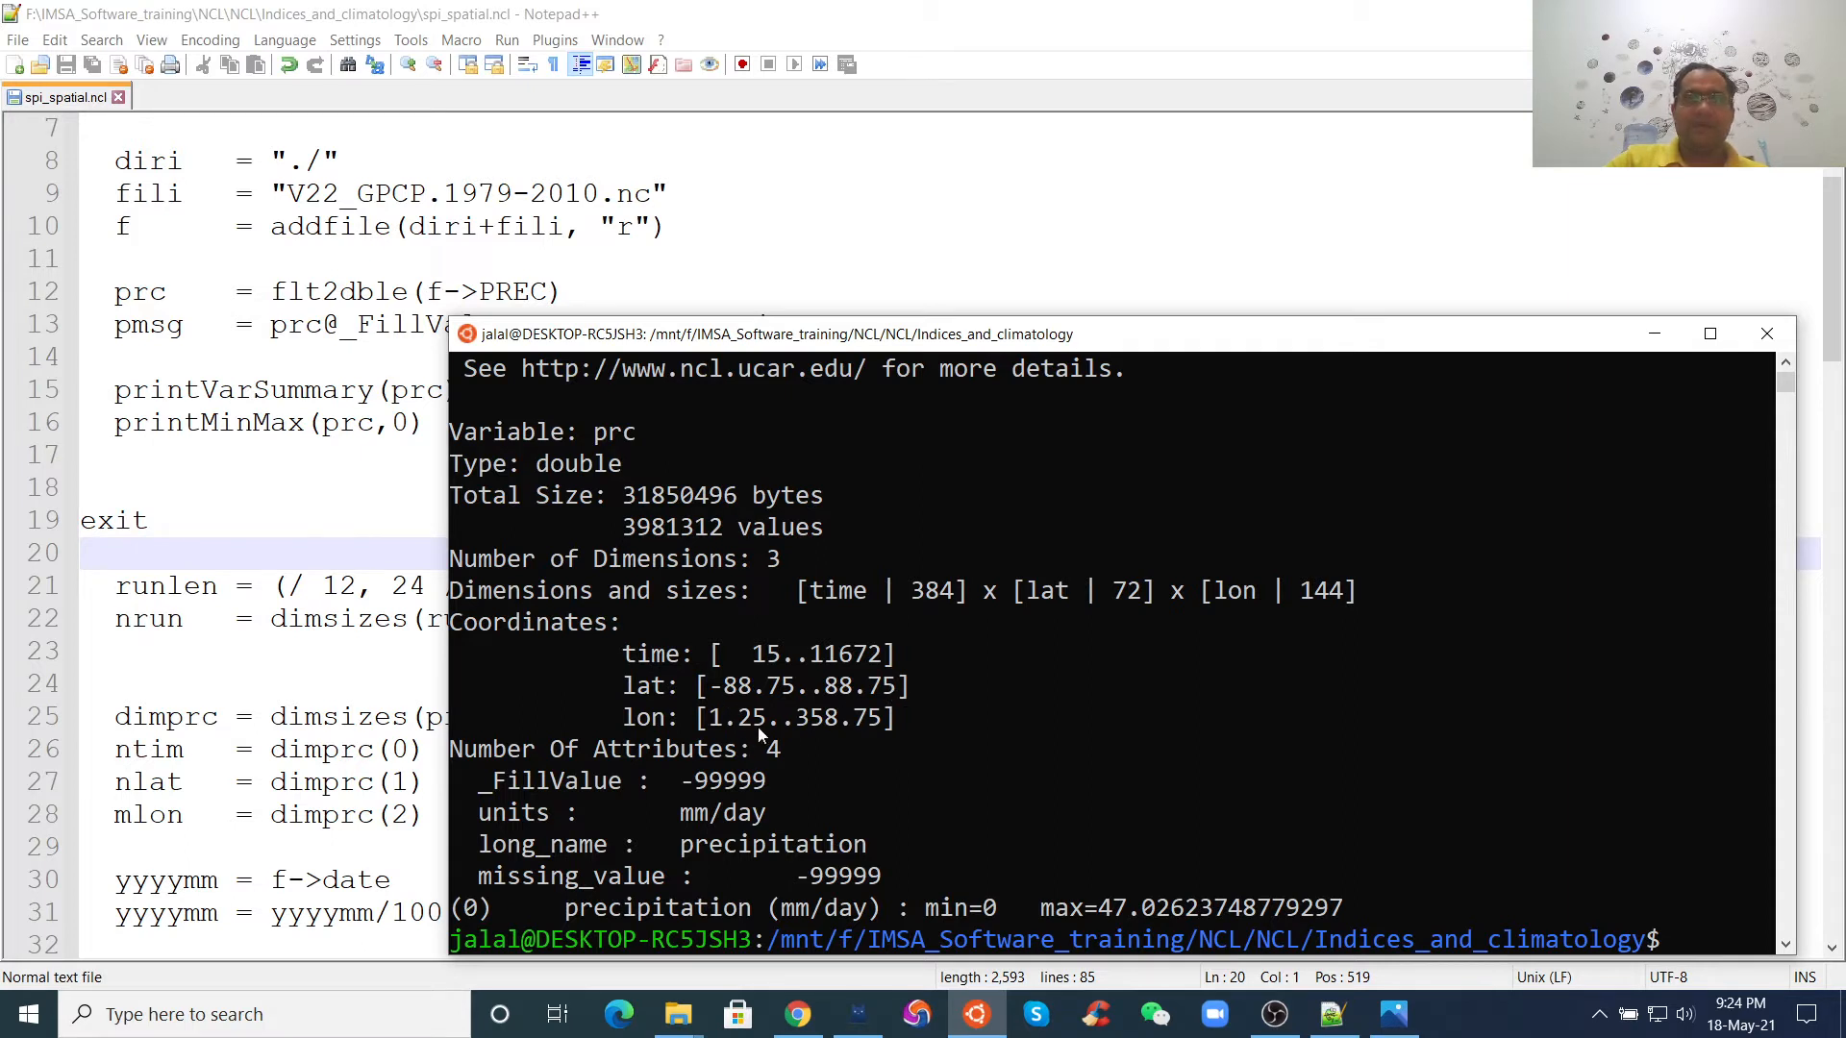
{"action": "mouse_move", "coordinate": [777, 737]}
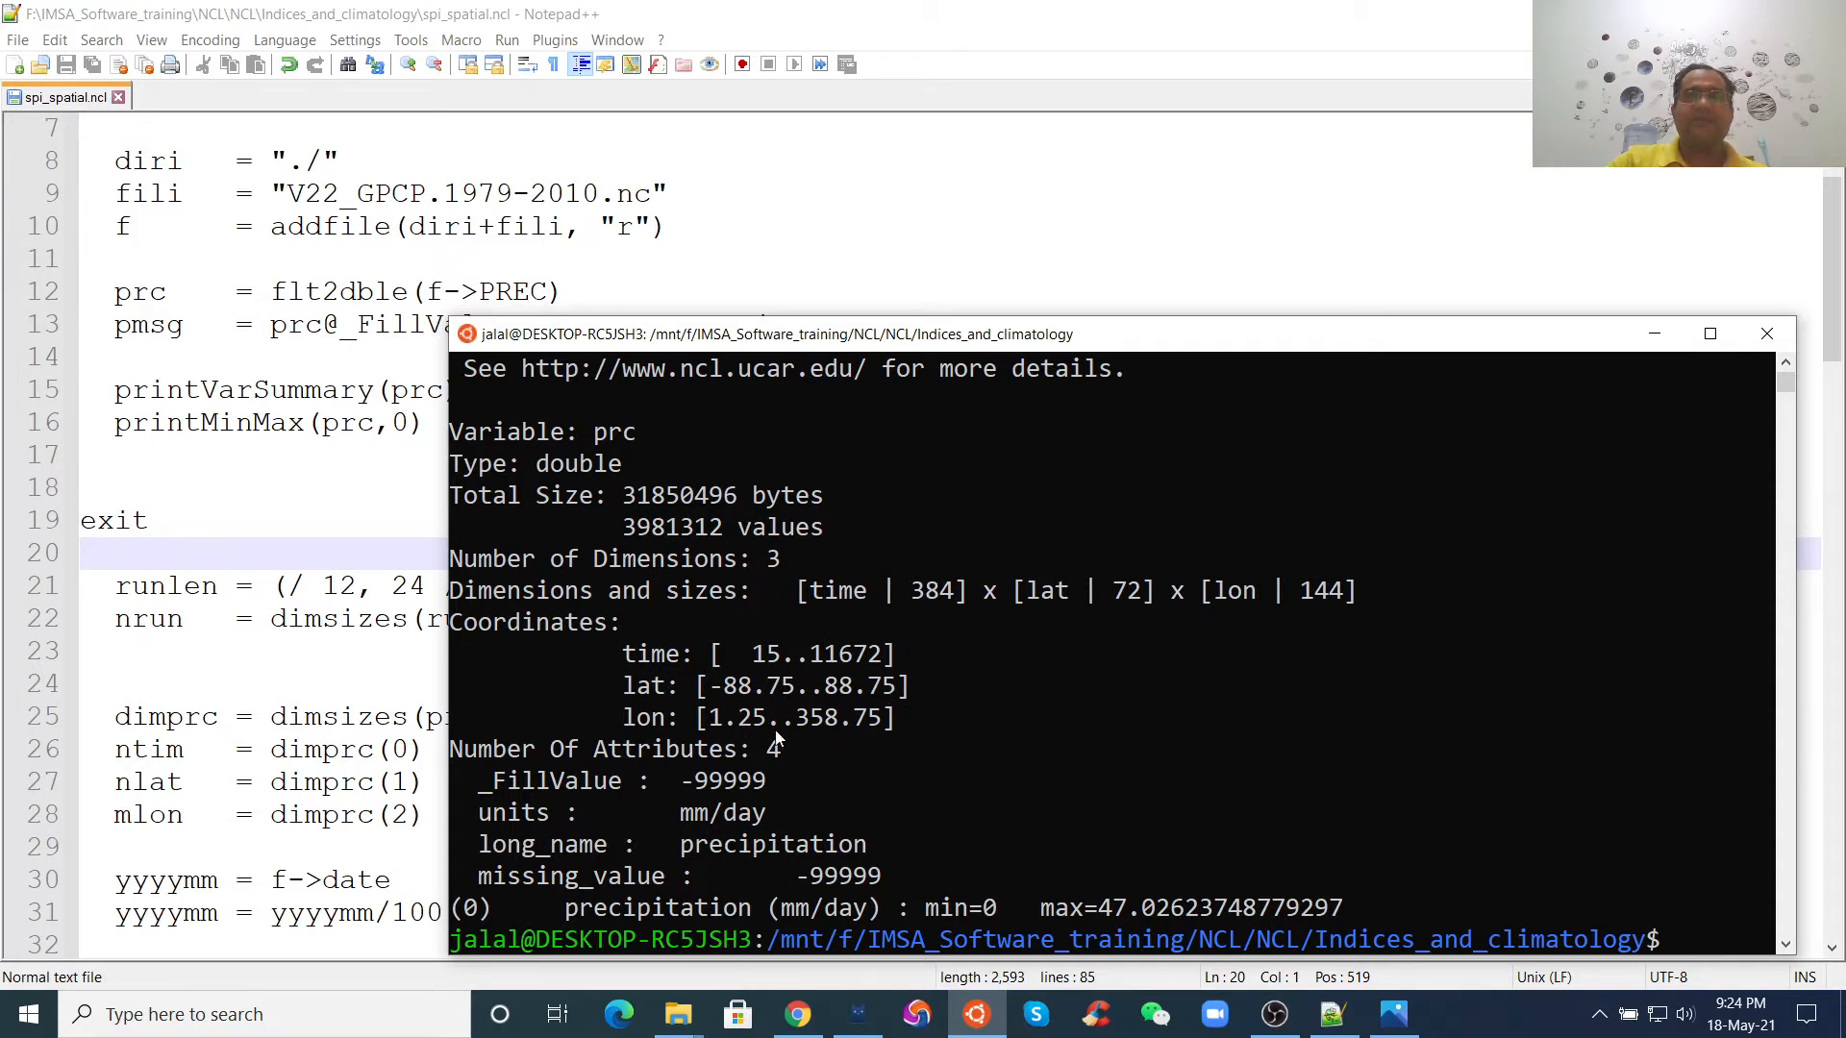
{"action": "mouse_move", "coordinate": [735, 703]}
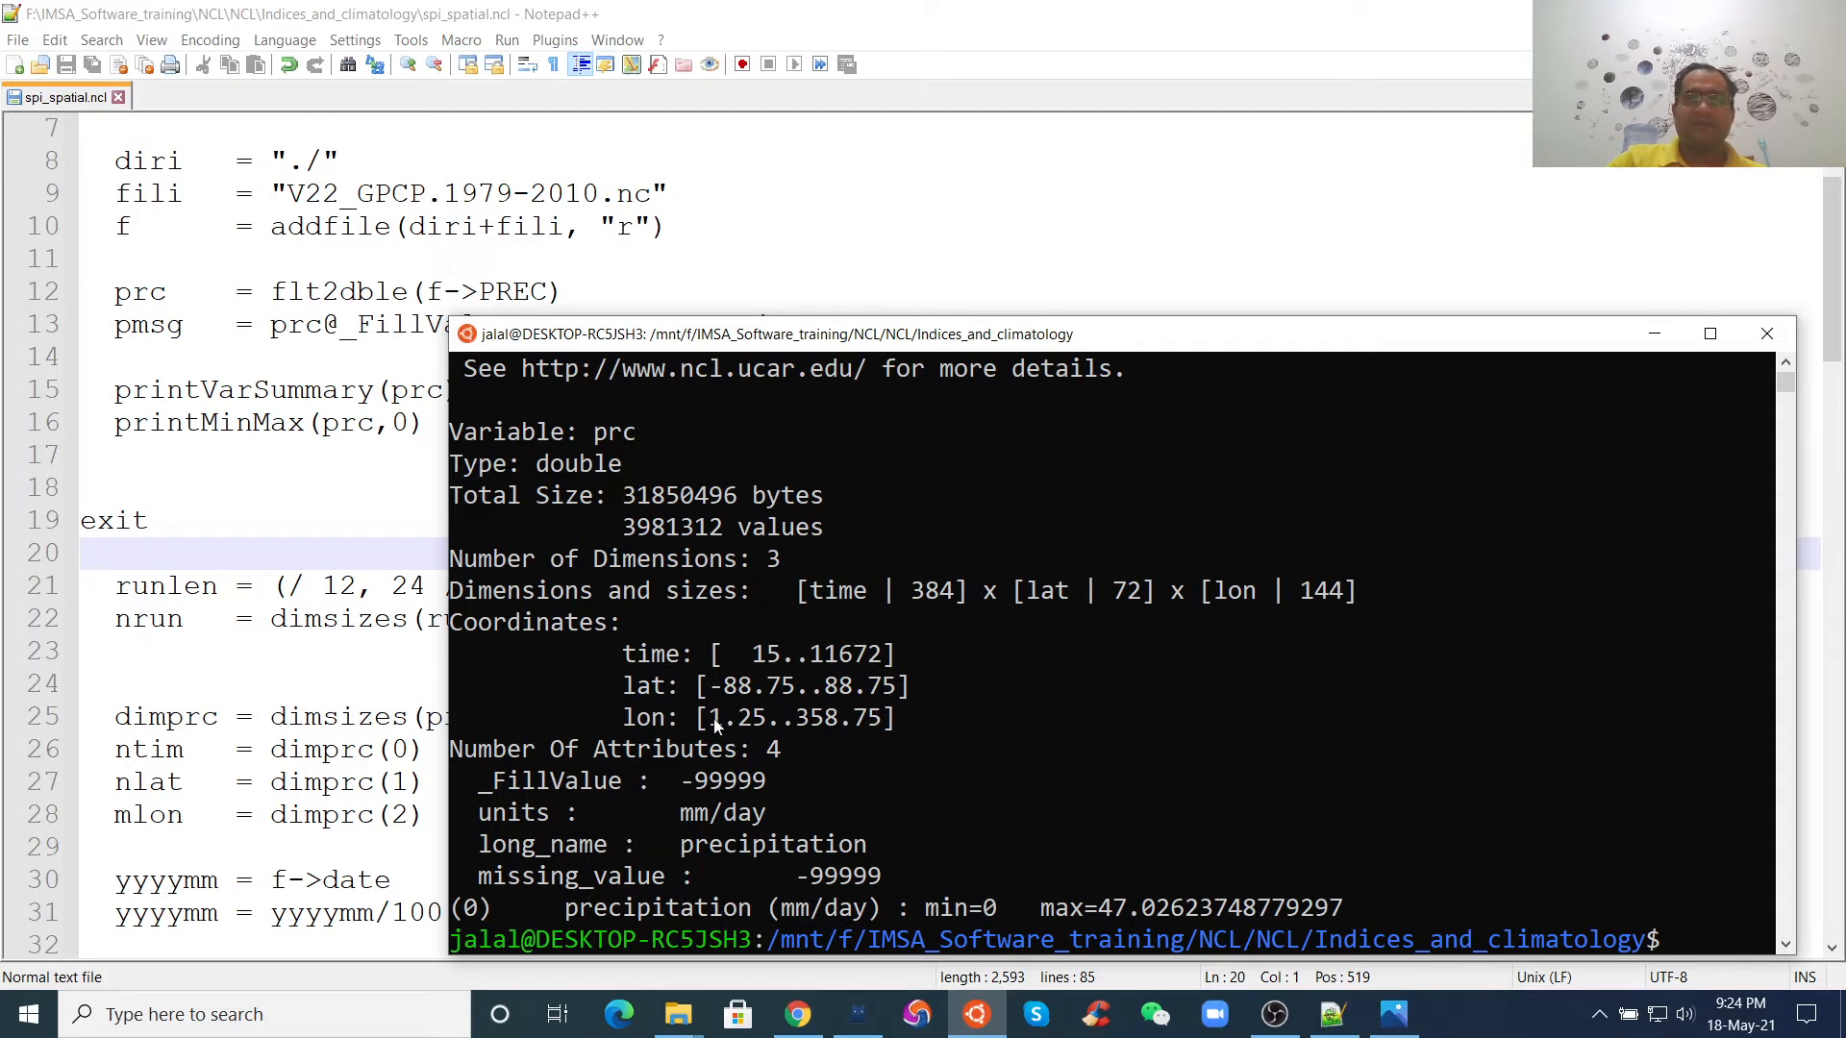
{"action": "mouse_move", "coordinate": [907, 746]}
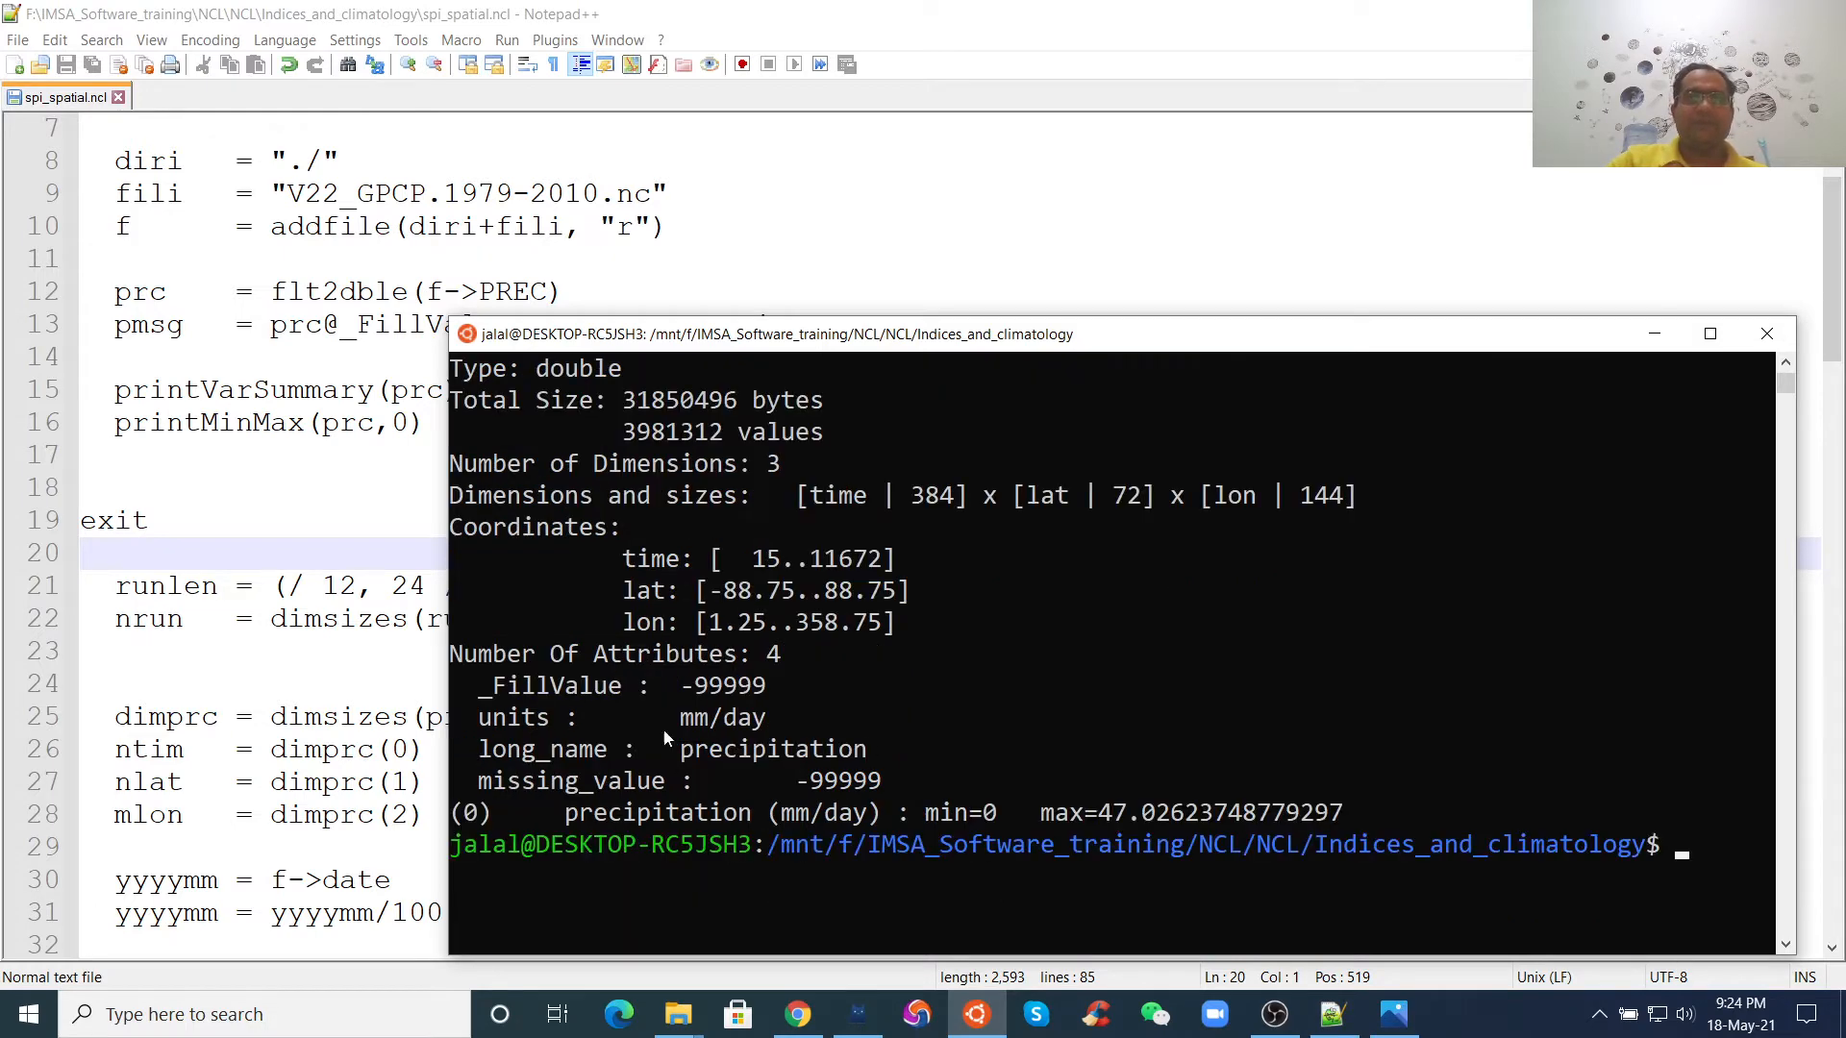
{"action": "mouse_move", "coordinate": [734, 760]}
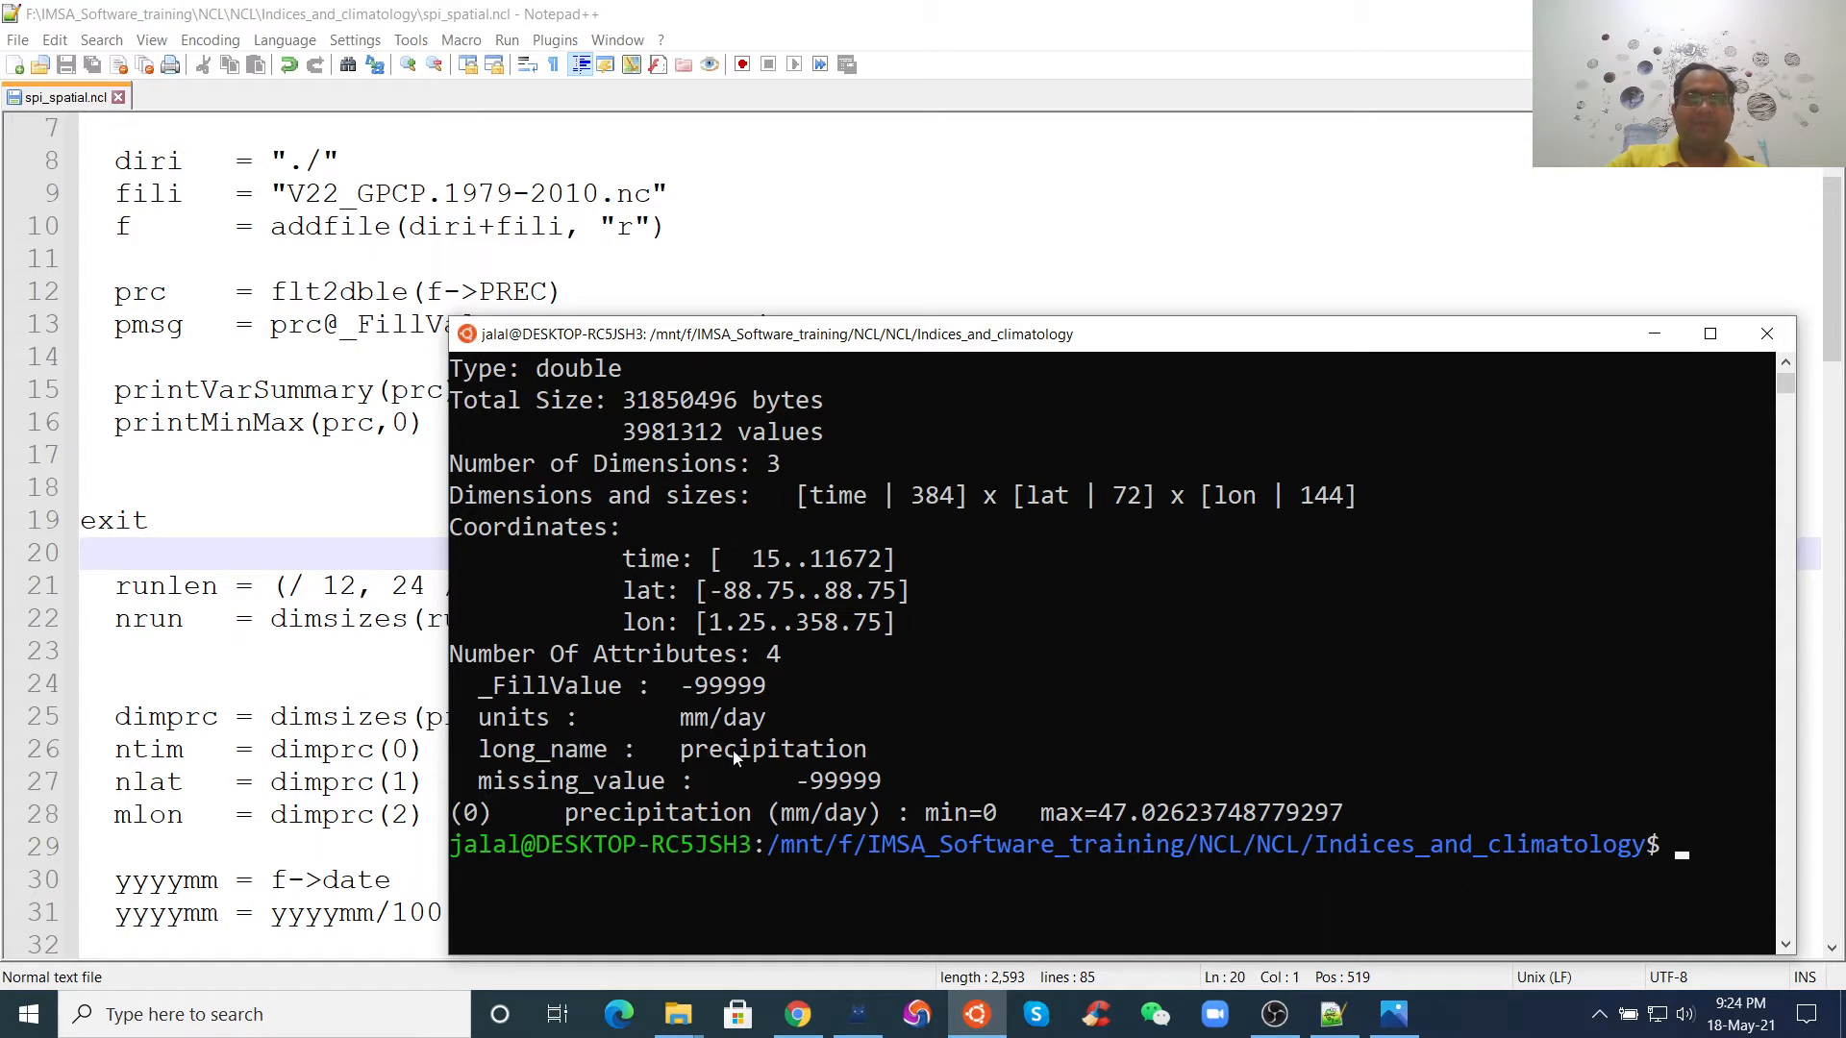
{"action": "mouse_move", "coordinate": [690, 796]}
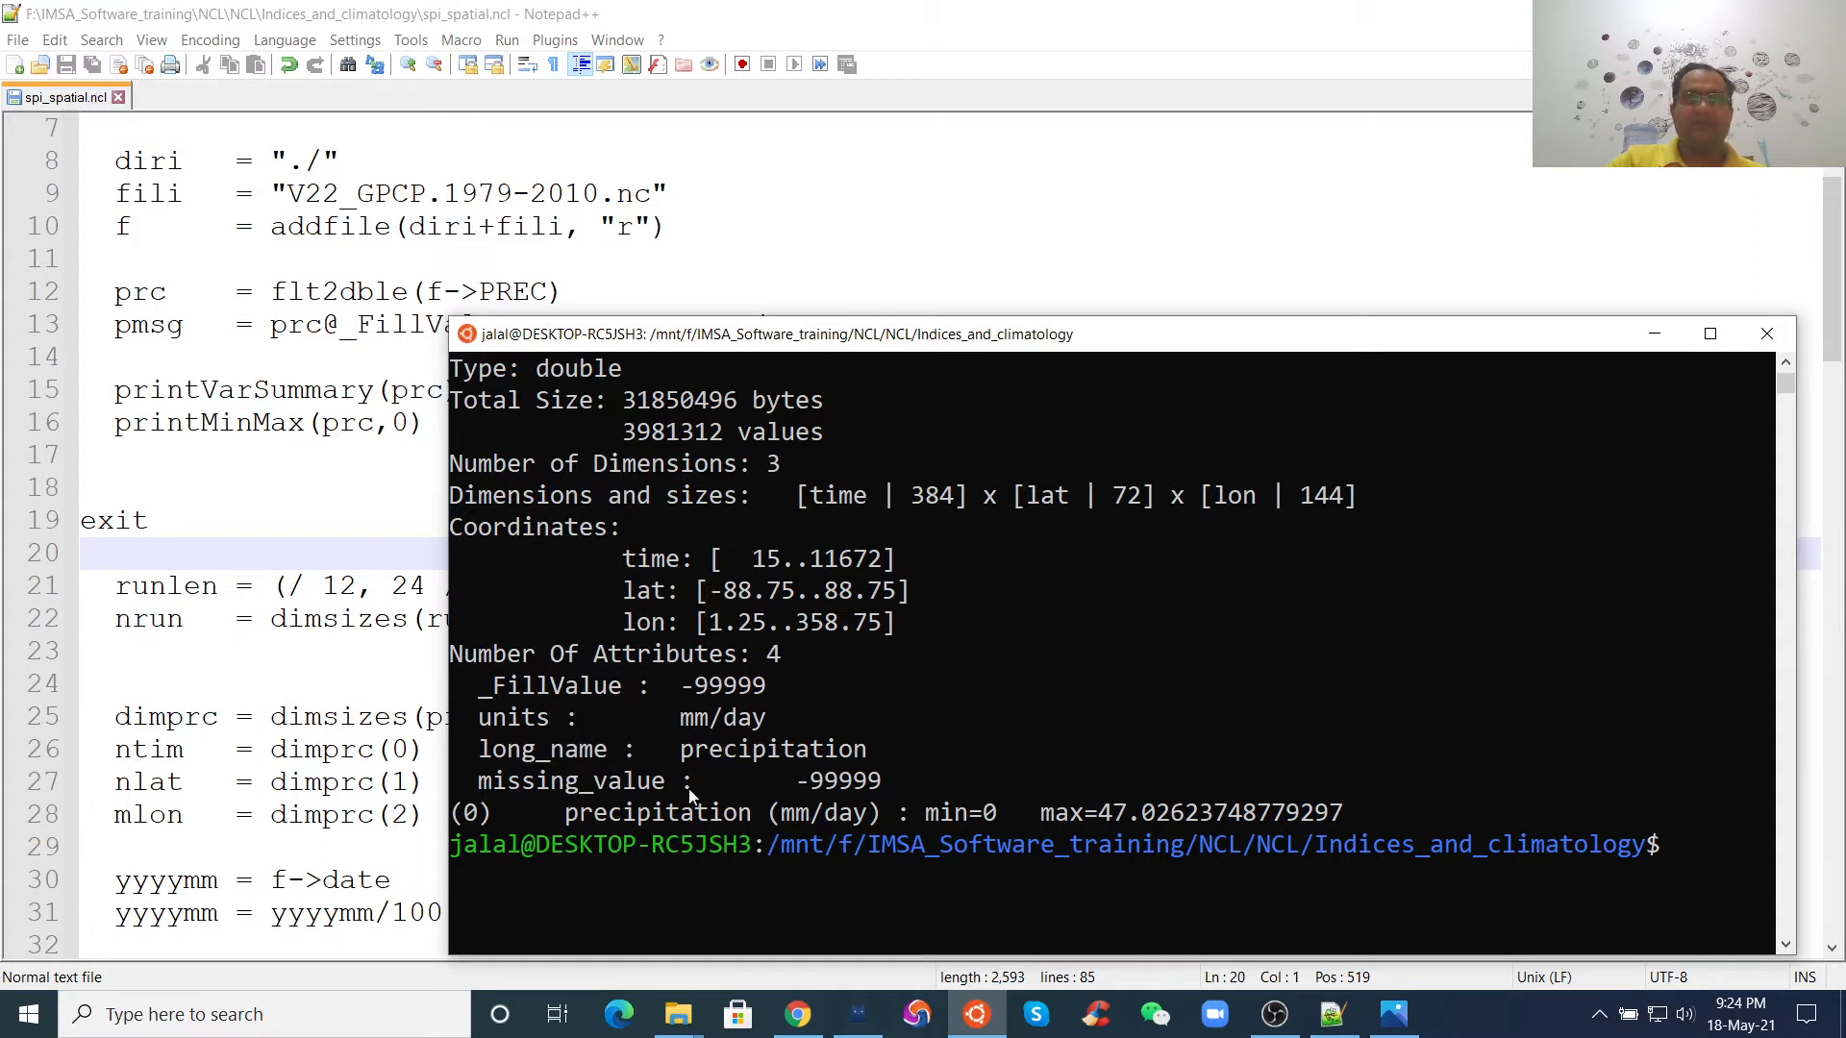
{"action": "mouse_move", "coordinate": [961, 831]}
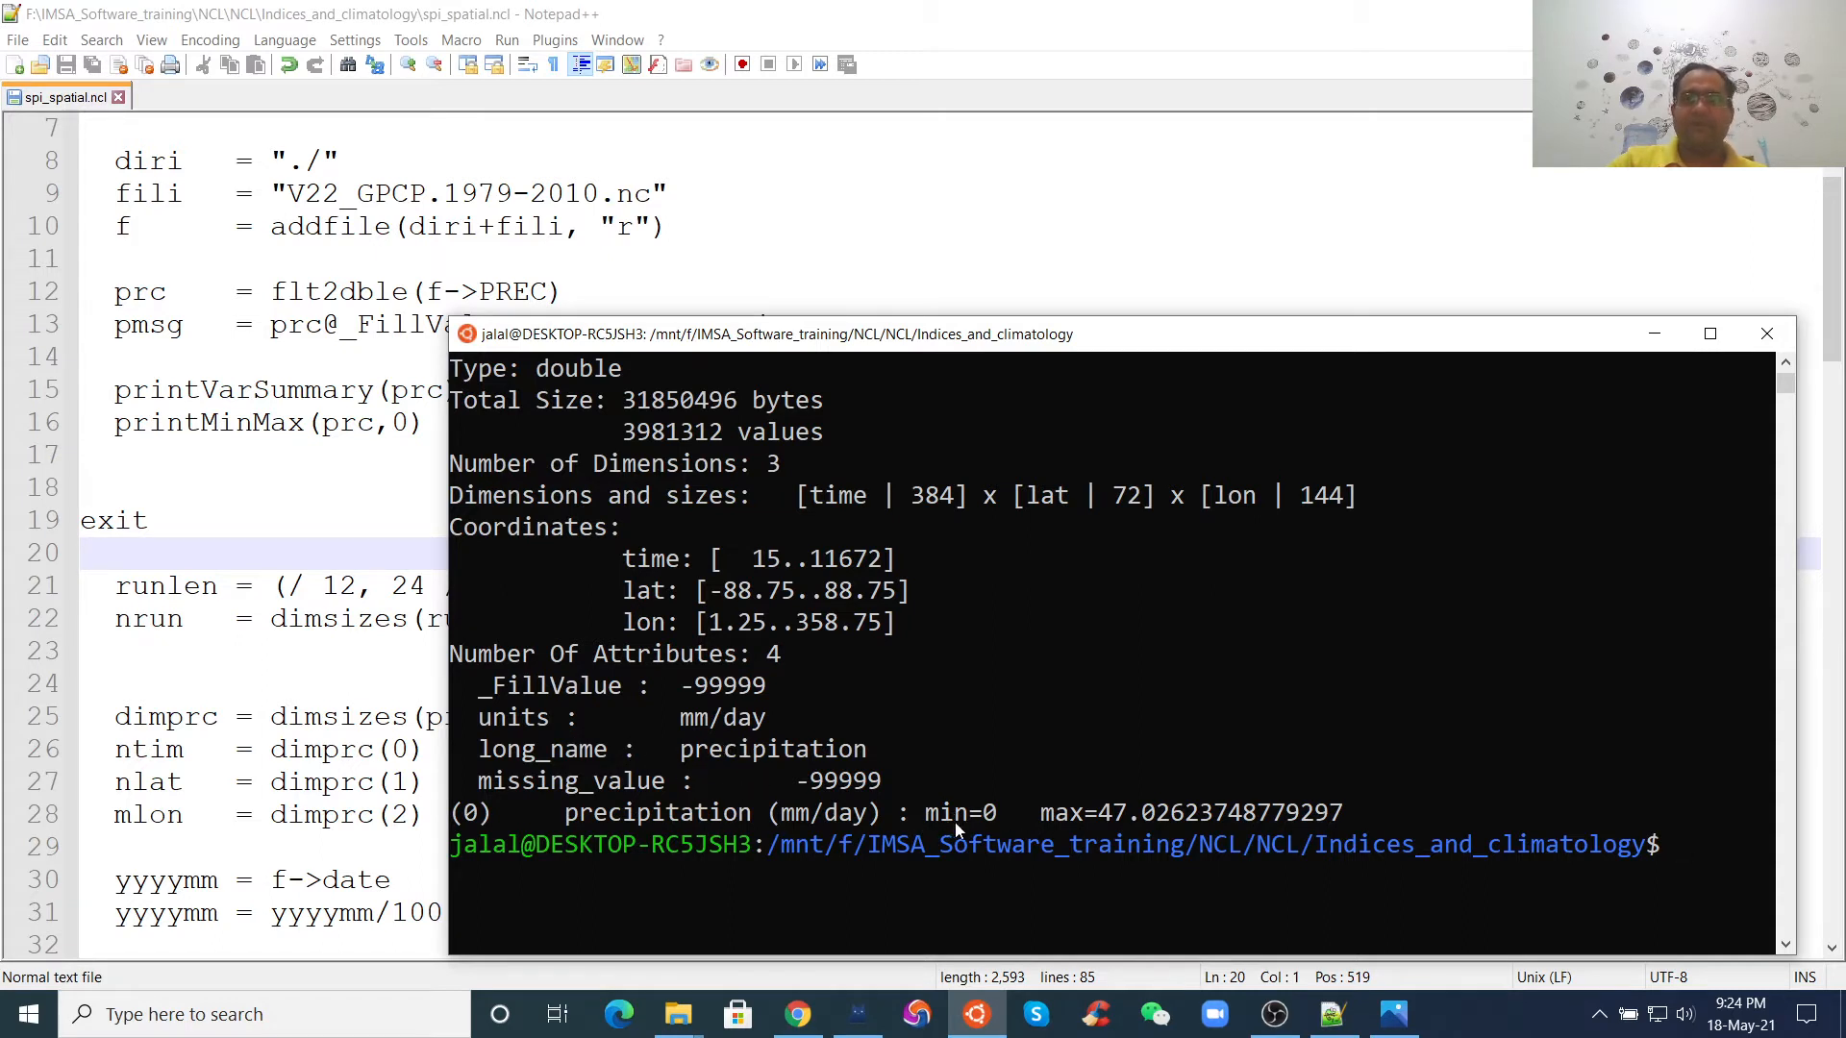
{"action": "mouse_move", "coordinate": [790, 780]}
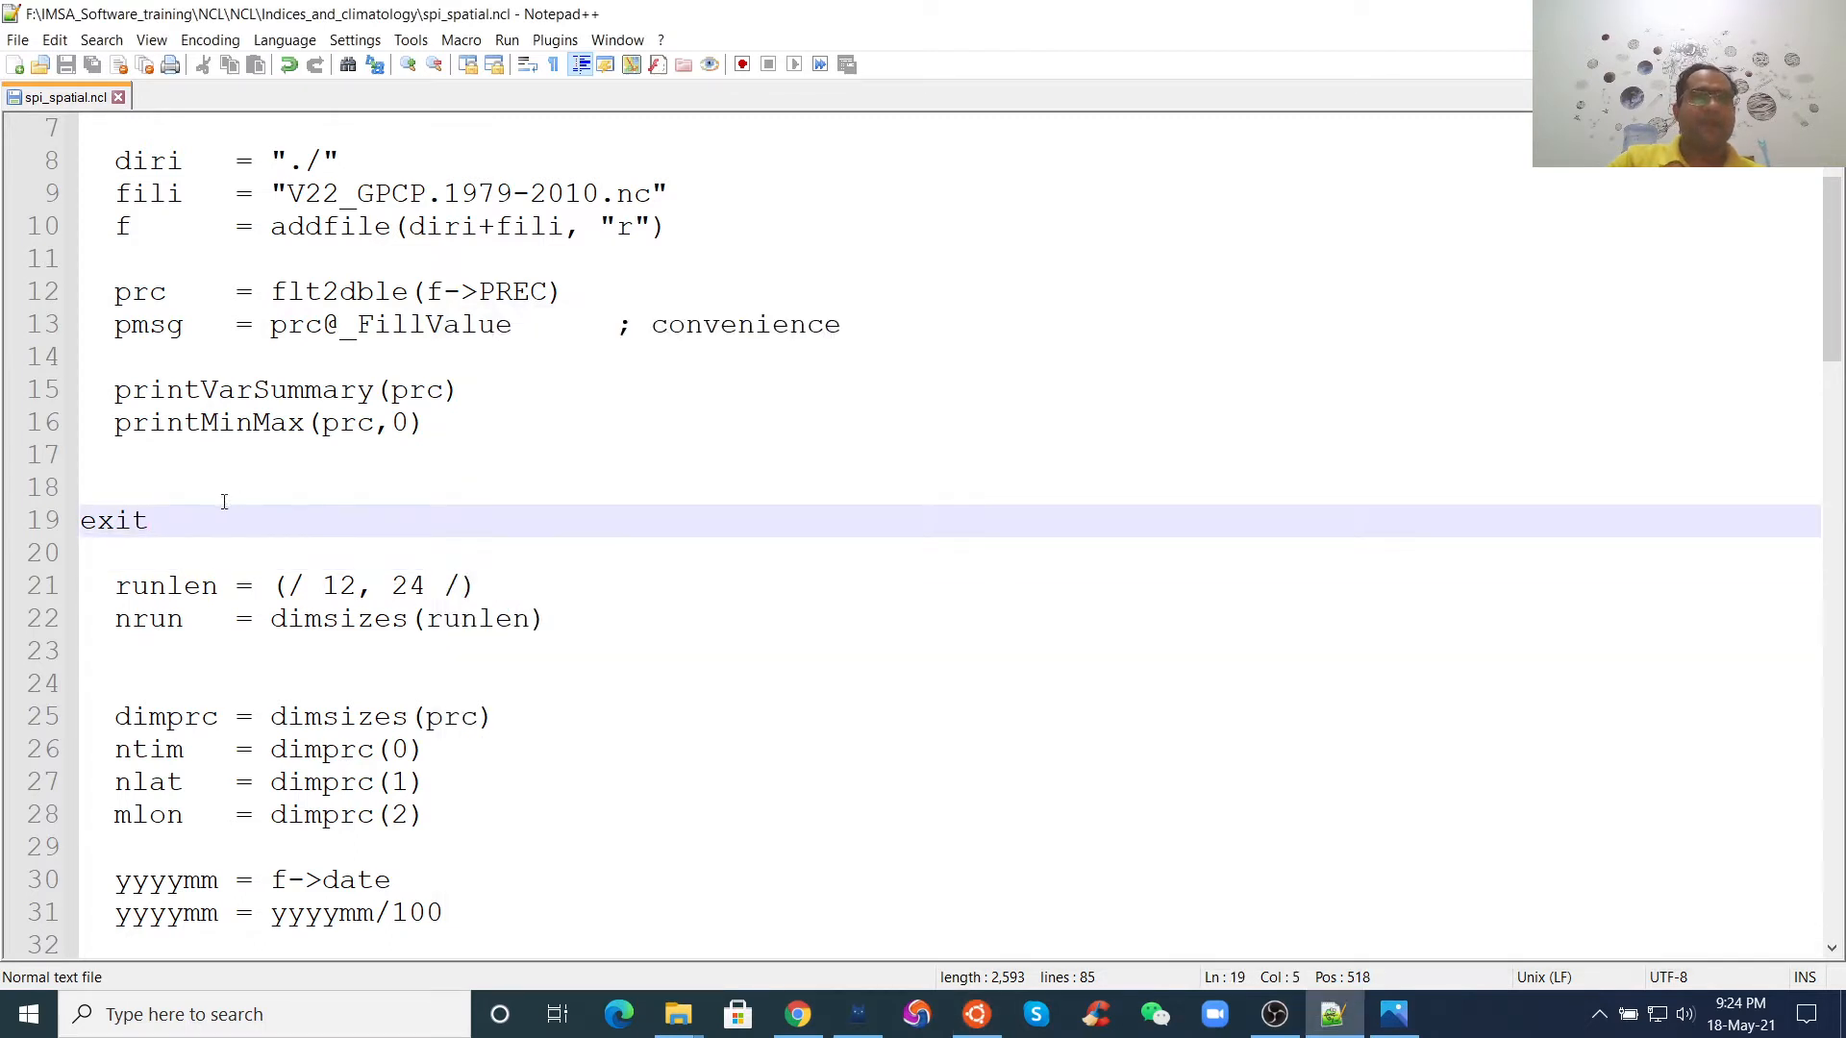
- Delete the exit line so runlen and nrun follow the print statements, and save
{"action": "key", "text": "Backspace"}
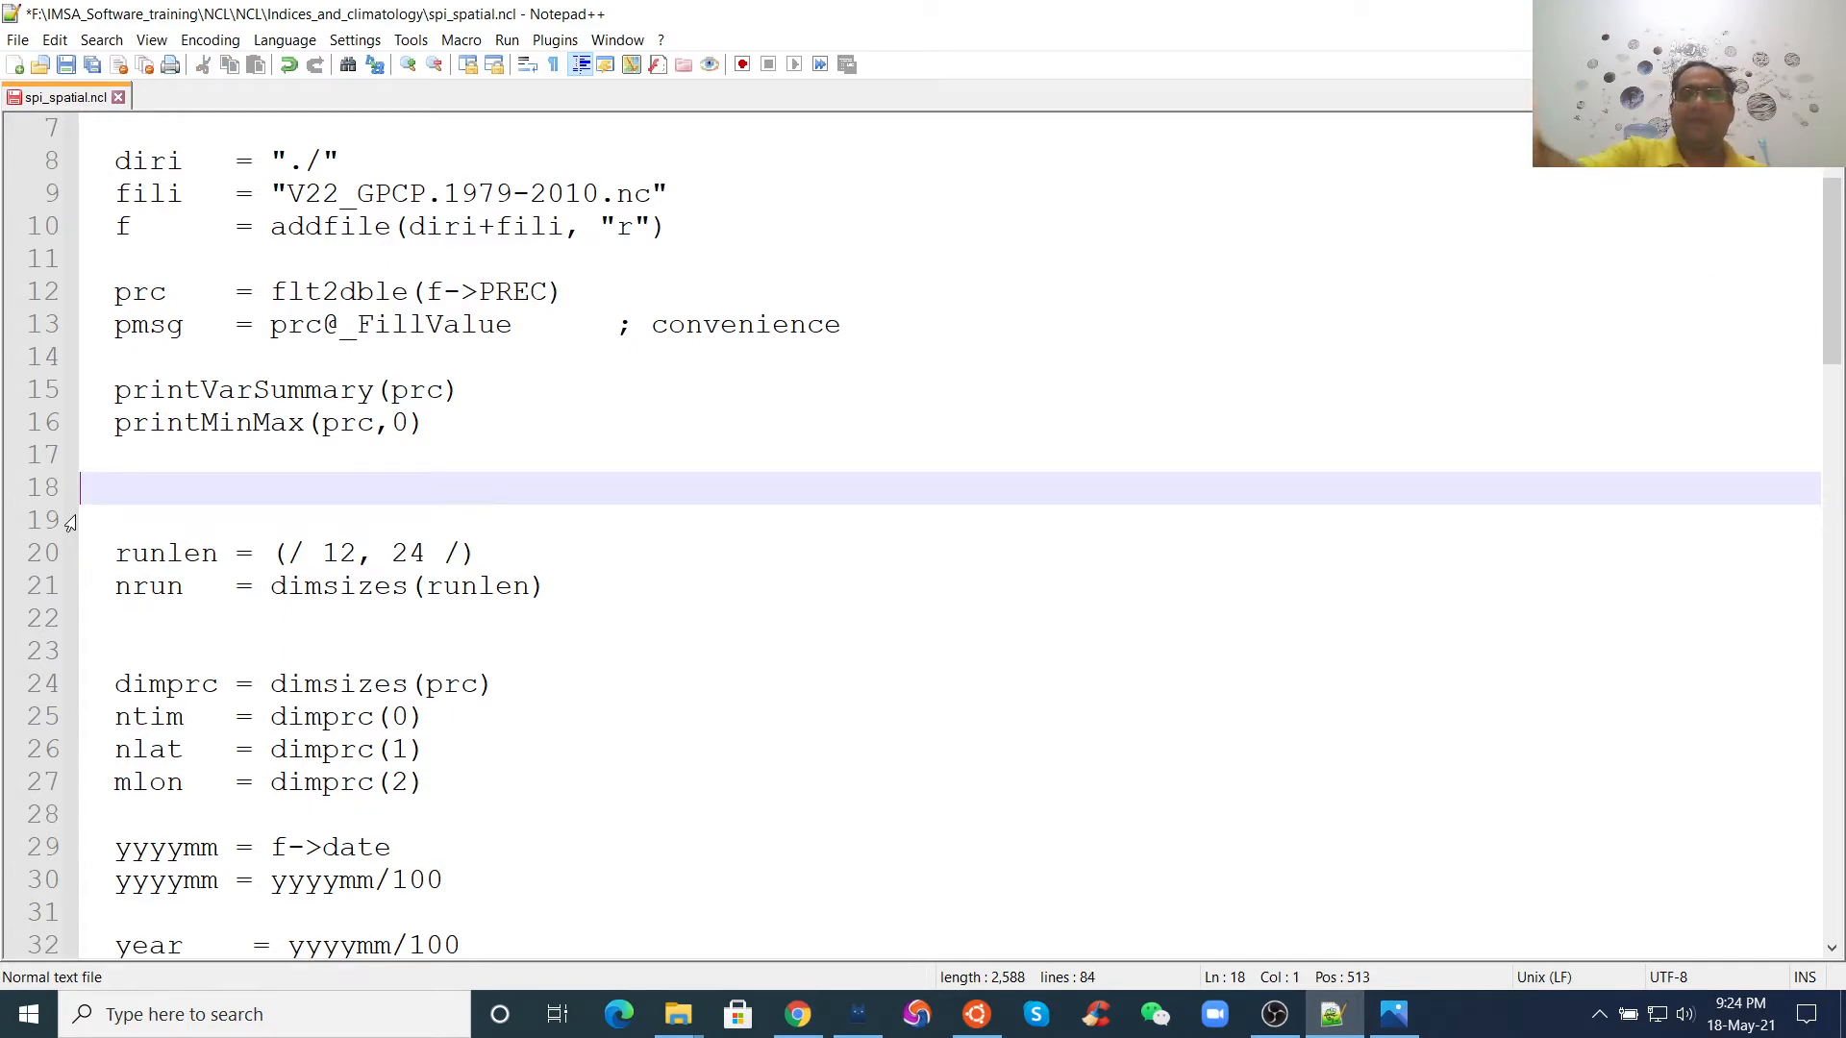
{"action": "key", "text": "Backspace"}
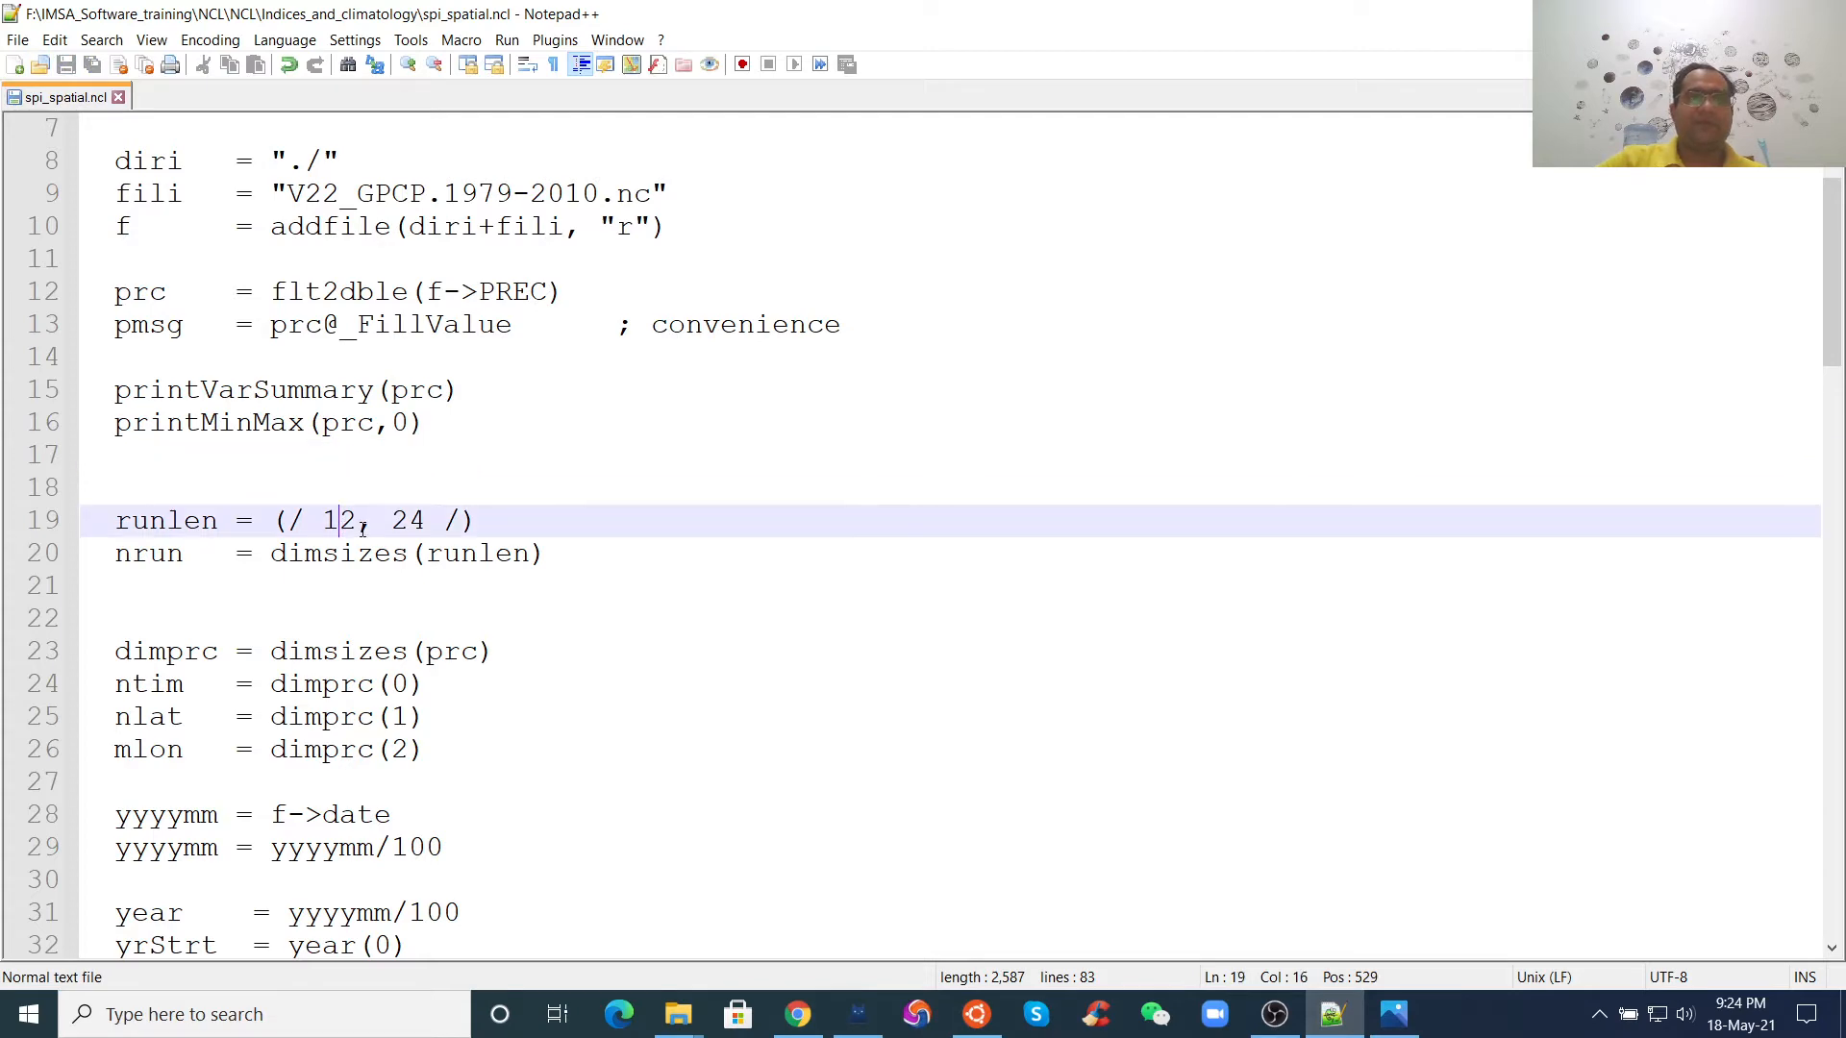
{"action": "left_click", "coordinate": [115, 487]}
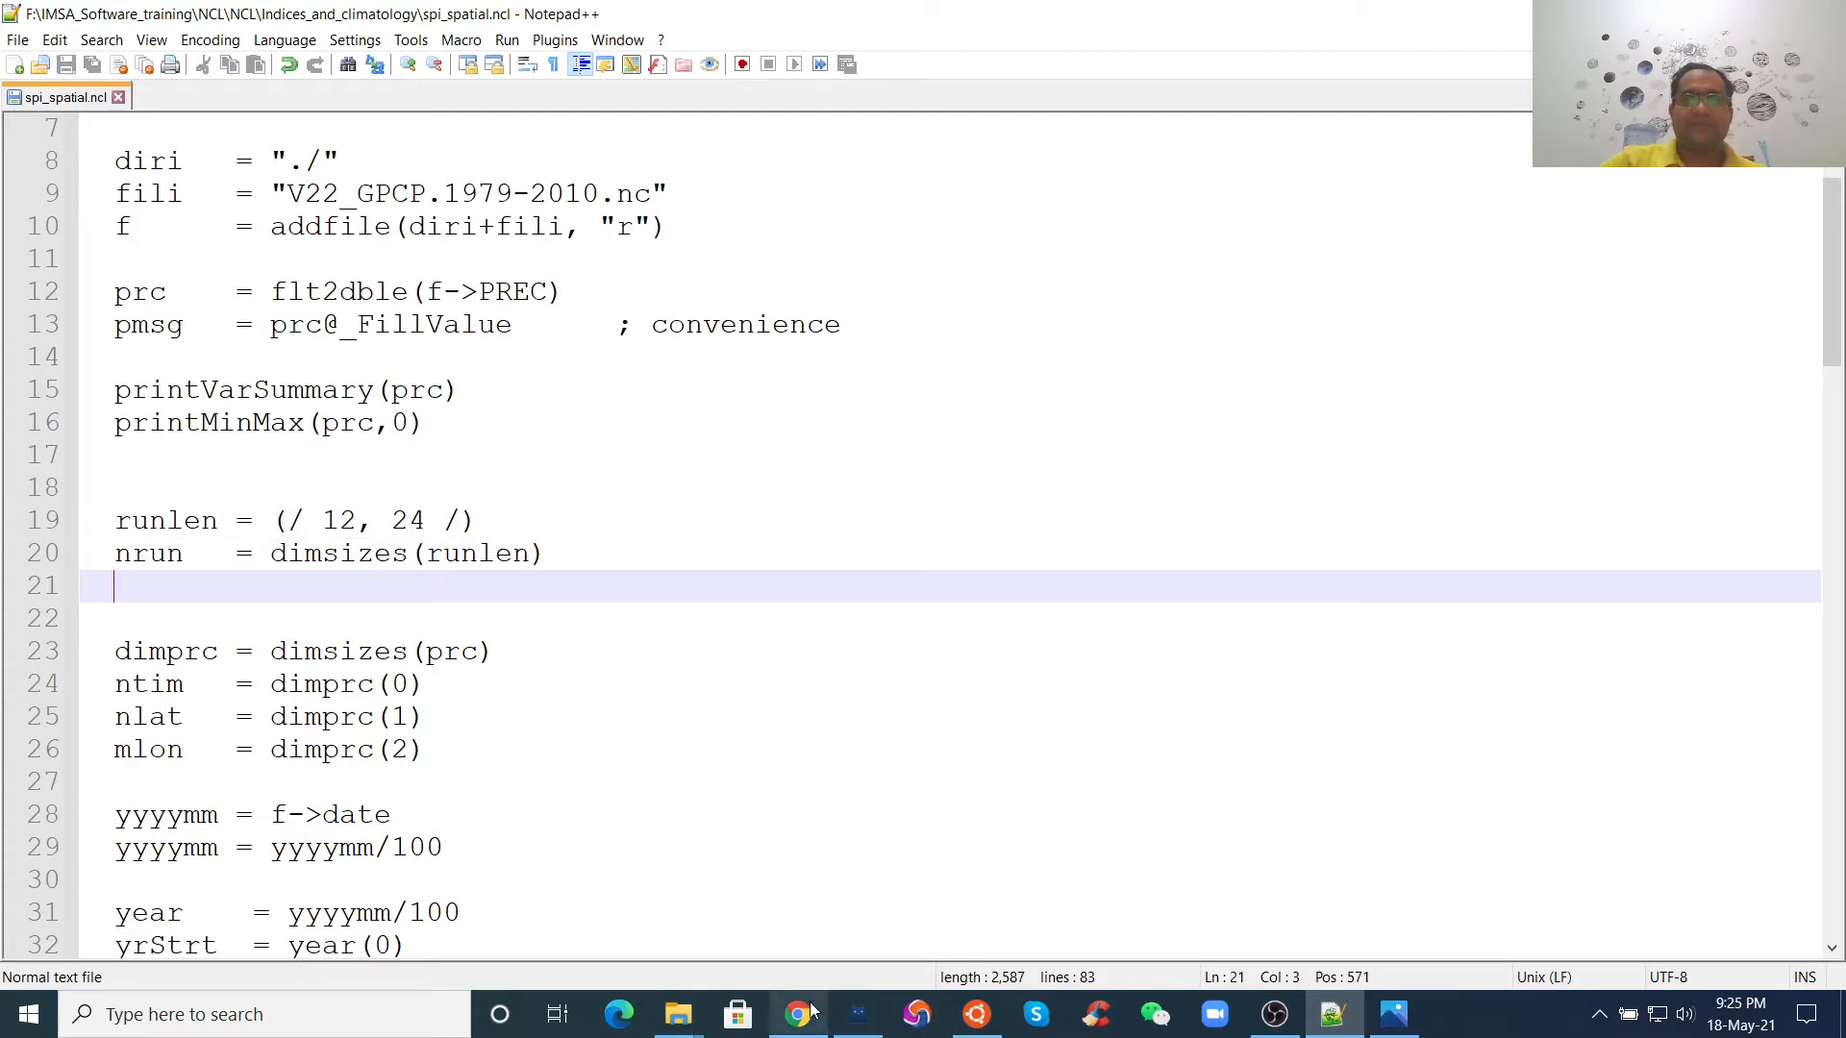
- Switch to Chrome and look over the data files and SPI examples tabs
{"action": "left_click", "coordinate": [796, 1013]}
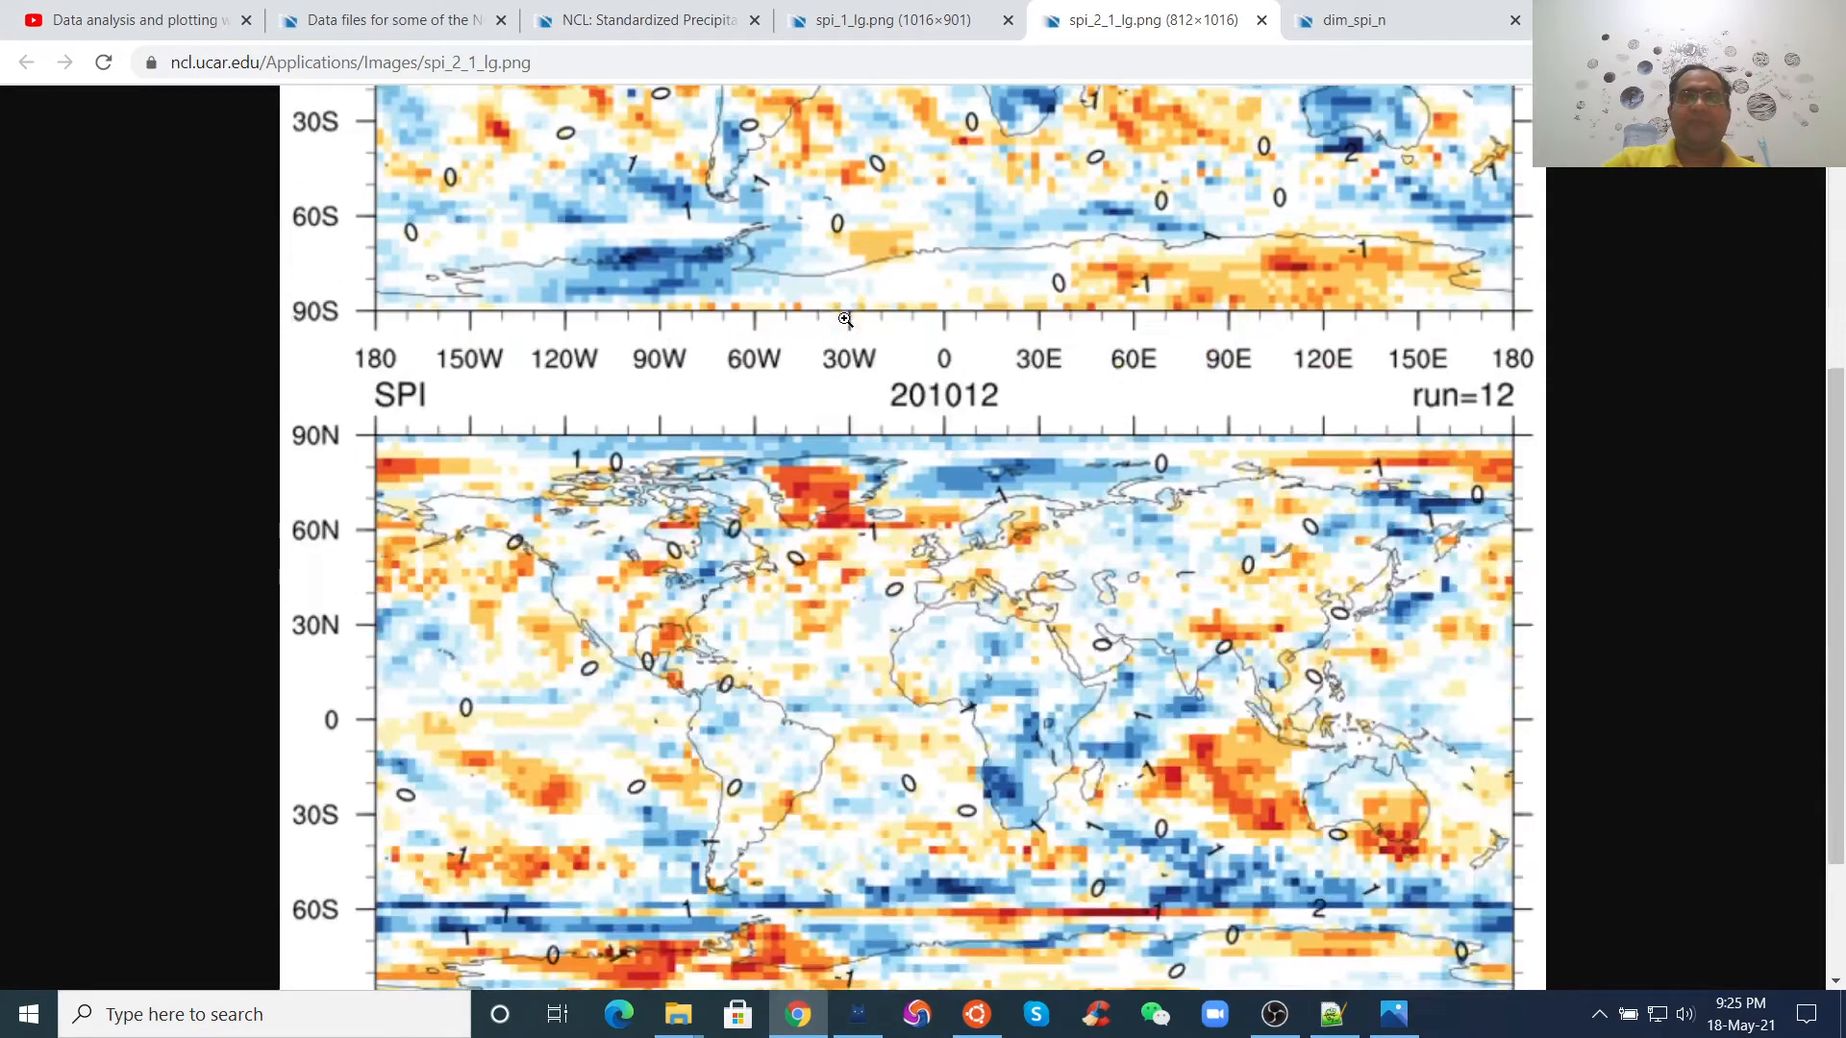
{"action": "left_click", "coordinate": [388, 19]}
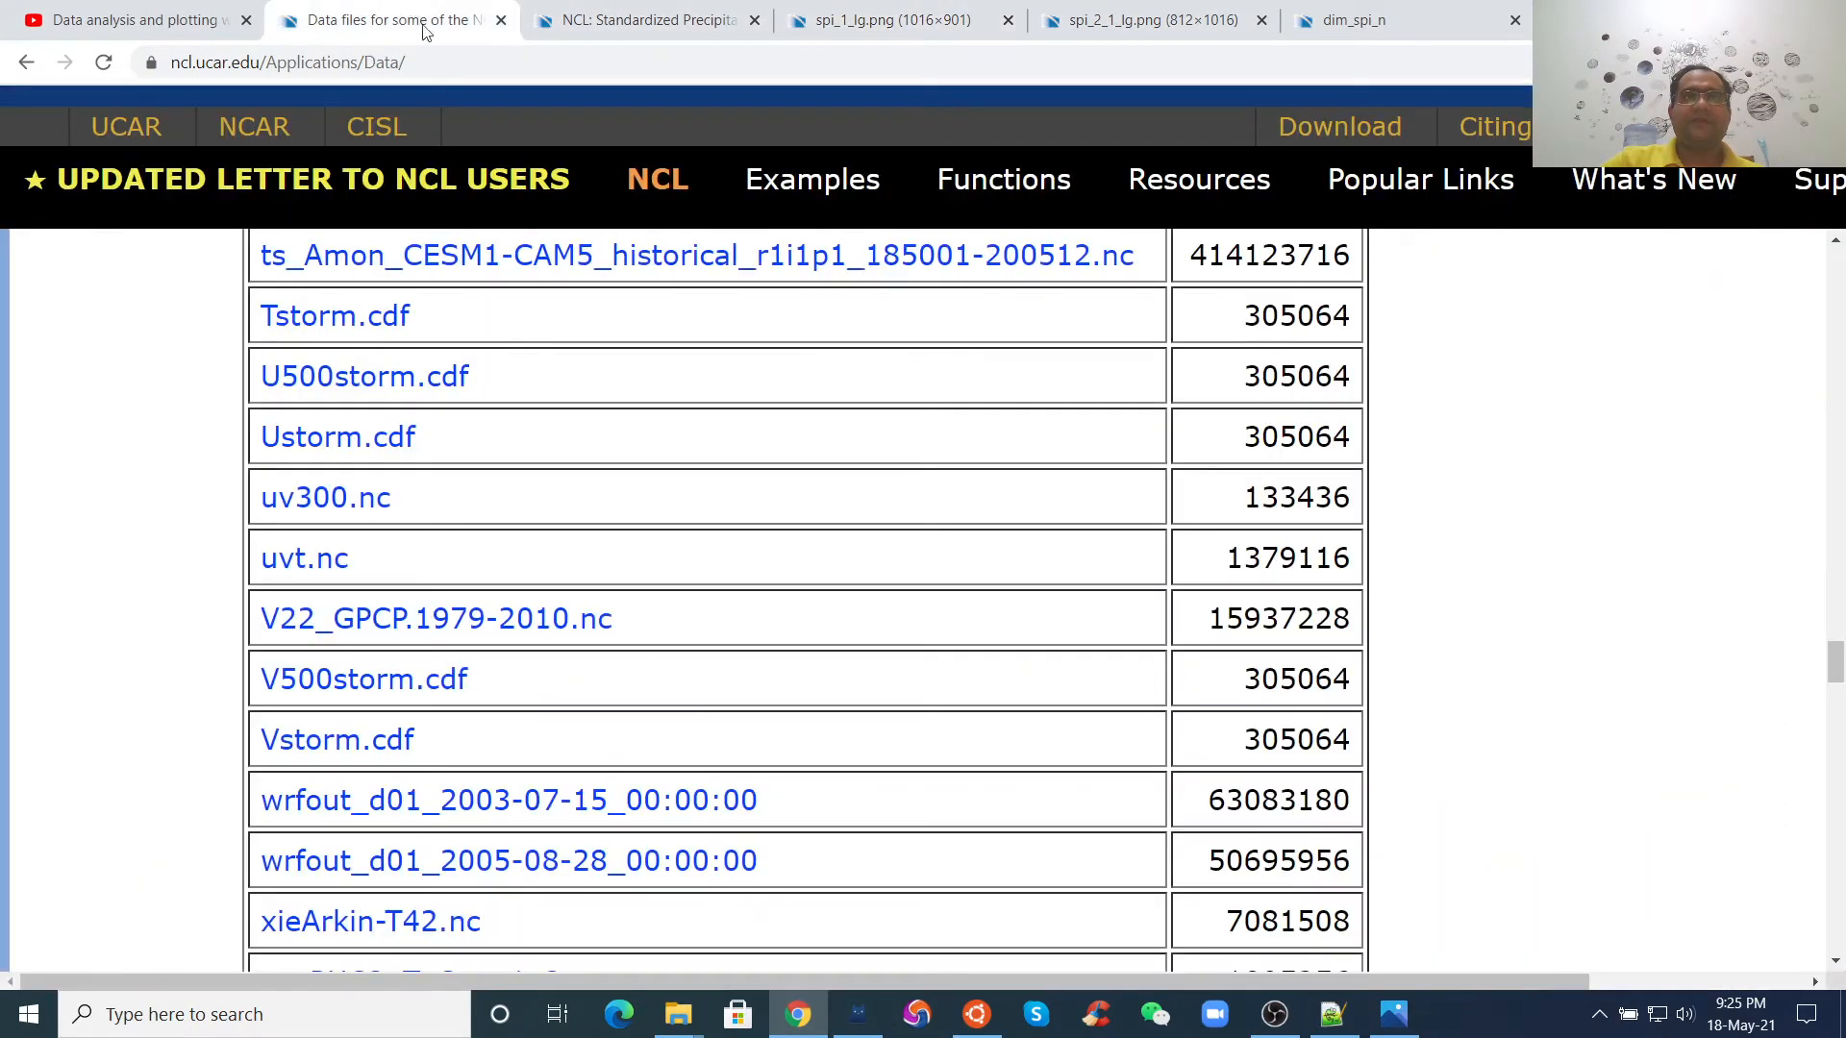
{"action": "left_click", "coordinate": [642, 19]}
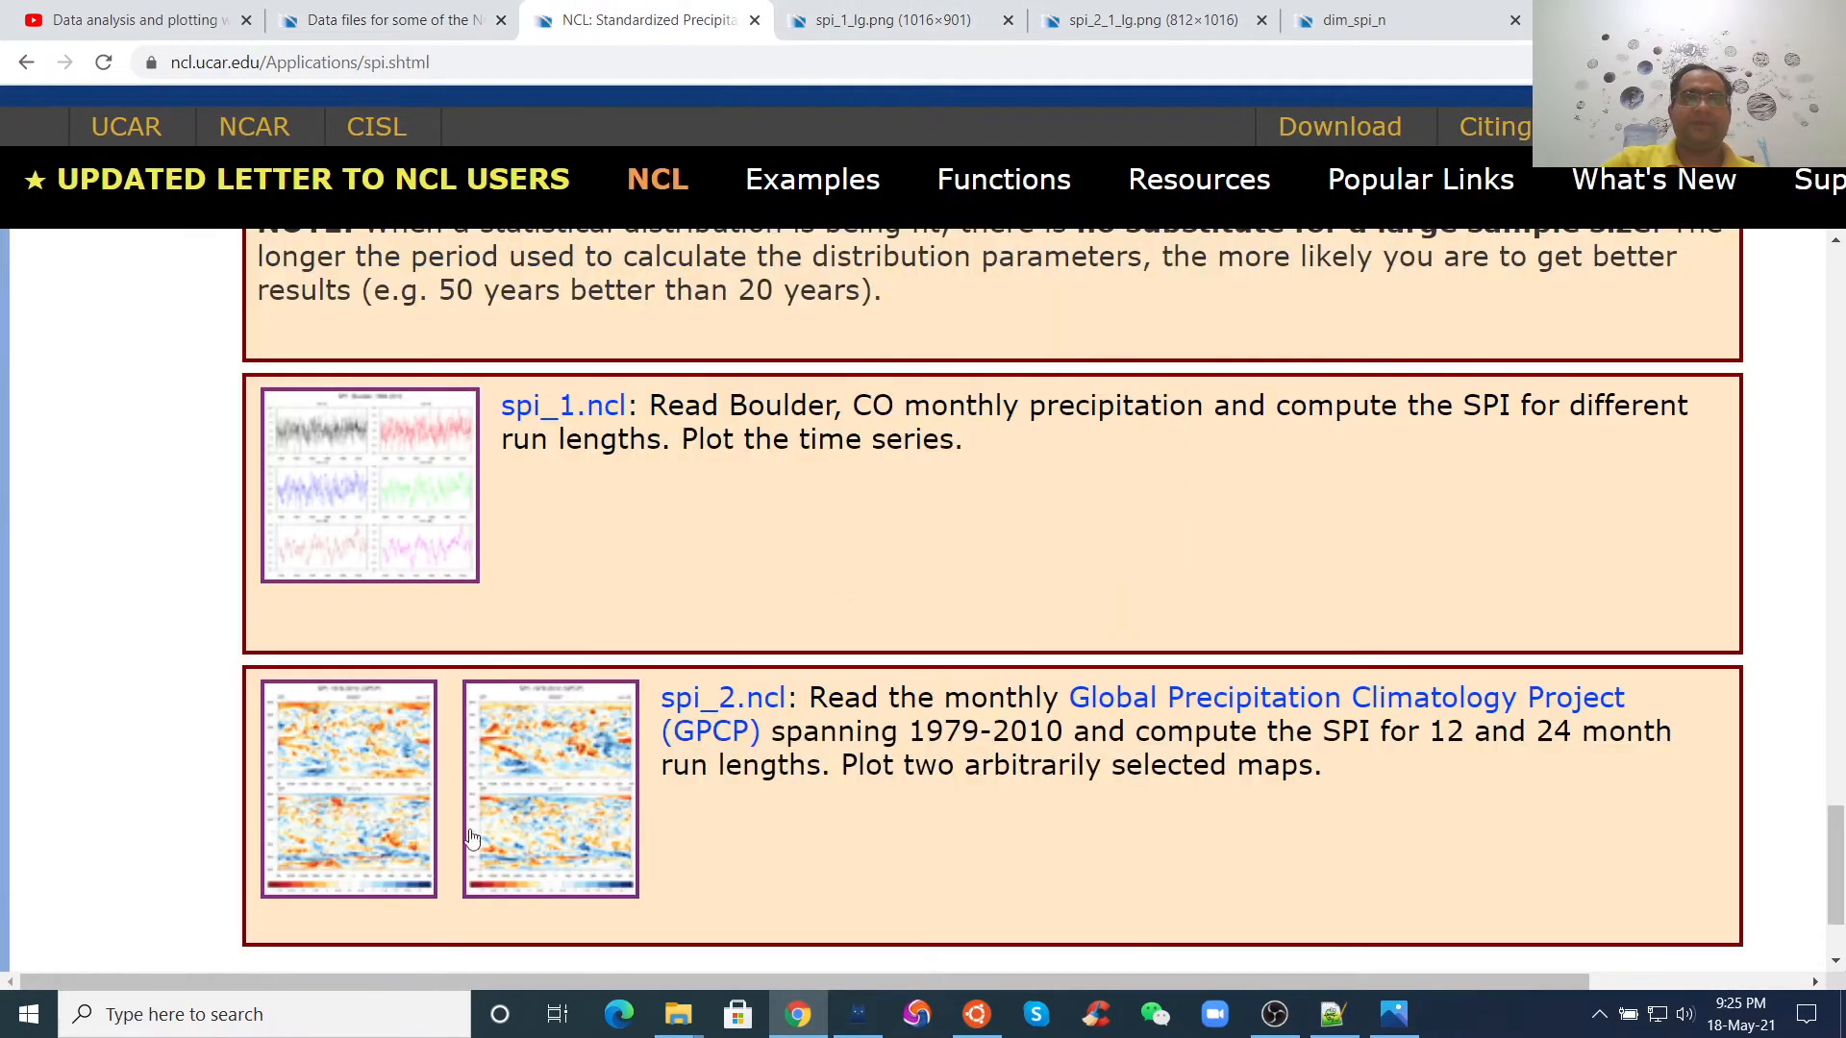
{"action": "mouse_move", "coordinate": [330, 762]}
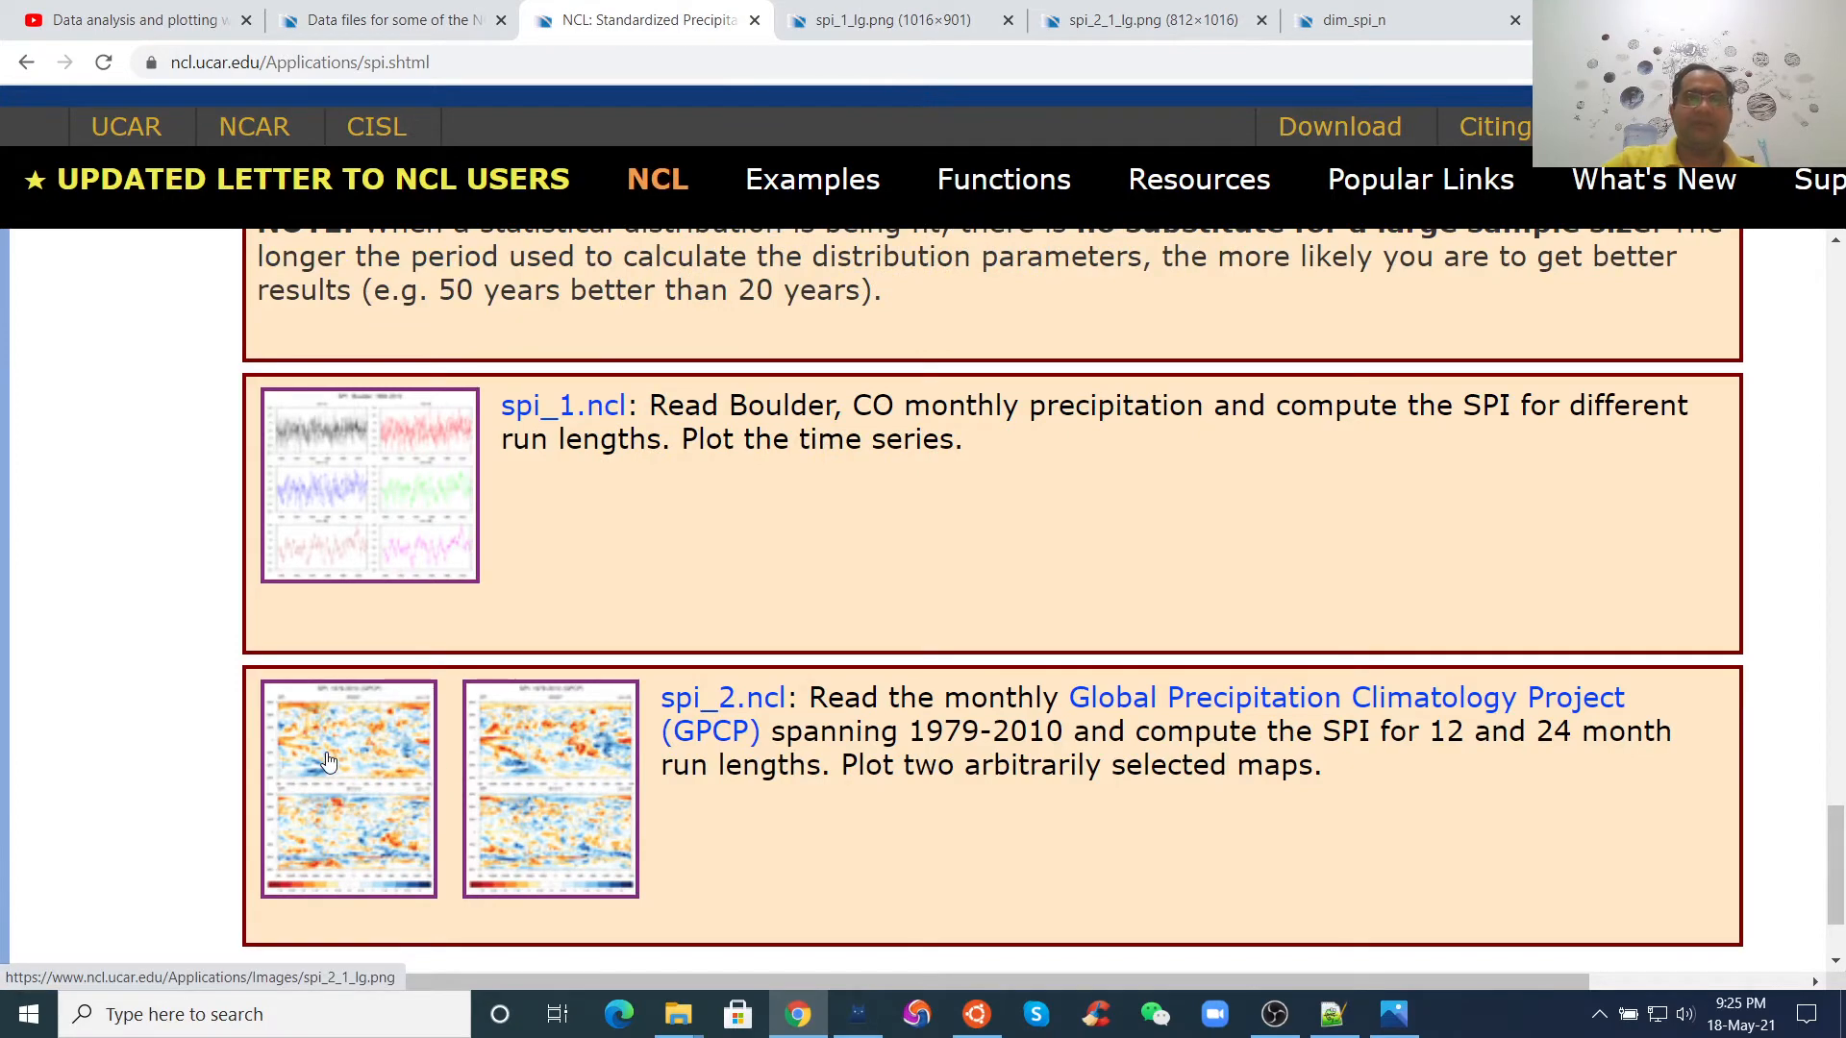
{"action": "mouse_move", "coordinate": [523, 754]}
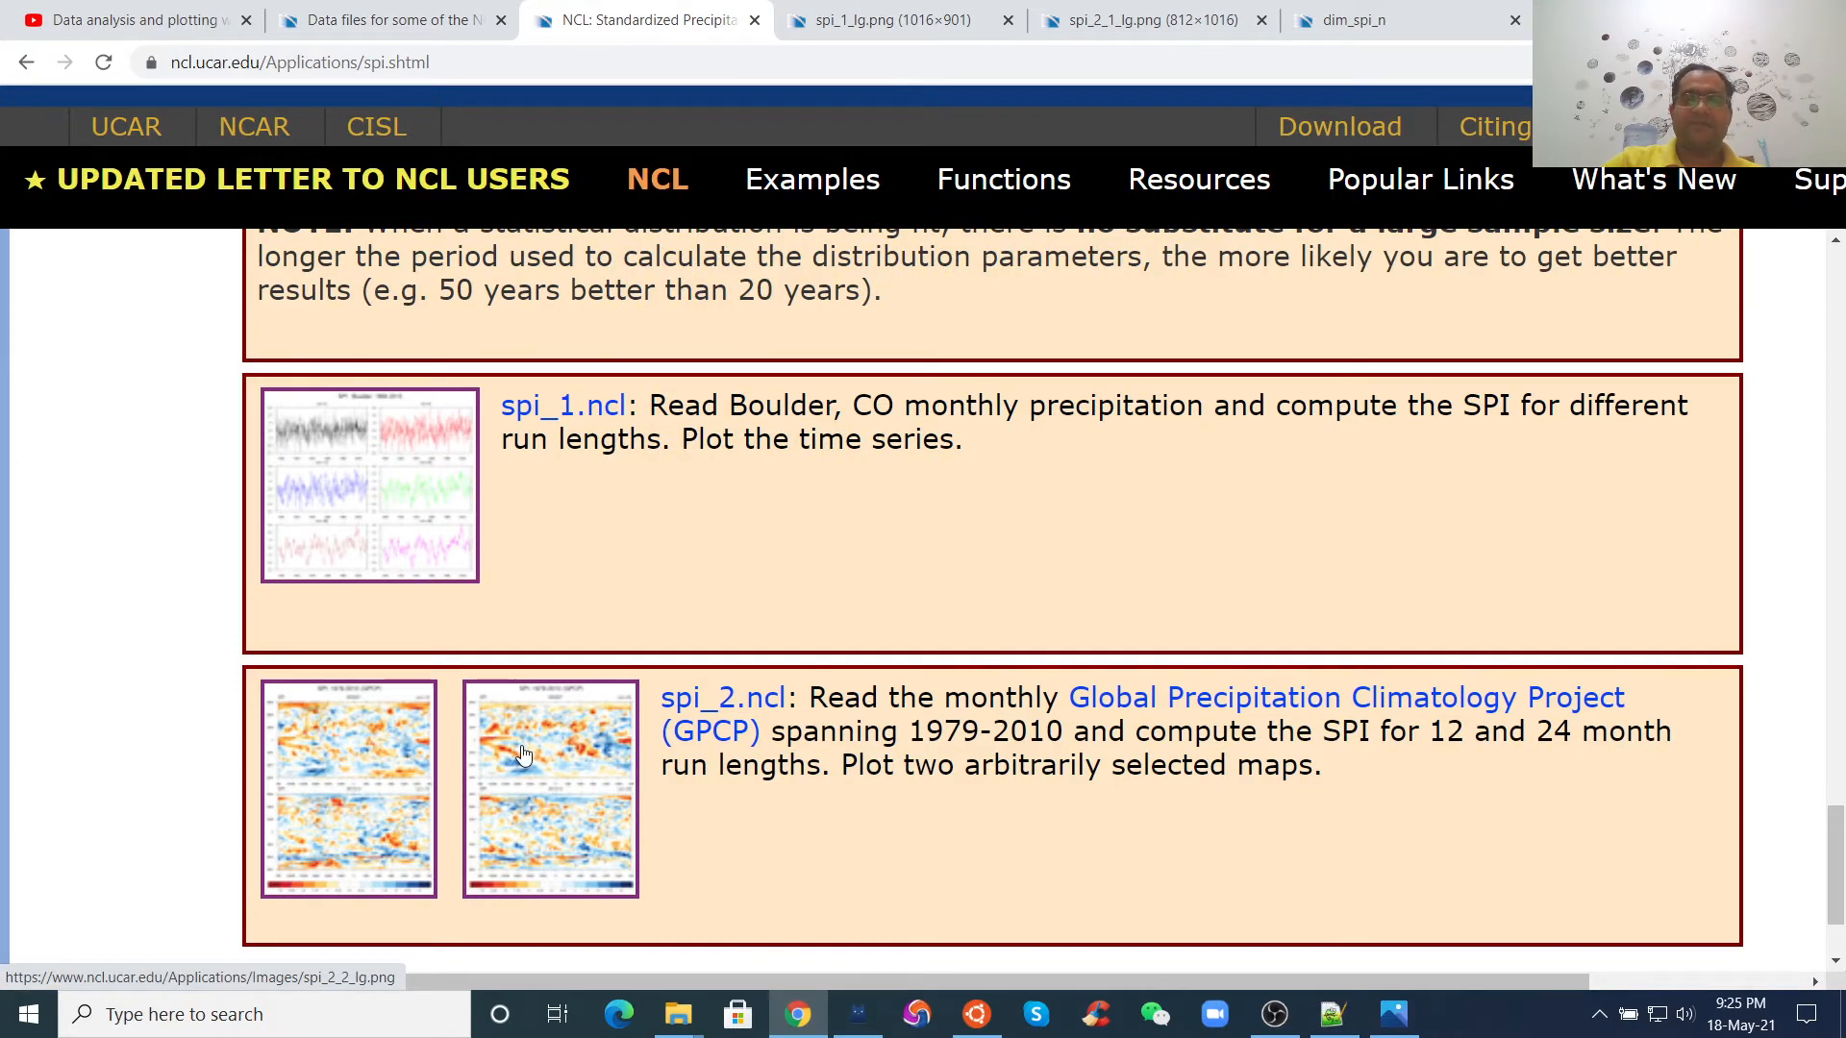
{"action": "mouse_move", "coordinate": [1378, 996]}
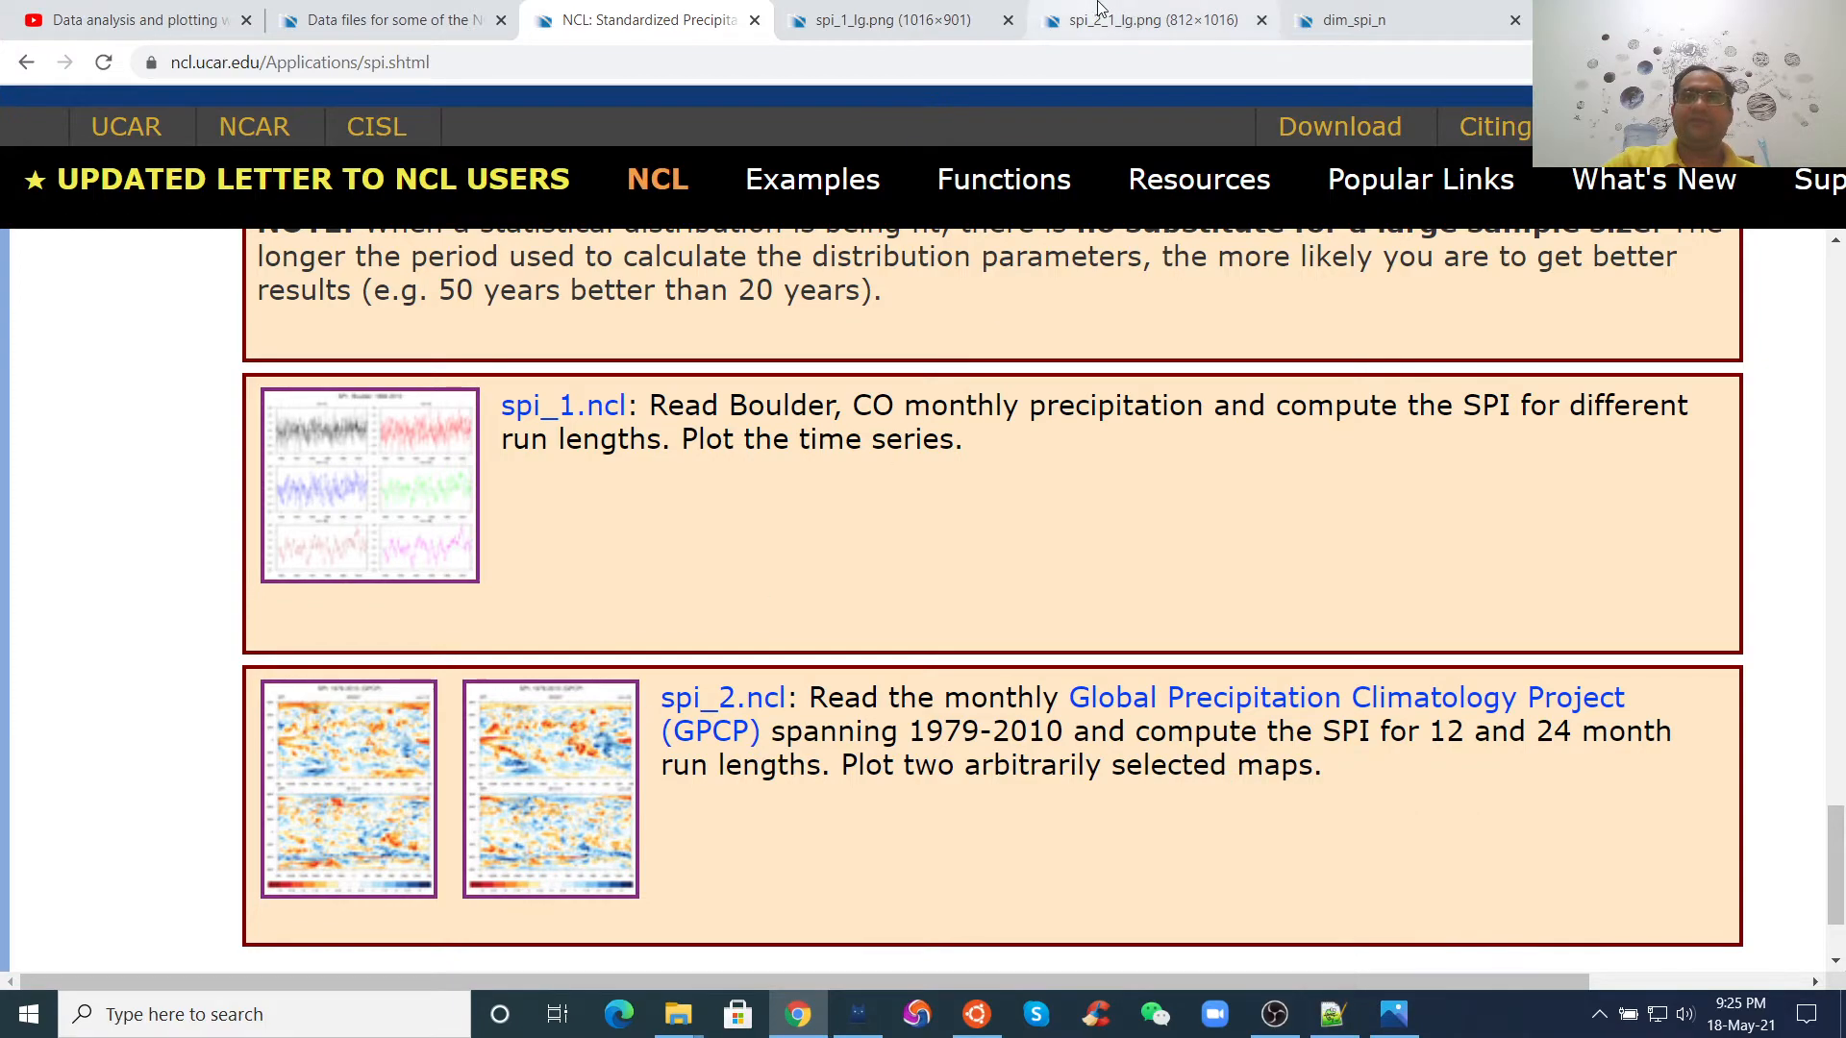
- View the large spi_2 example maps for 200007 and 201012 at run=12
{"action": "left_click", "coordinate": [1130, 21]}
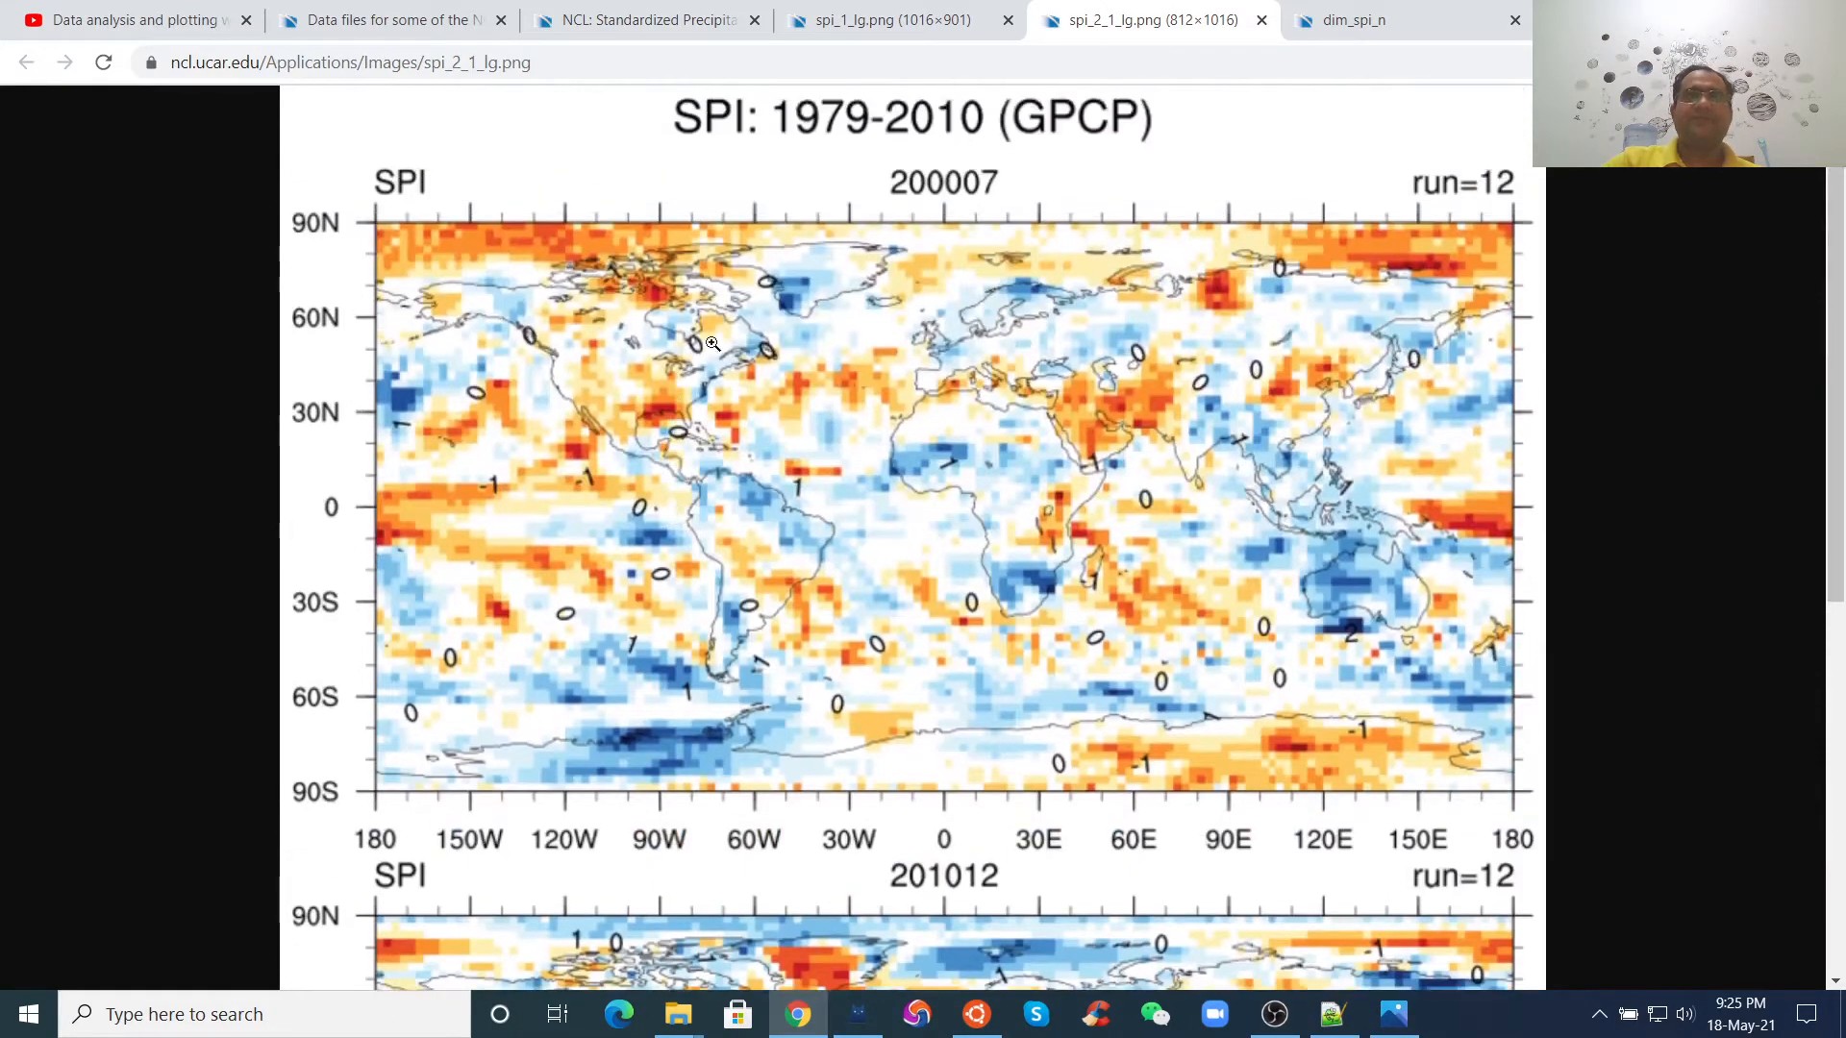
{"action": "mouse_move", "coordinate": [838, 480]}
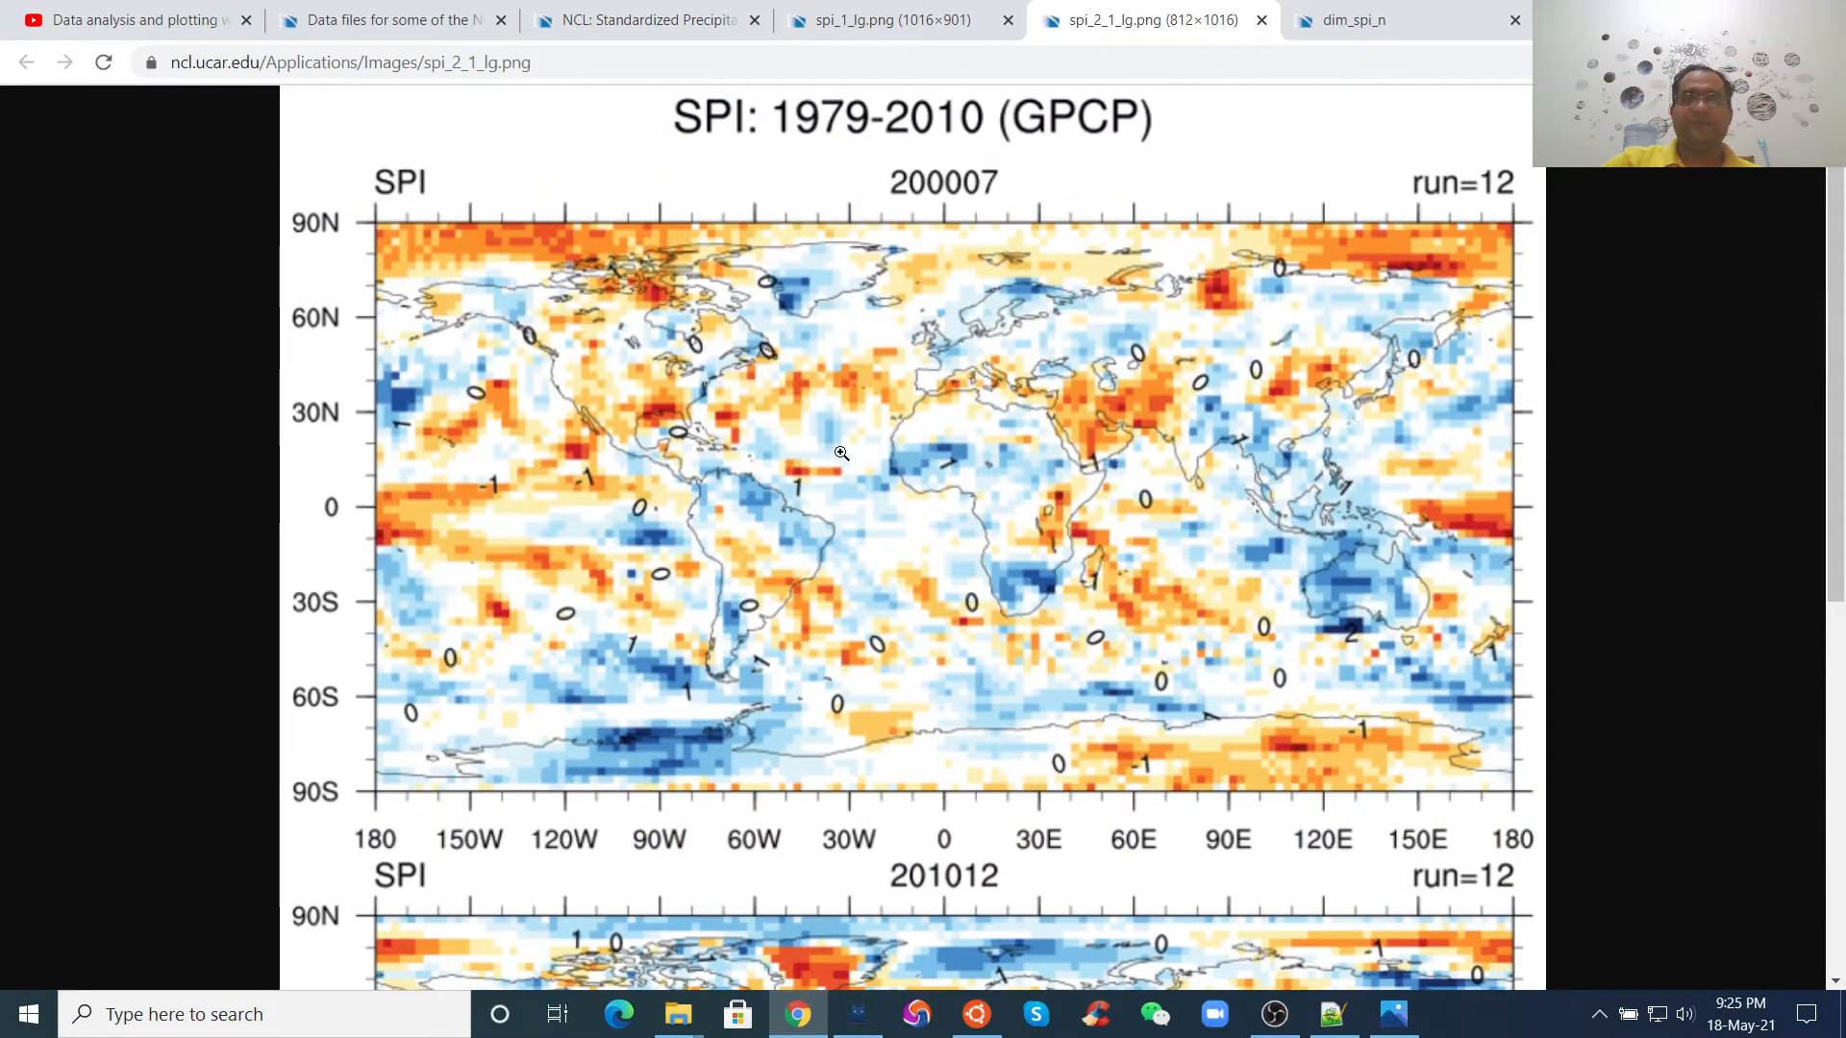
{"action": "mouse_move", "coordinate": [973, 183]}
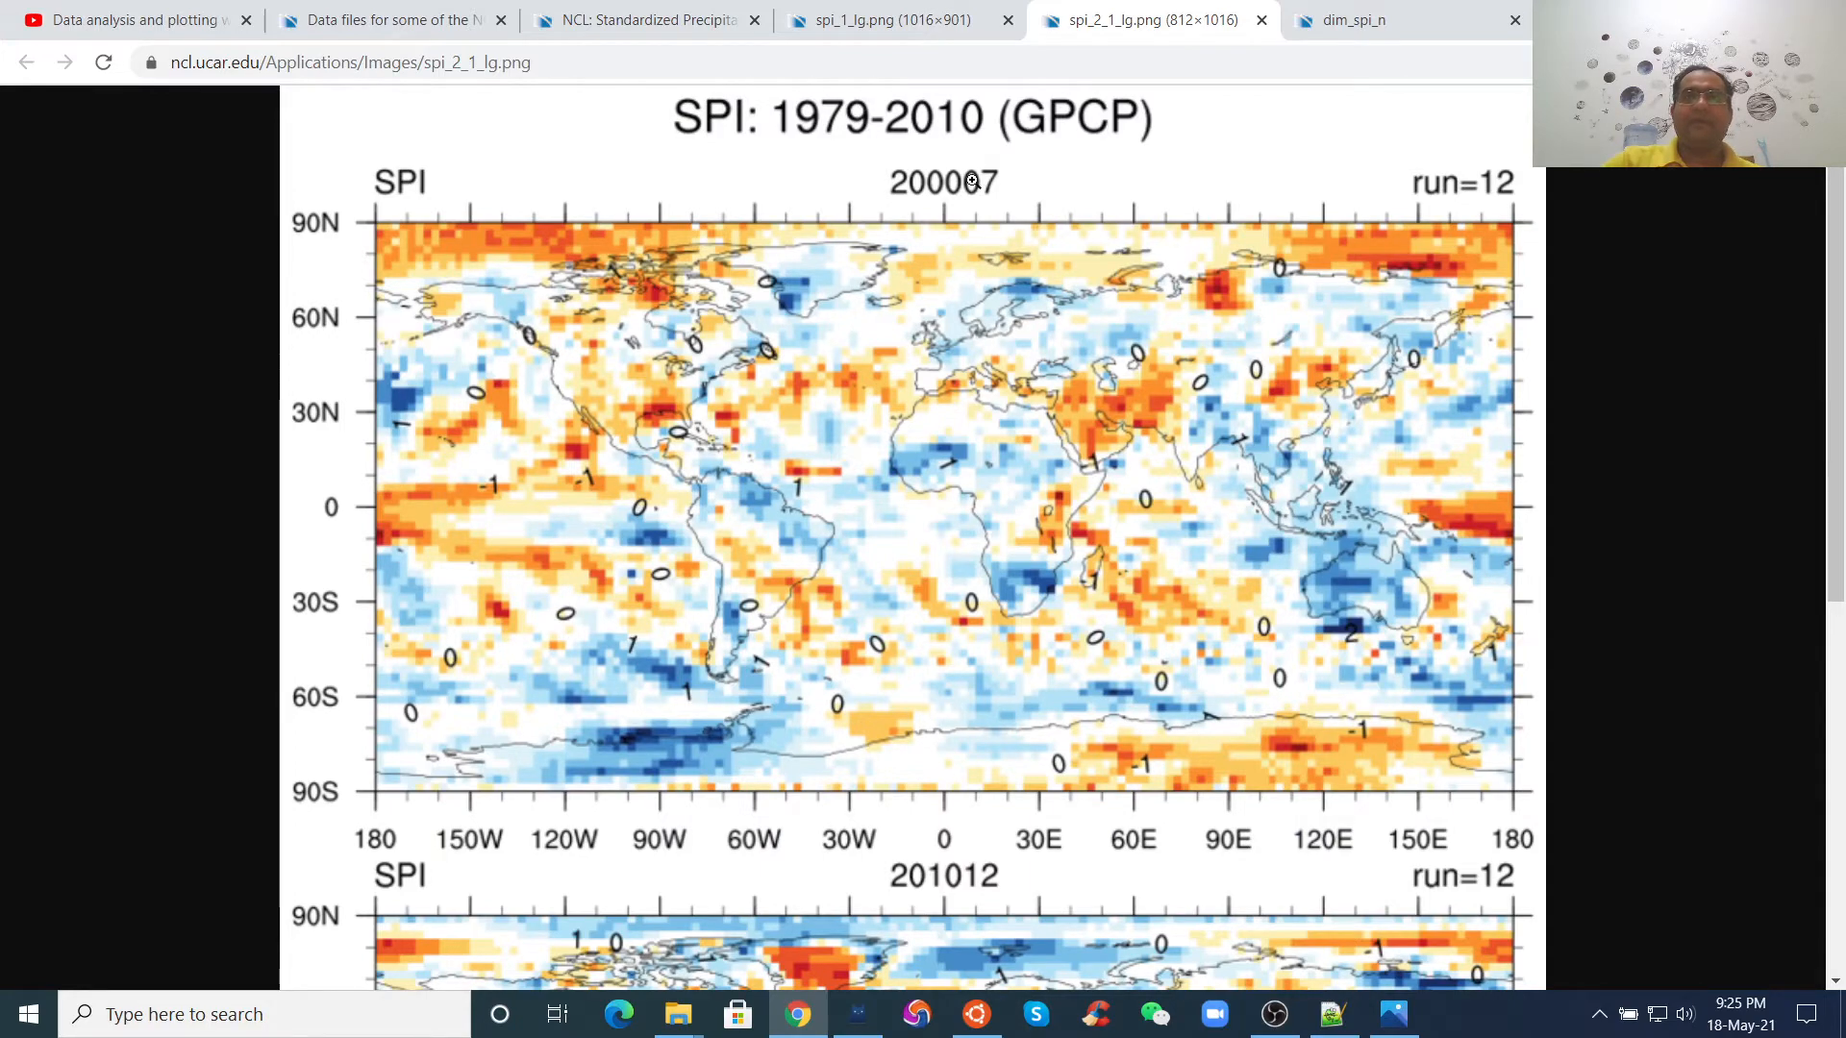
{"action": "scroll", "scroll_direction": "down", "scroll_amount": 3}
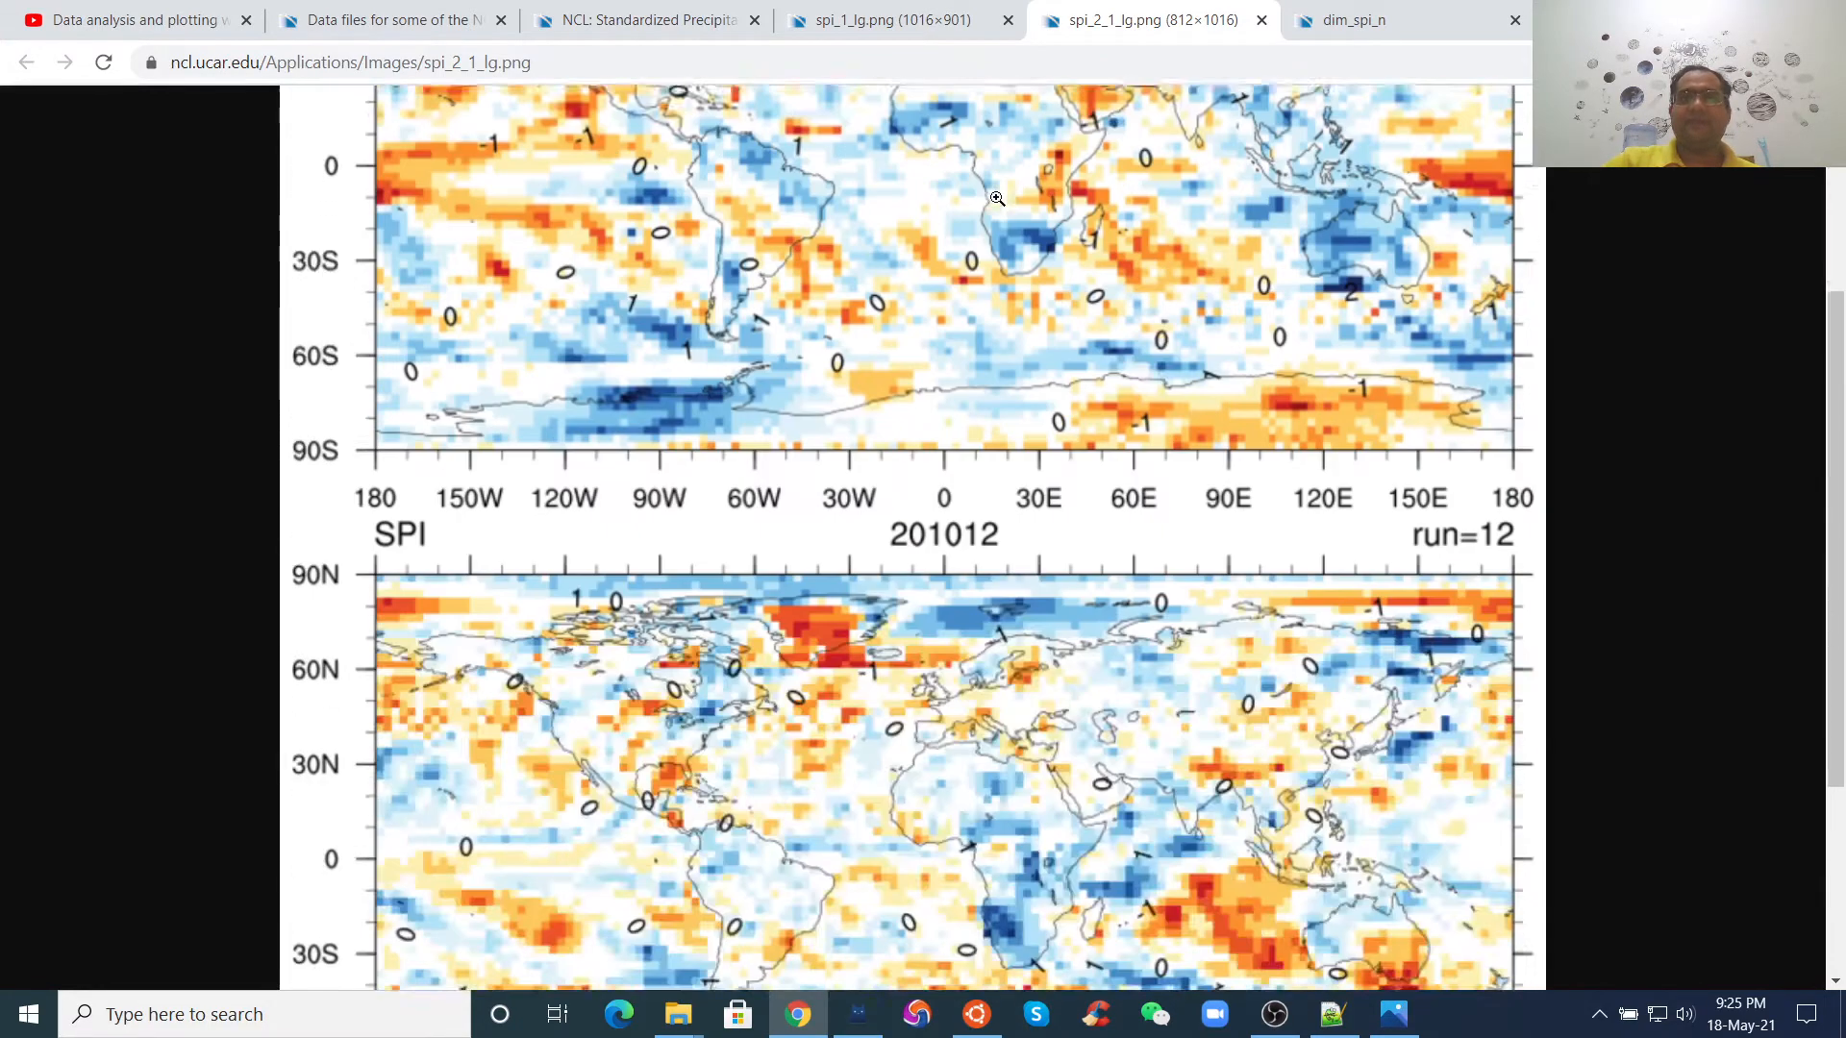
{"action": "scroll", "scroll_direction": "down", "scroll_amount": 3}
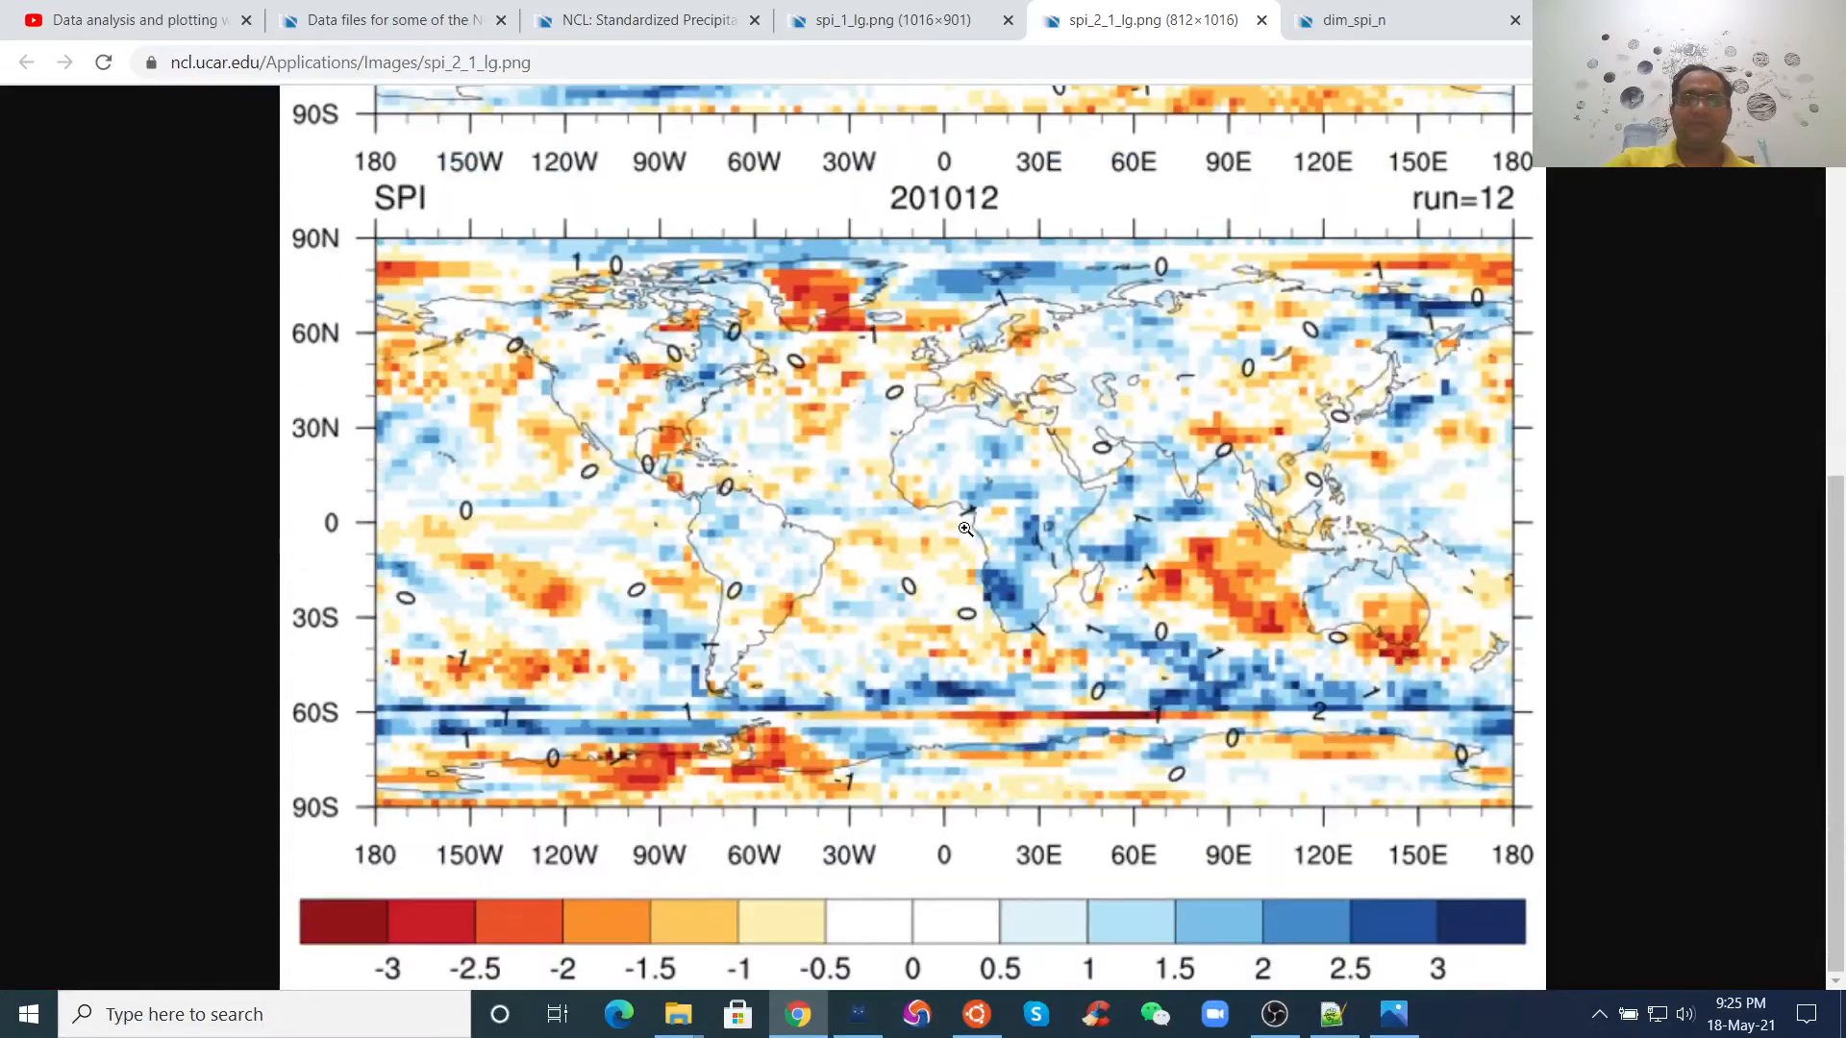
{"action": "scroll", "scroll_direction": "up", "scroll_amount": 3}
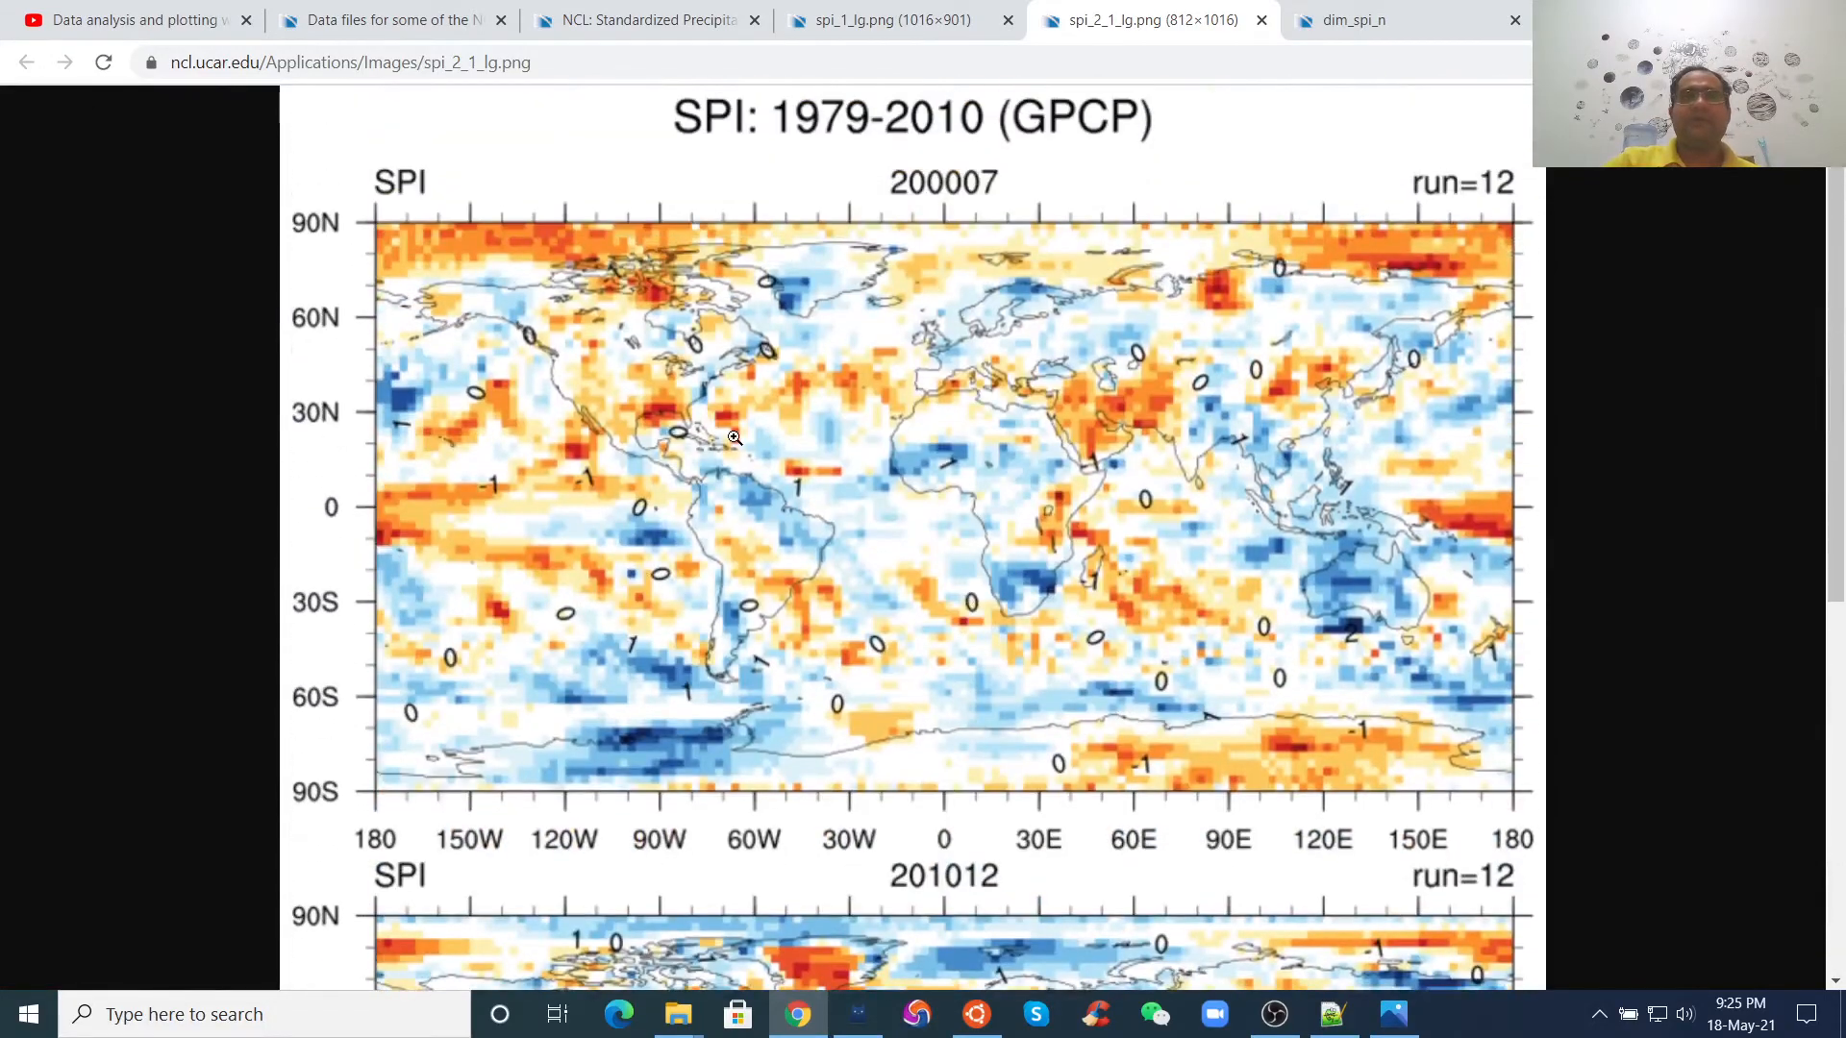
{"action": "mouse_move", "coordinate": [1396, 198]}
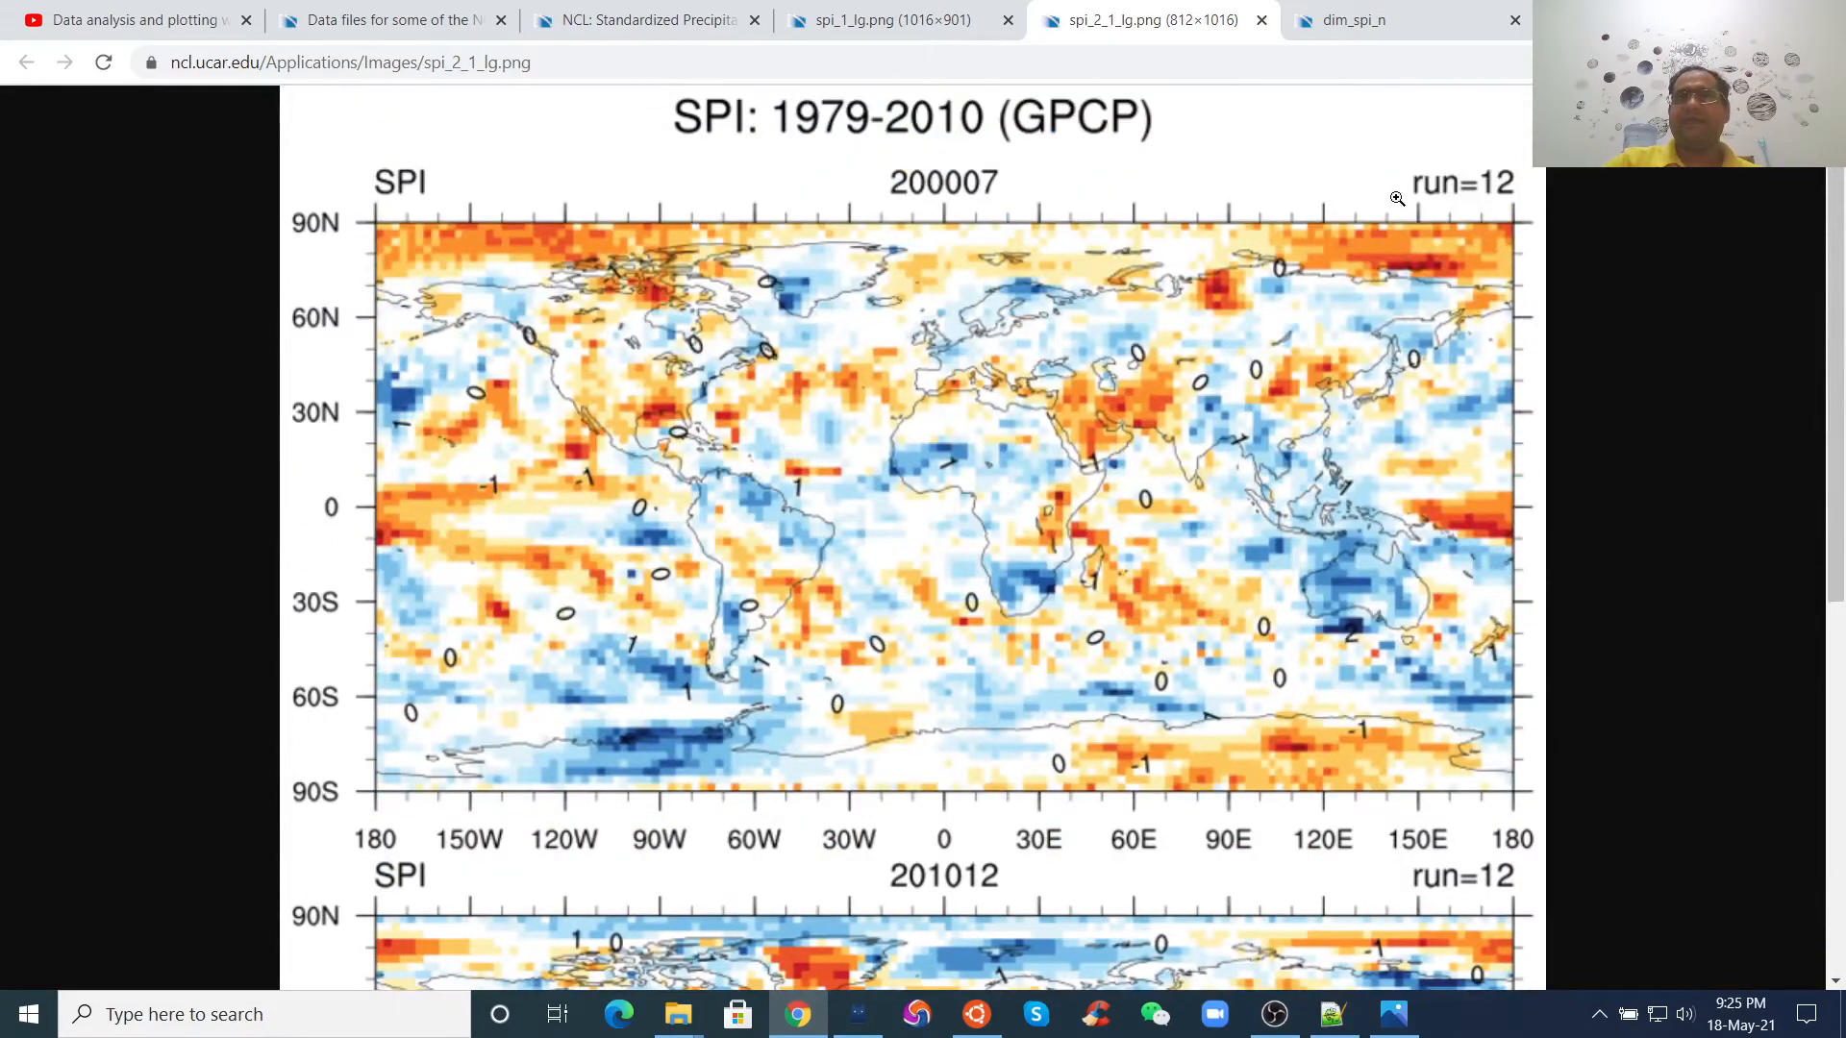
{"action": "mouse_move", "coordinate": [1267, 425]}
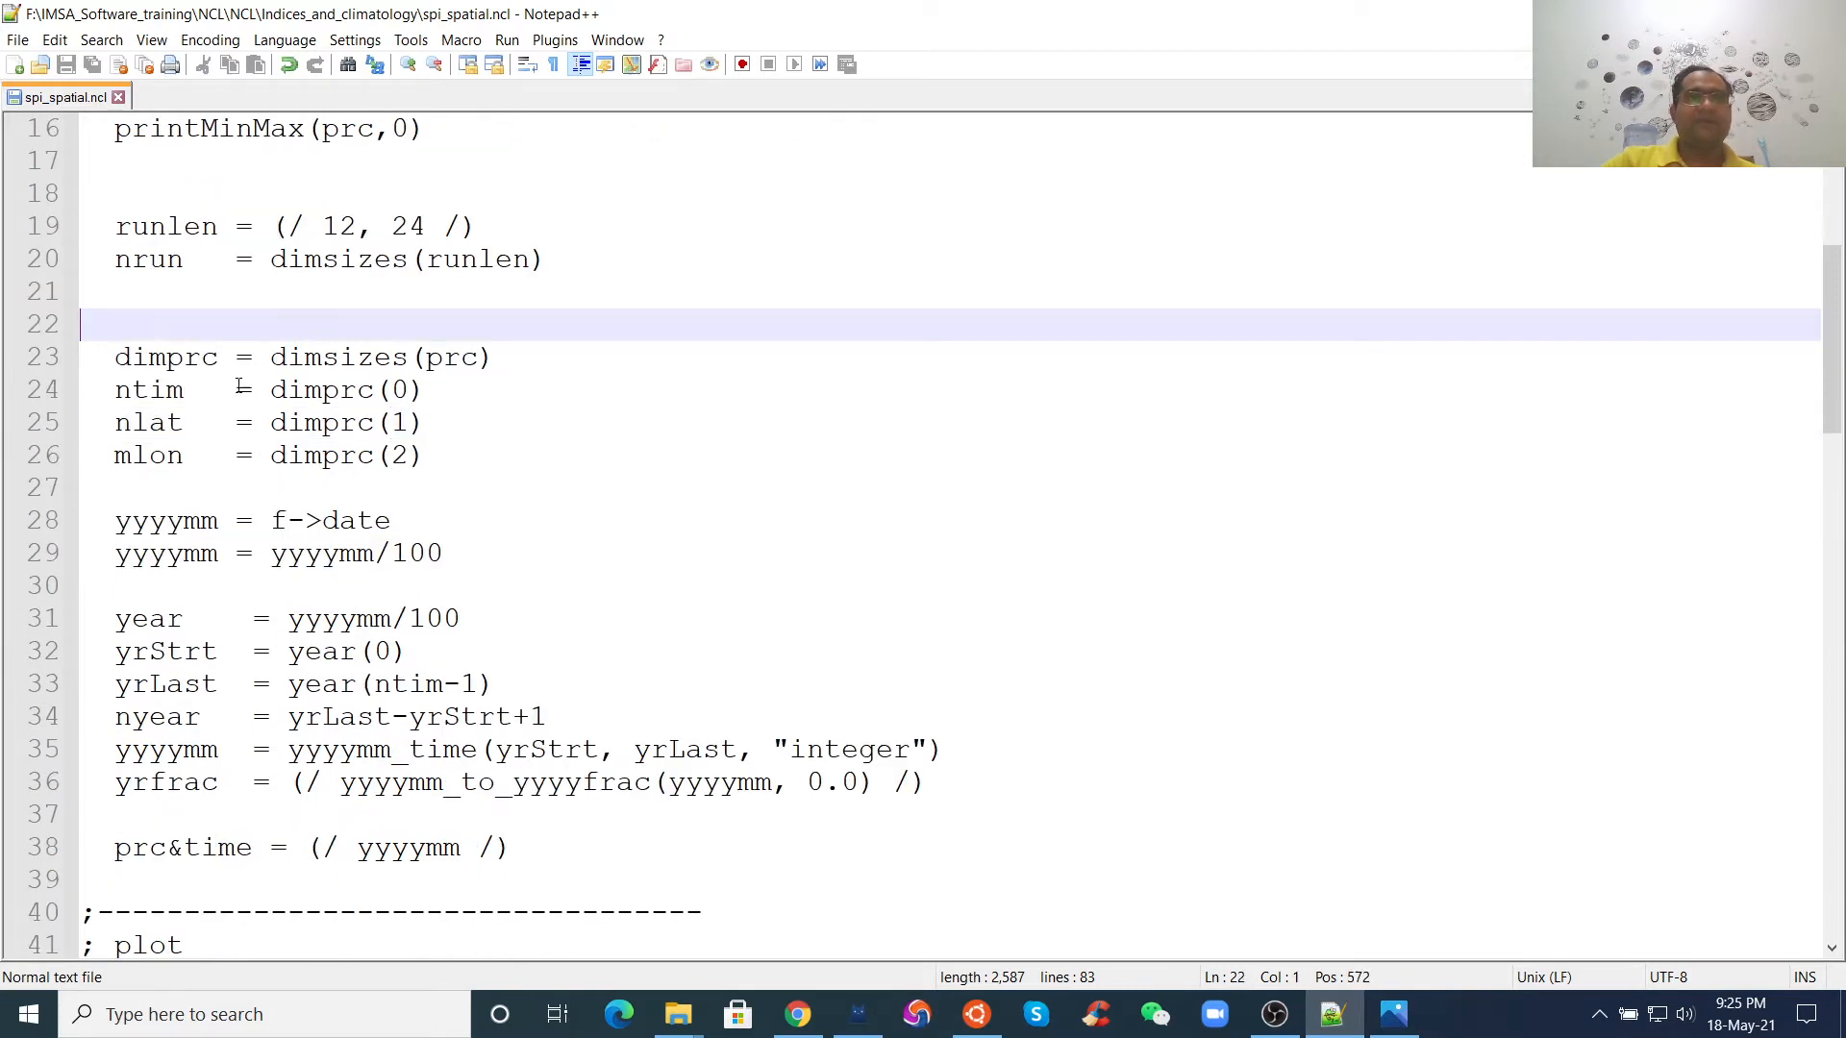
- Point out the ntim and nlat dimension size lines in spi_spatial.ncl
{"action": "left_click", "coordinate": [404, 388]}
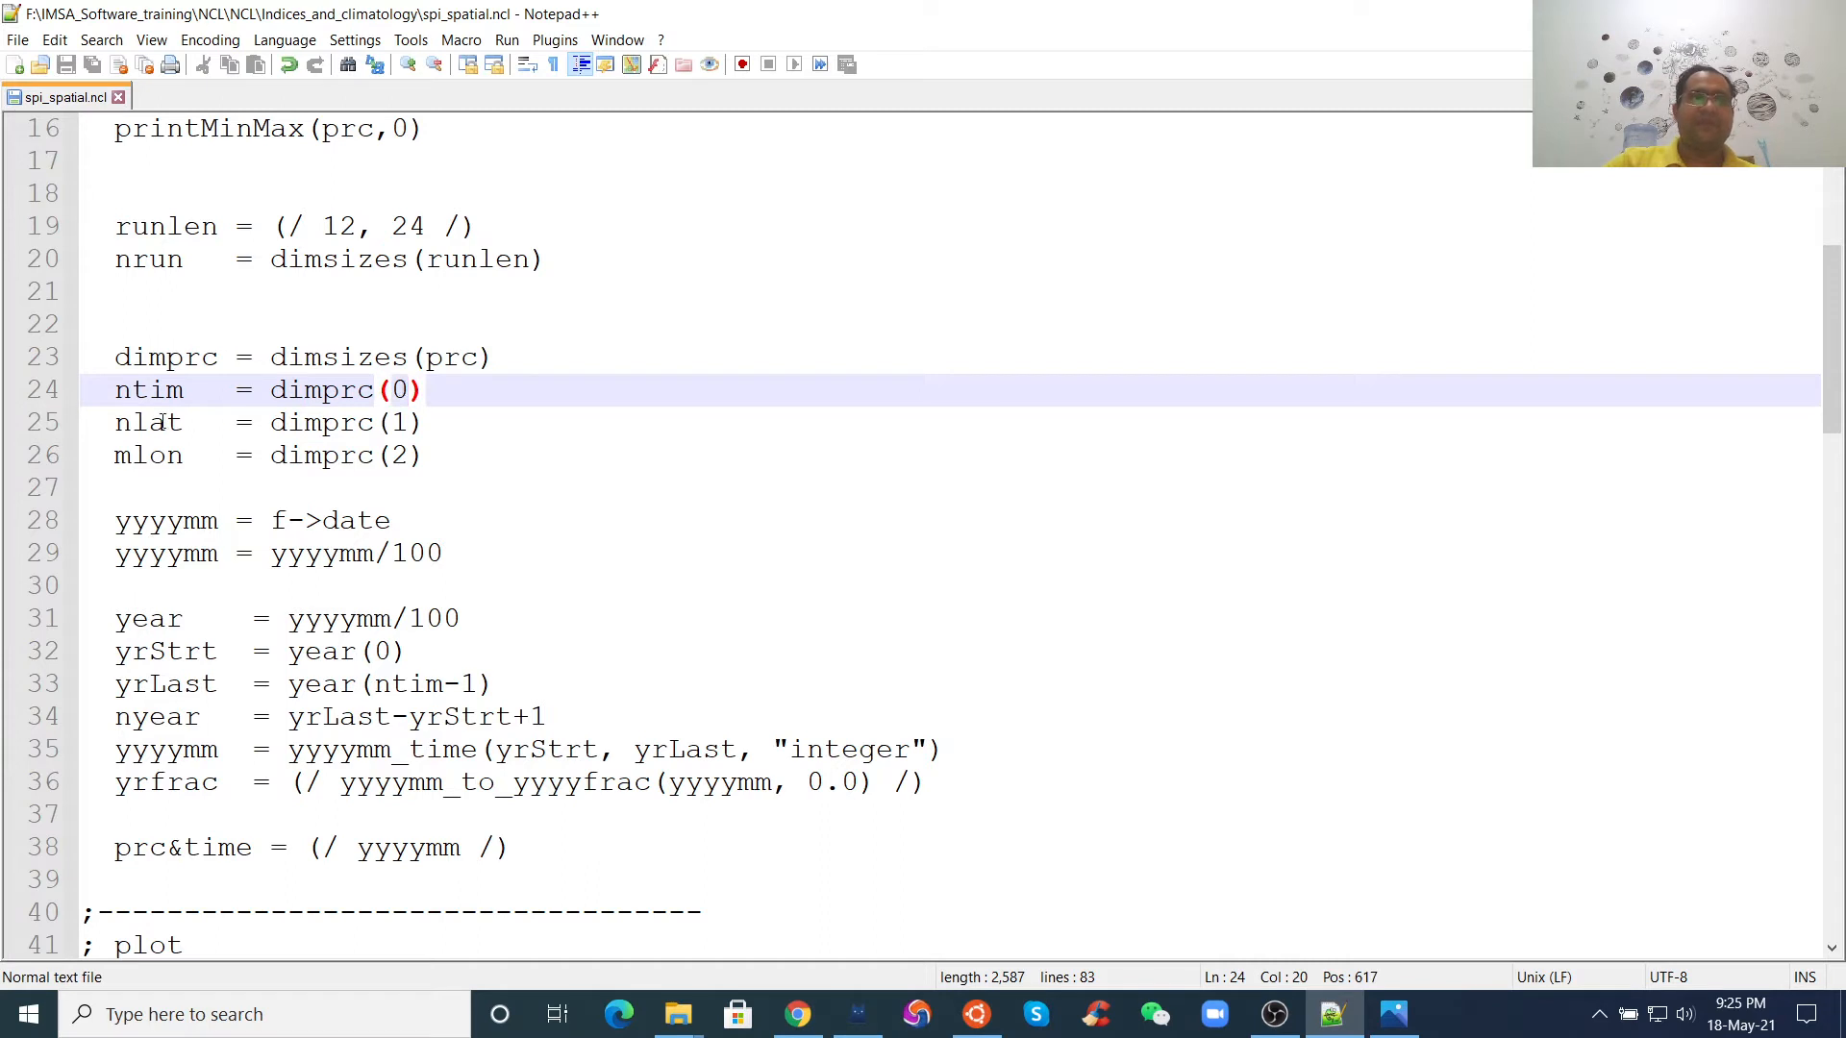
{"action": "left_click", "coordinate": [353, 423]}
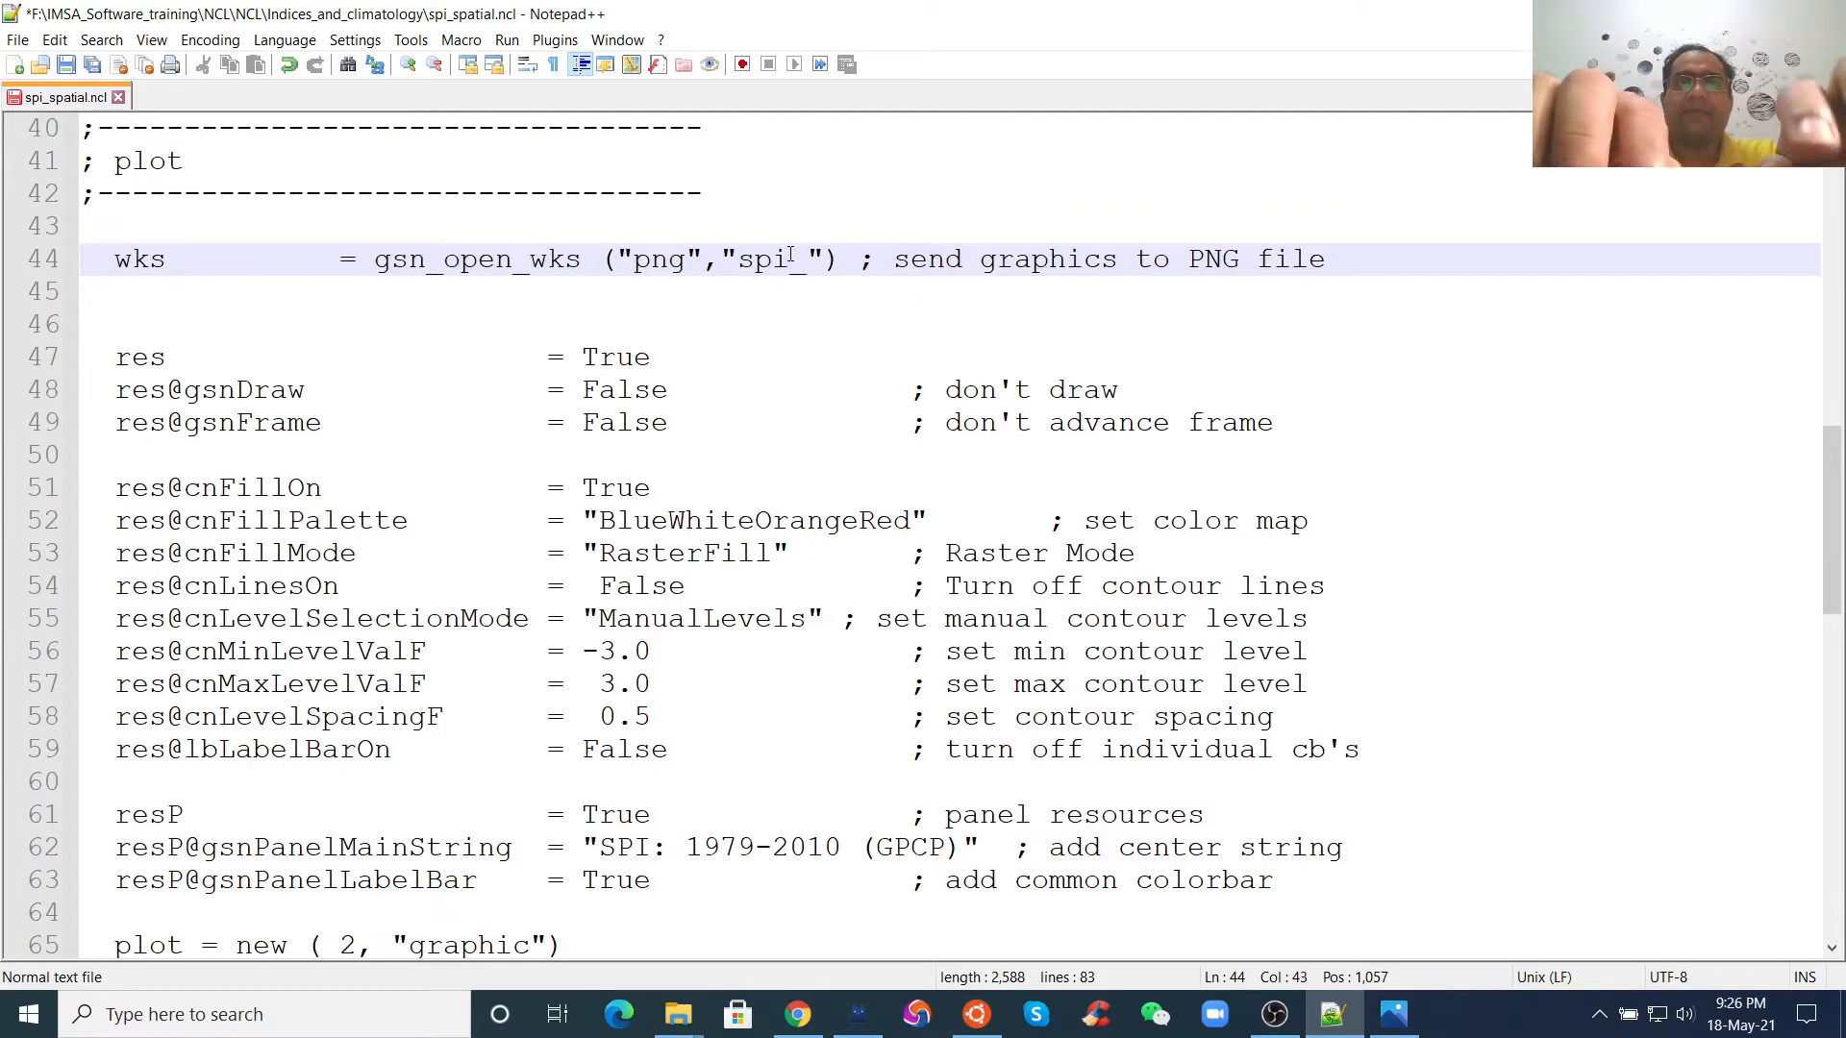
- Change the gsn_open_wks output name to "spi_spatial"
{"action": "type", "text": "_spatial"}
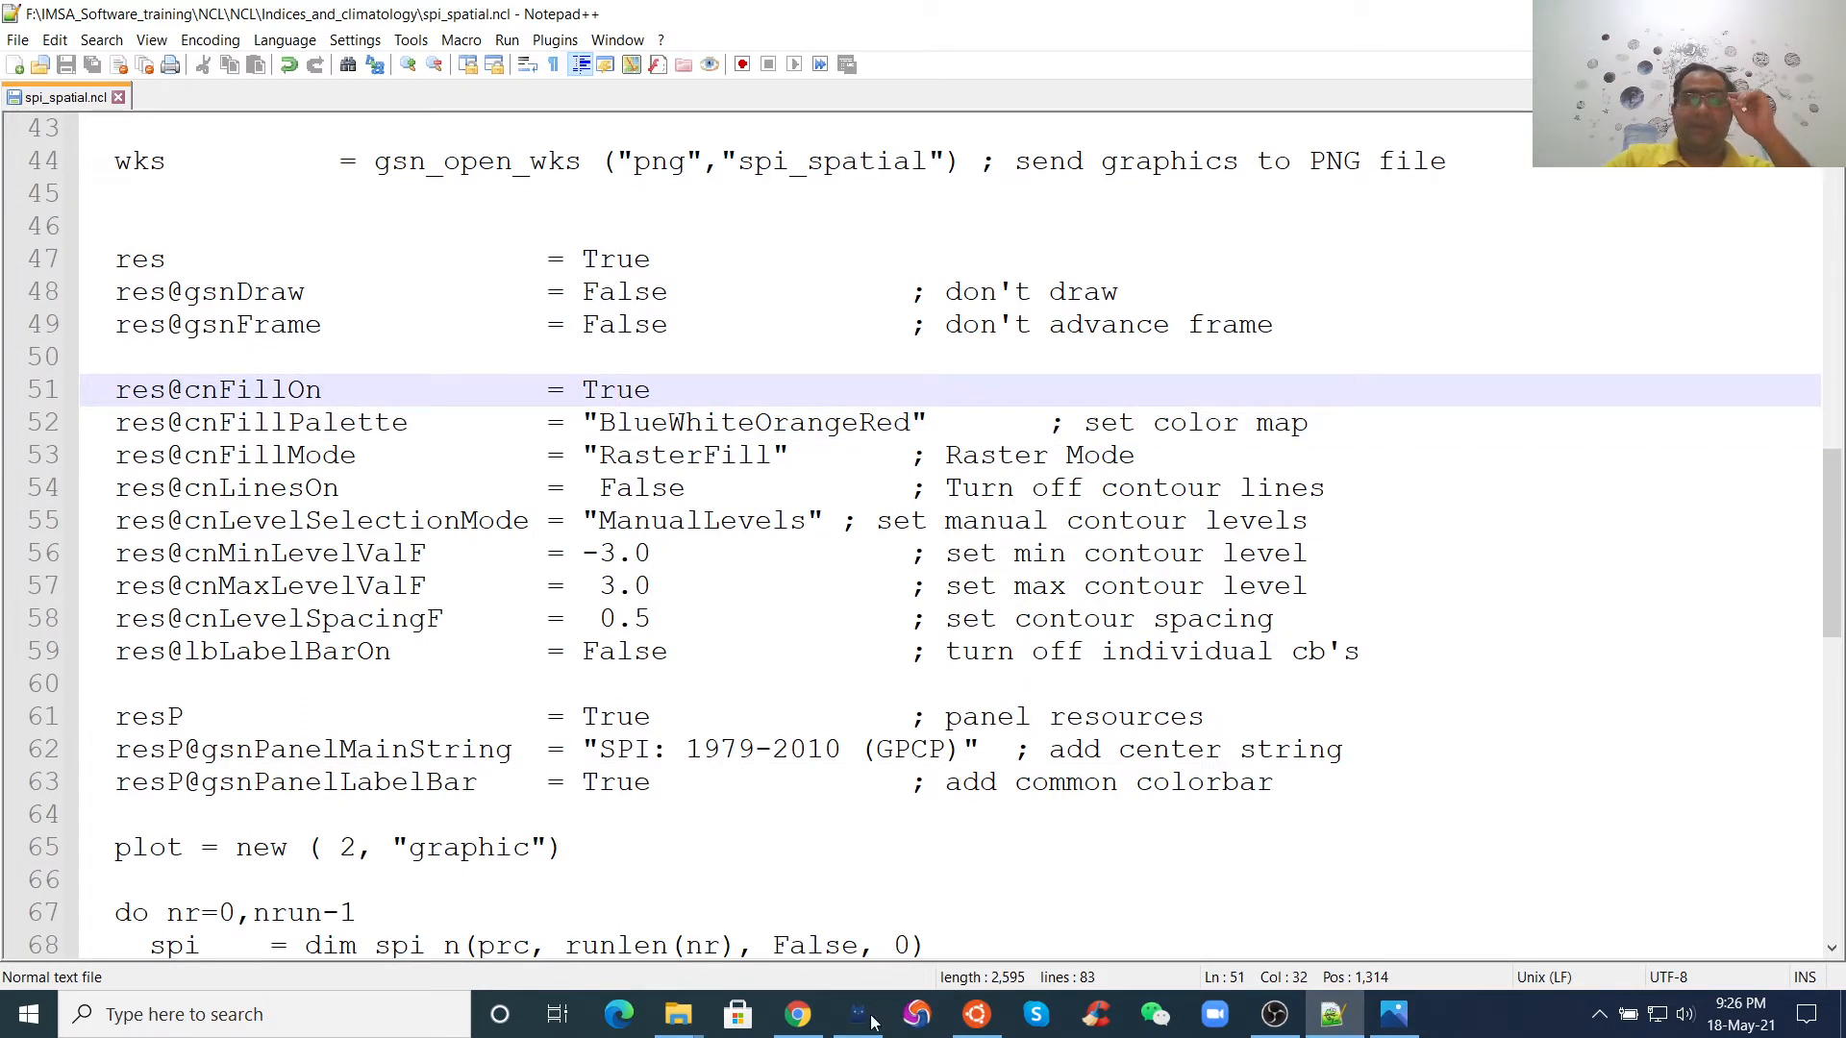
{"action": "left_click", "coordinate": [796, 1015]}
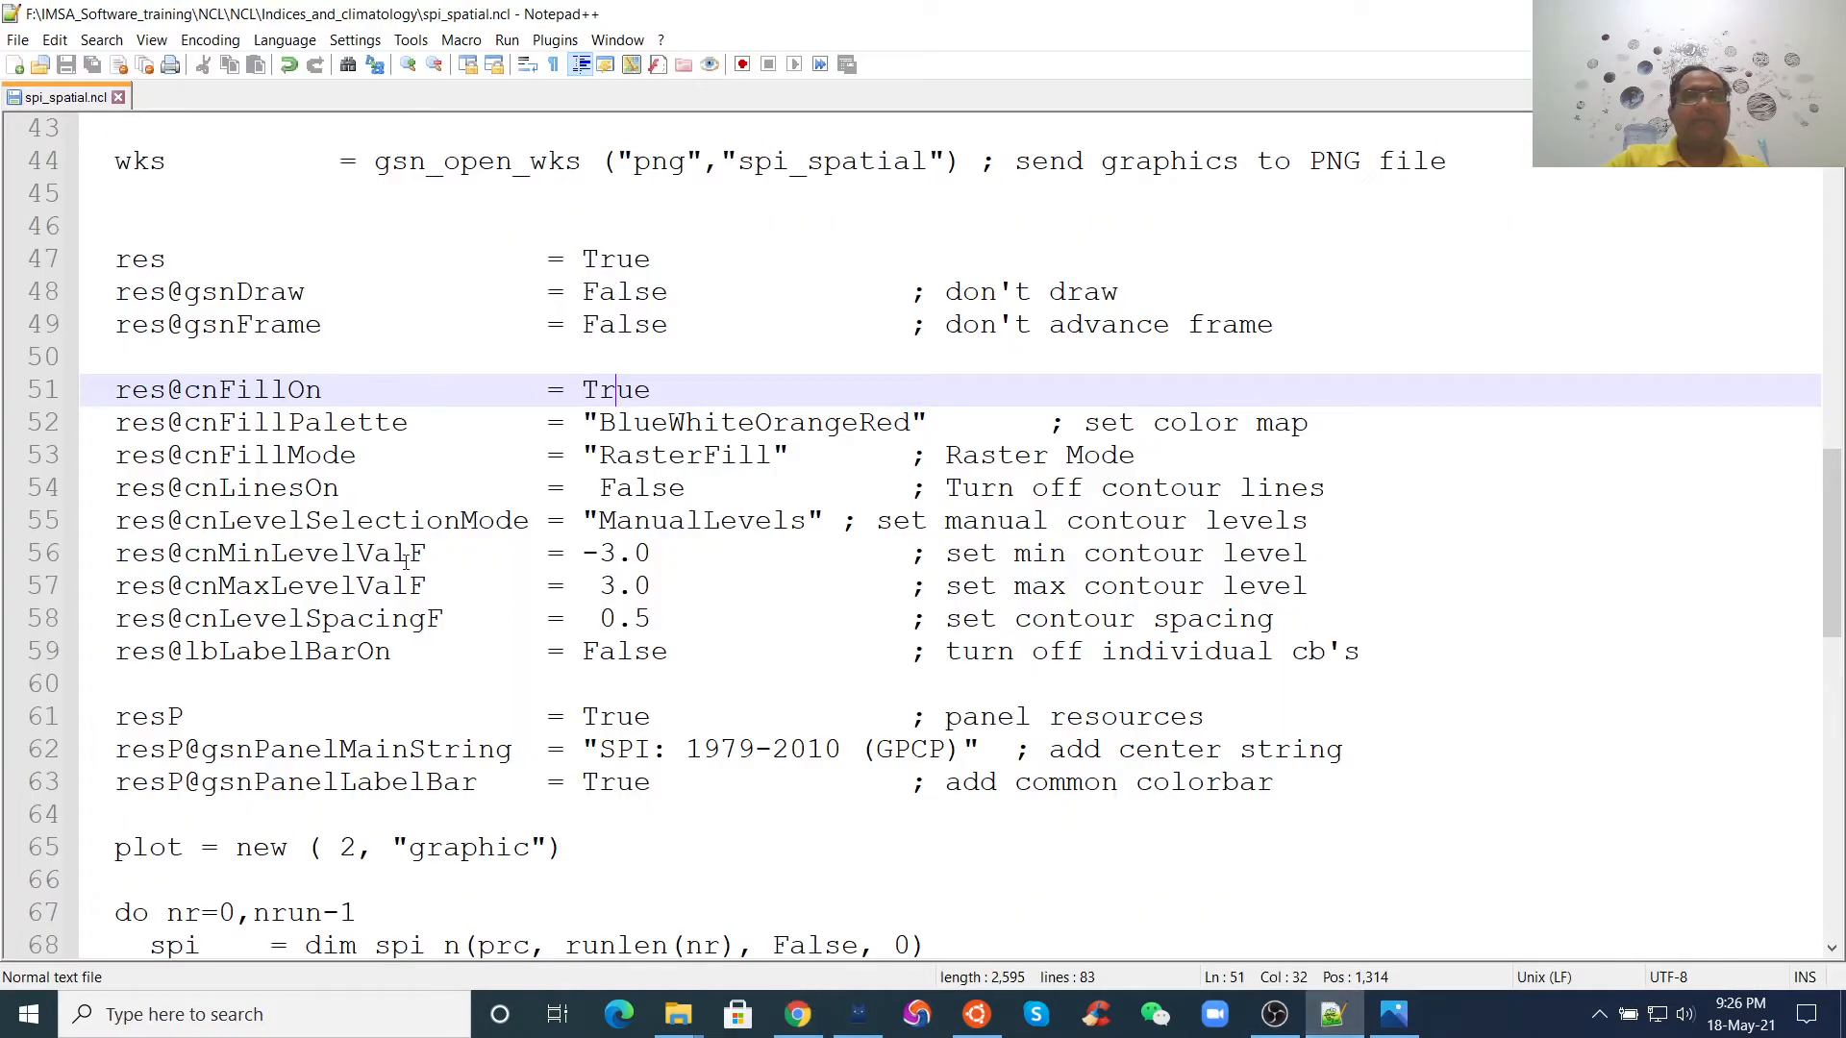
{"action": "left_click", "coordinate": [598, 421]}
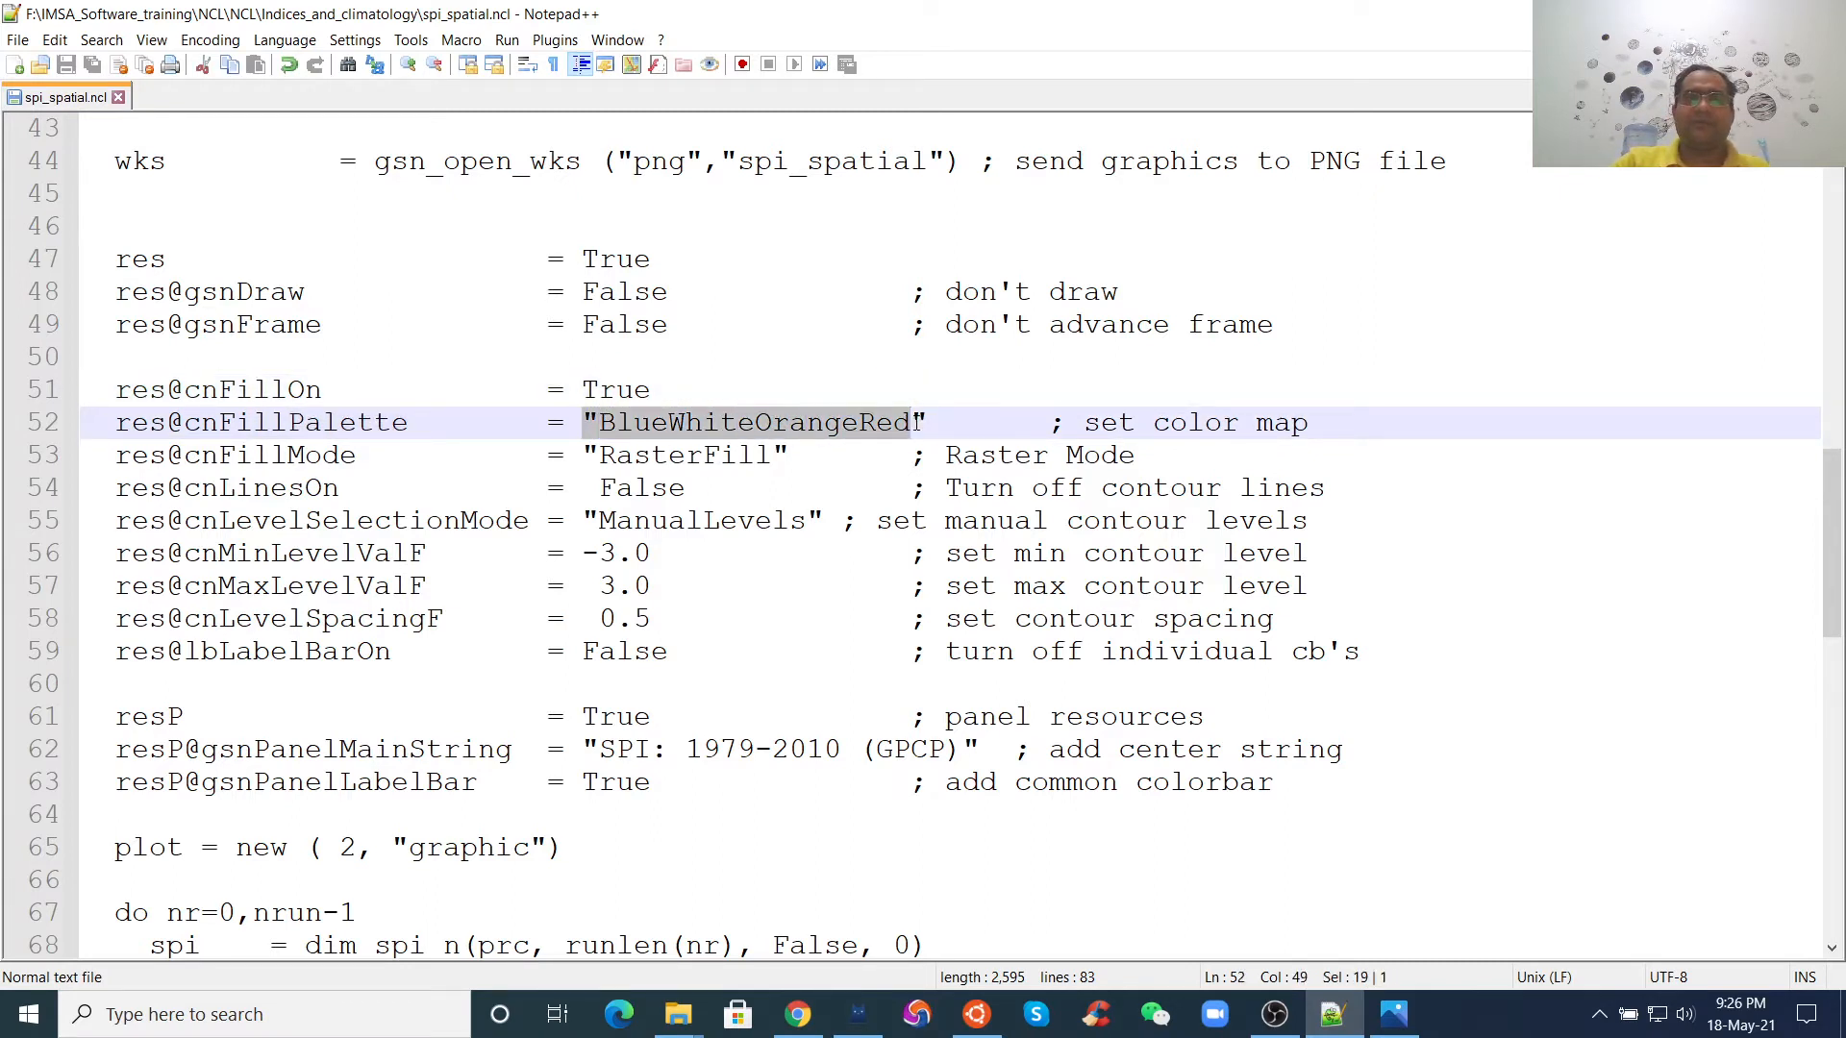
- Point out the cnFillPalette colour map and raster cnFillMode settings, then switch to Chrome
{"action": "left_click", "coordinate": [861, 456]}
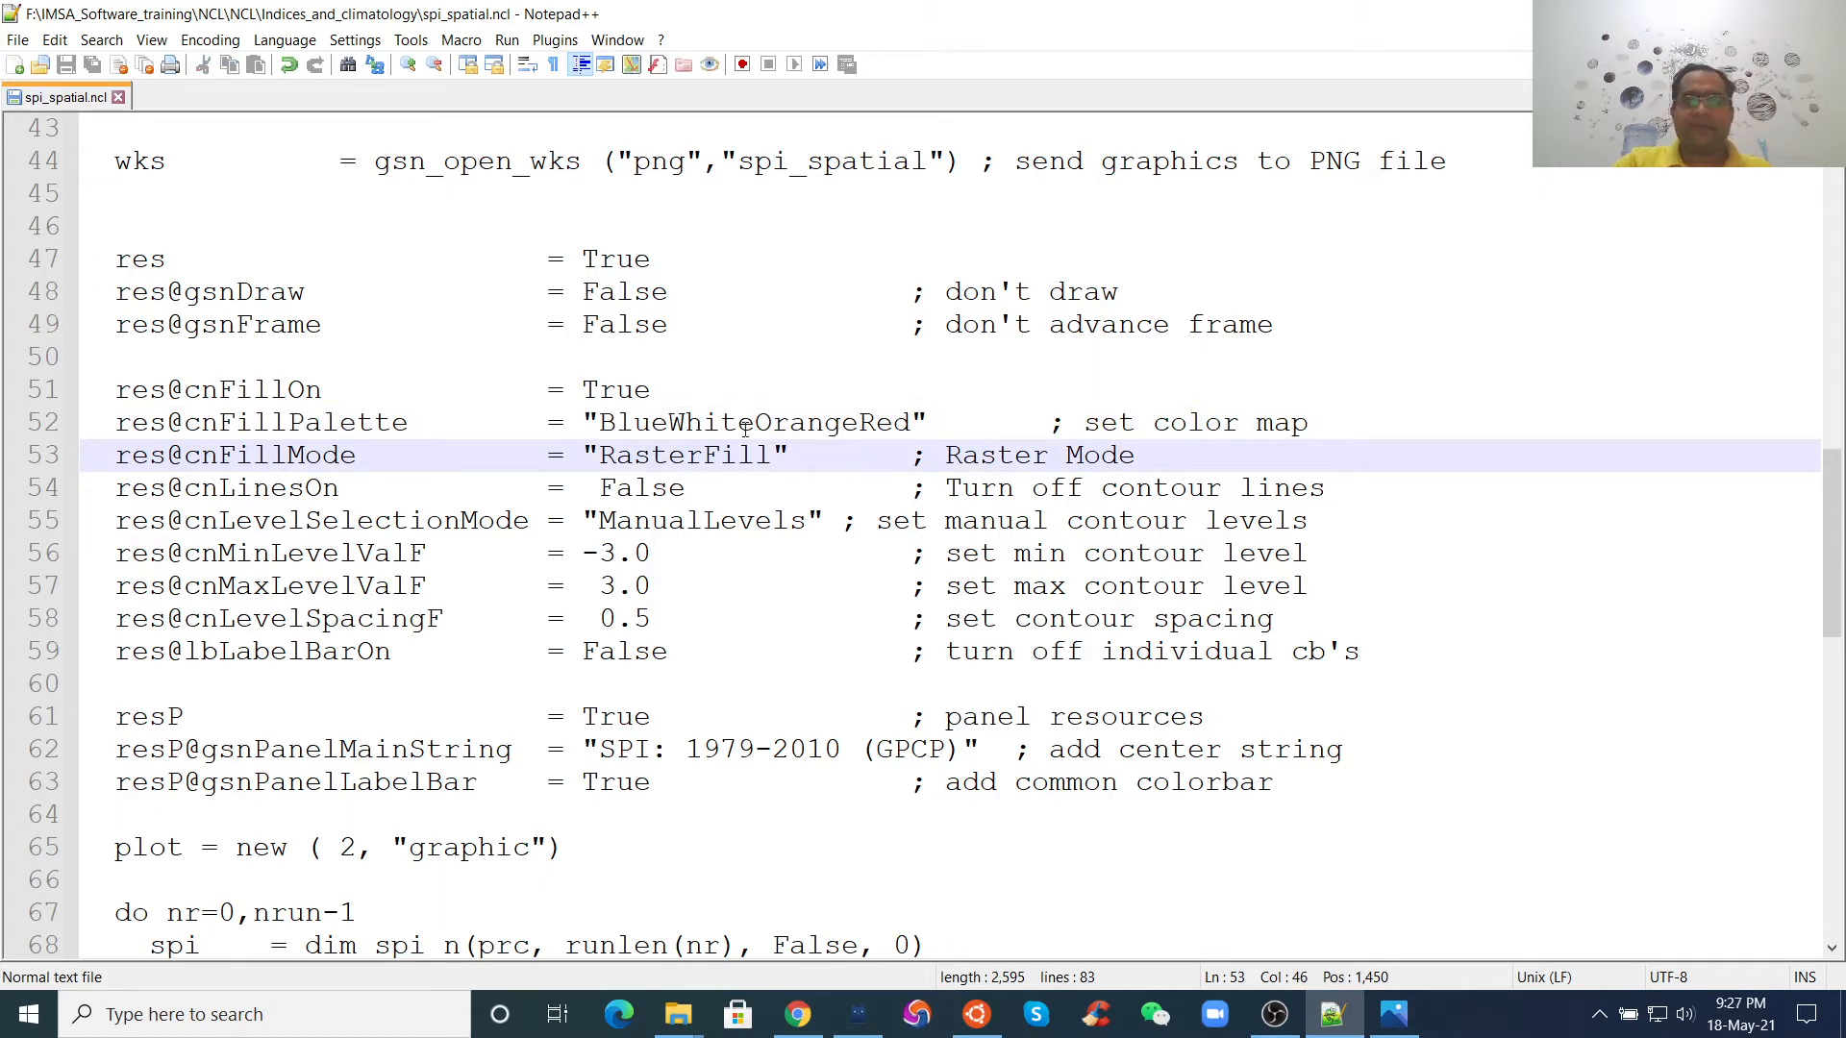
{"action": "left_click", "coordinate": [658, 421]}
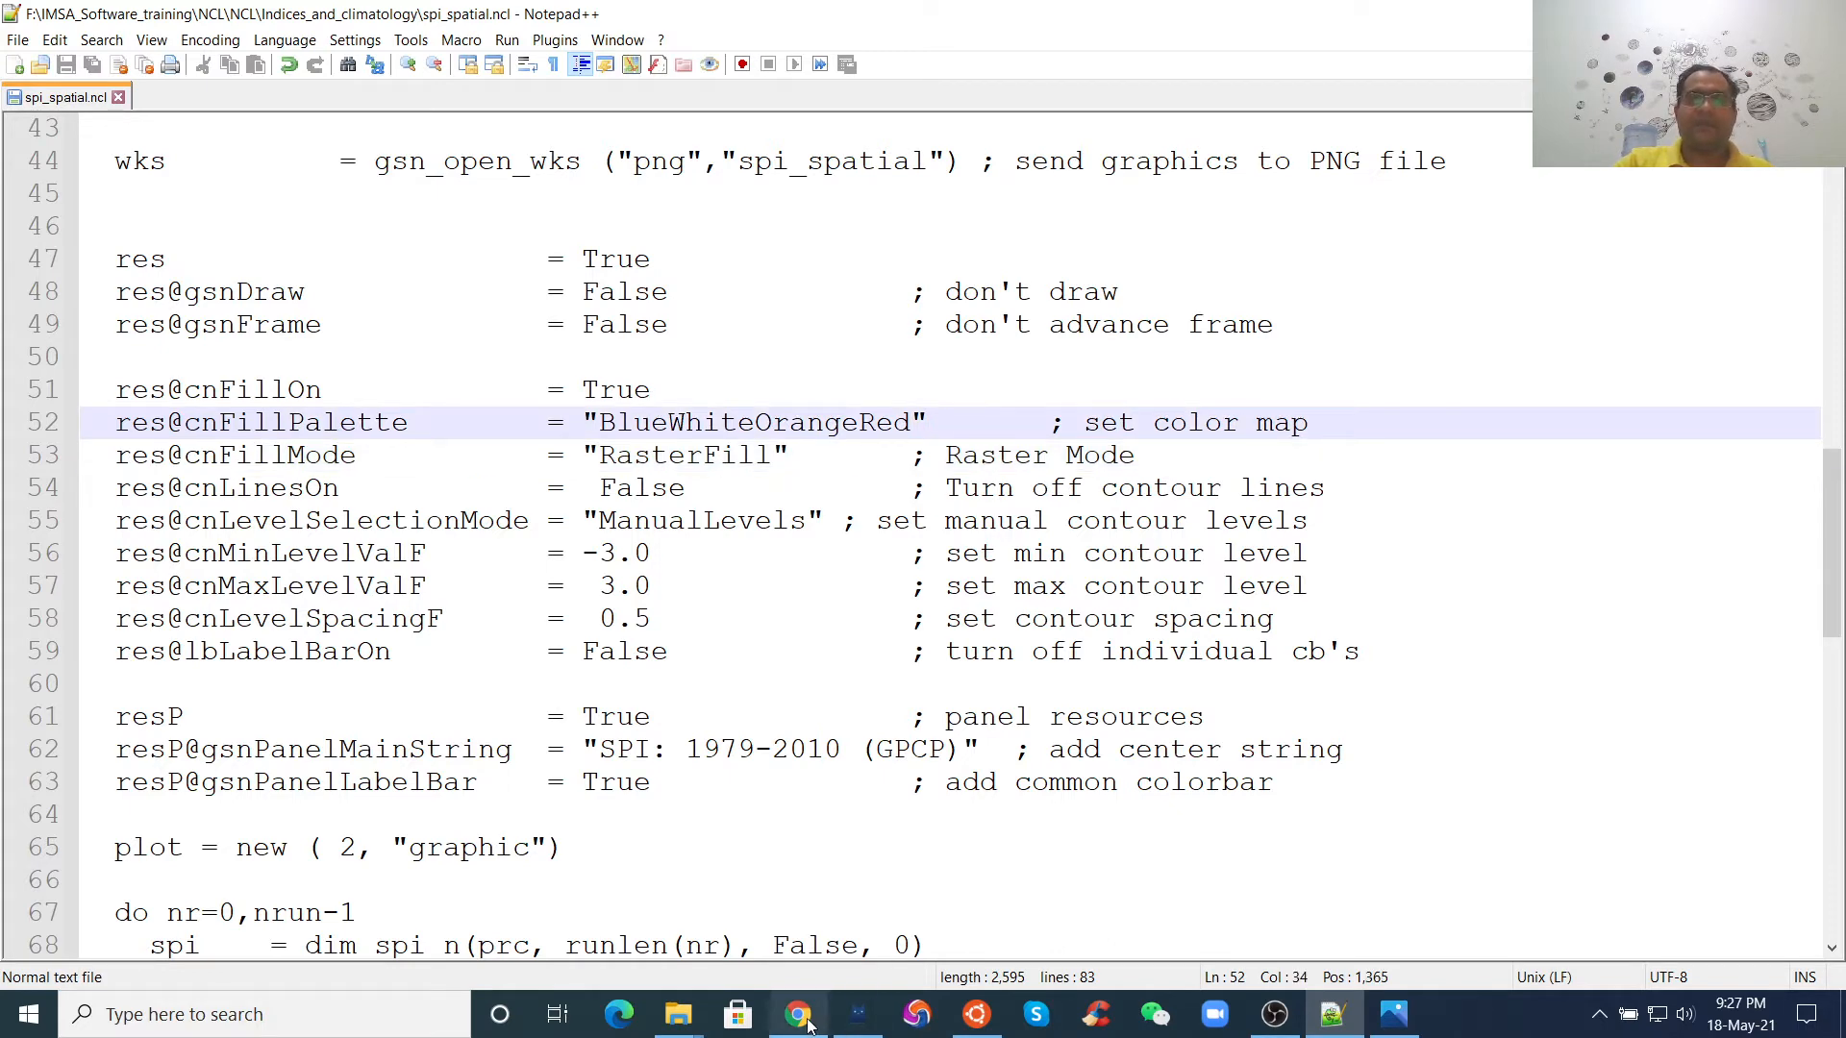
{"action": "left_click", "coordinate": [798, 1015]}
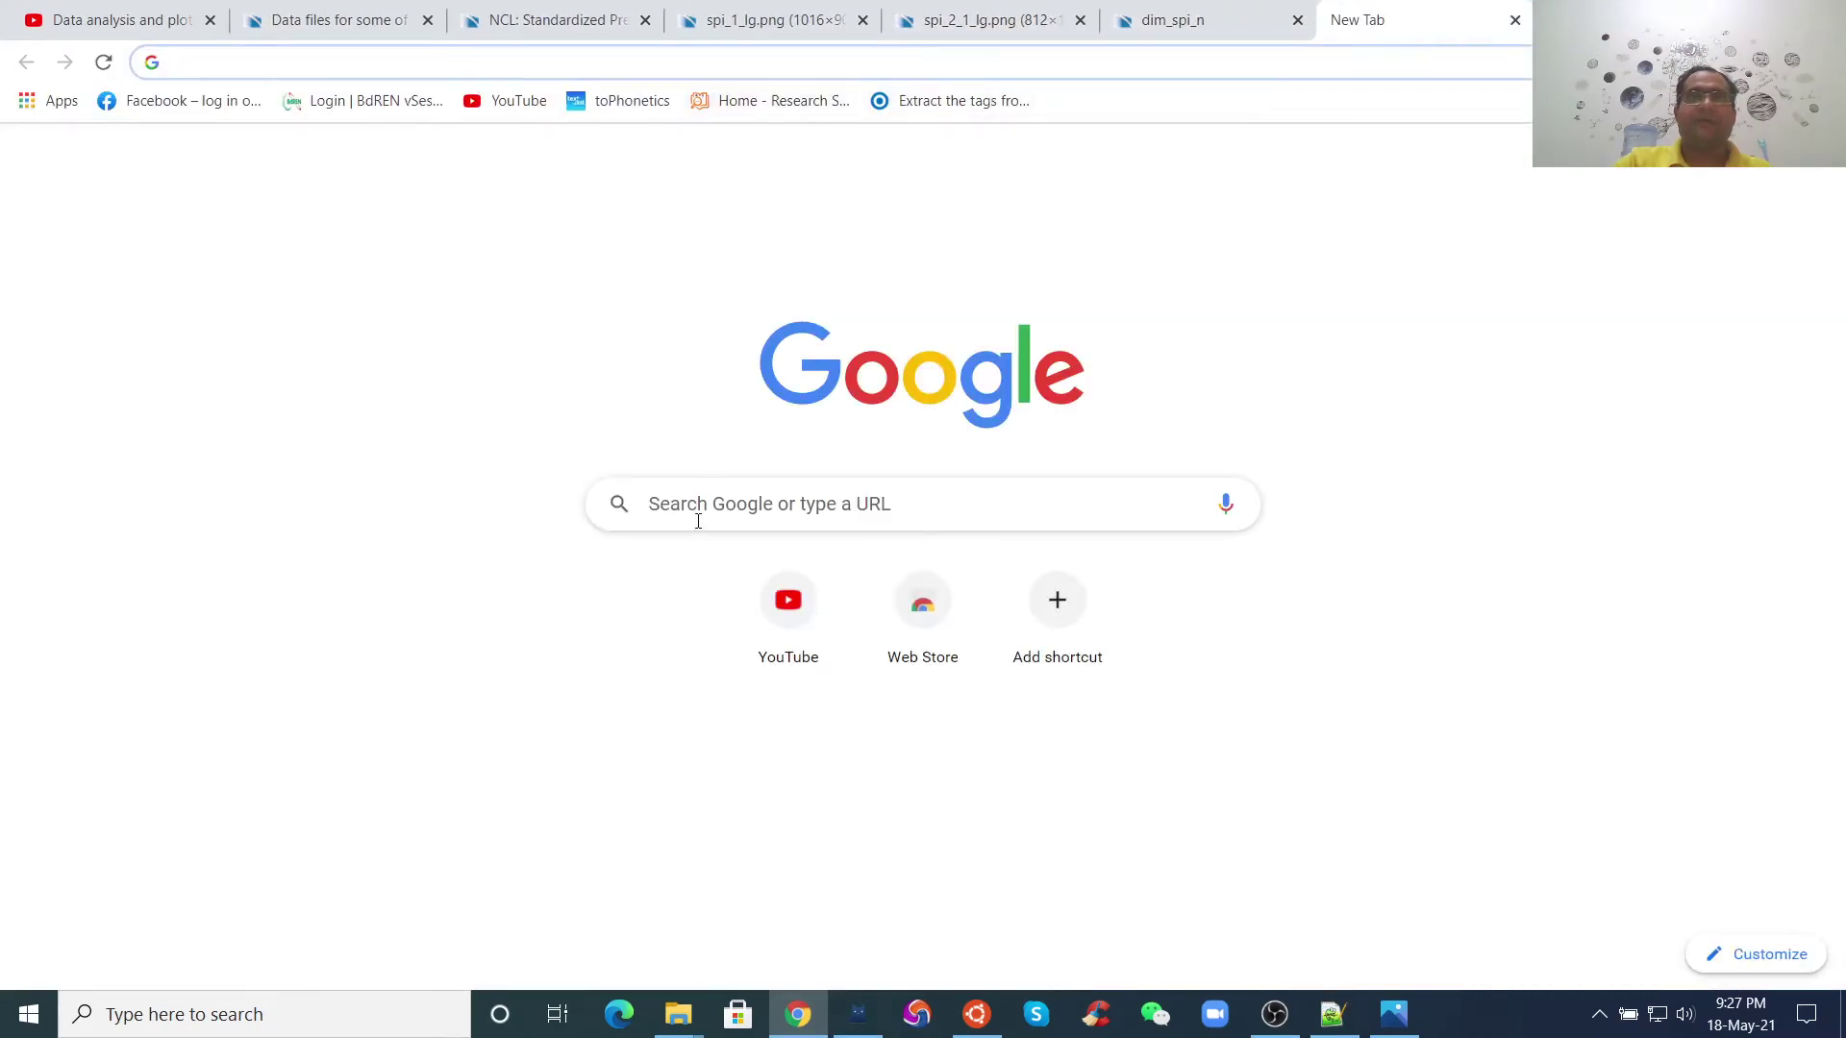
- Search 'ncl color tables' in a new tab and pass the reCAPTCHA check
{"action": "type", "text": "ncl"}
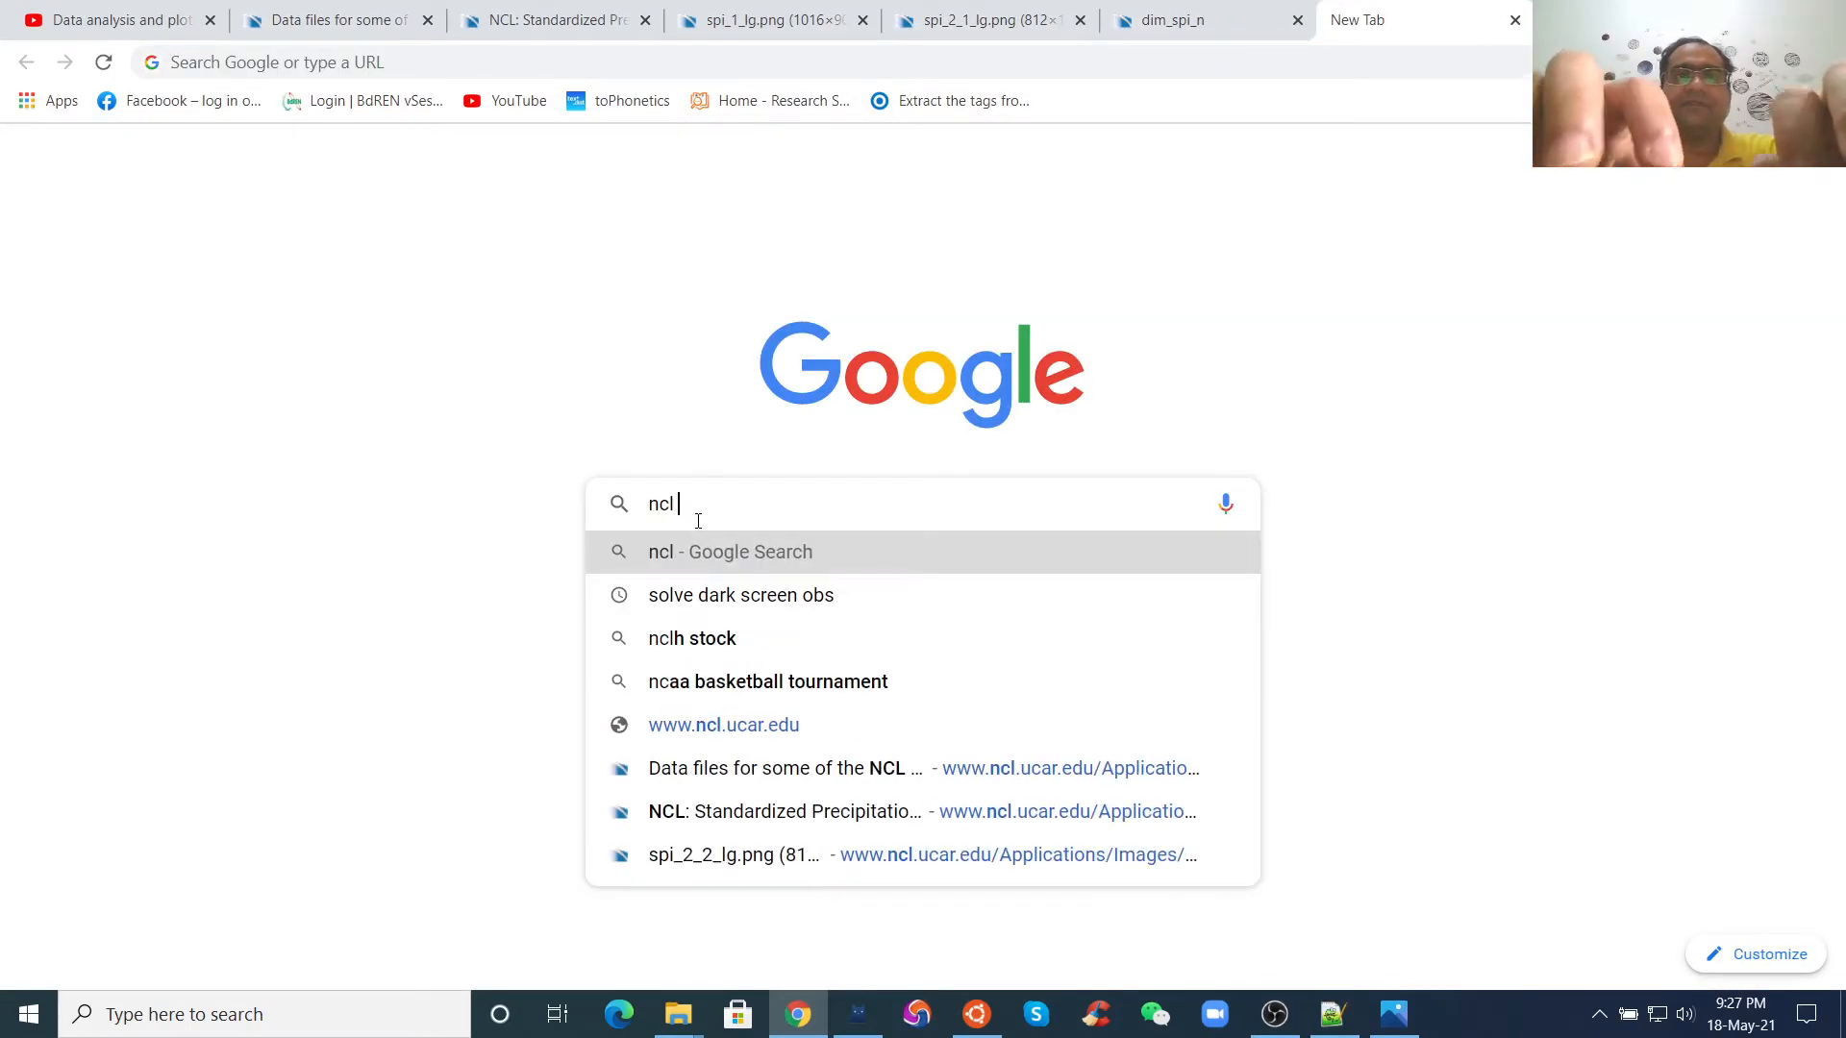
{"action": "type", "text": "color tables"}
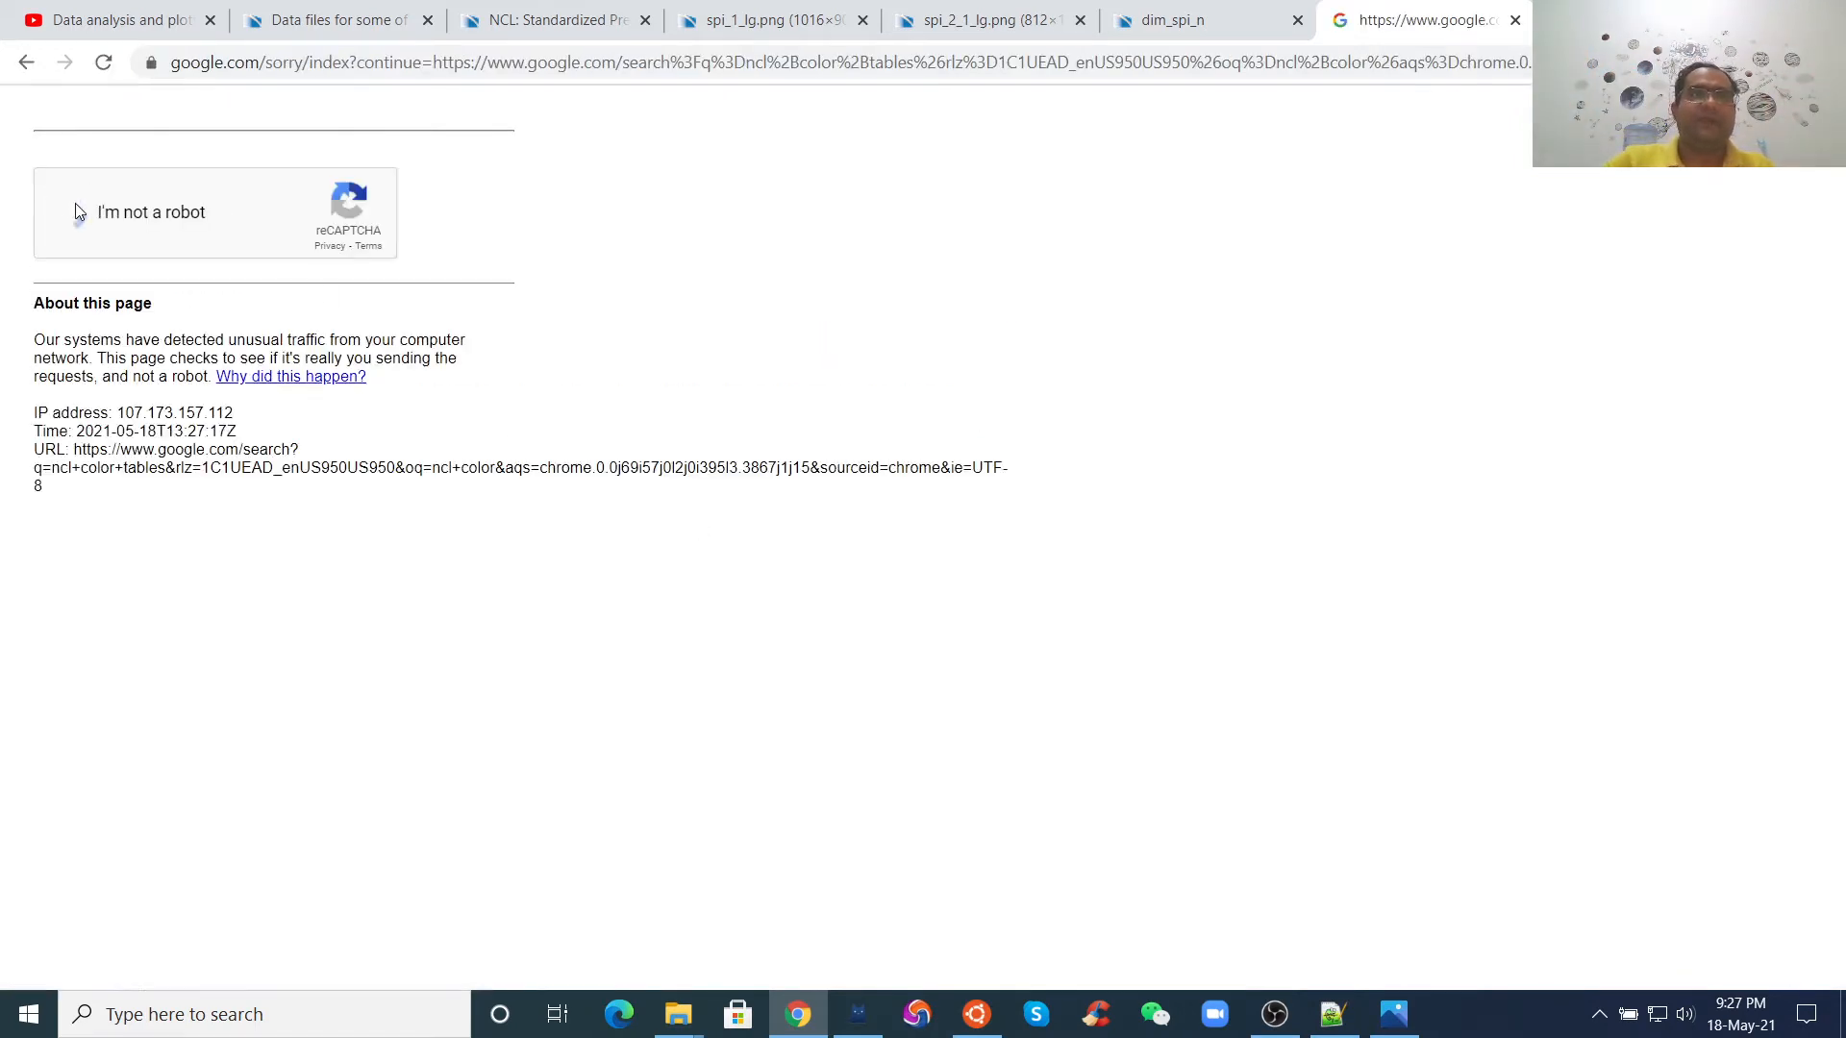
{"action": "left_click", "coordinate": [63, 212]}
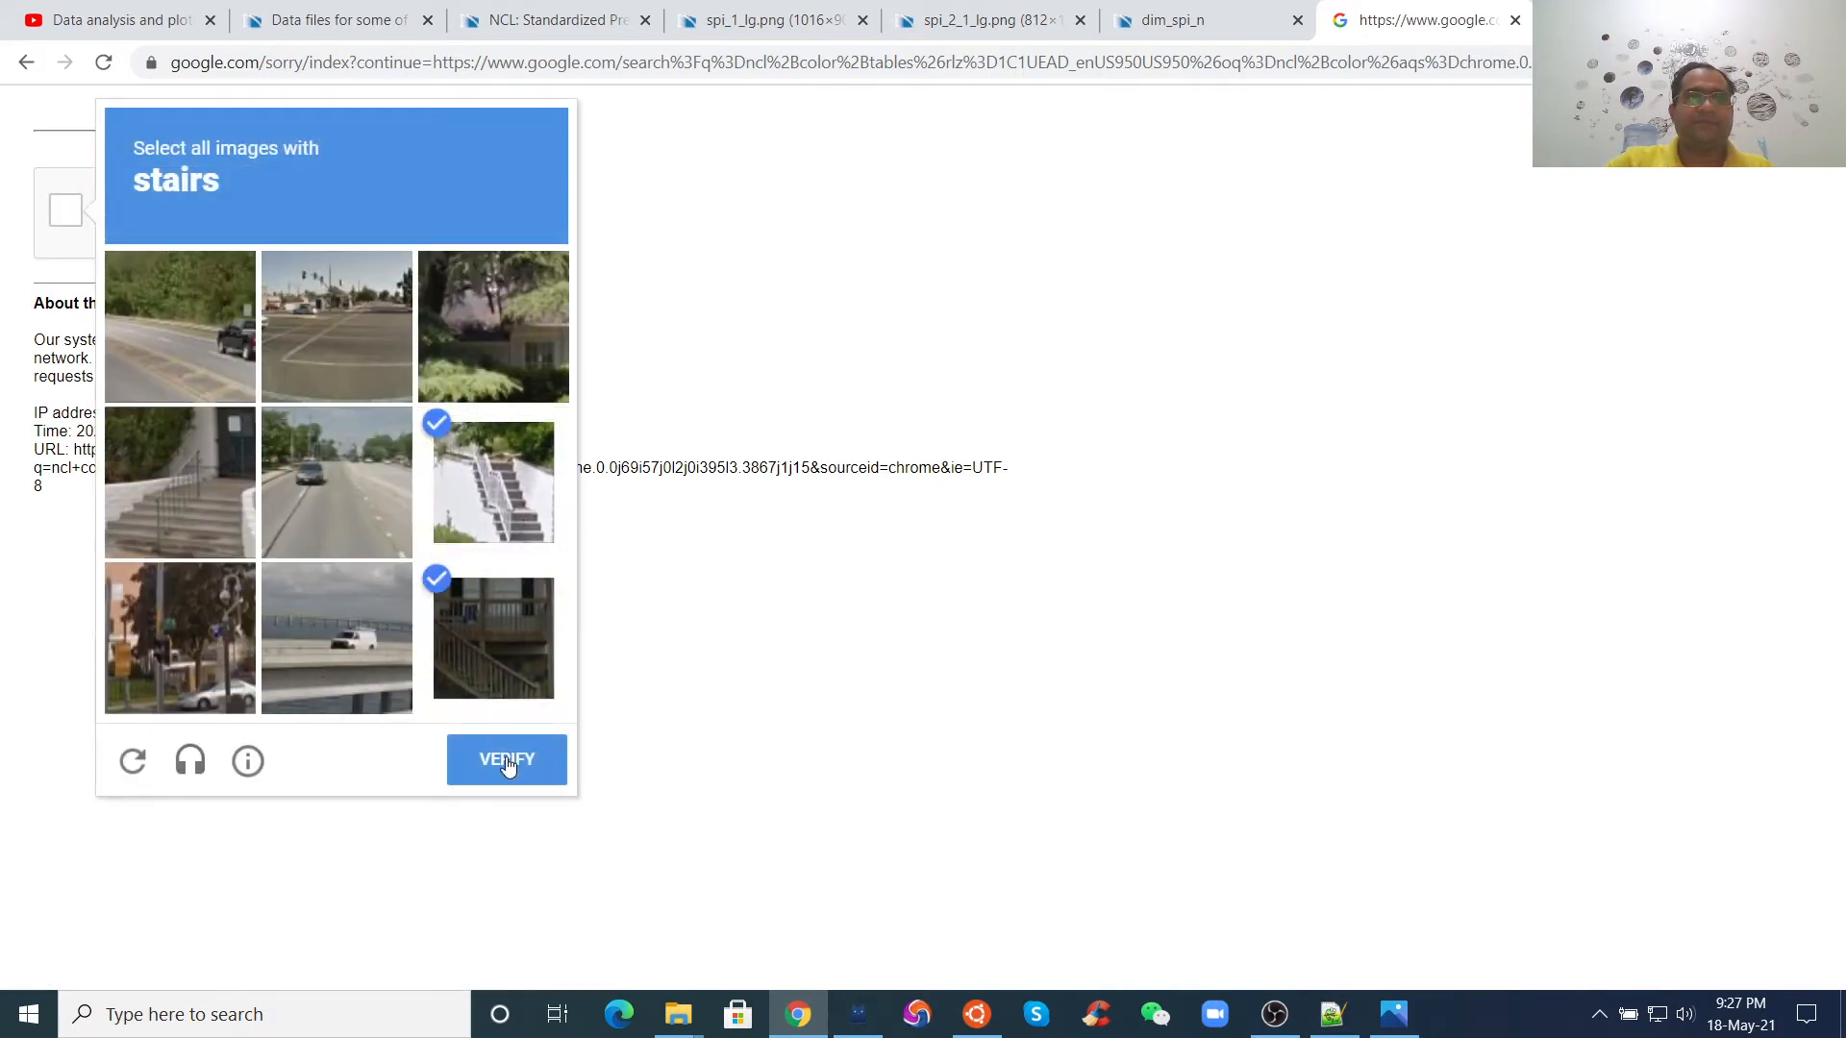
{"action": "left_click", "coordinate": [179, 482]}
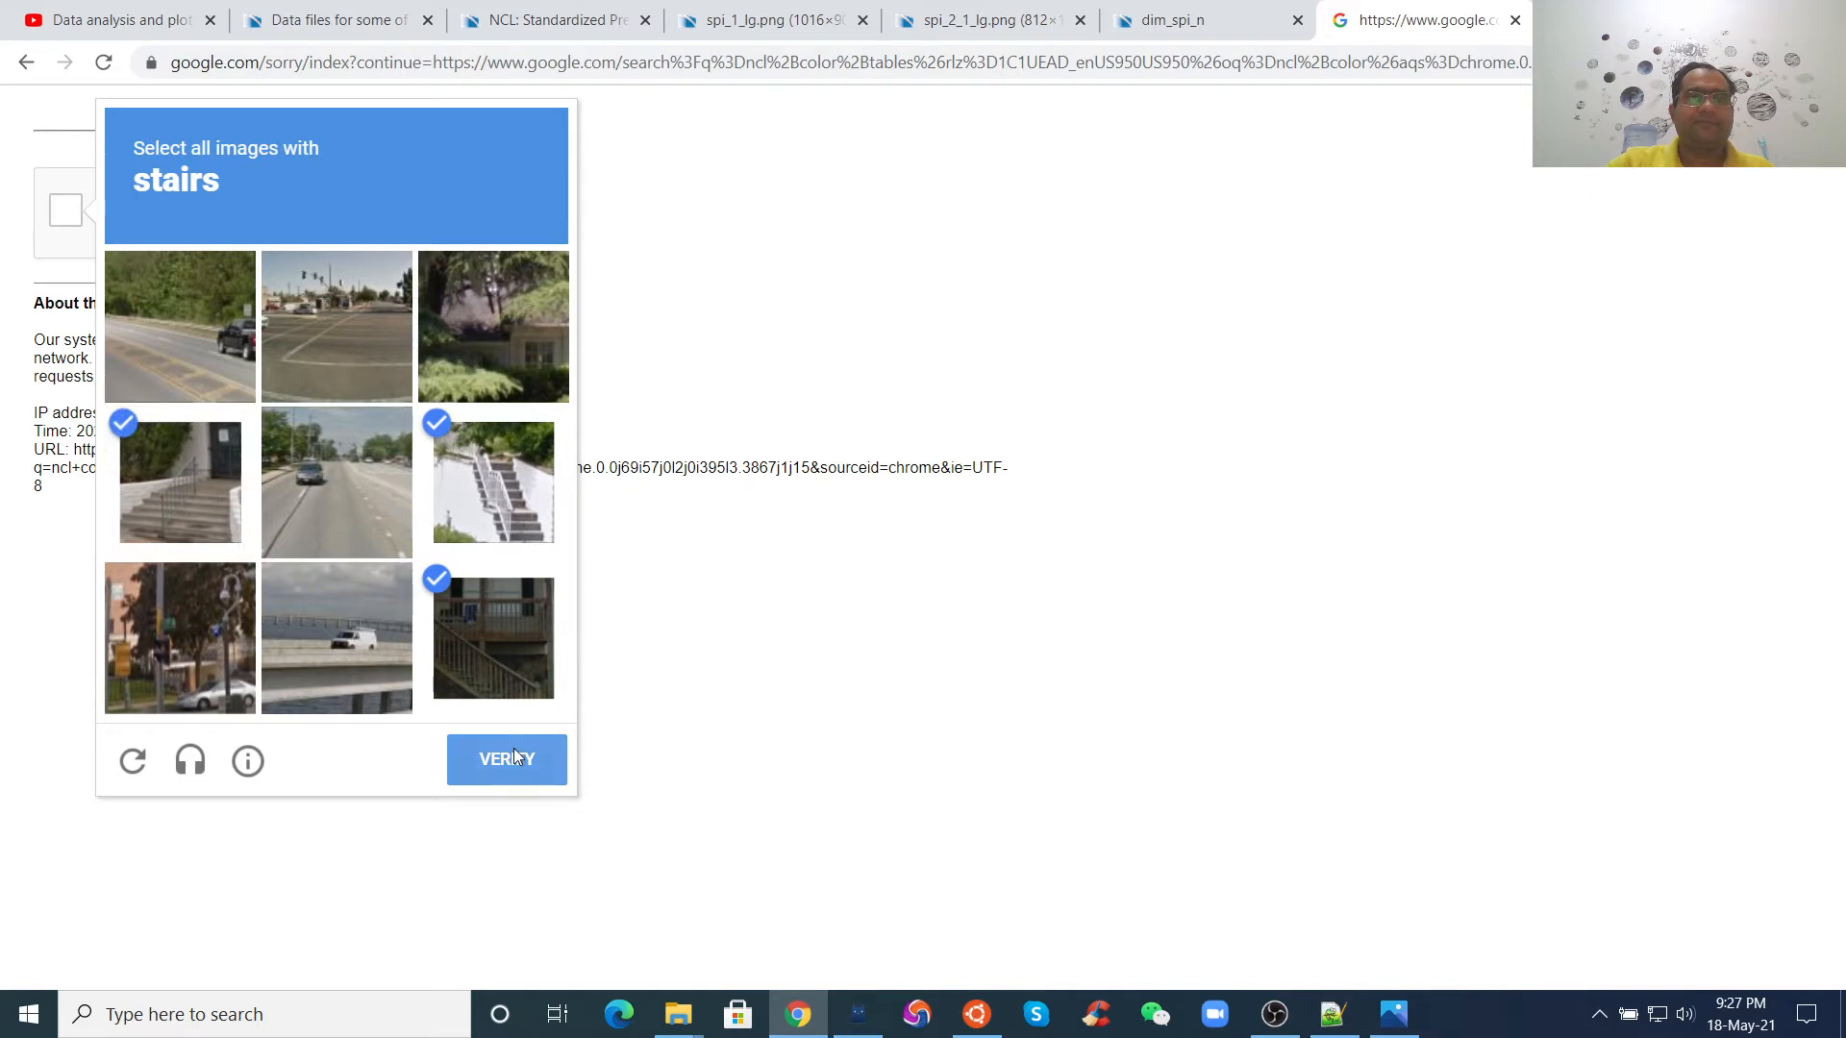
{"action": "left_click", "coordinate": [508, 759]}
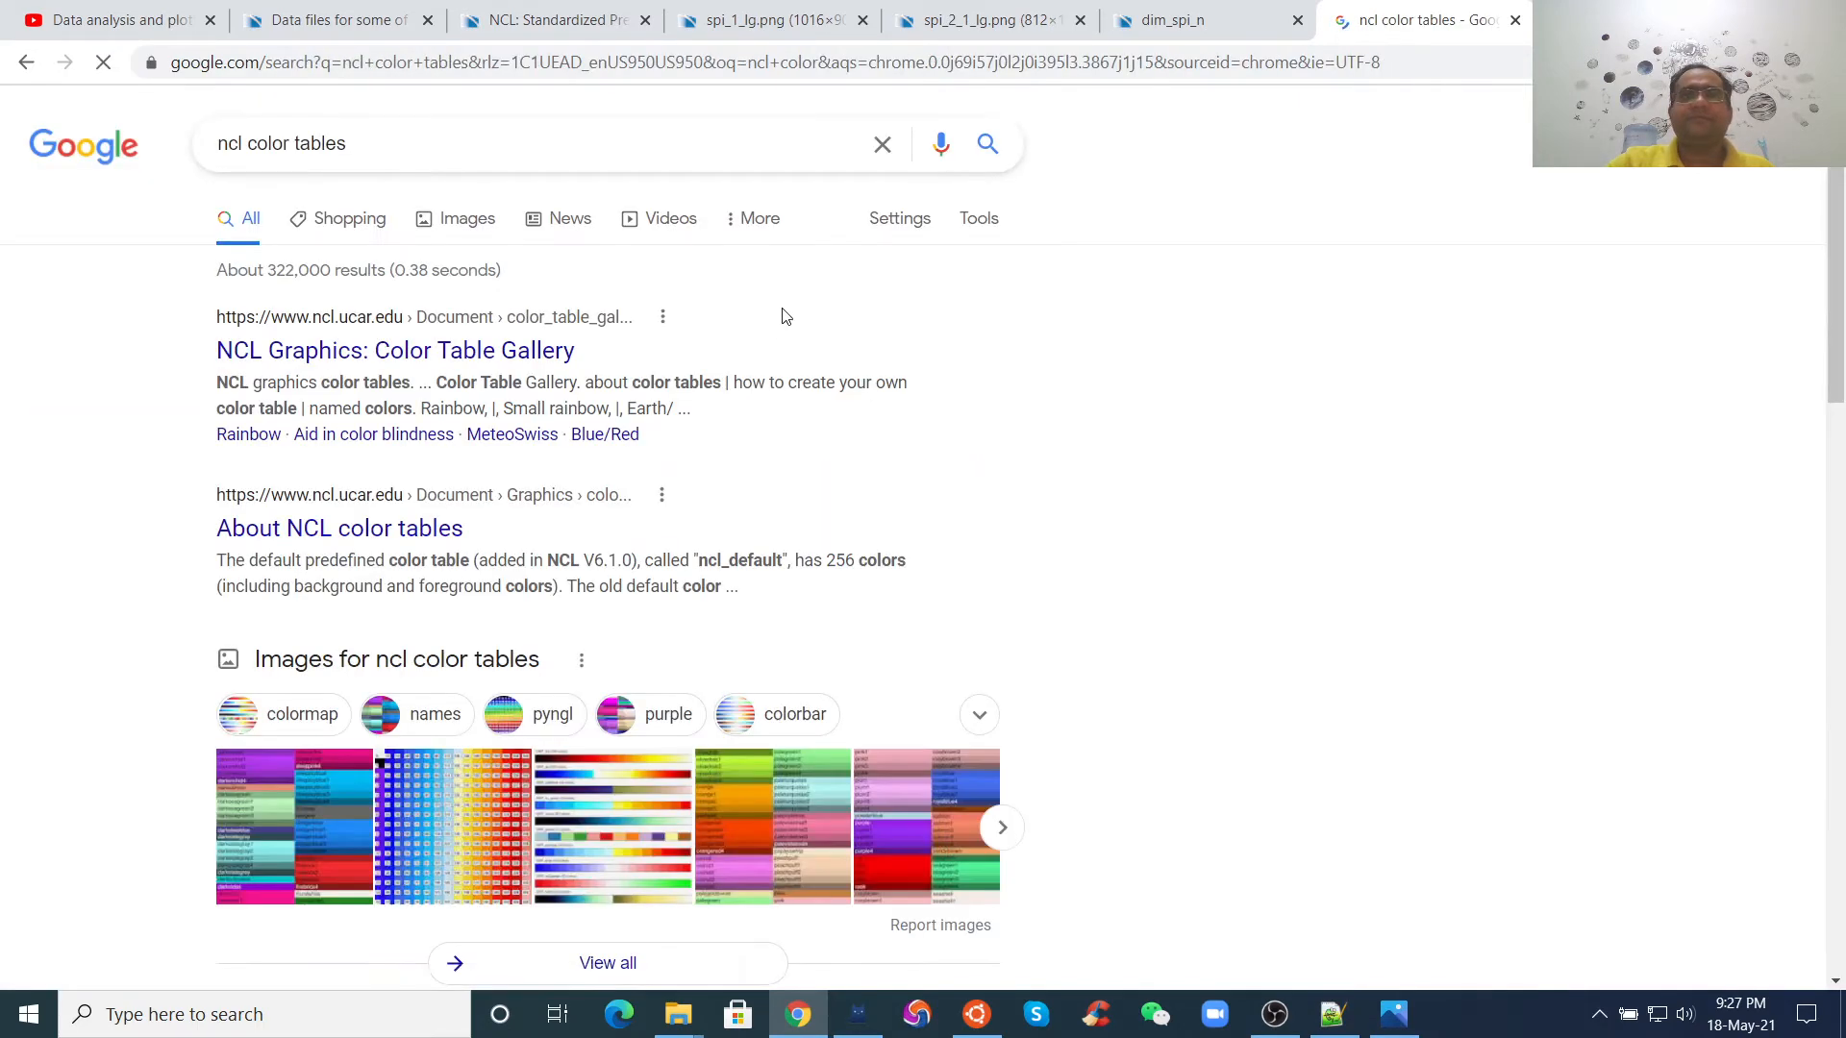
- Browse the NCL Color Table Gallery result, then return to Notepad++
{"action": "left_click", "coordinate": [411, 350]}
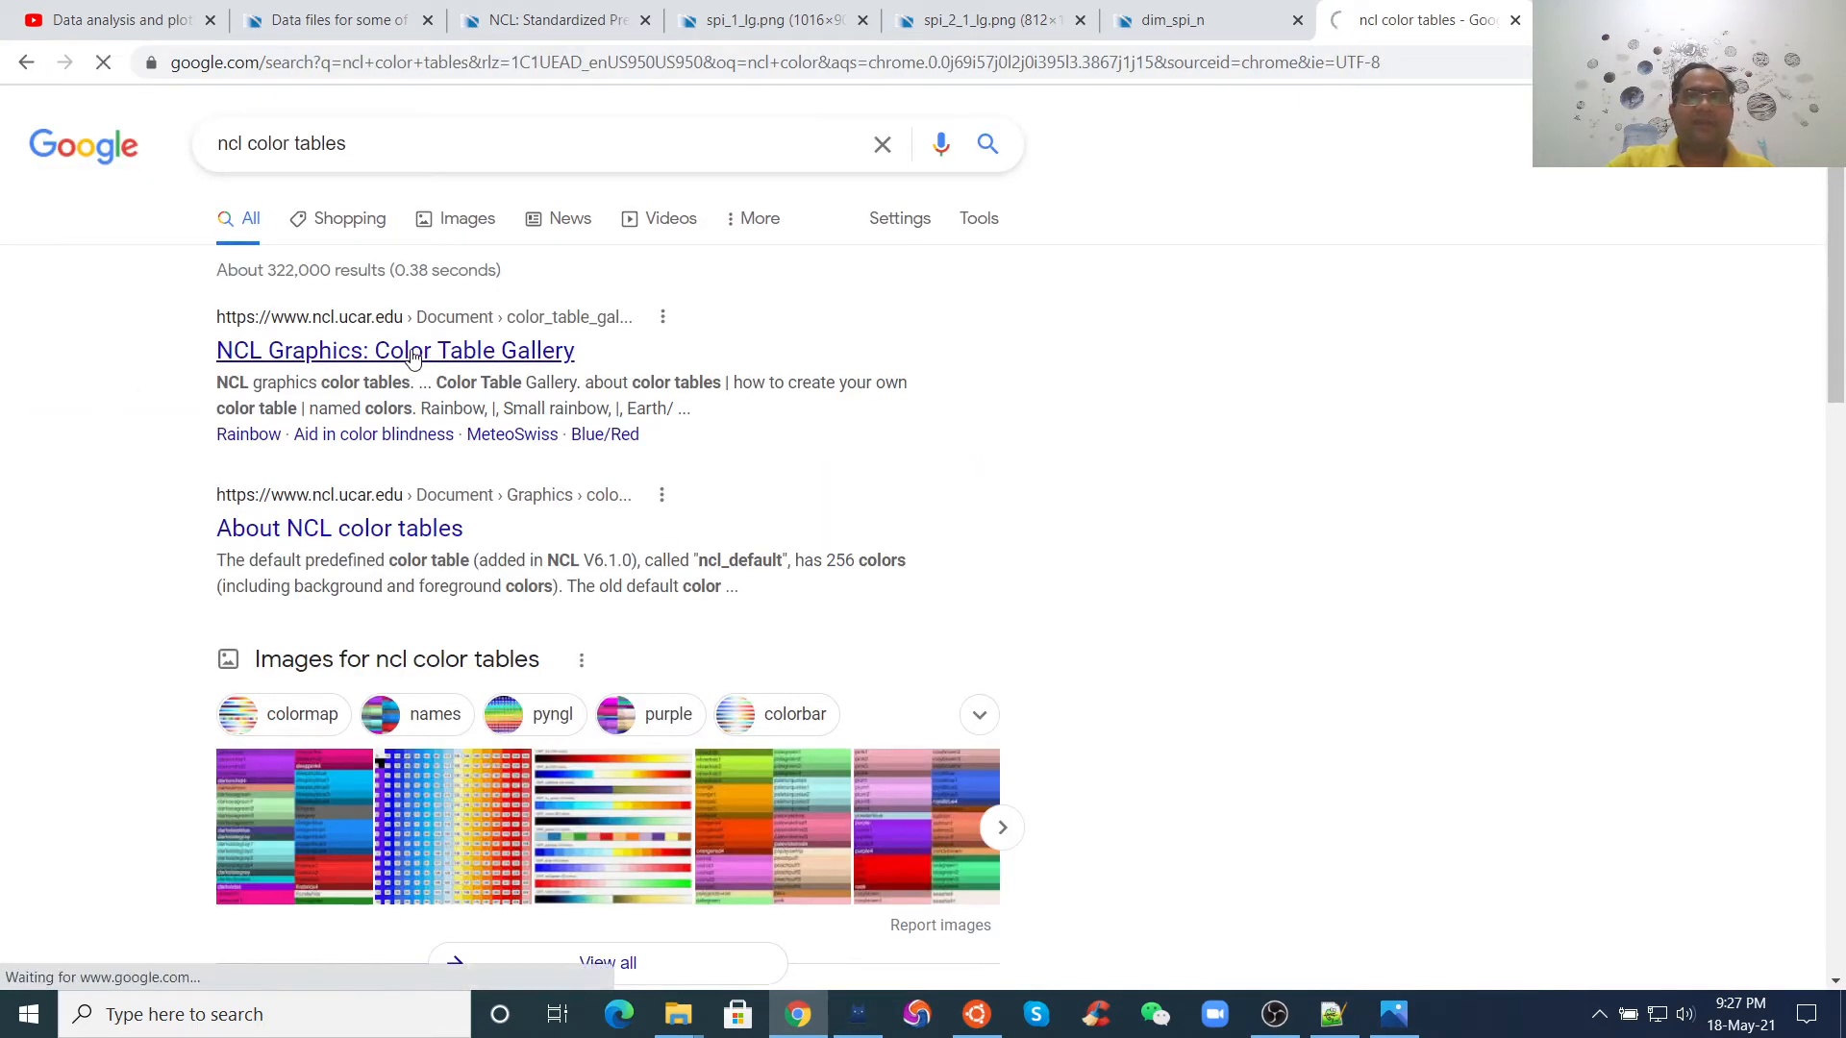
{"action": "left_click", "coordinate": [394, 350]}
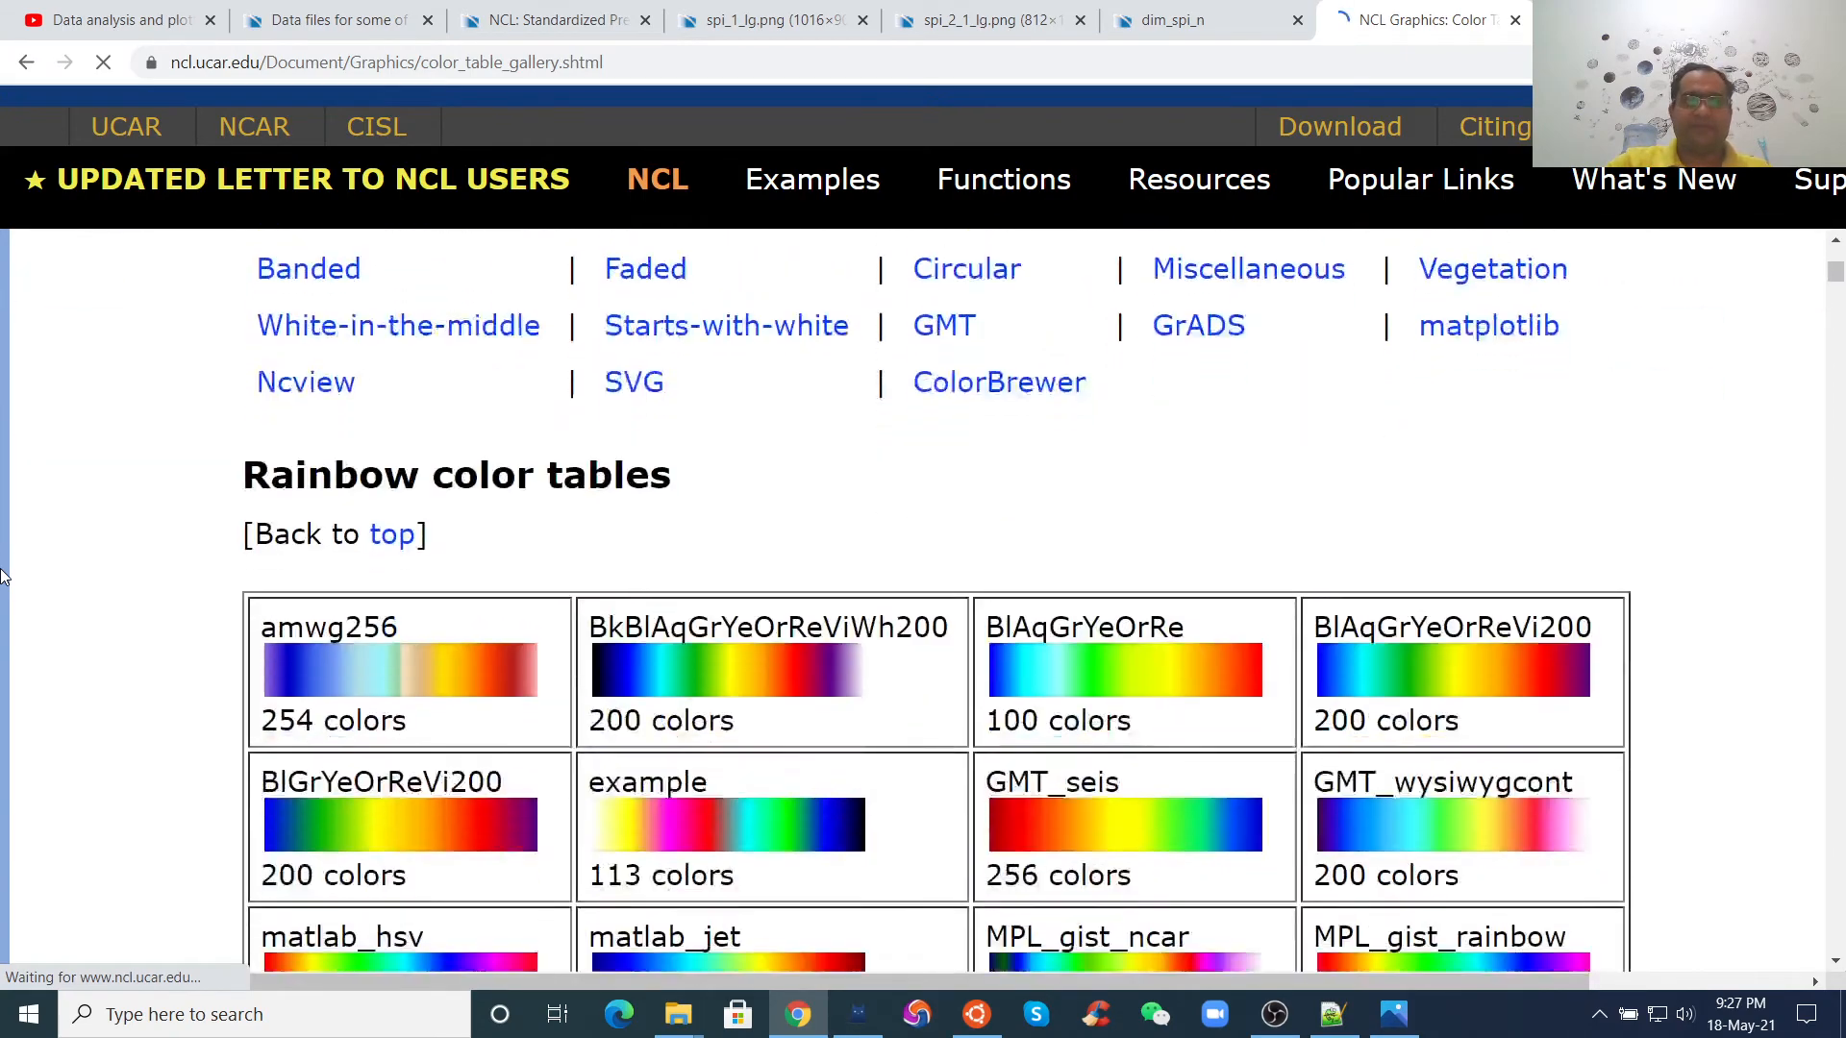
{"action": "scroll", "scroll_direction": "down", "scroll_amount": 3}
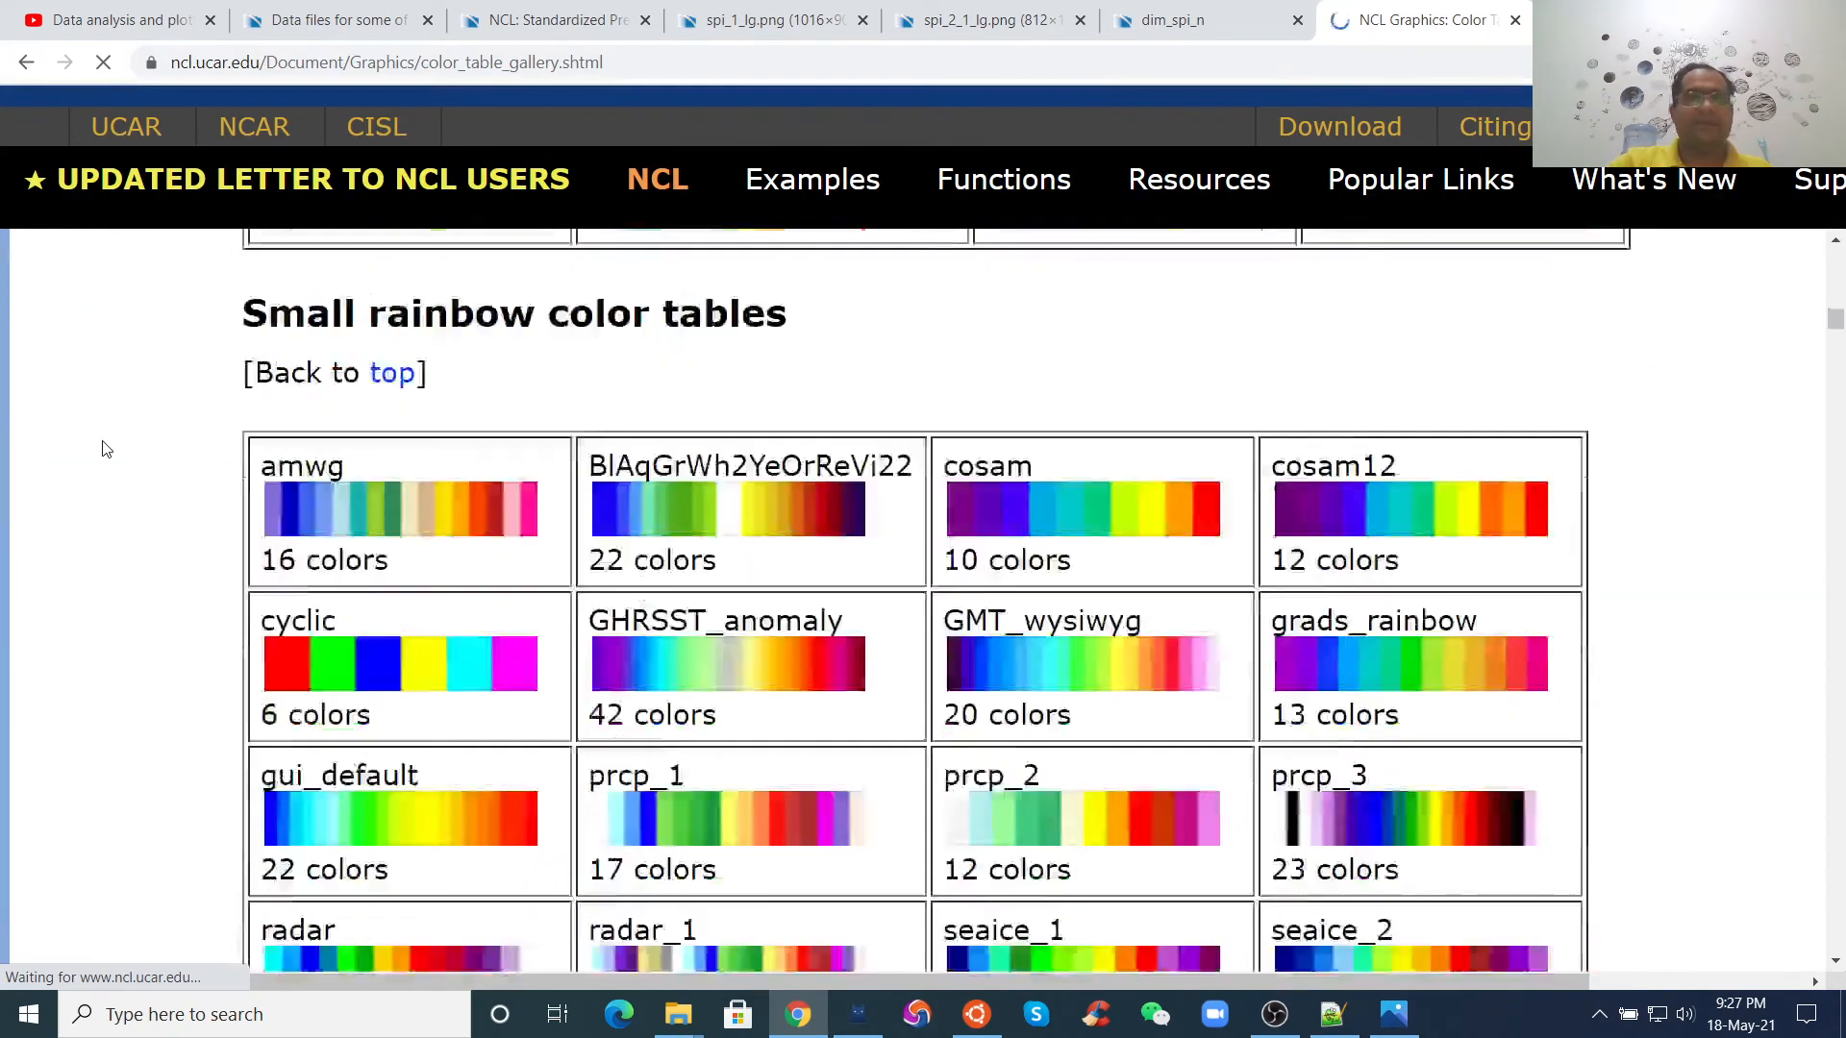
{"action": "scroll", "scroll_direction": "down", "scroll_amount": 3}
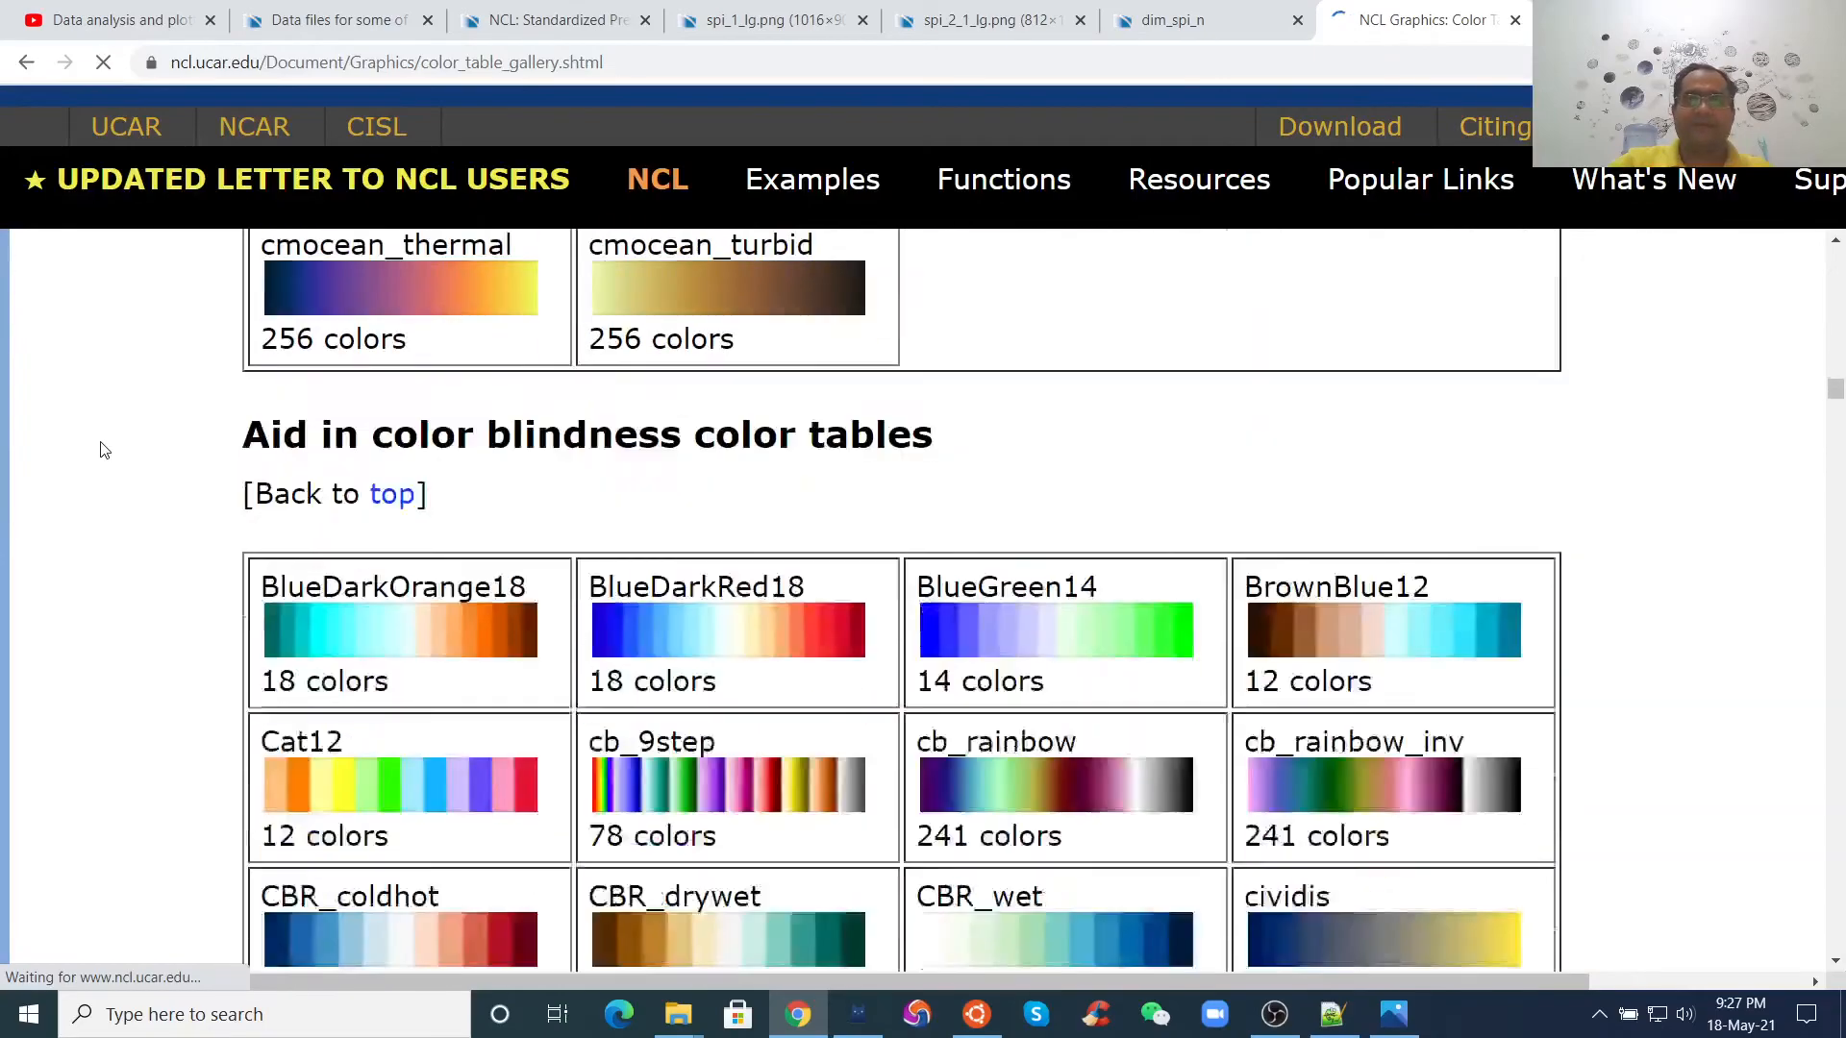
{"action": "scroll", "scroll_direction": "down", "scroll_amount": 3}
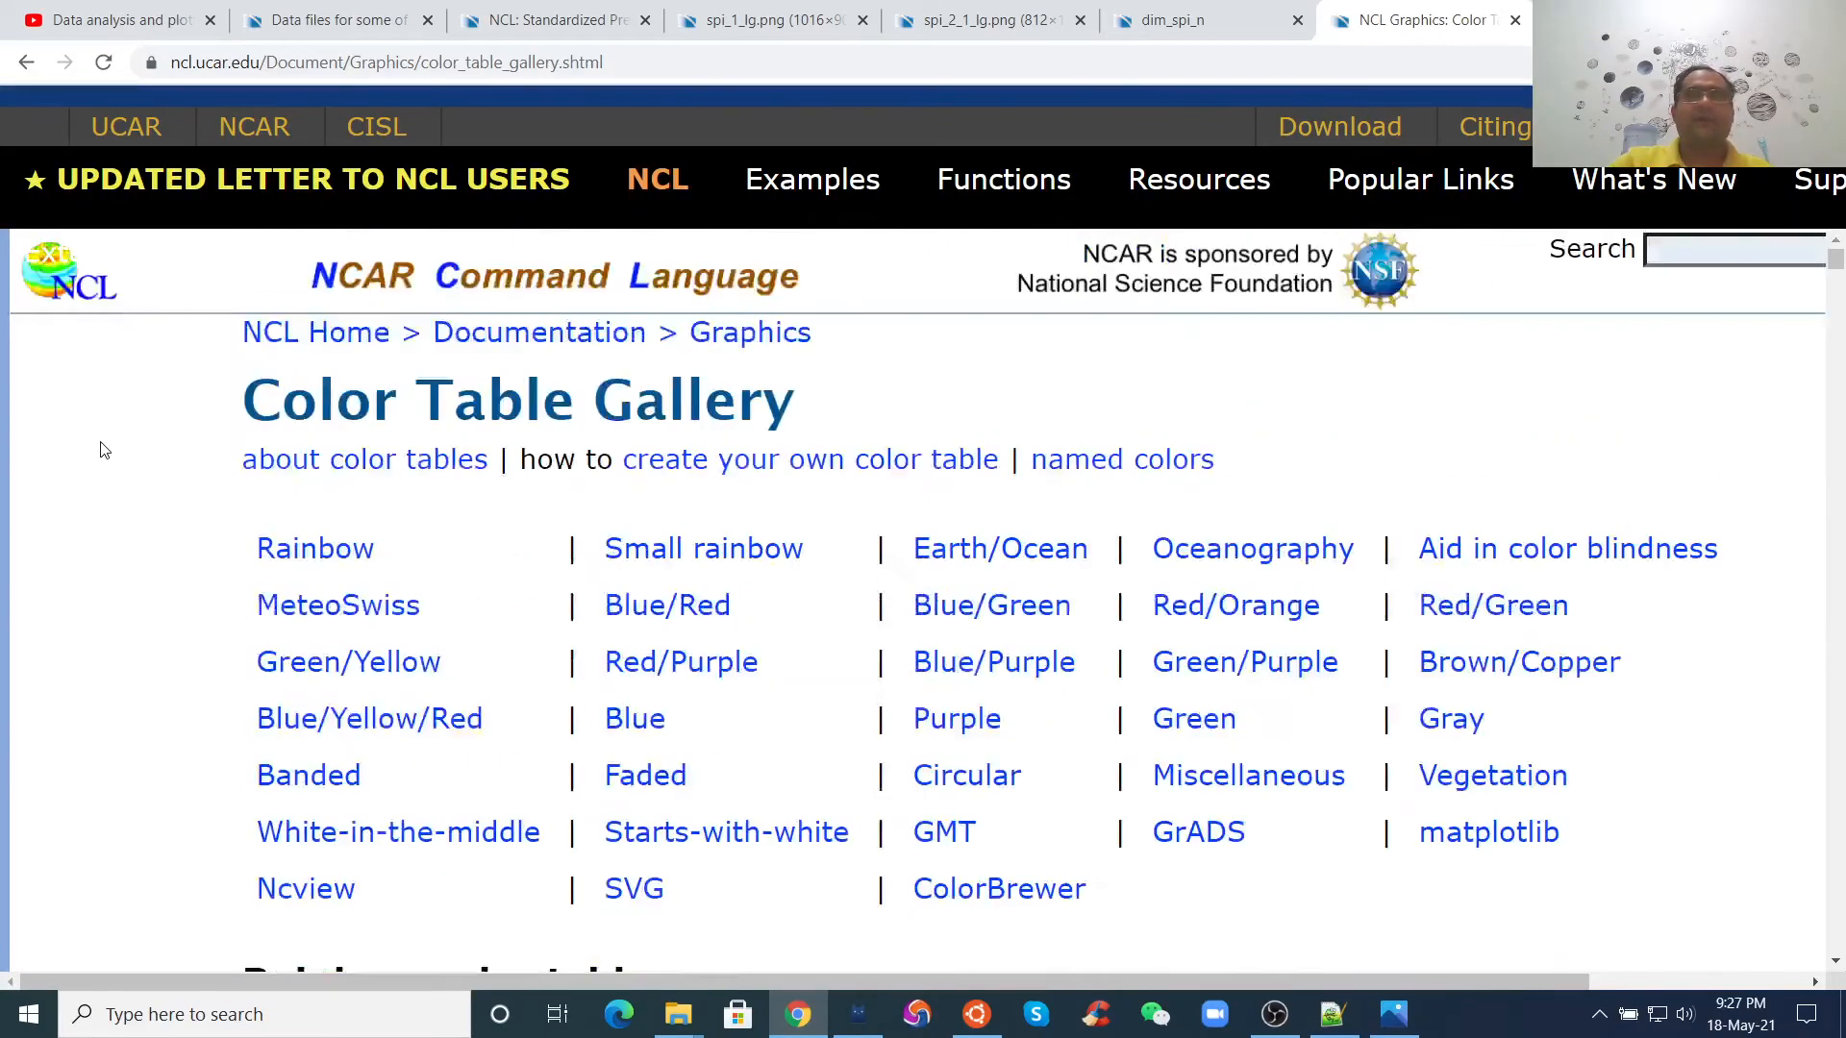
{"action": "left_click", "coordinate": [392, 61]}
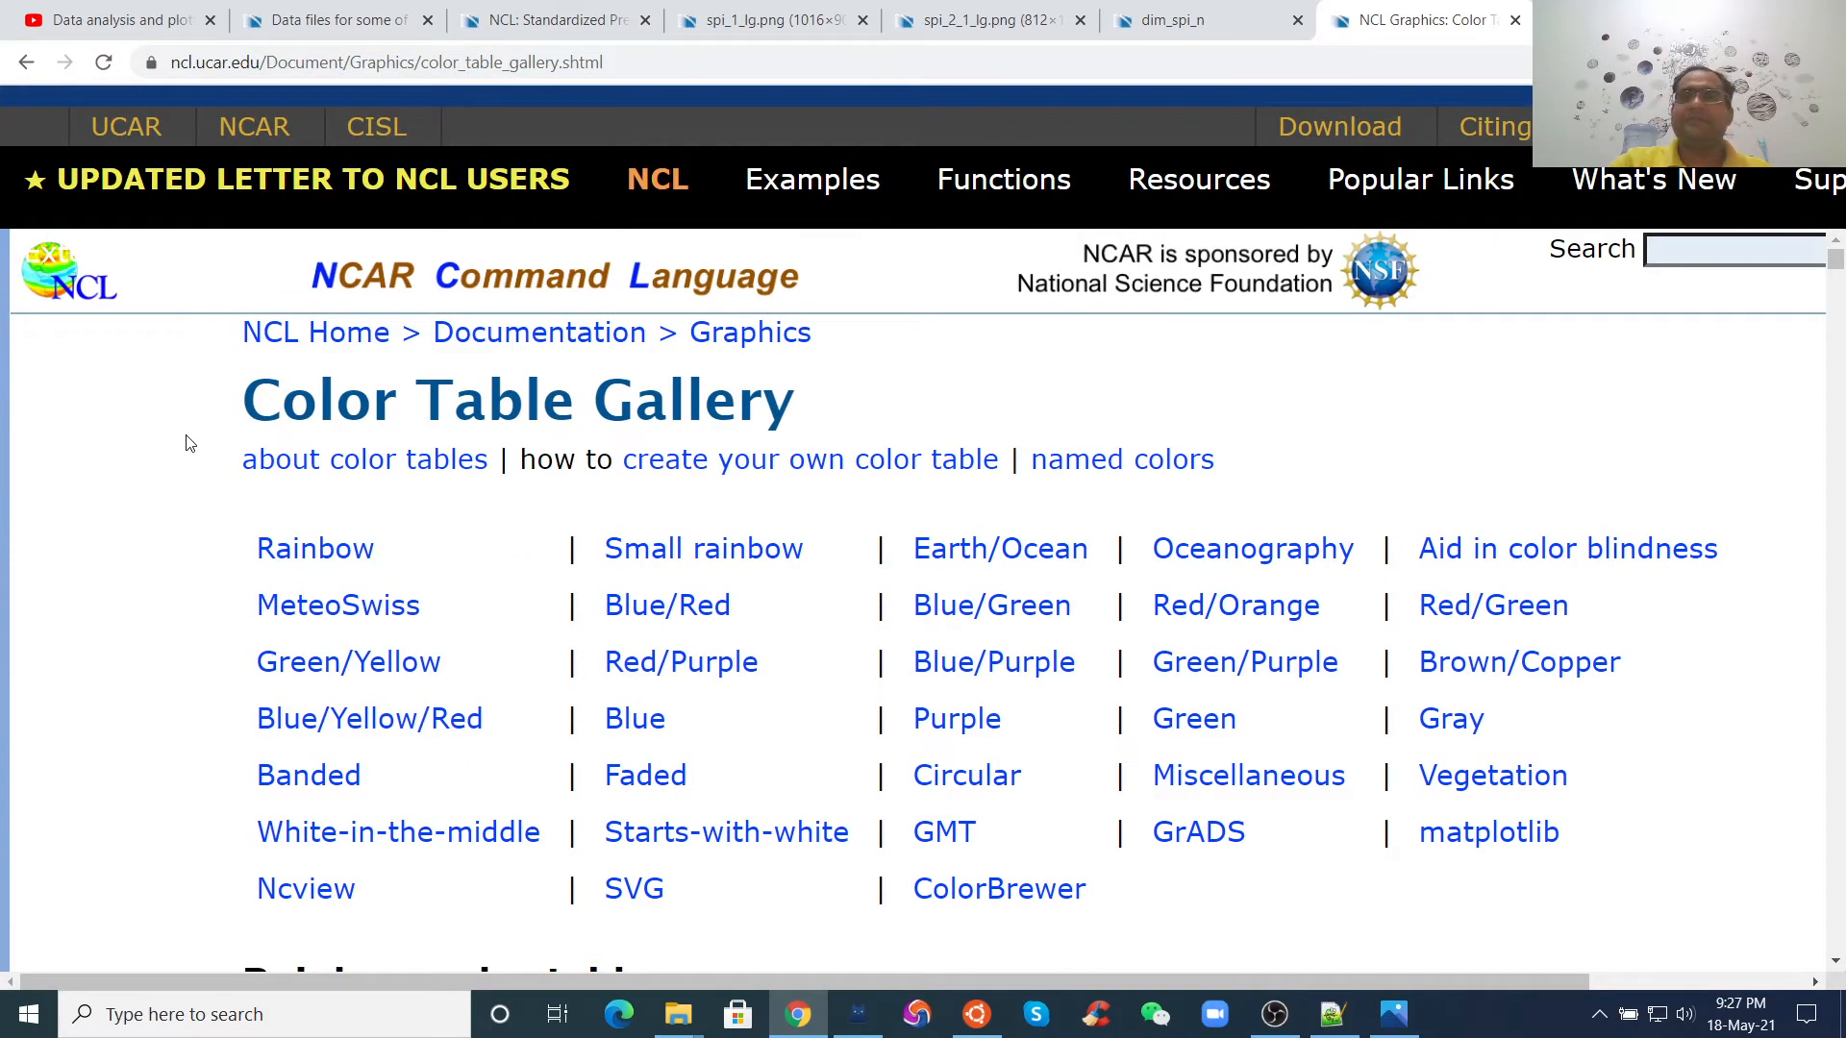
{"action": "left_click", "coordinate": [1332, 1015]}
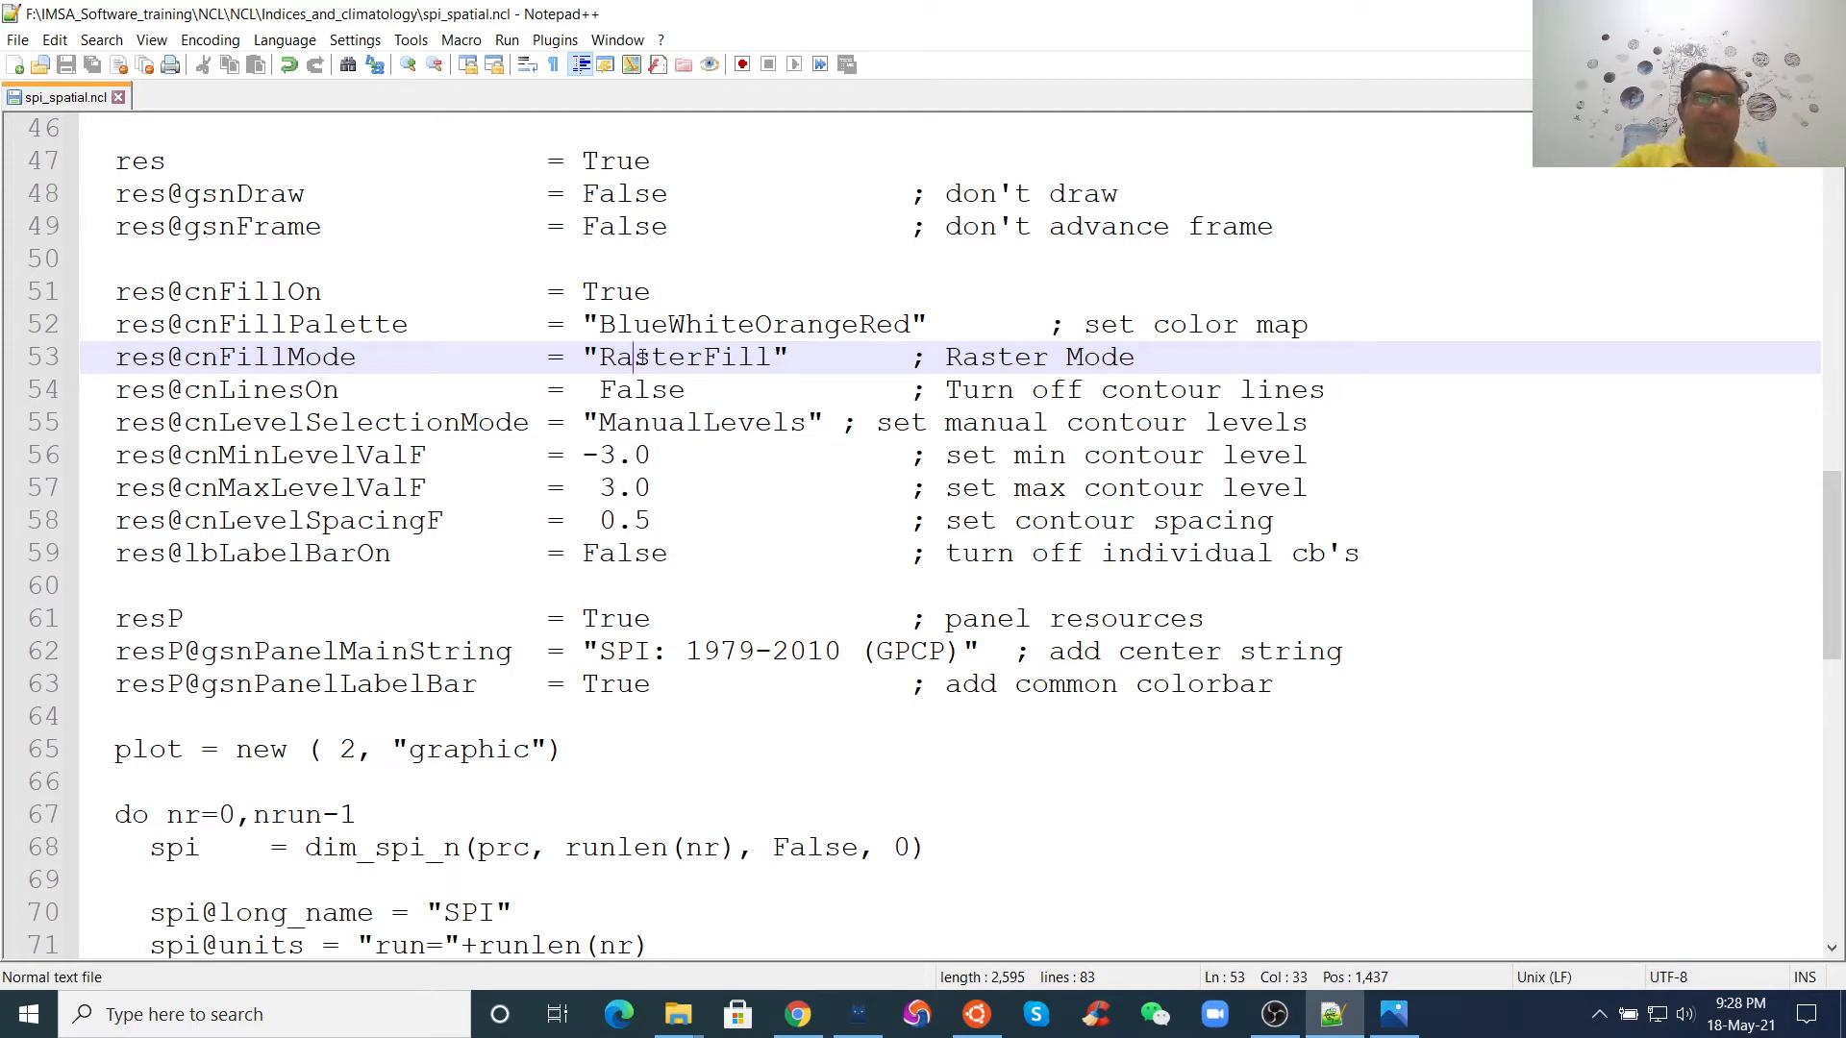
- Review the raster fill mode and manual contour levels from -3.0 to 3.0 by 0.5
{"action": "left_click", "coordinate": [611, 390]}
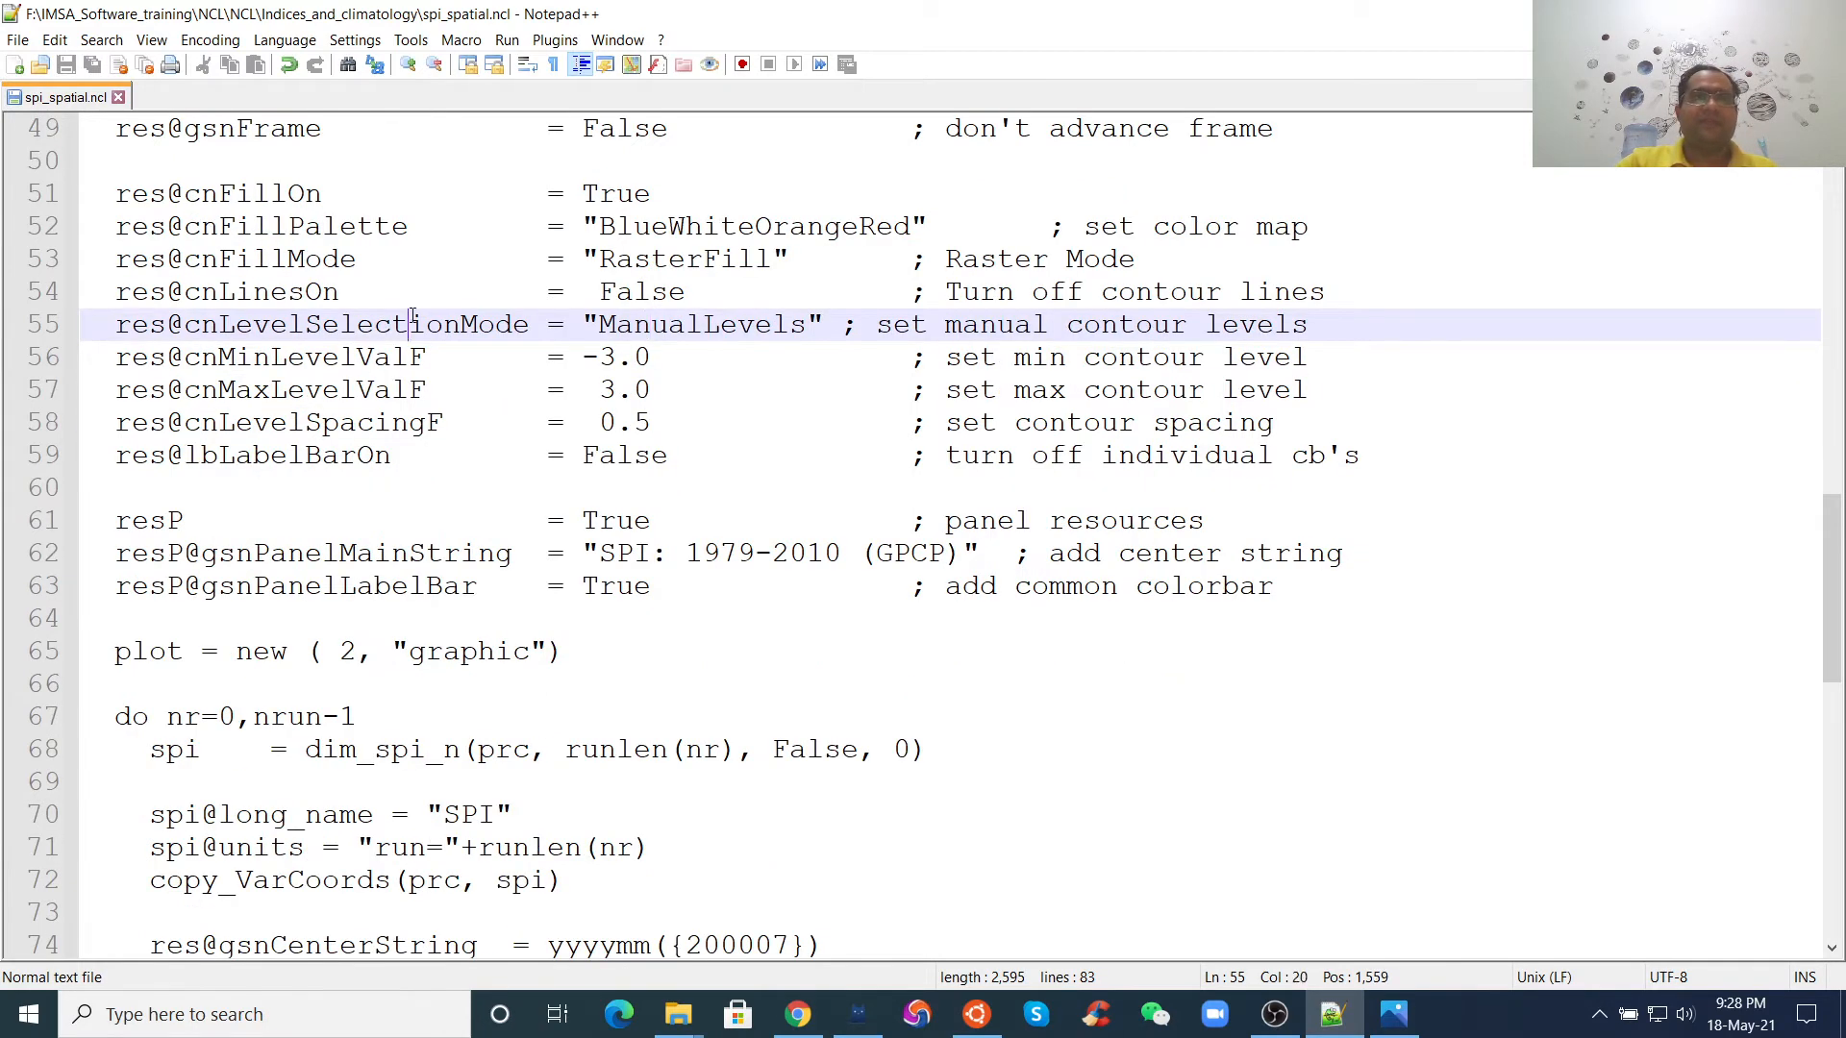
{"action": "left_click", "coordinate": [686, 390]}
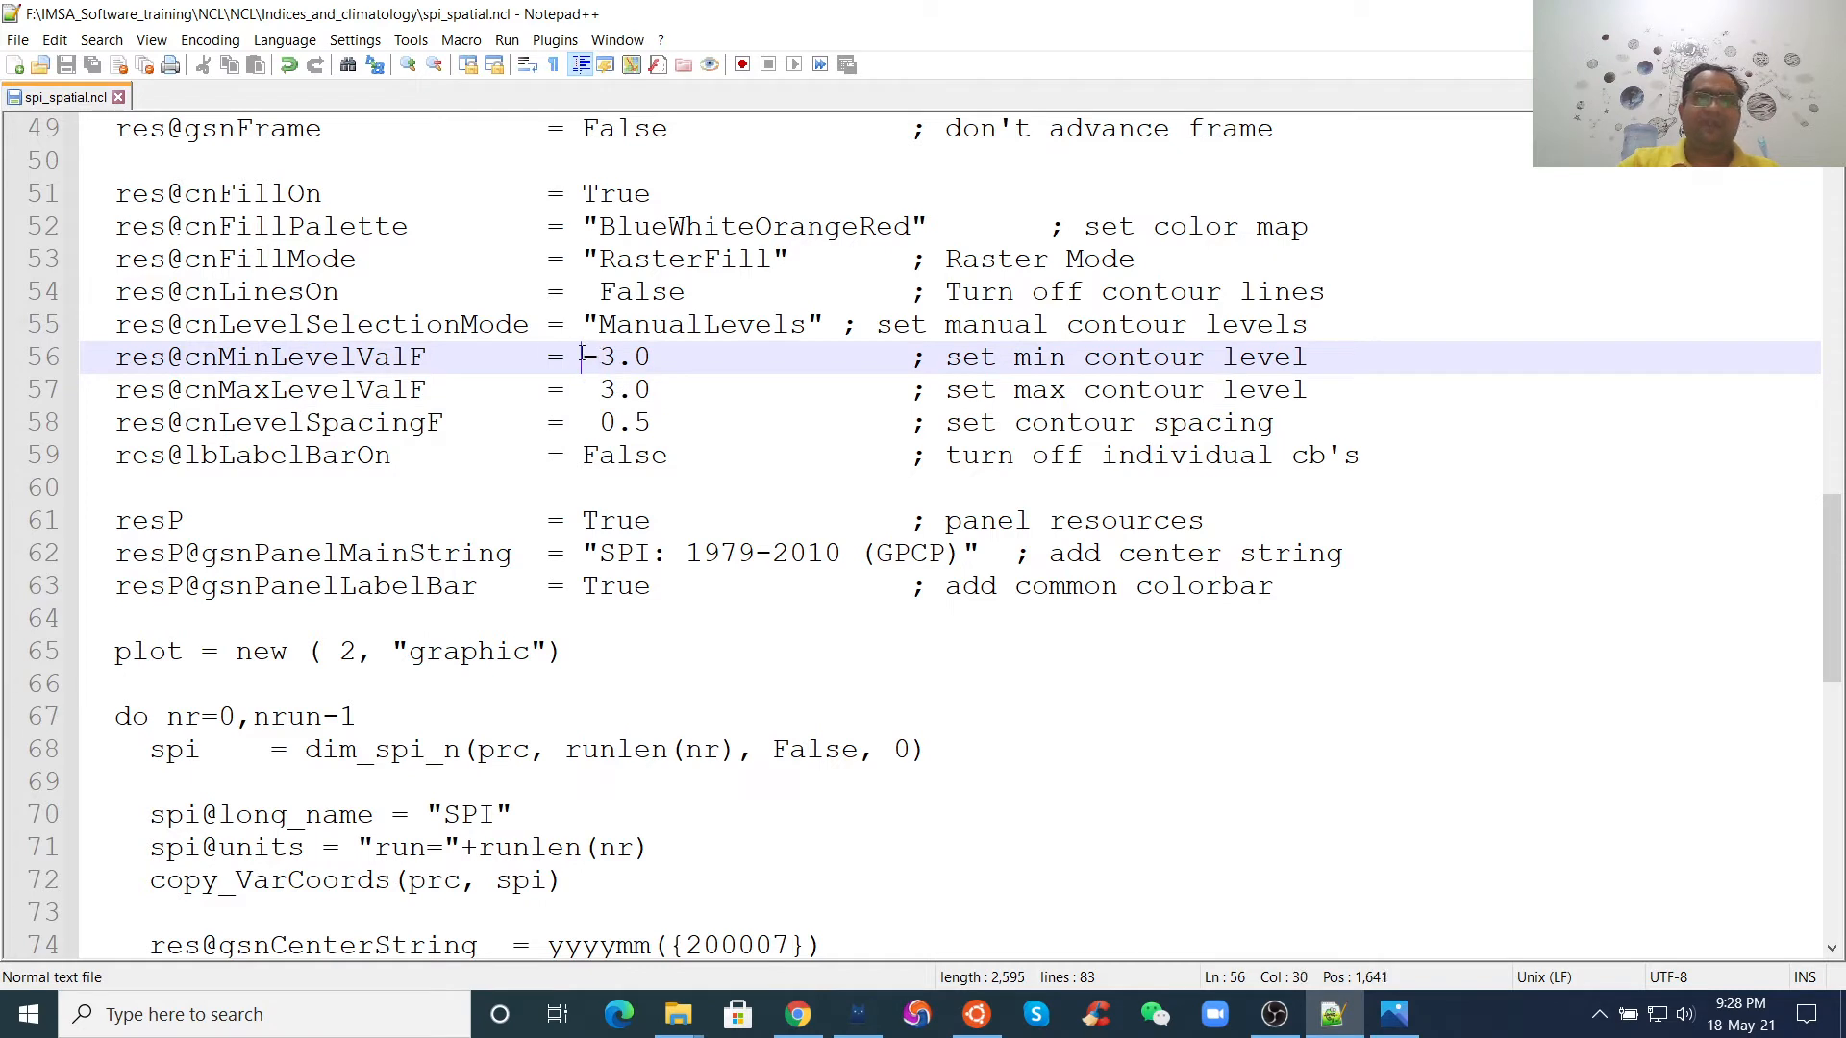
{"action": "left_click", "coordinate": [596, 388]}
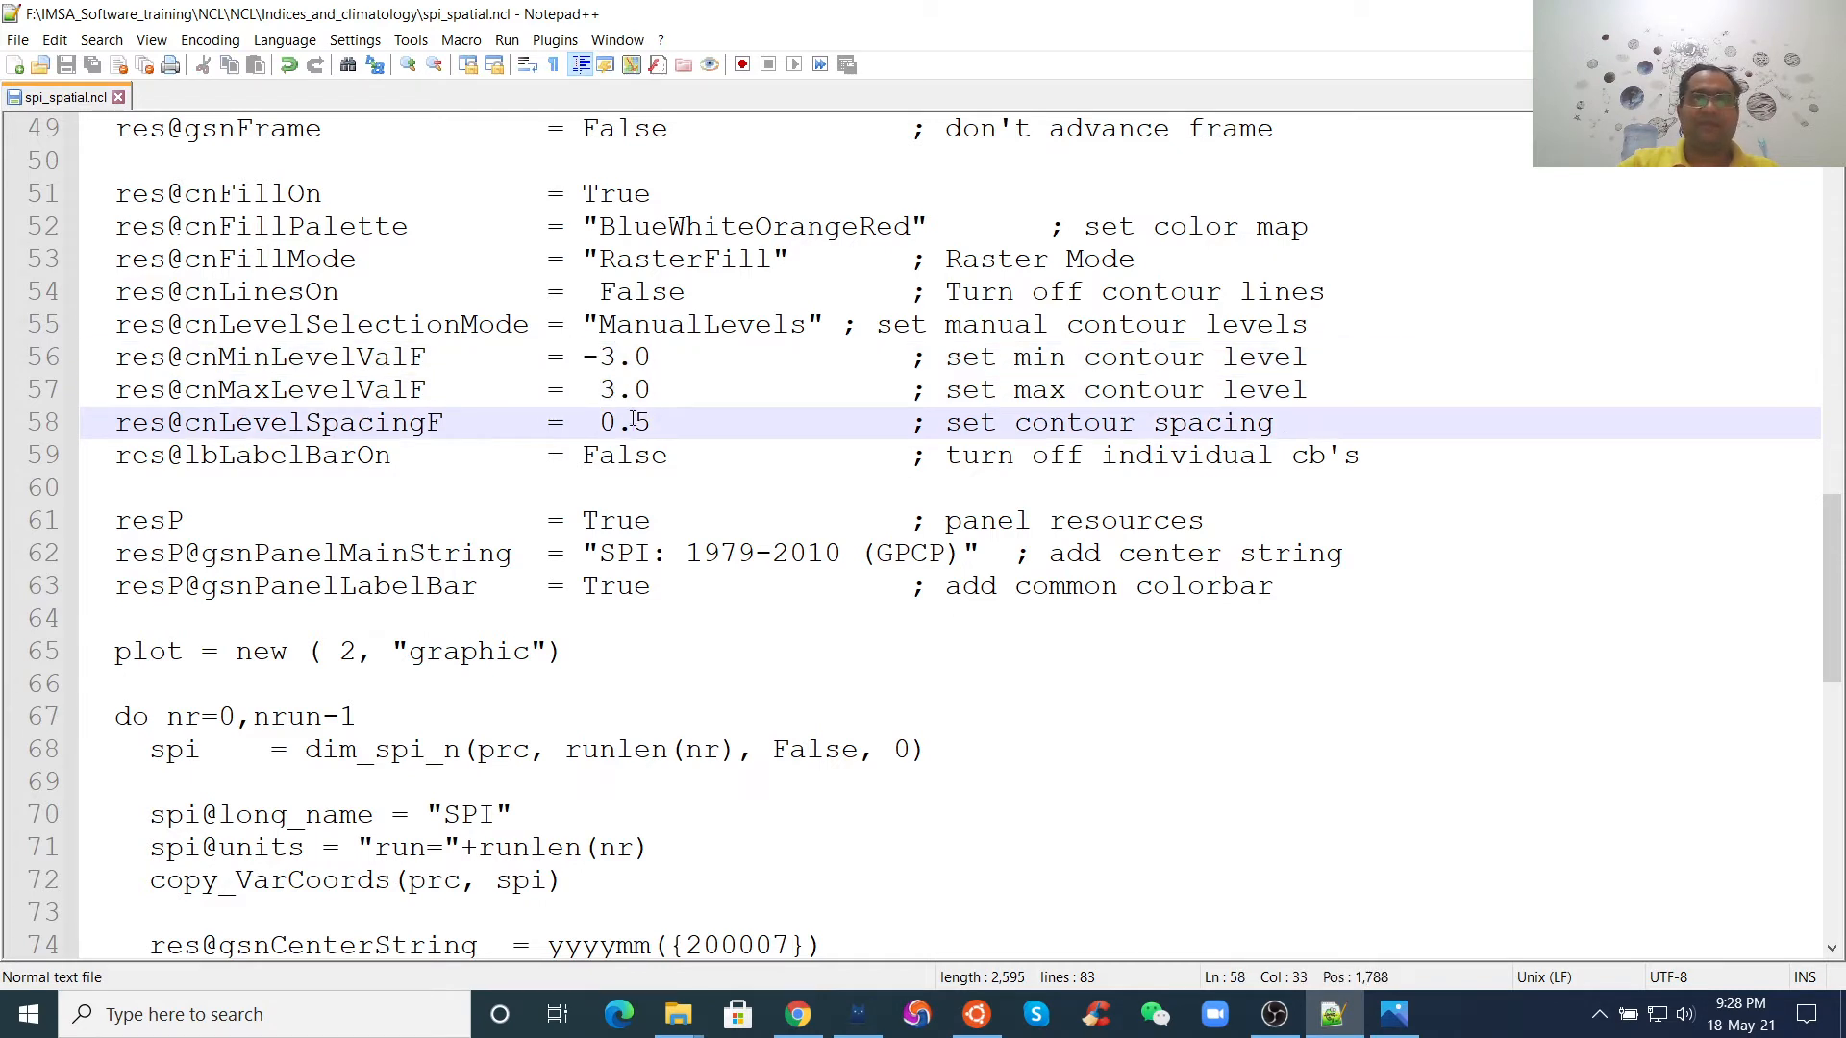
{"action": "scroll", "scroll_direction": "down", "scroll_amount": 3}
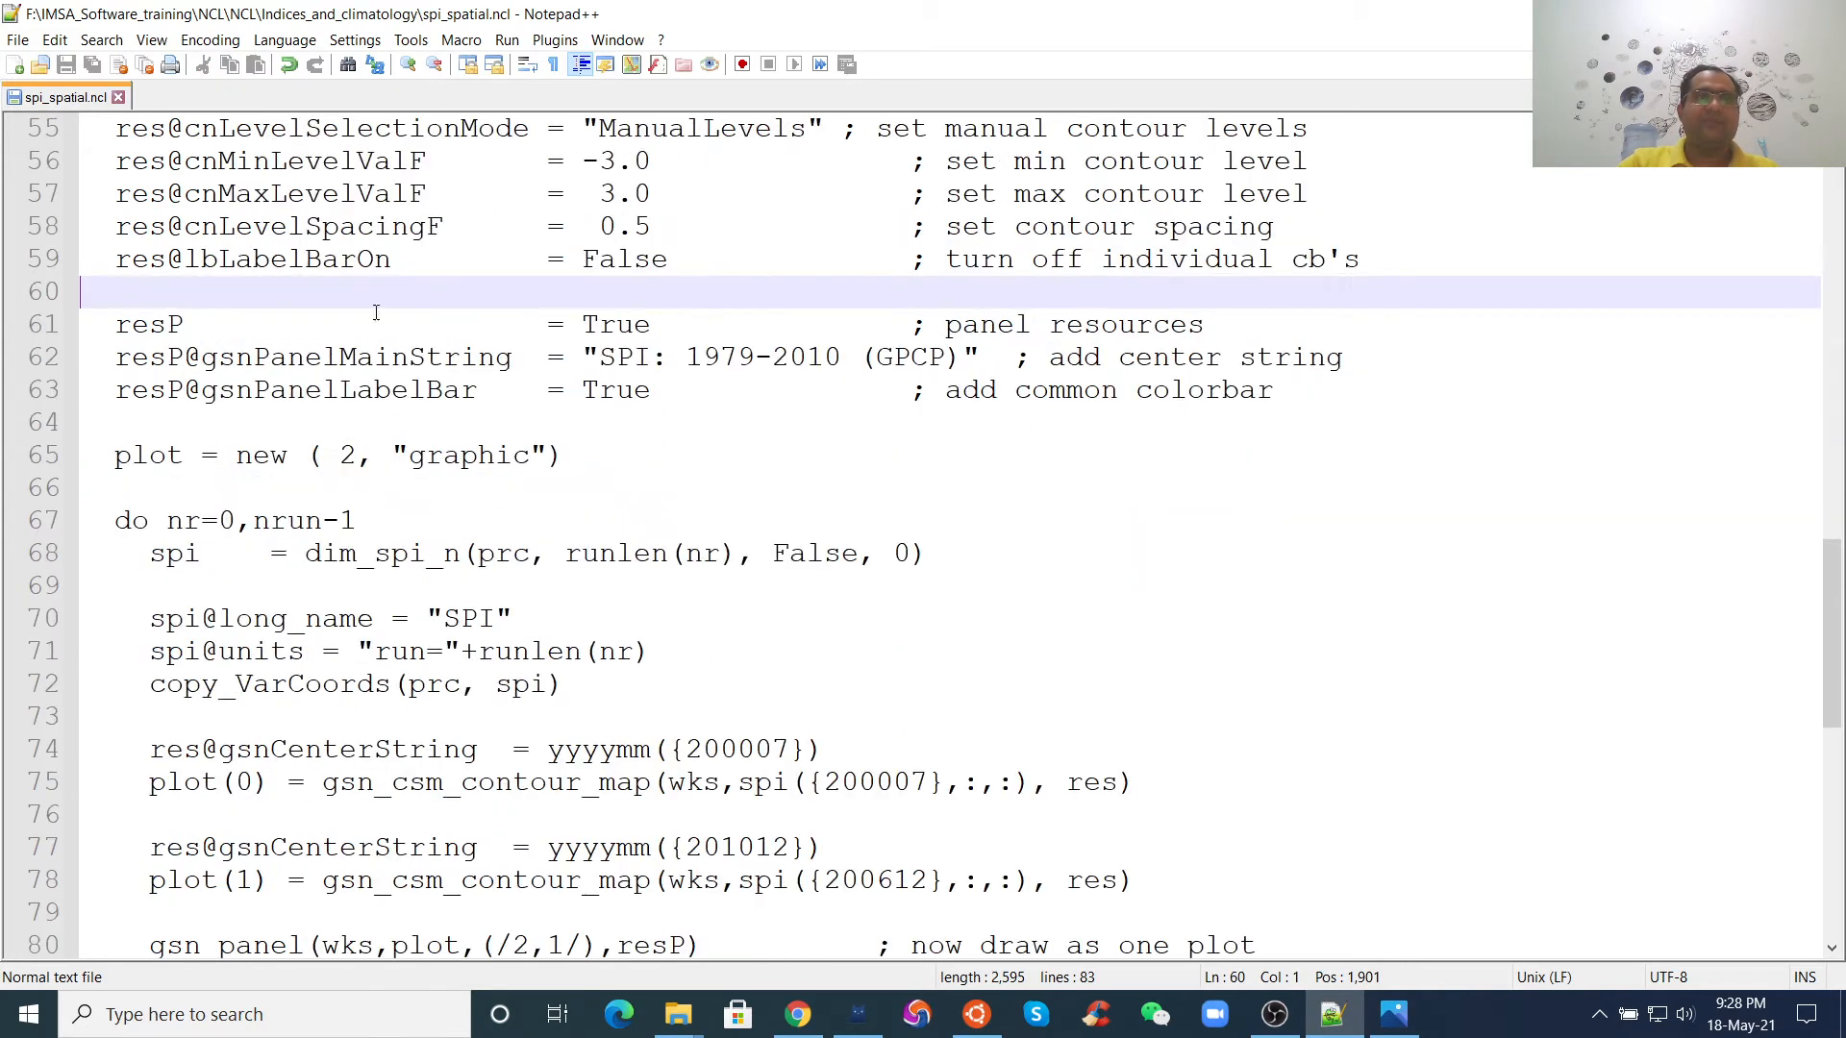
{"action": "double_click", "coordinate": [208, 257]}
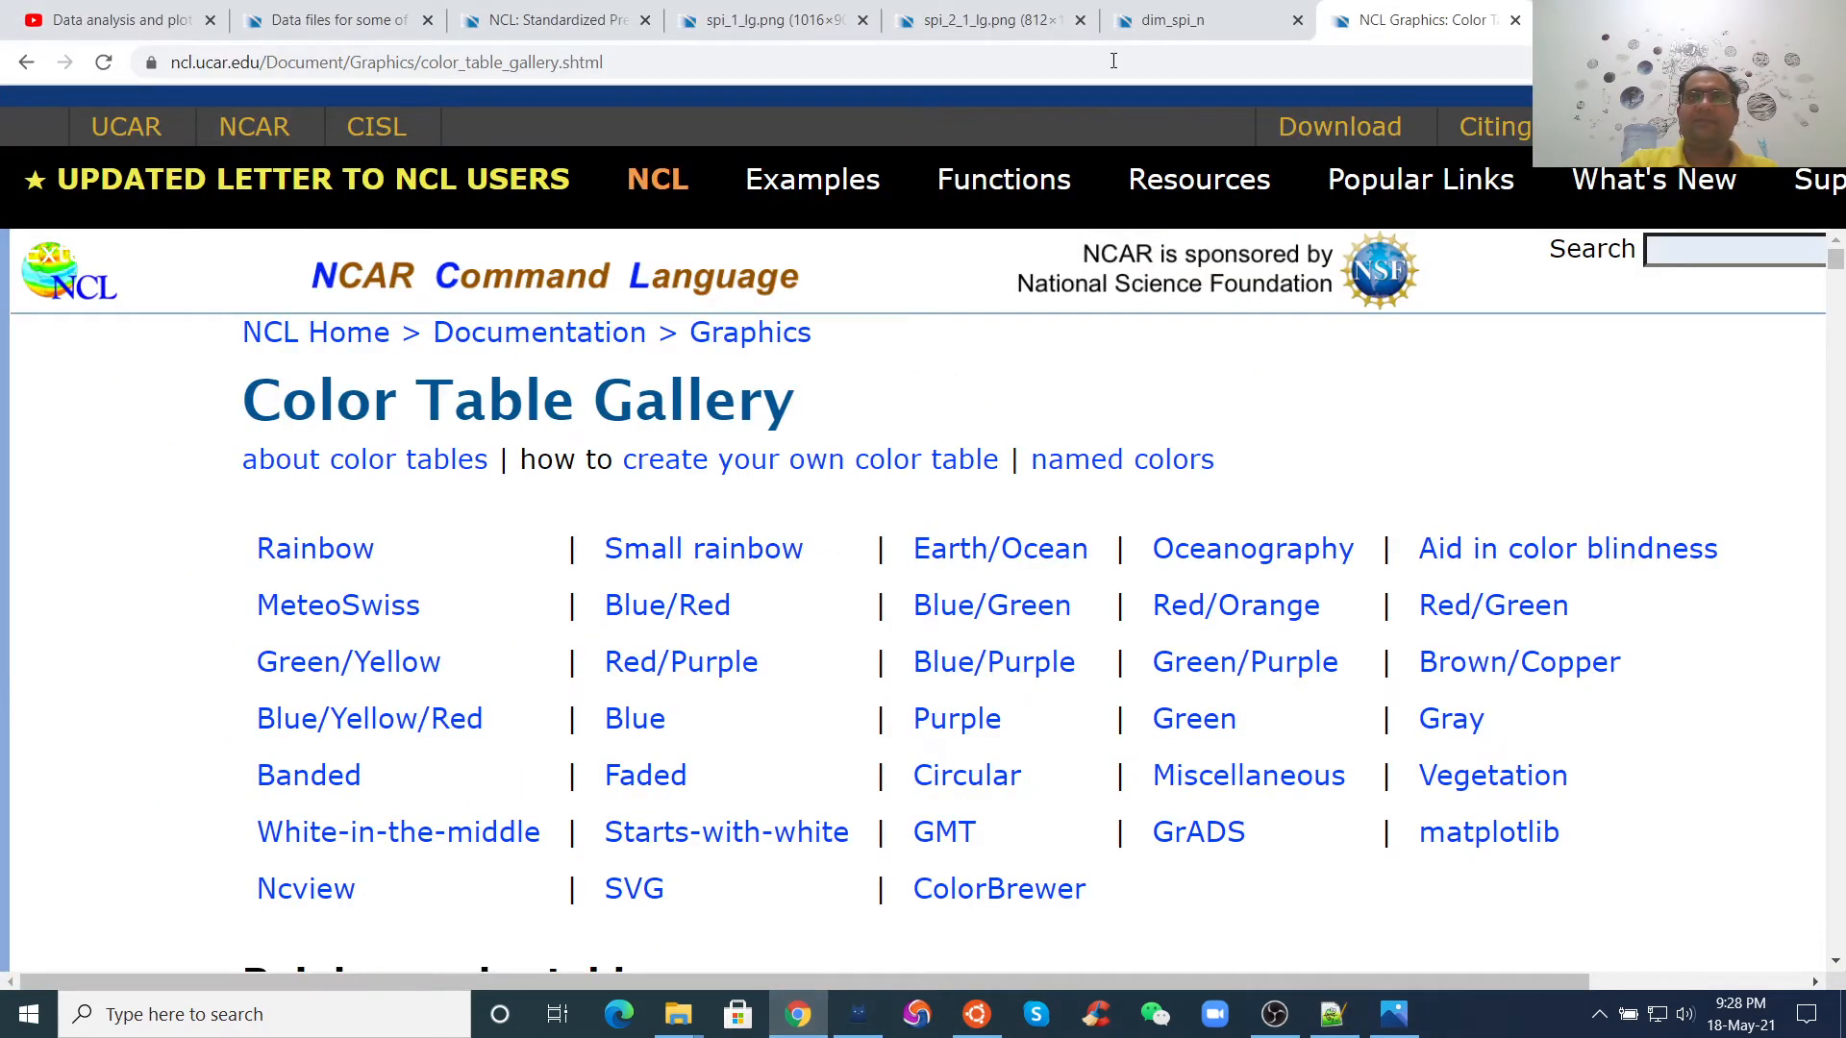
- View the spi_2 example maps for 200007 and 201012 on the NCL website
{"action": "left_click", "coordinate": [986, 19]}
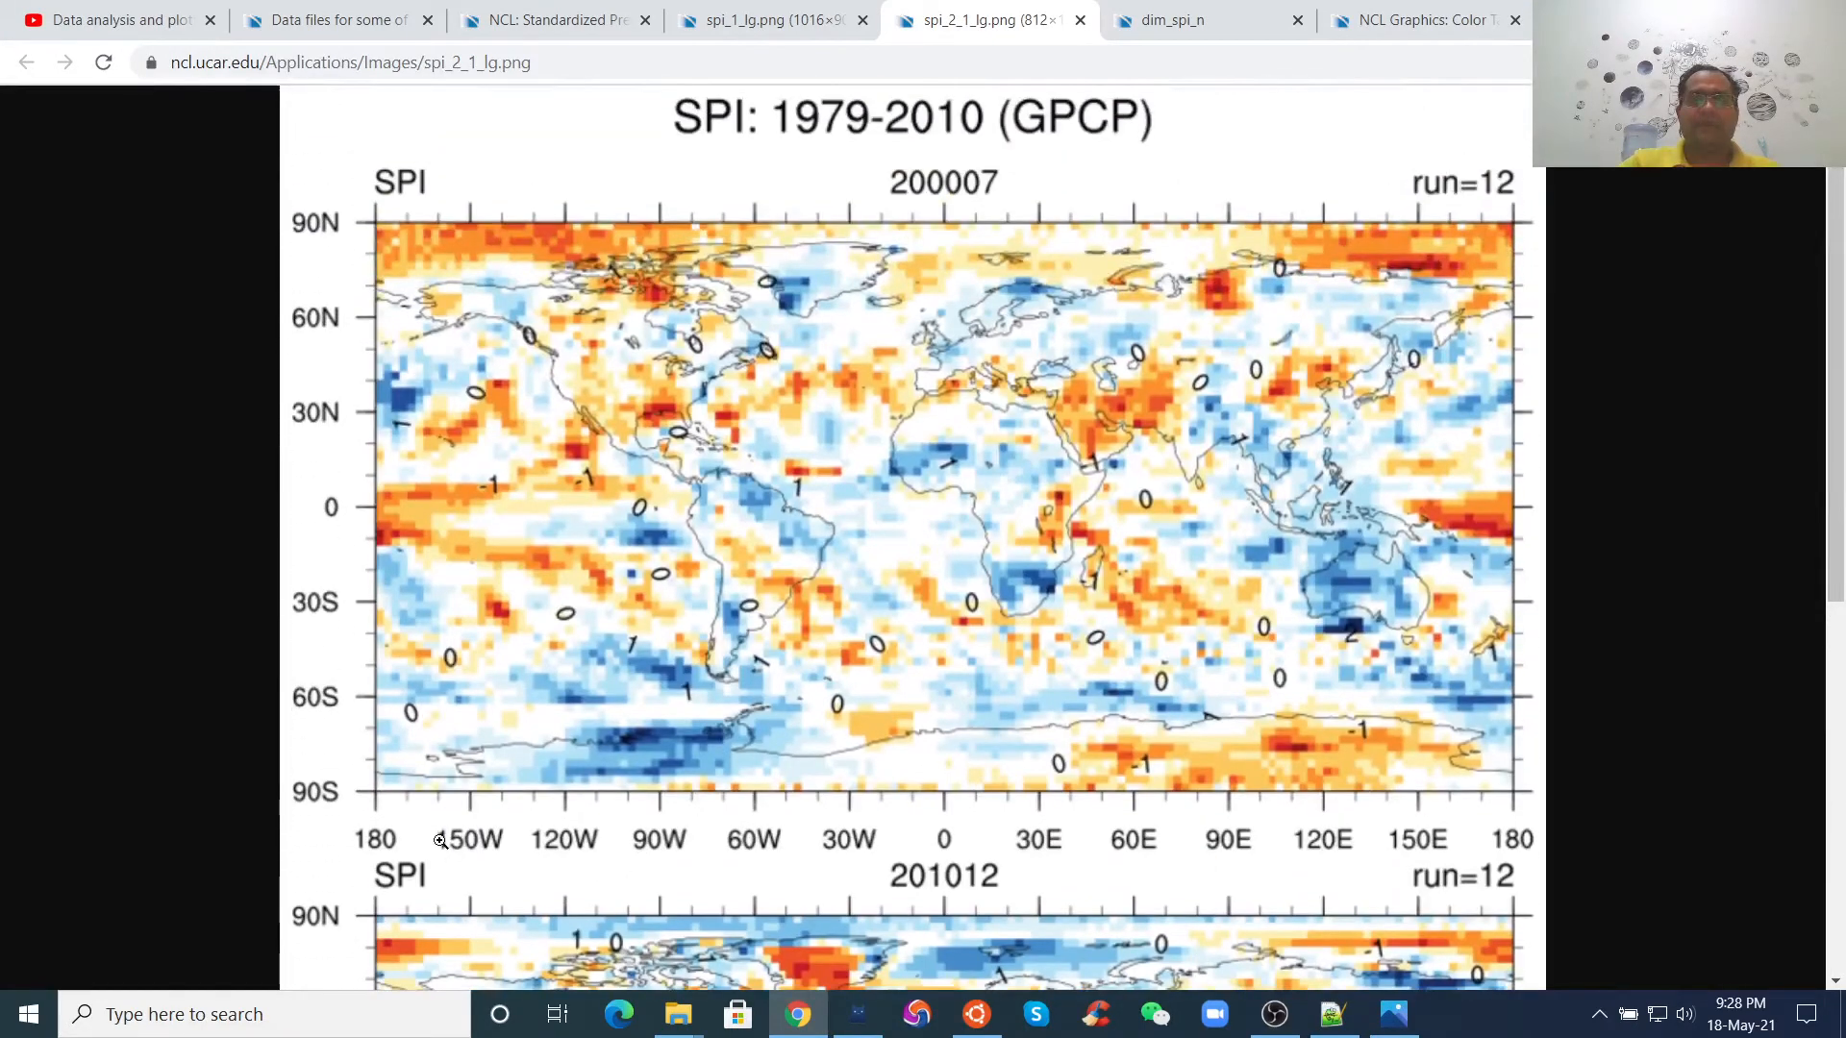
{"action": "scroll", "scroll_direction": "down", "scroll_amount": 3}
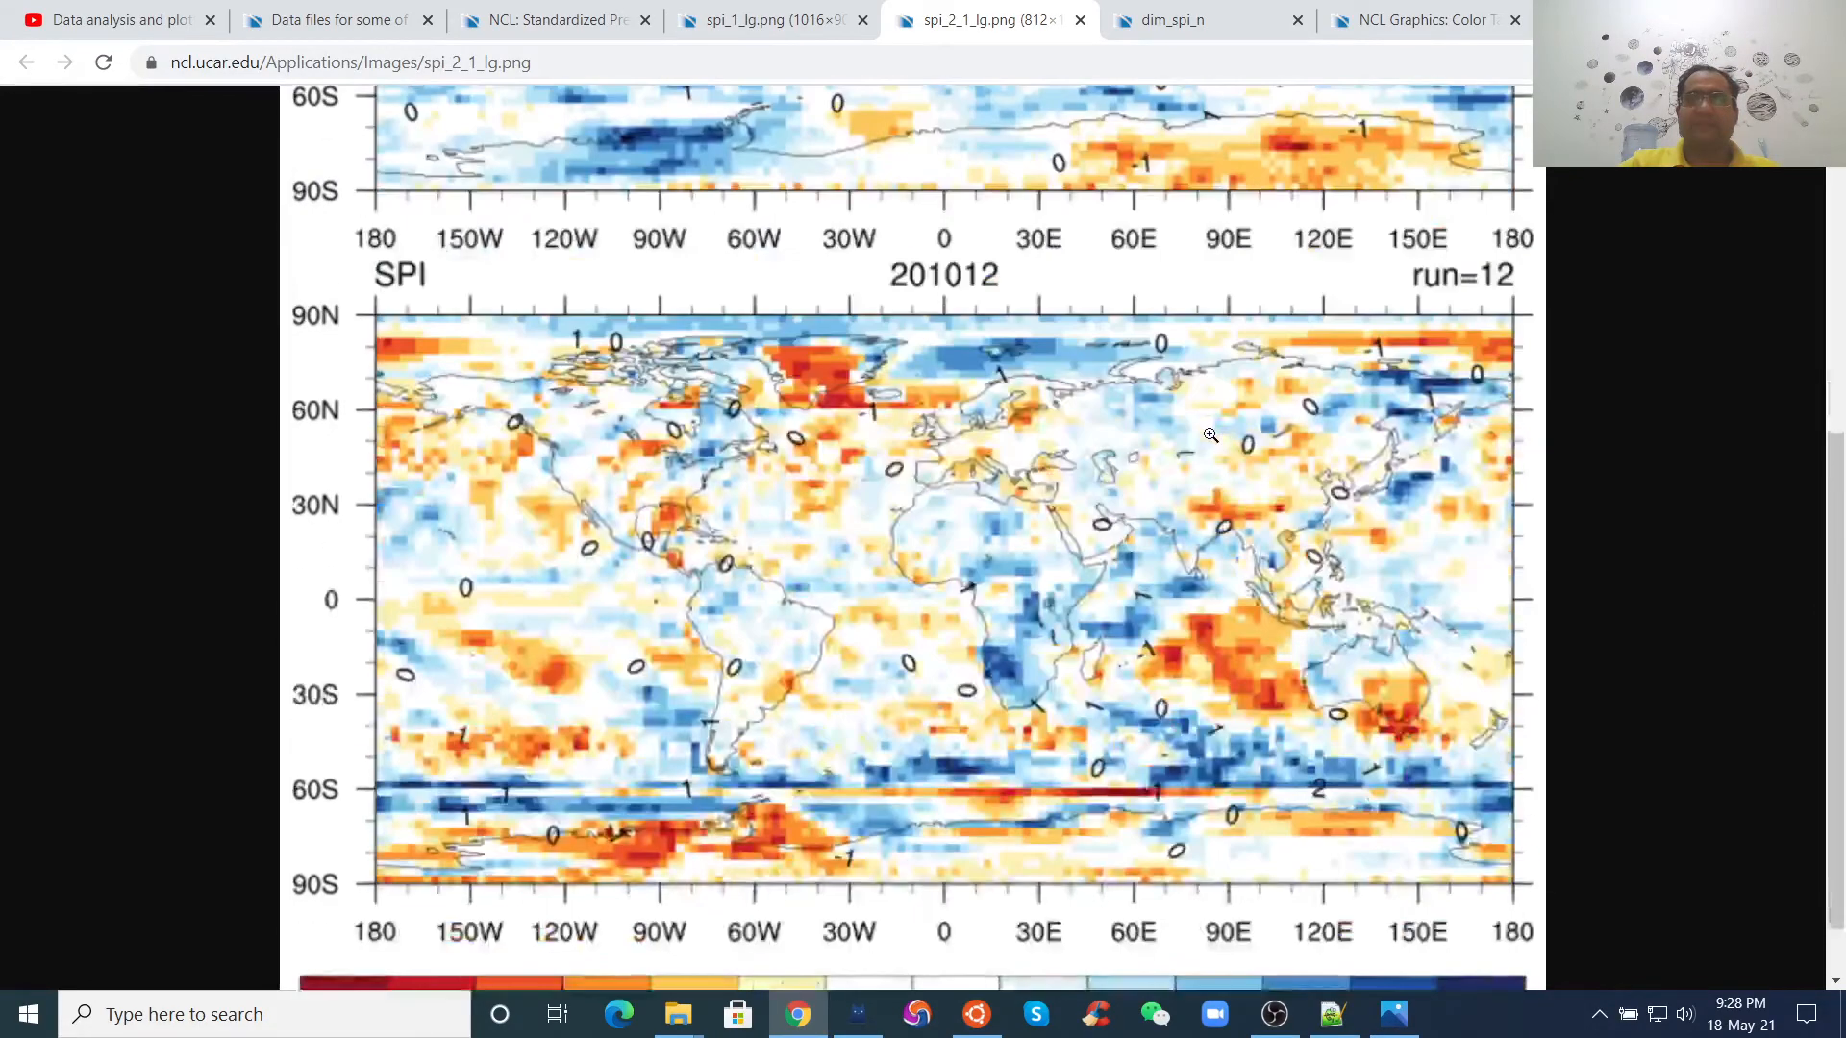
{"action": "scroll", "scroll_direction": "down", "scroll_amount": 3}
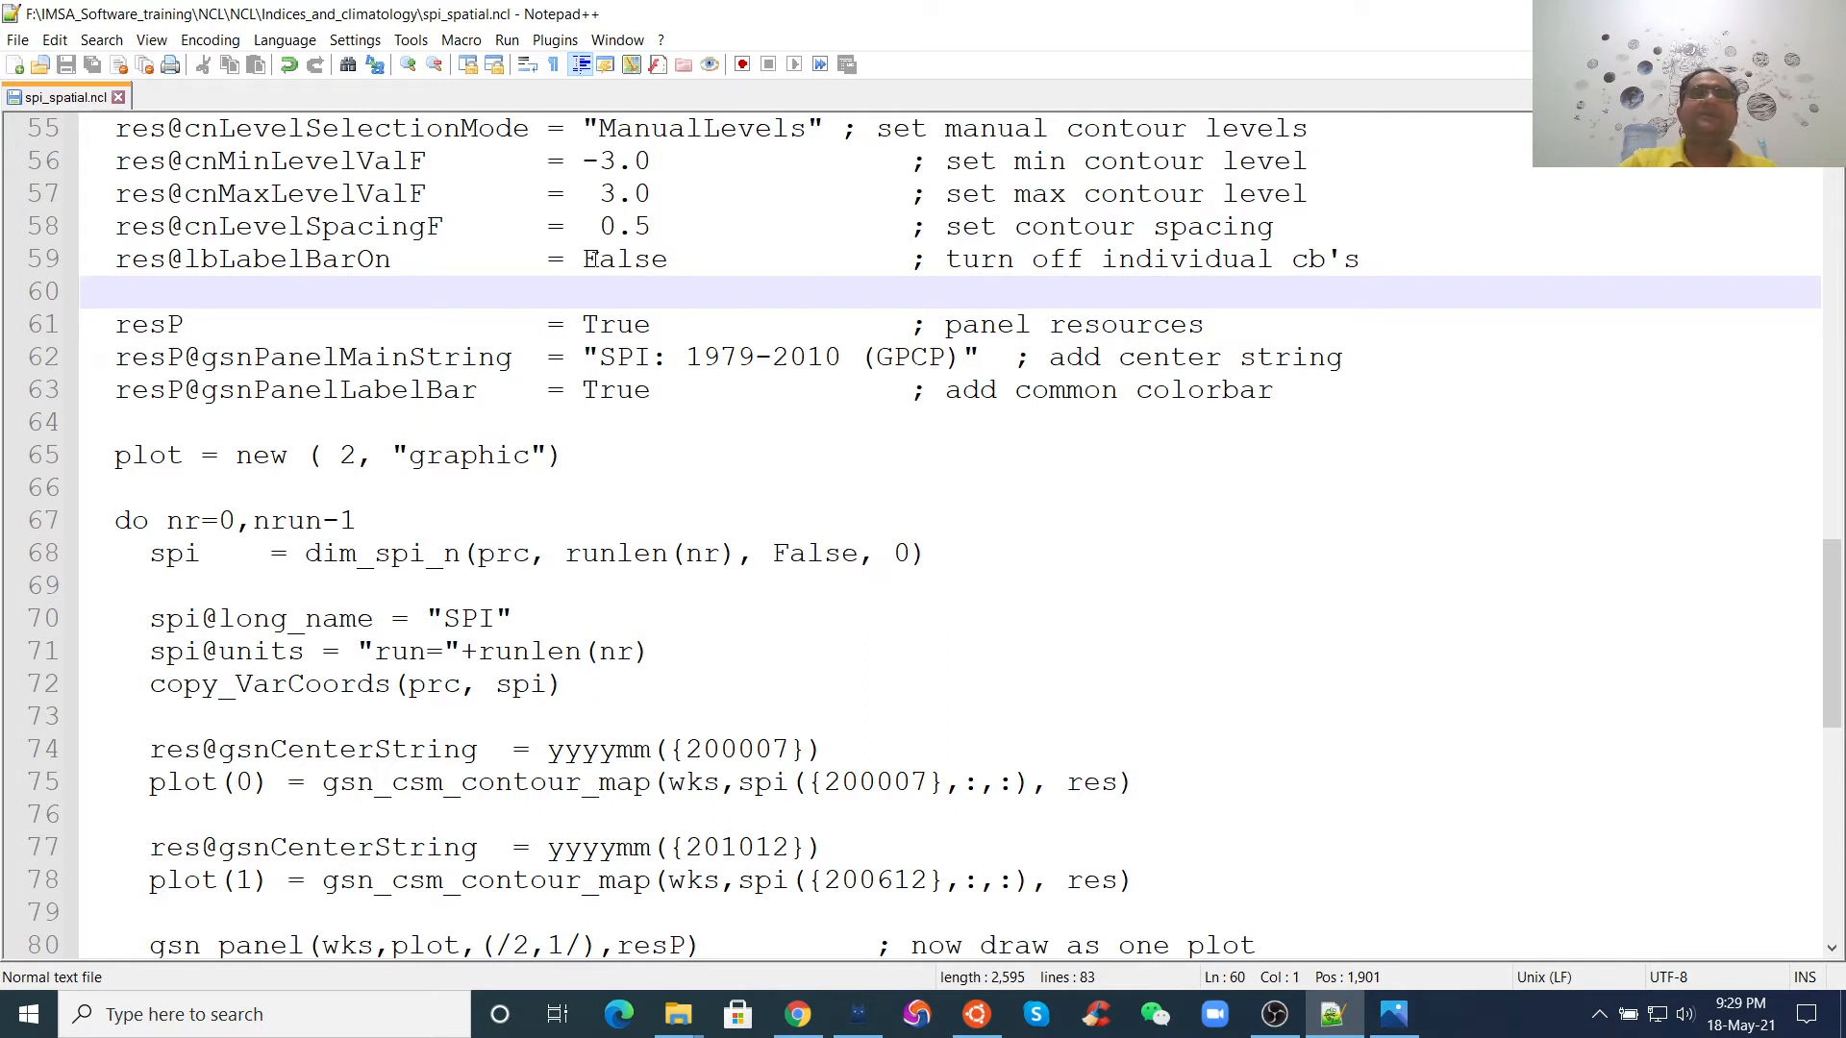
- Walk through the panel resources and the do loop over run lengths, marking copy_VarCoords on line 72
{"action": "double_click", "coordinate": [625, 260]}
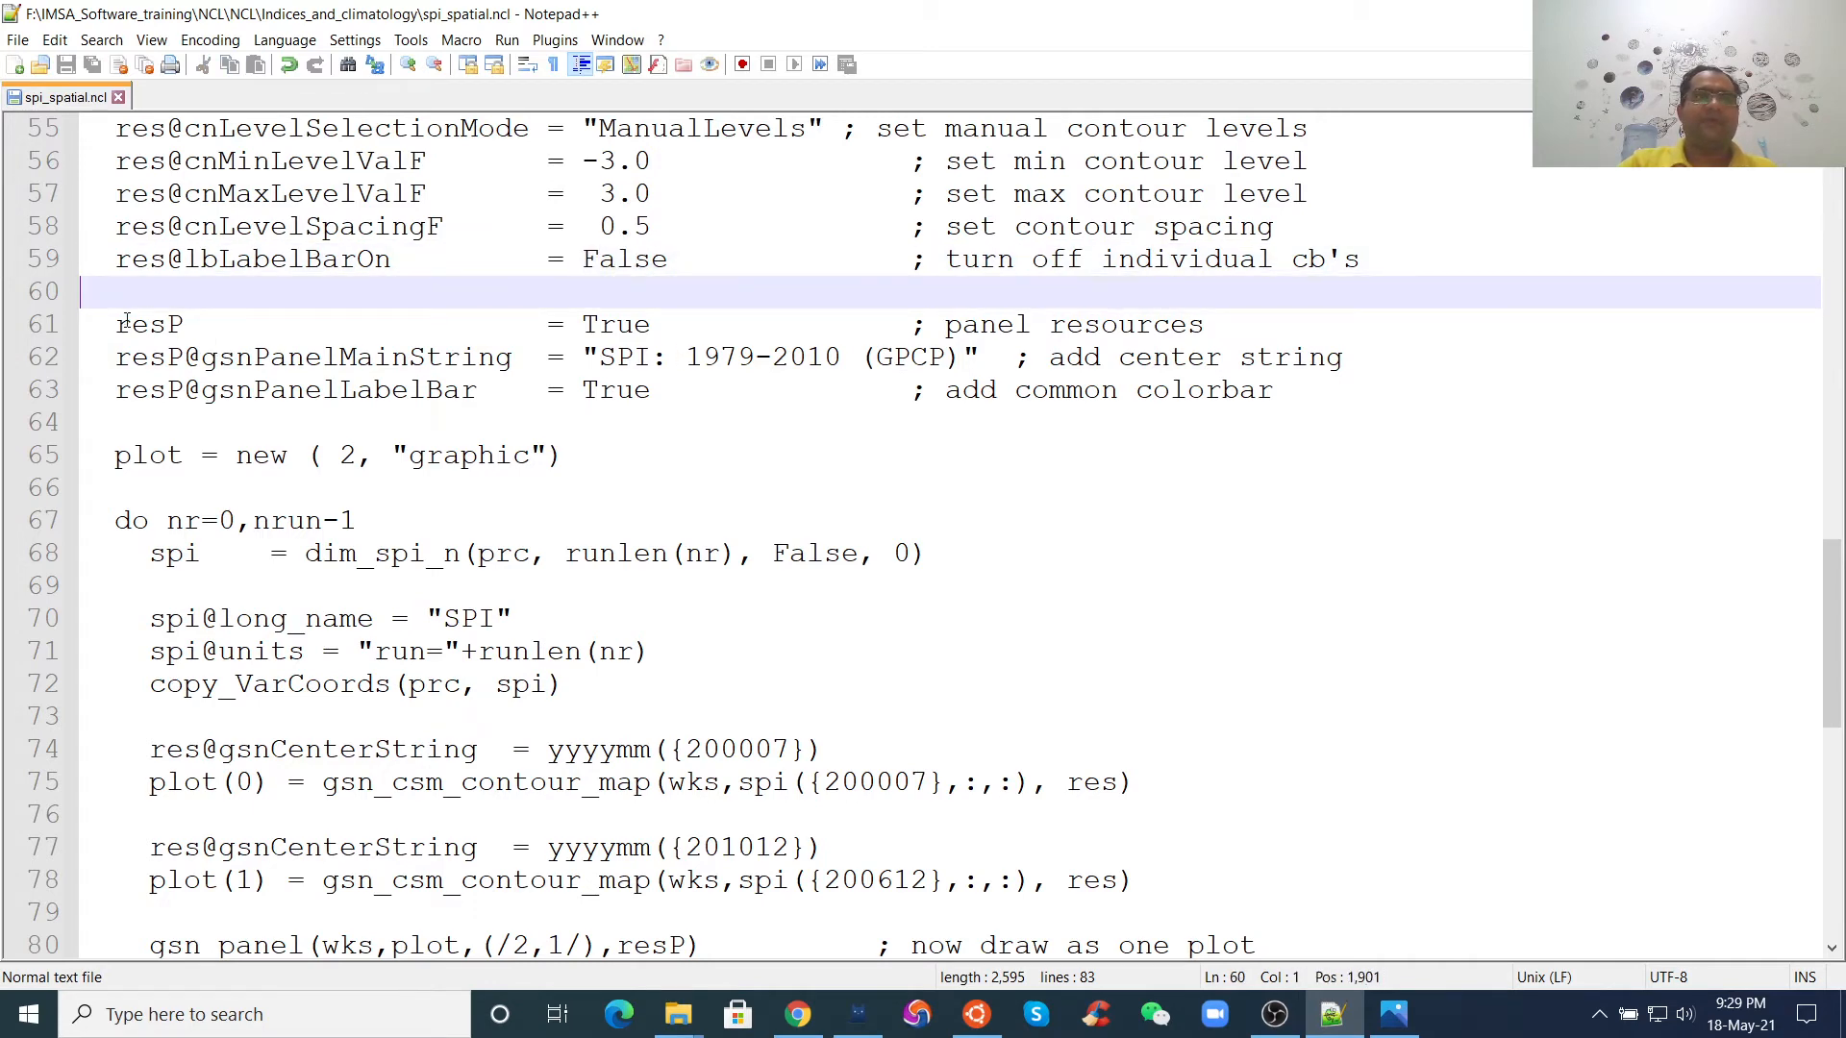
{"action": "left_click_drag", "start_coordinate": [115, 323], "coordinate": [664, 390]}
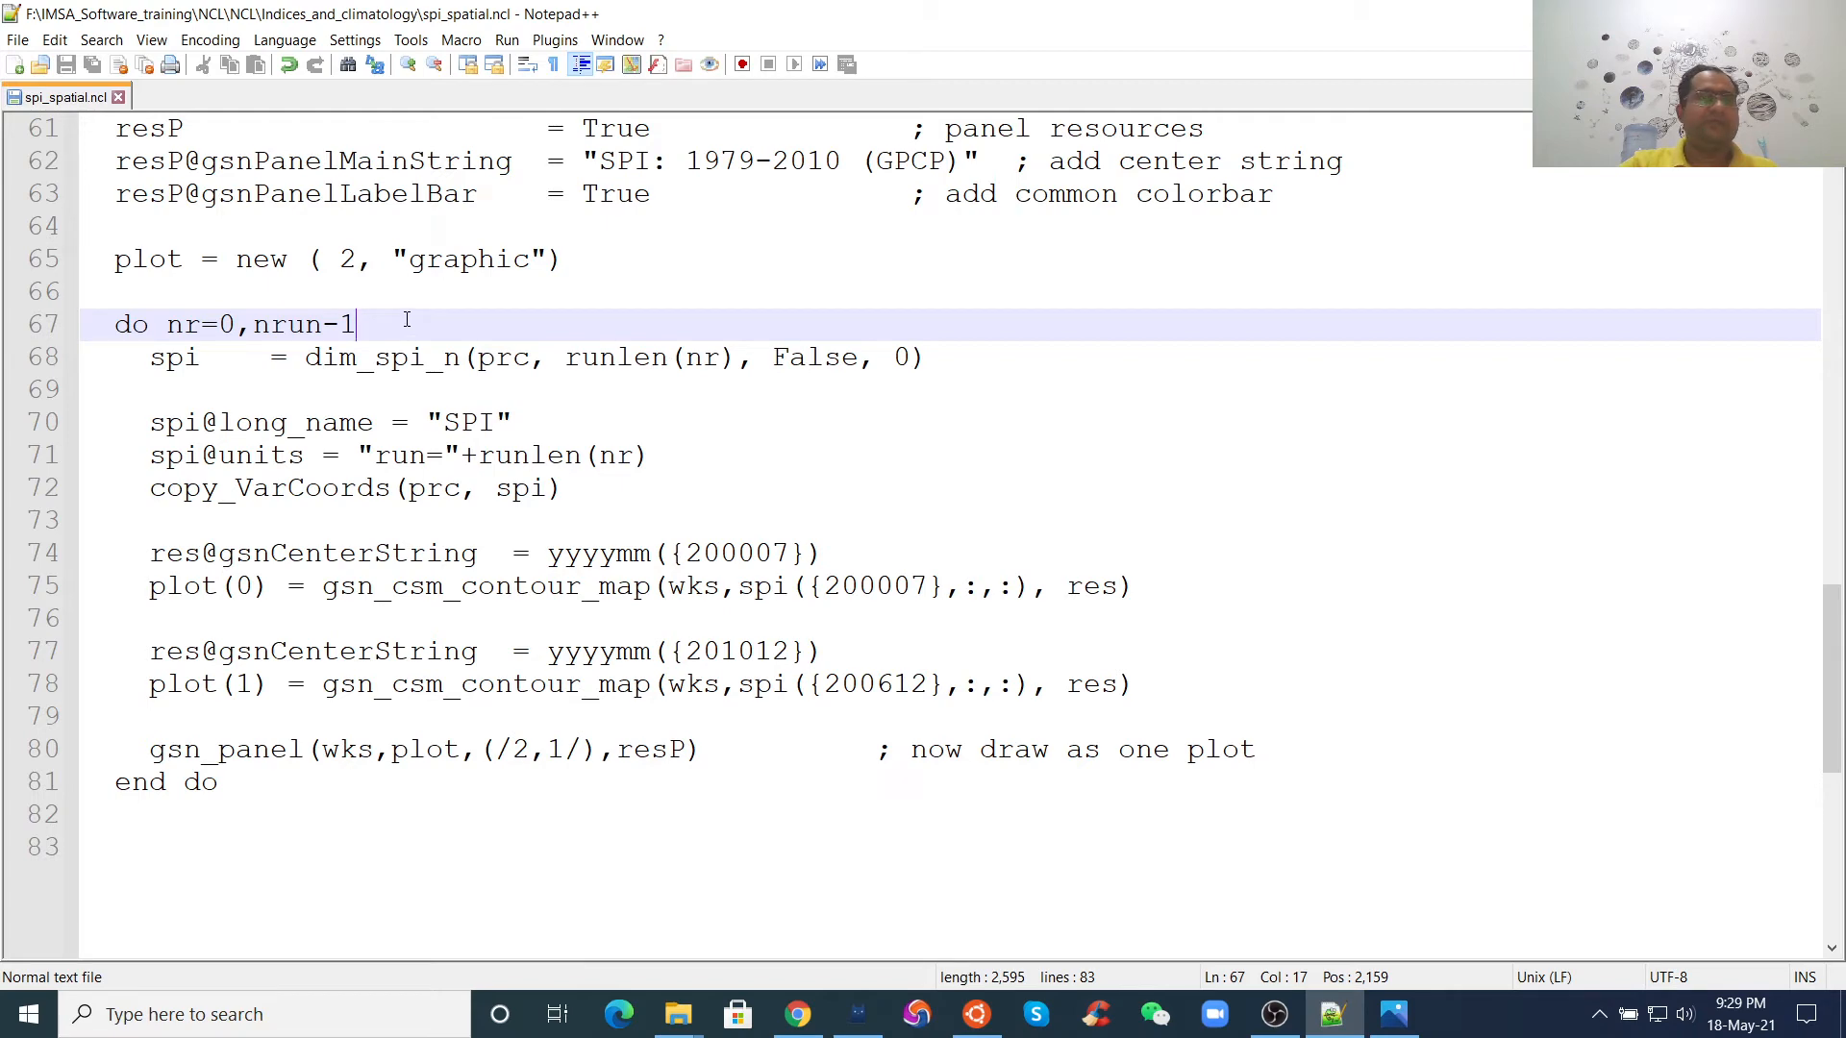
{"action": "double_click", "coordinate": [330, 358]}
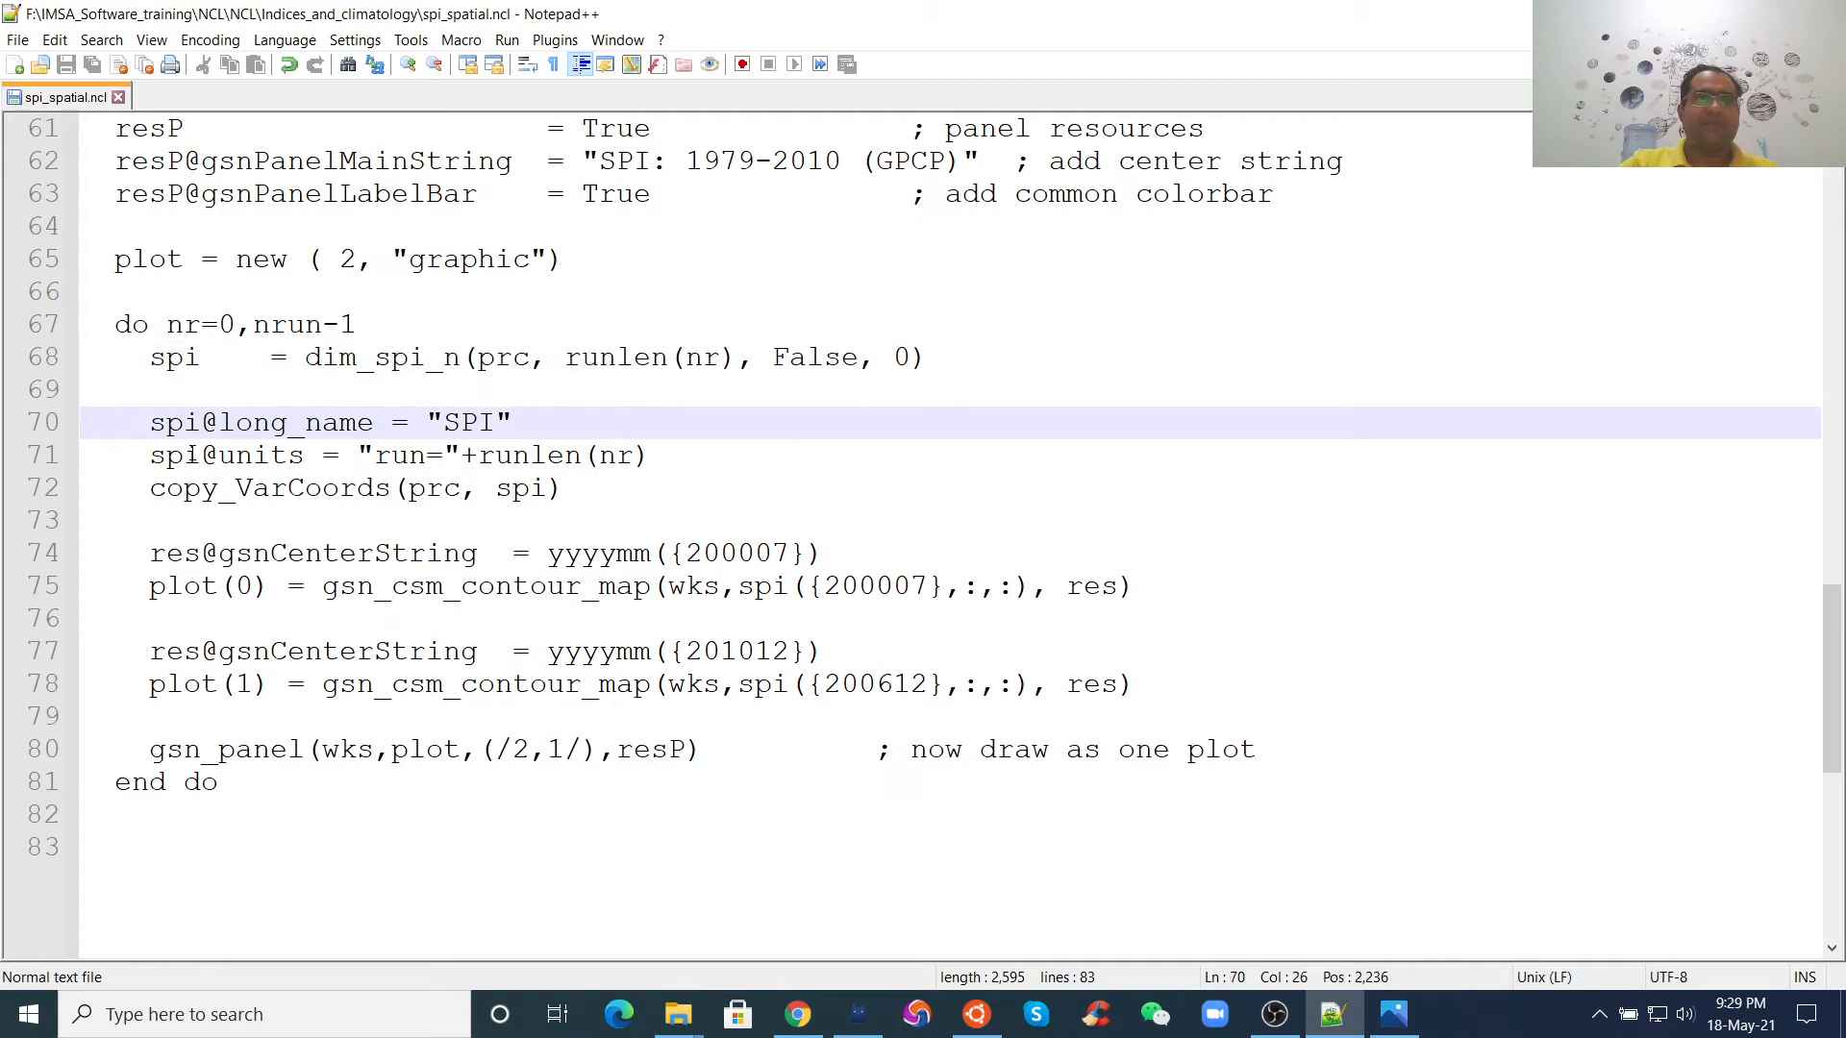
{"action": "left_click", "coordinate": [475, 489]}
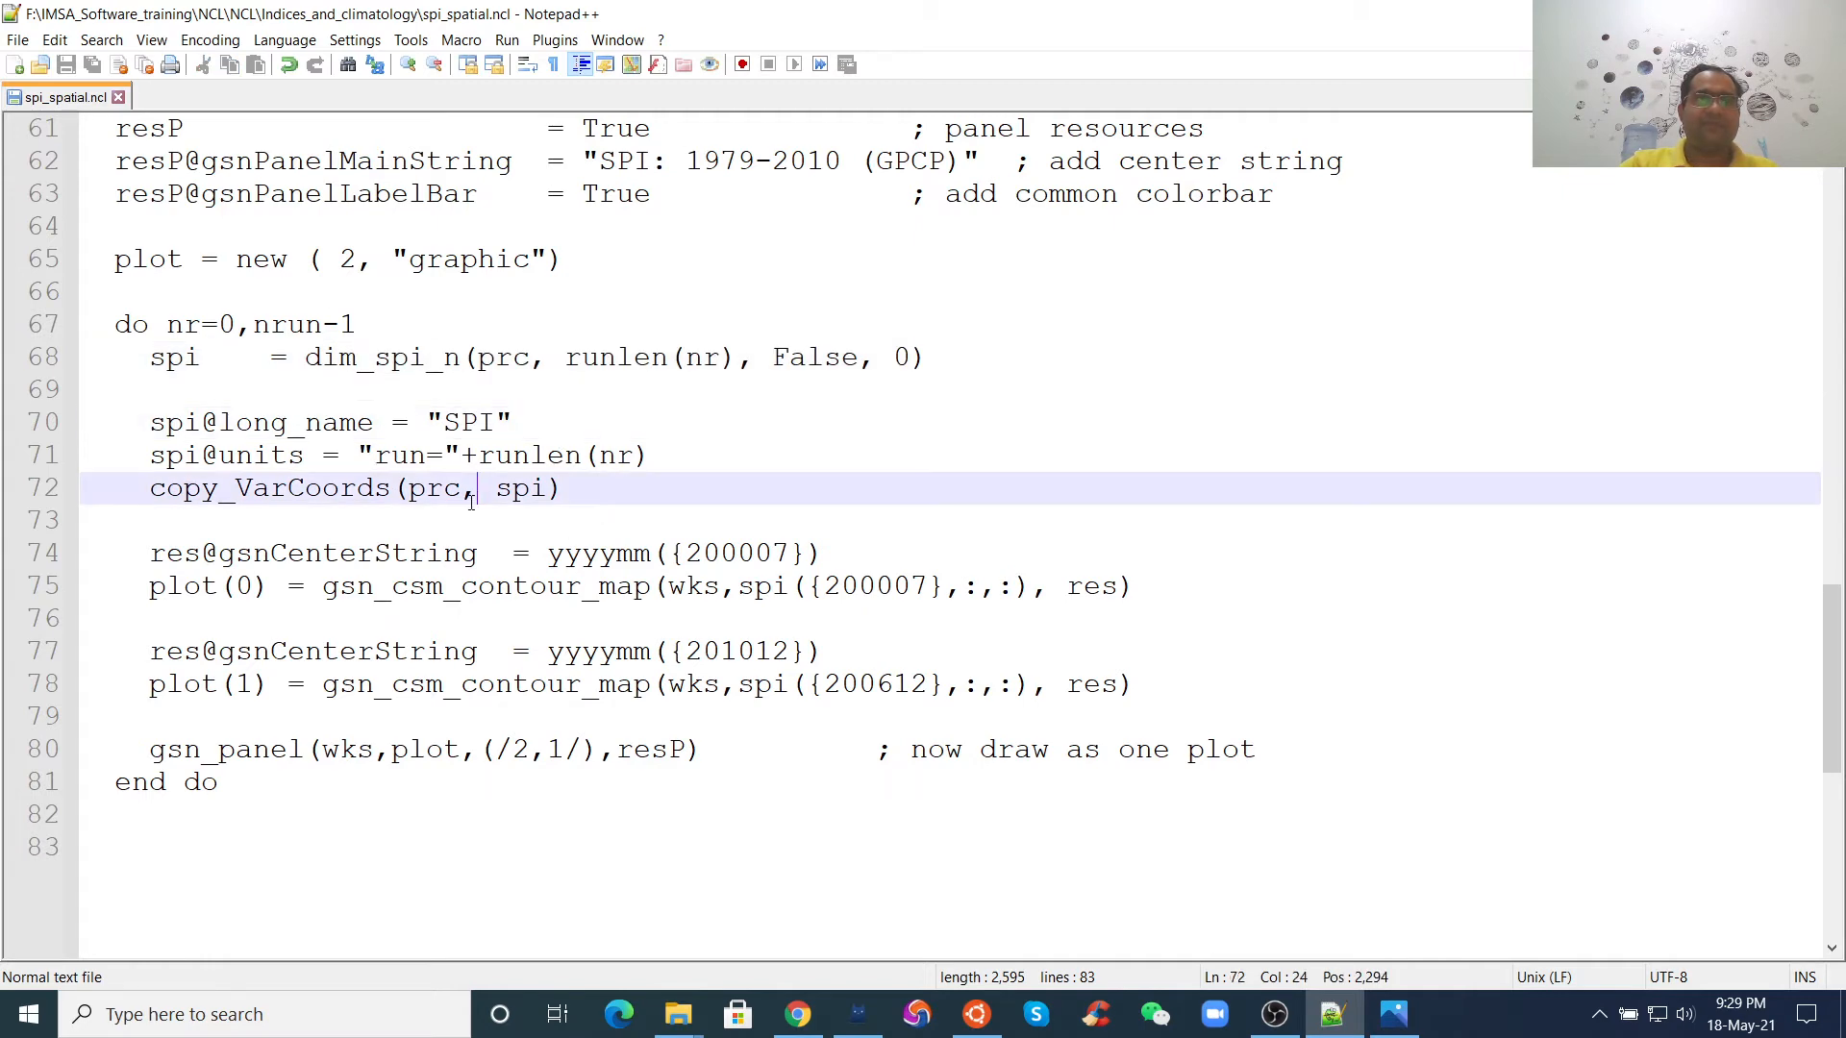
{"action": "scroll", "scroll_direction": "down", "scroll_amount": 3}
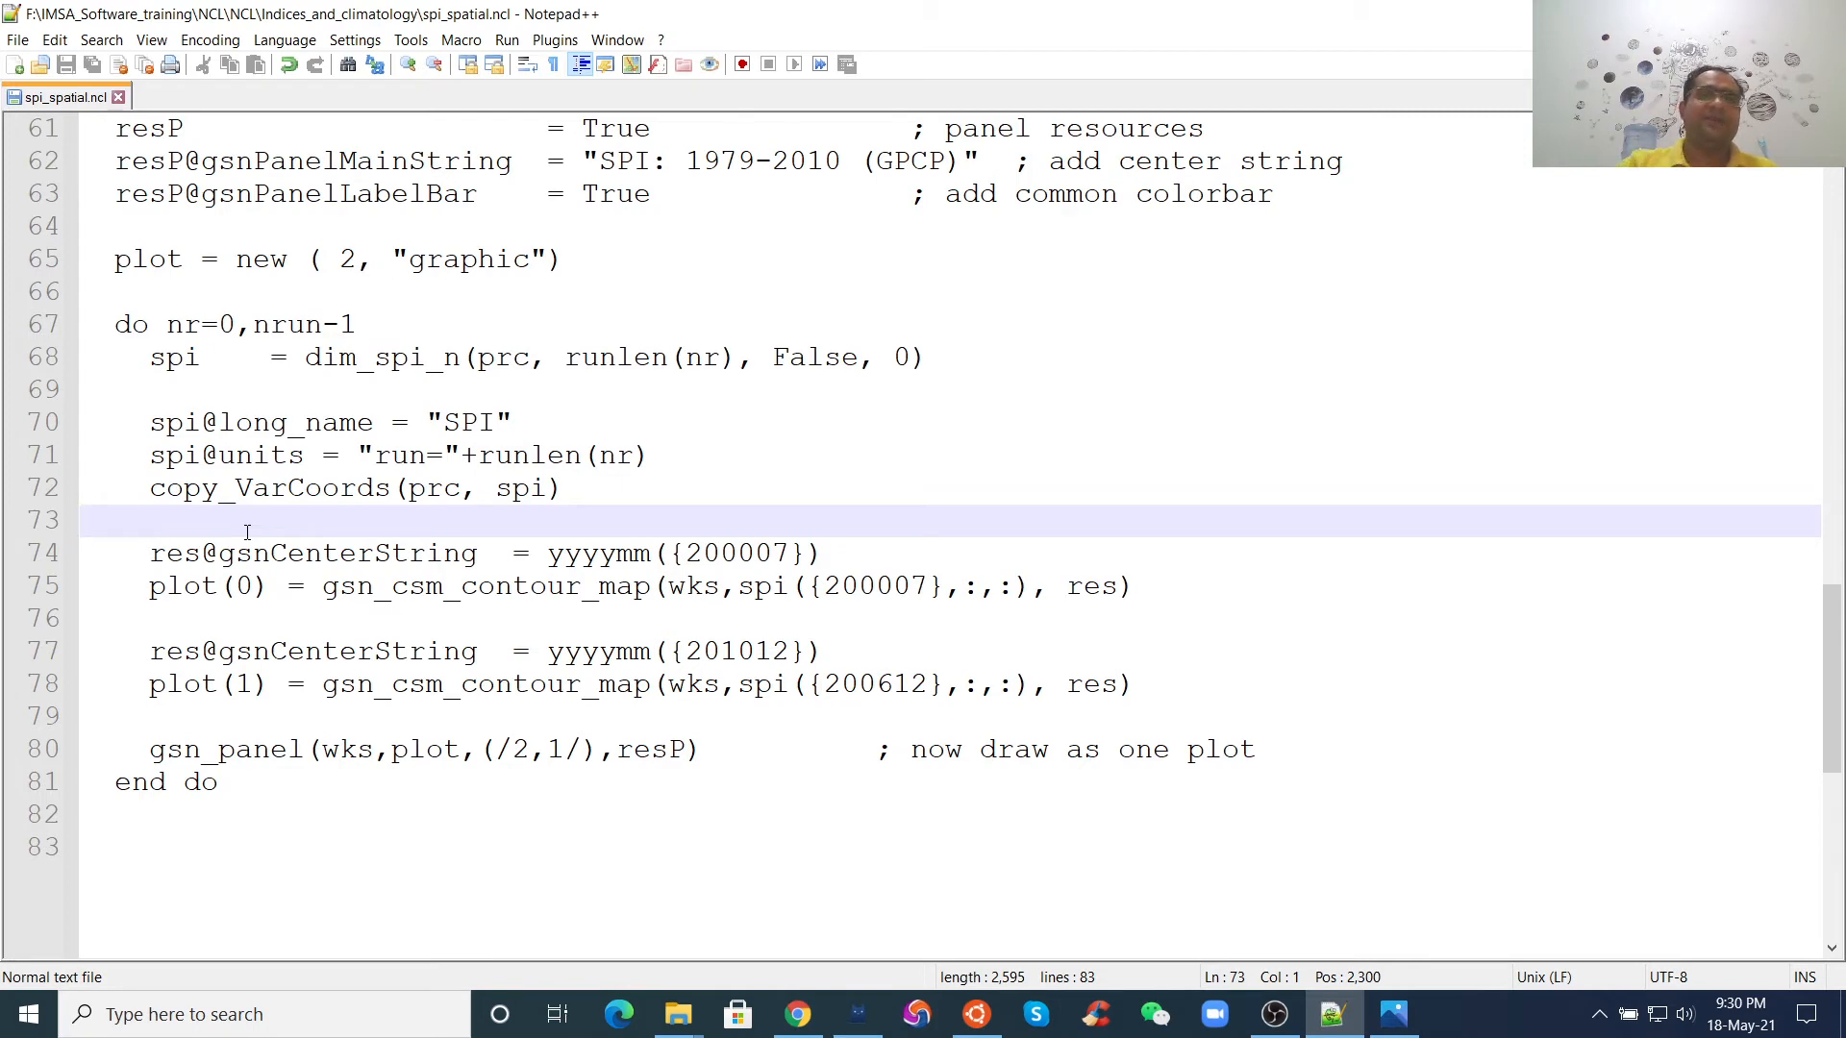
{"action": "left_click", "coordinate": [246, 488]}
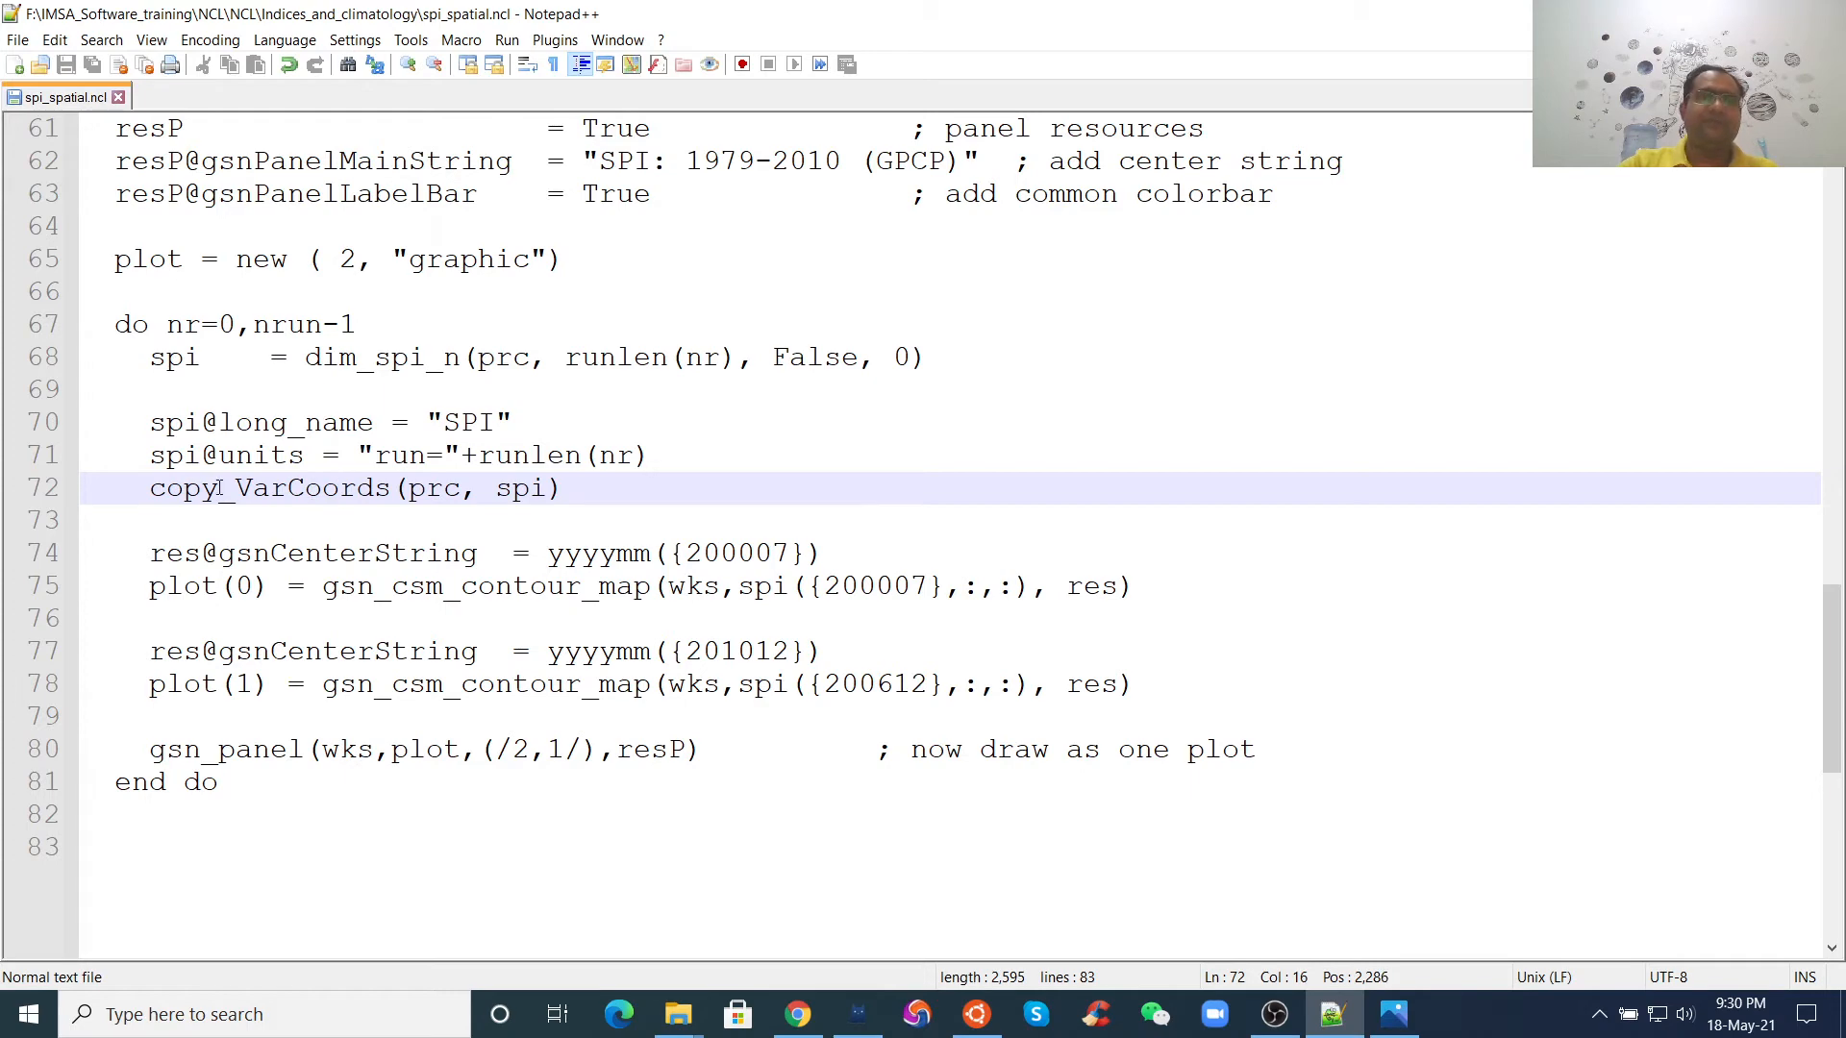
{"action": "double_click", "coordinate": [259, 488]}
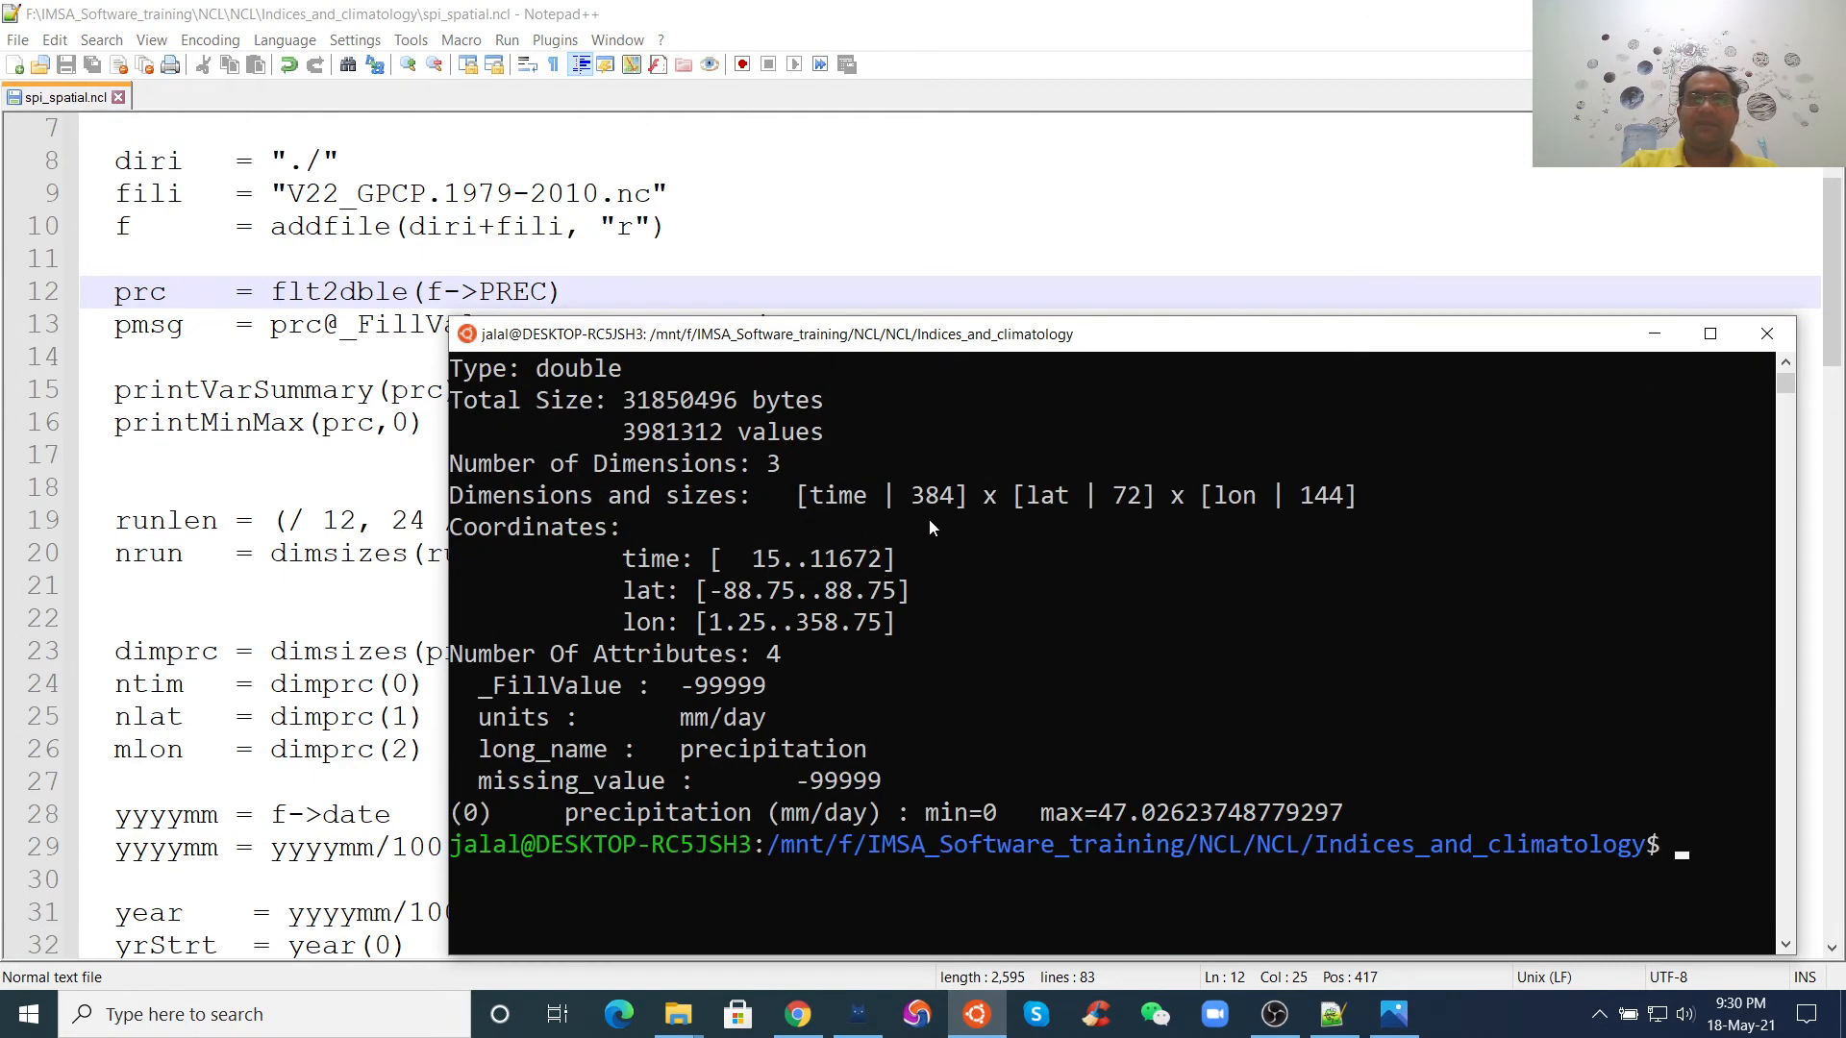
{"action": "mouse_move", "coordinate": [1101, 533]}
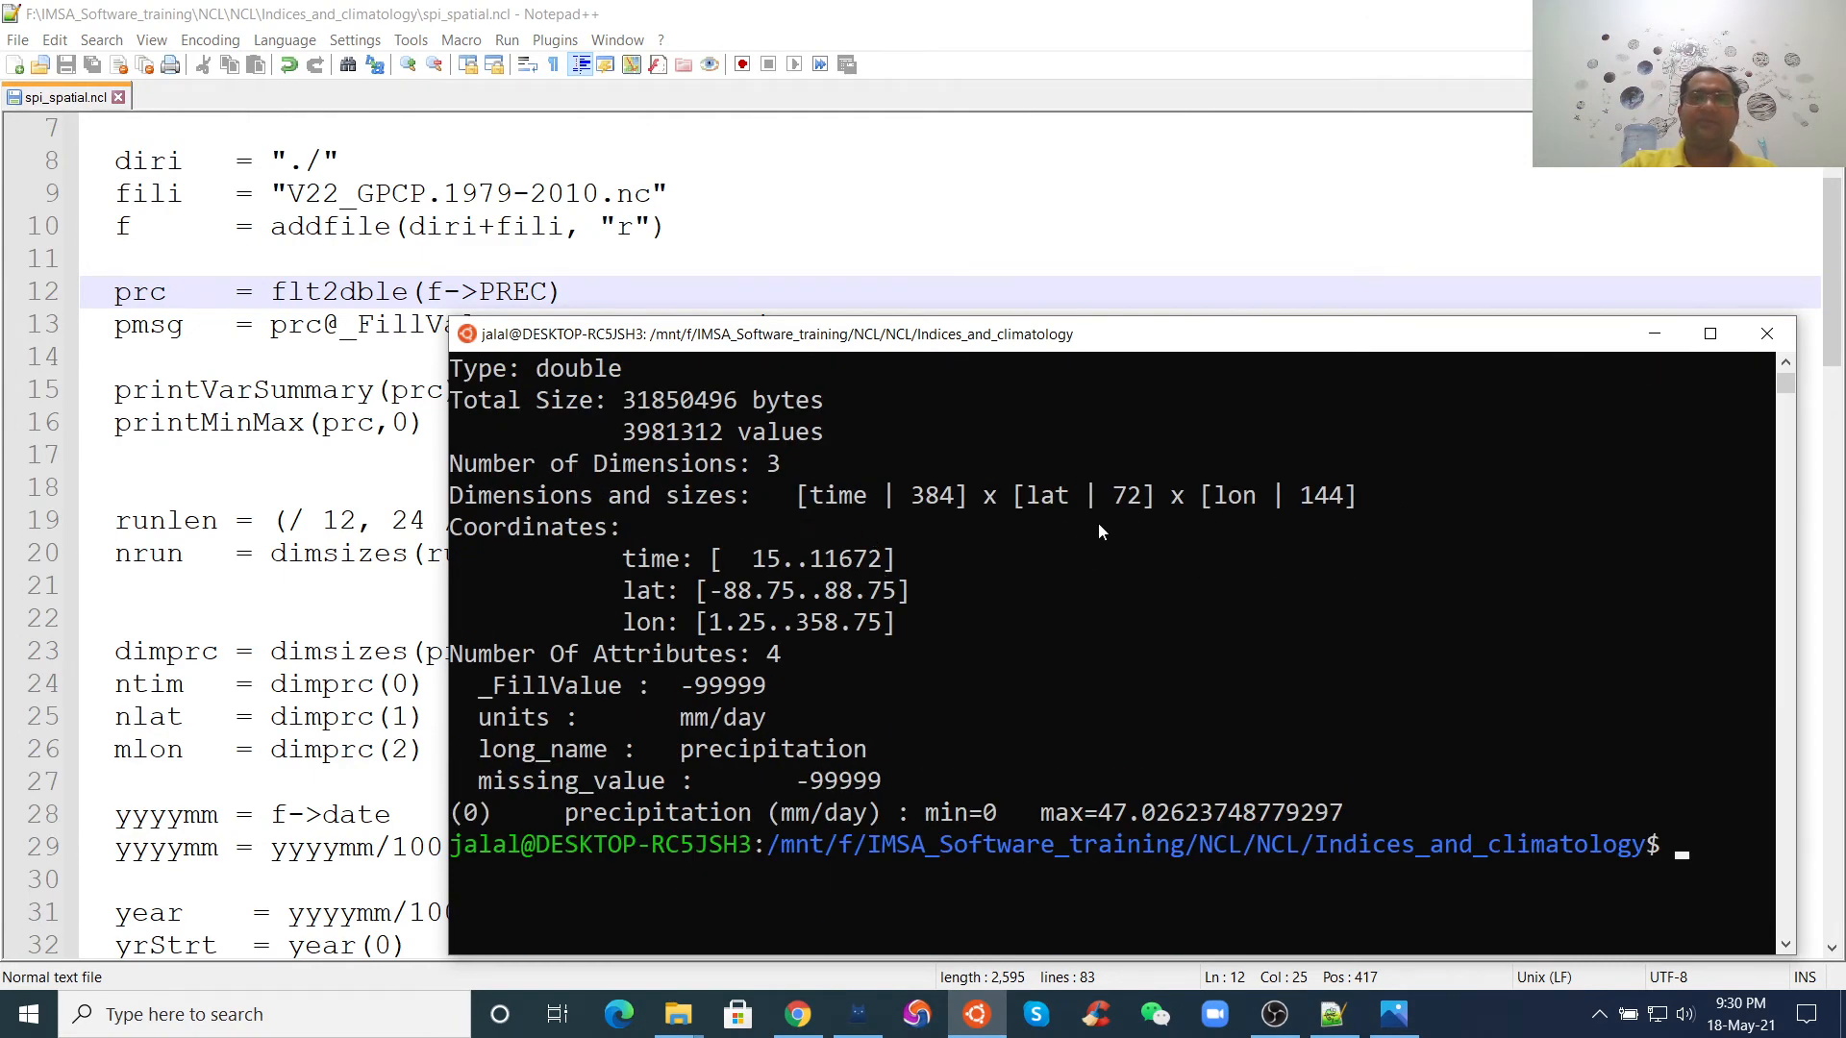
{"action": "mouse_move", "coordinate": [538, 598]}
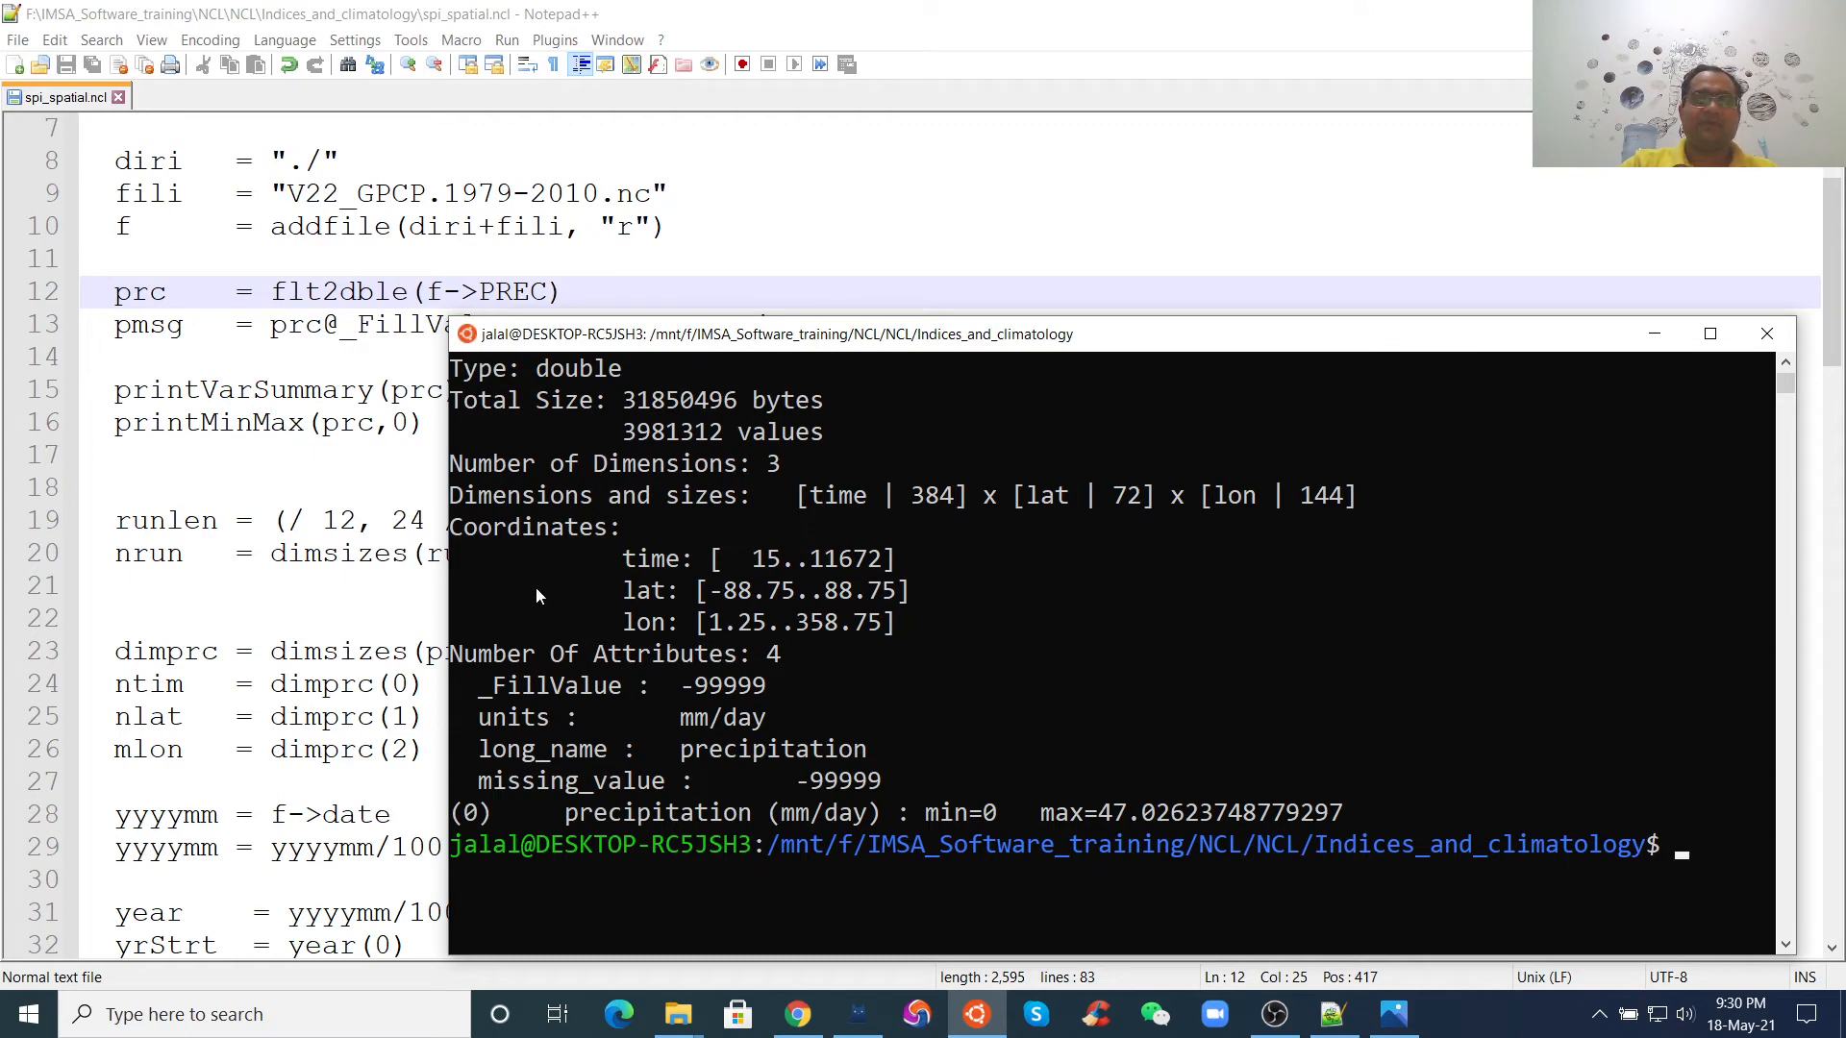
{"action": "mouse_move", "coordinate": [911, 475]}
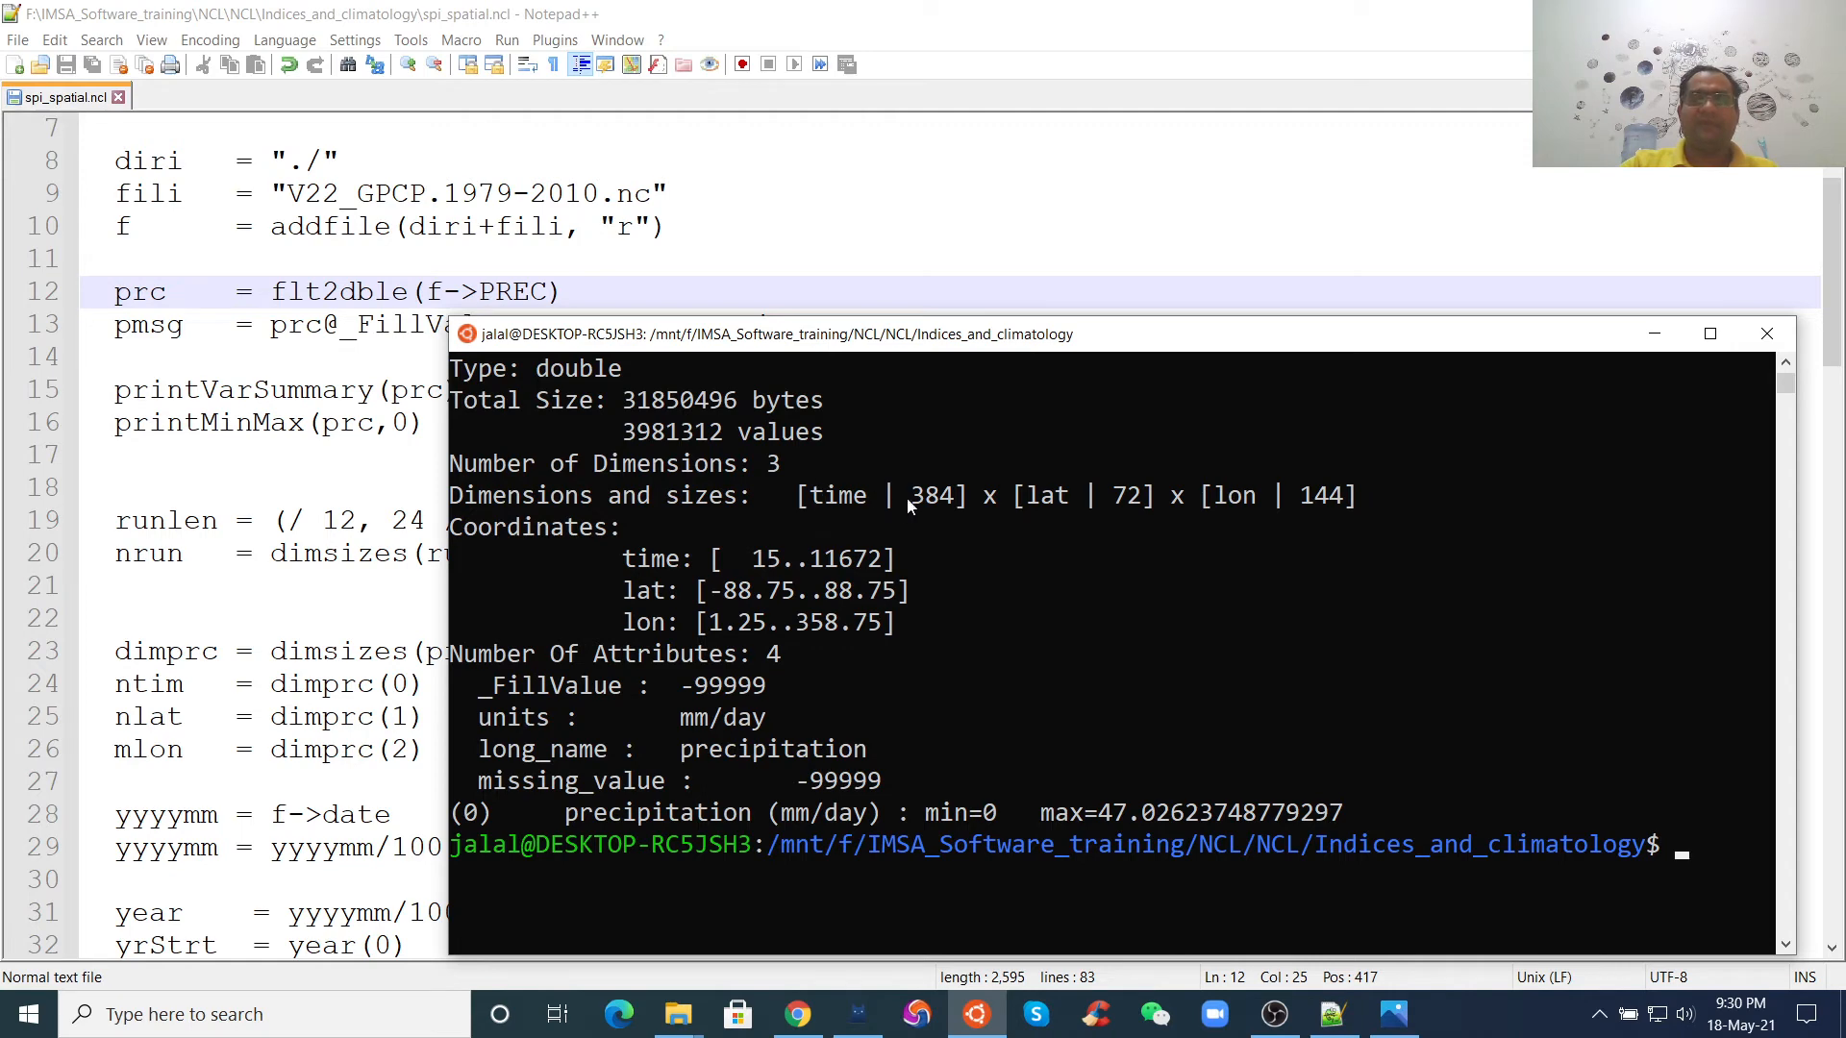
{"action": "mouse_move", "coordinate": [804, 517]}
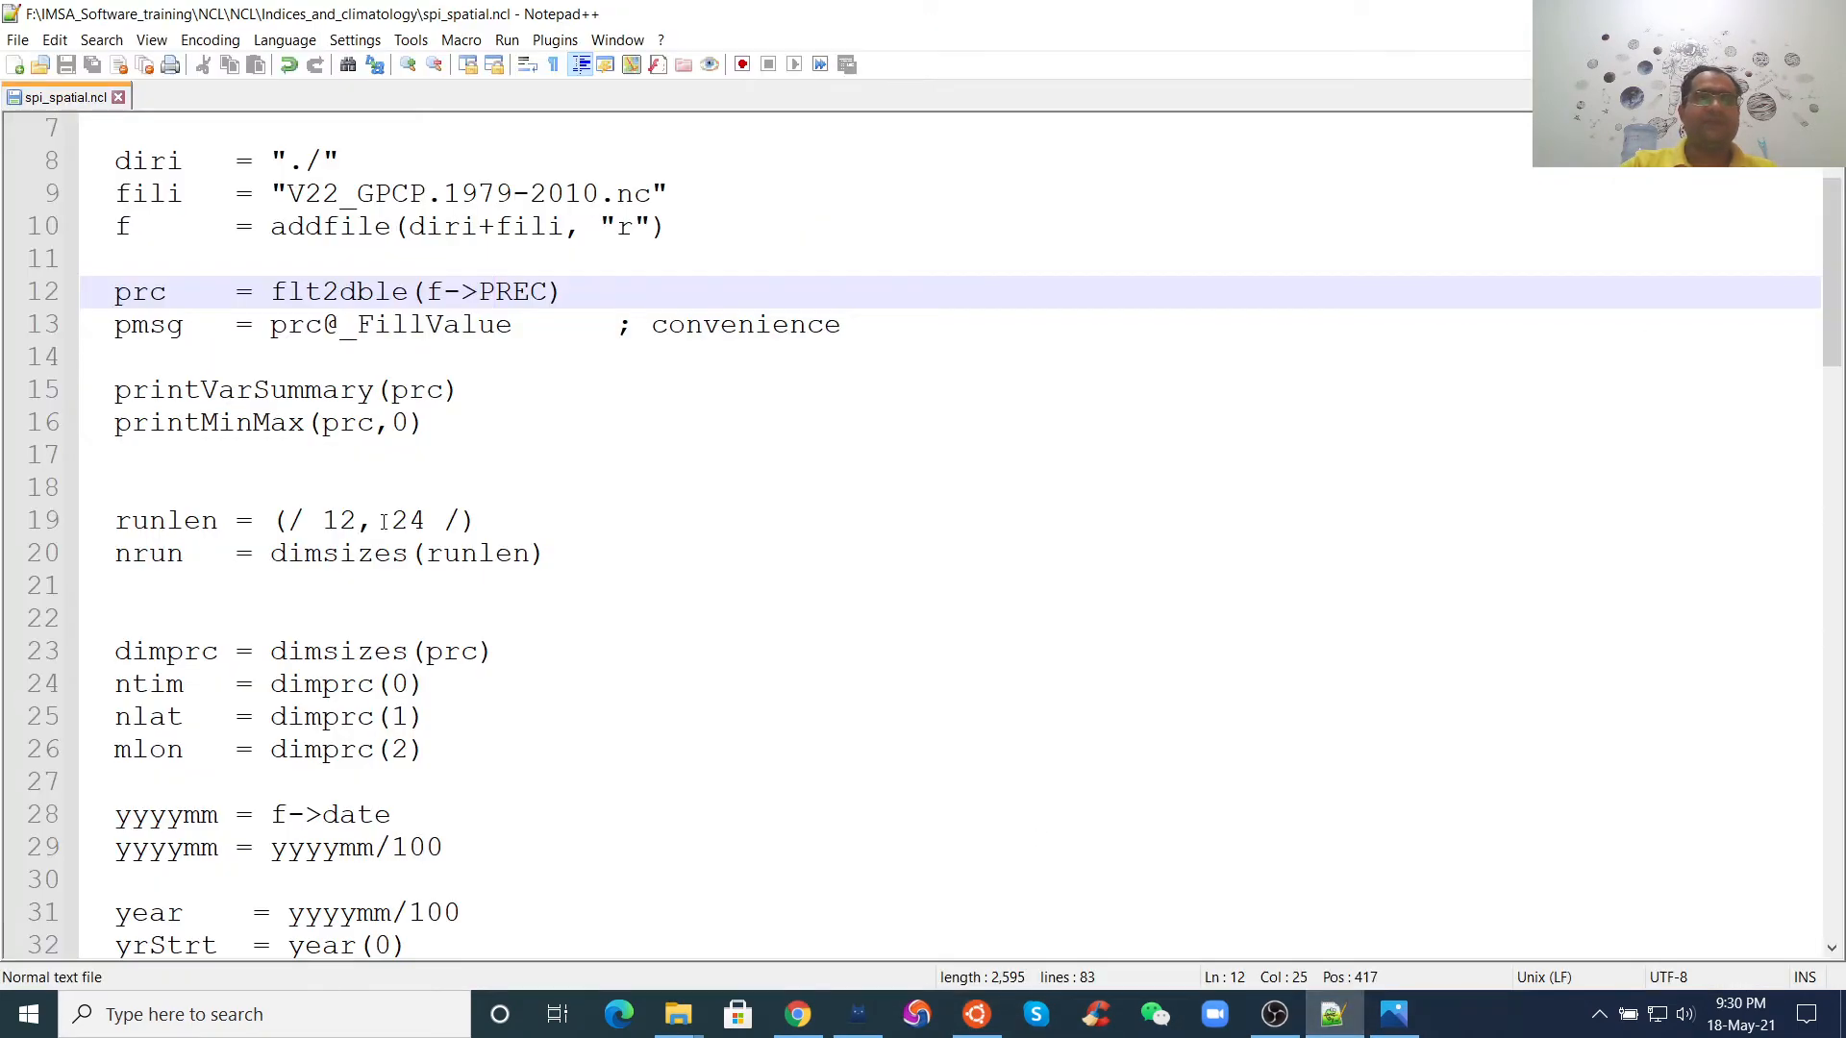
{"action": "scroll", "scroll_direction": "down", "scroll_amount": 3}
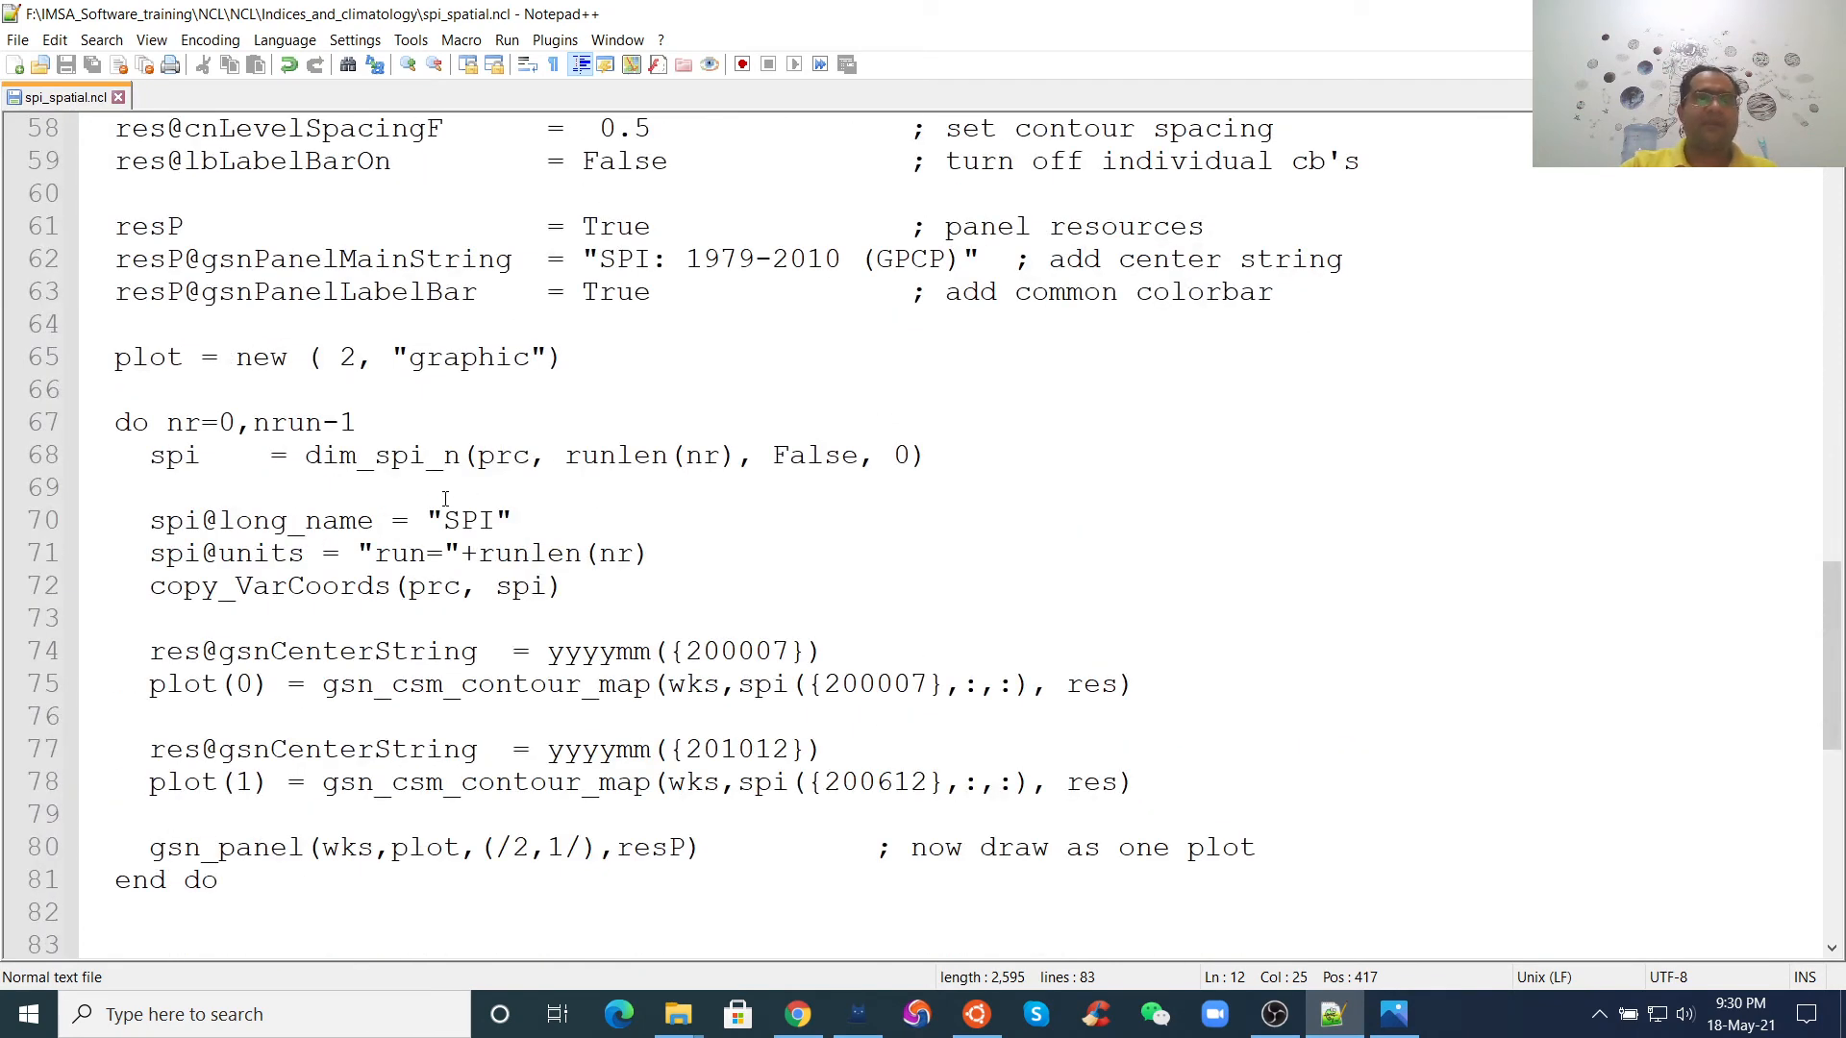
{"action": "scroll", "scroll_direction": "down", "scroll_amount": 3}
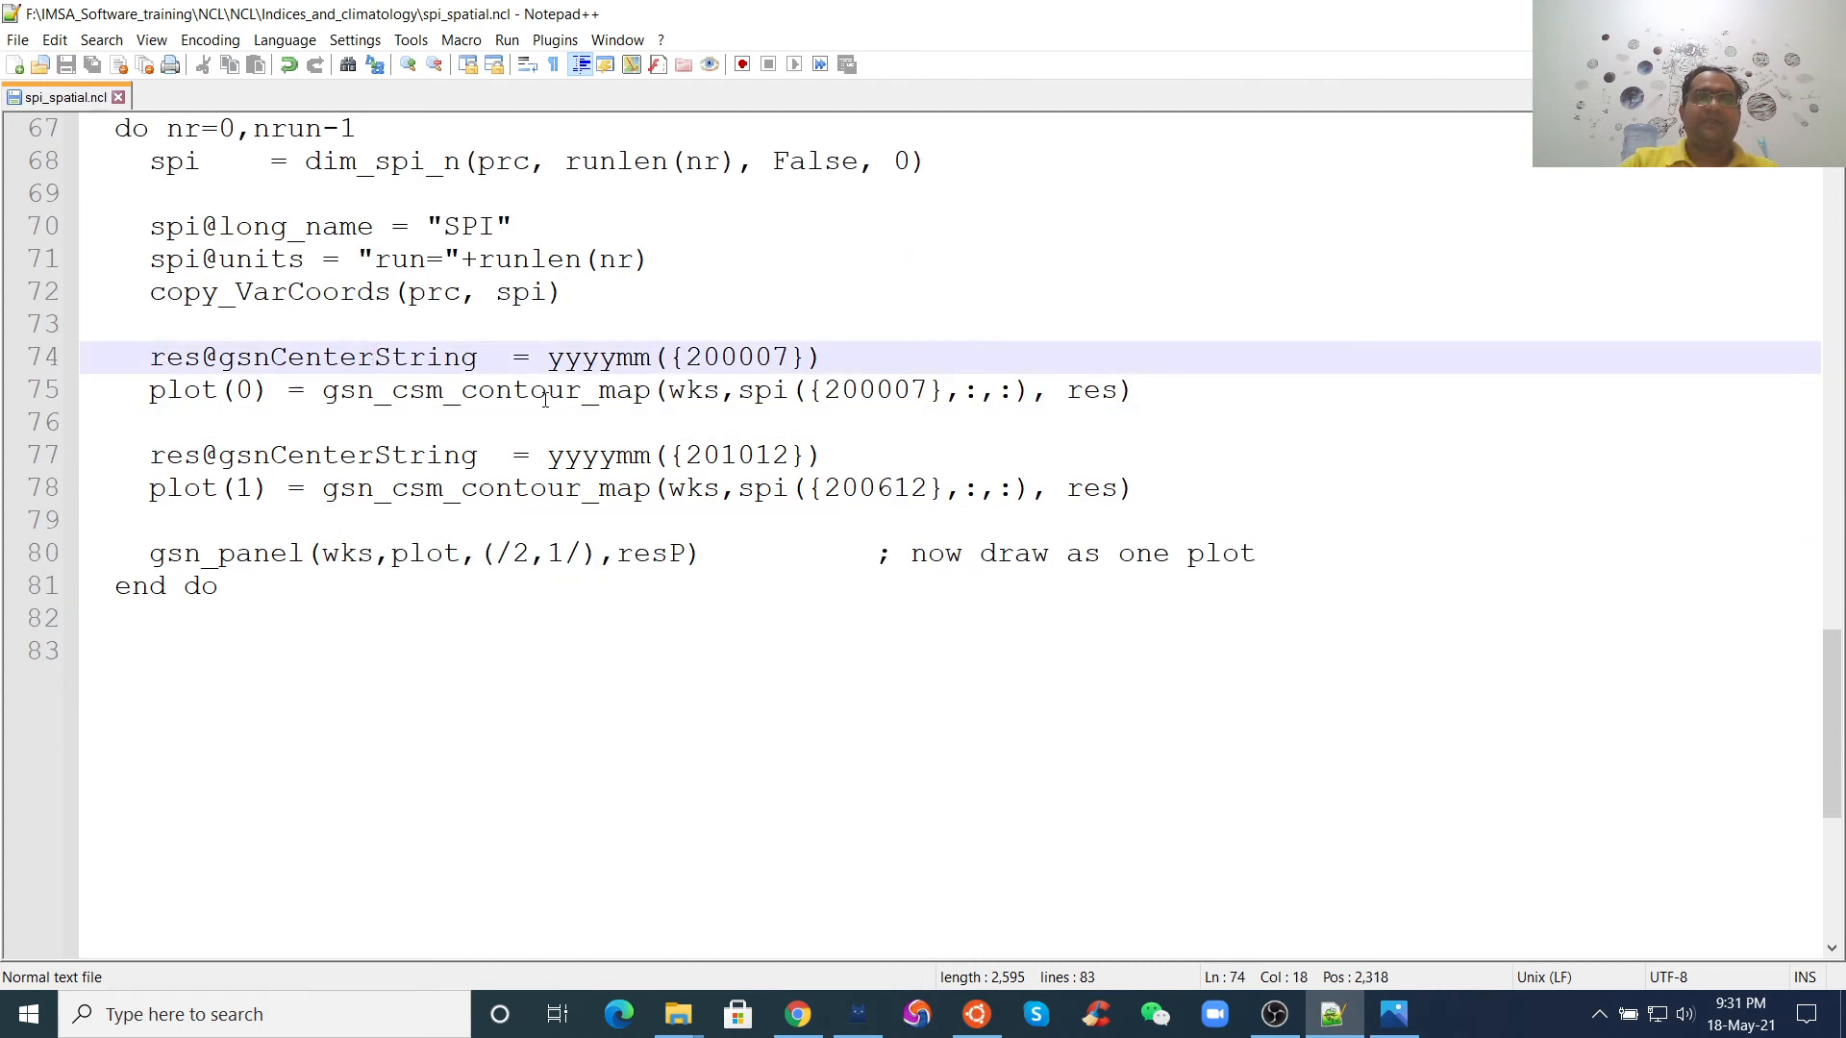
{"action": "left_click", "coordinate": [546, 389]}
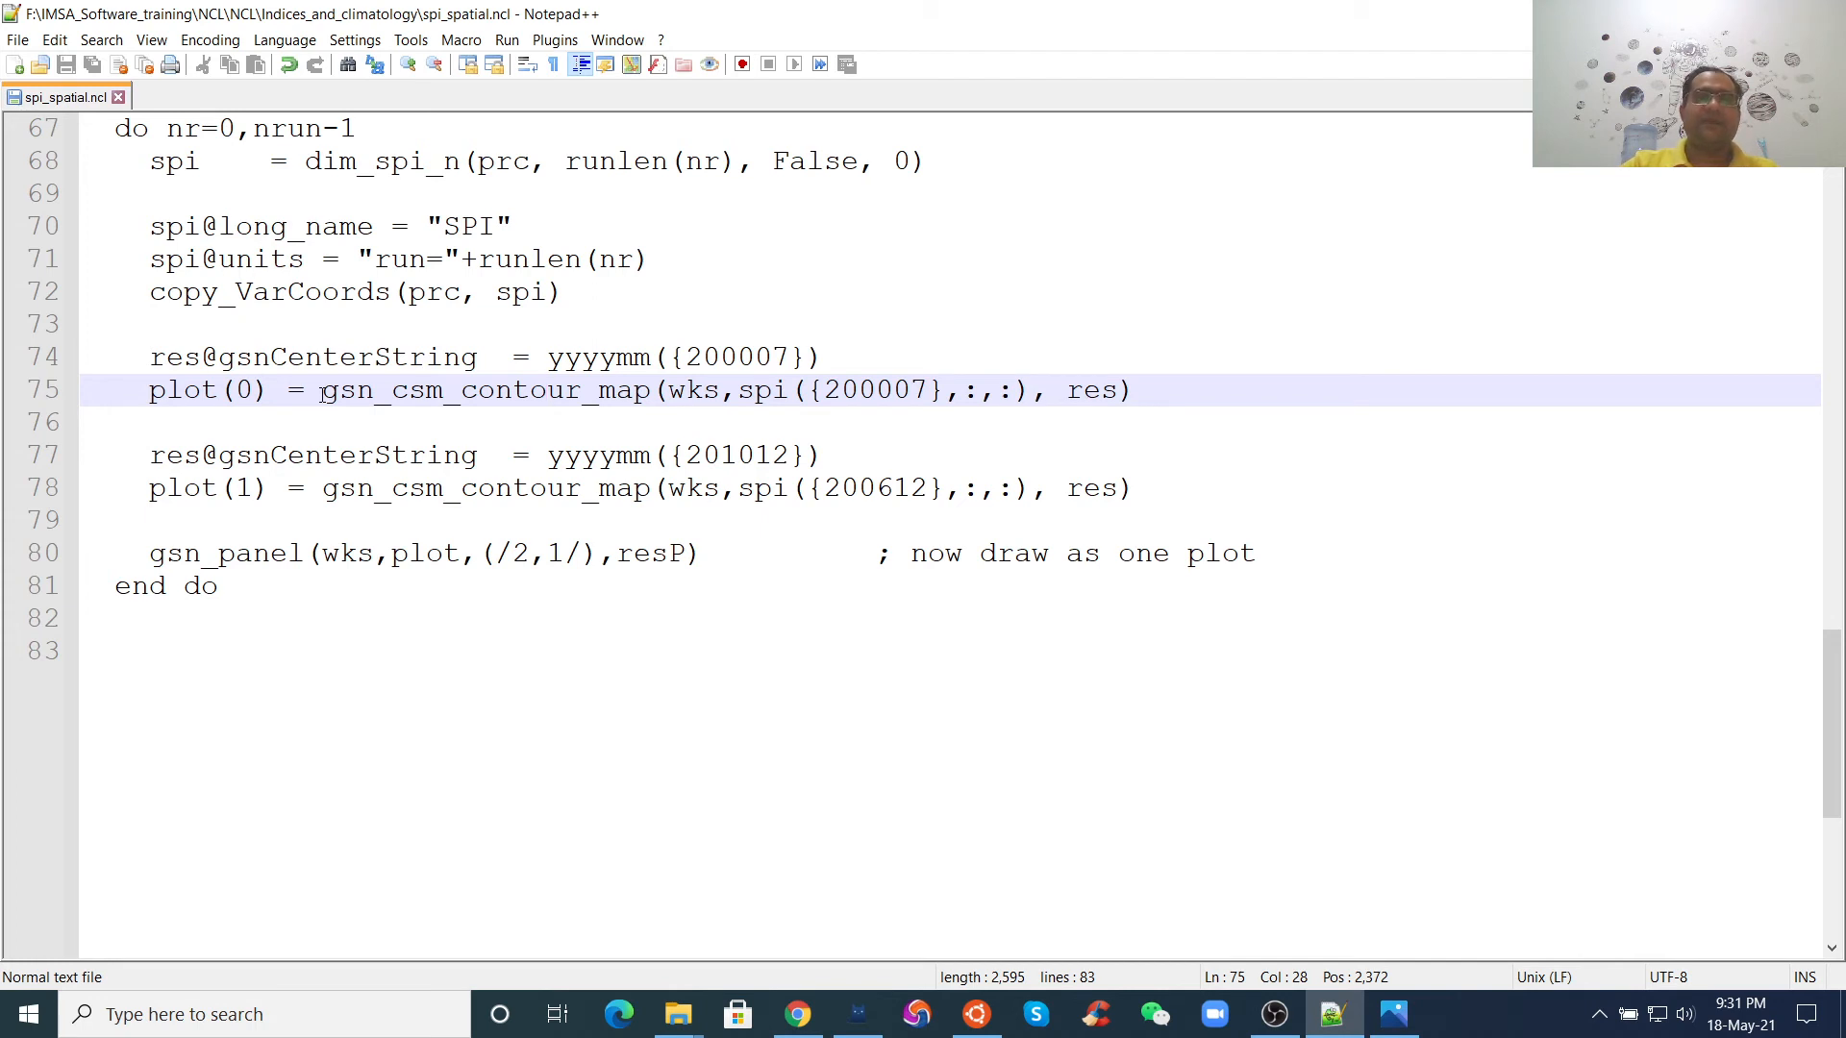
{"action": "double_click", "coordinate": [483, 389]}
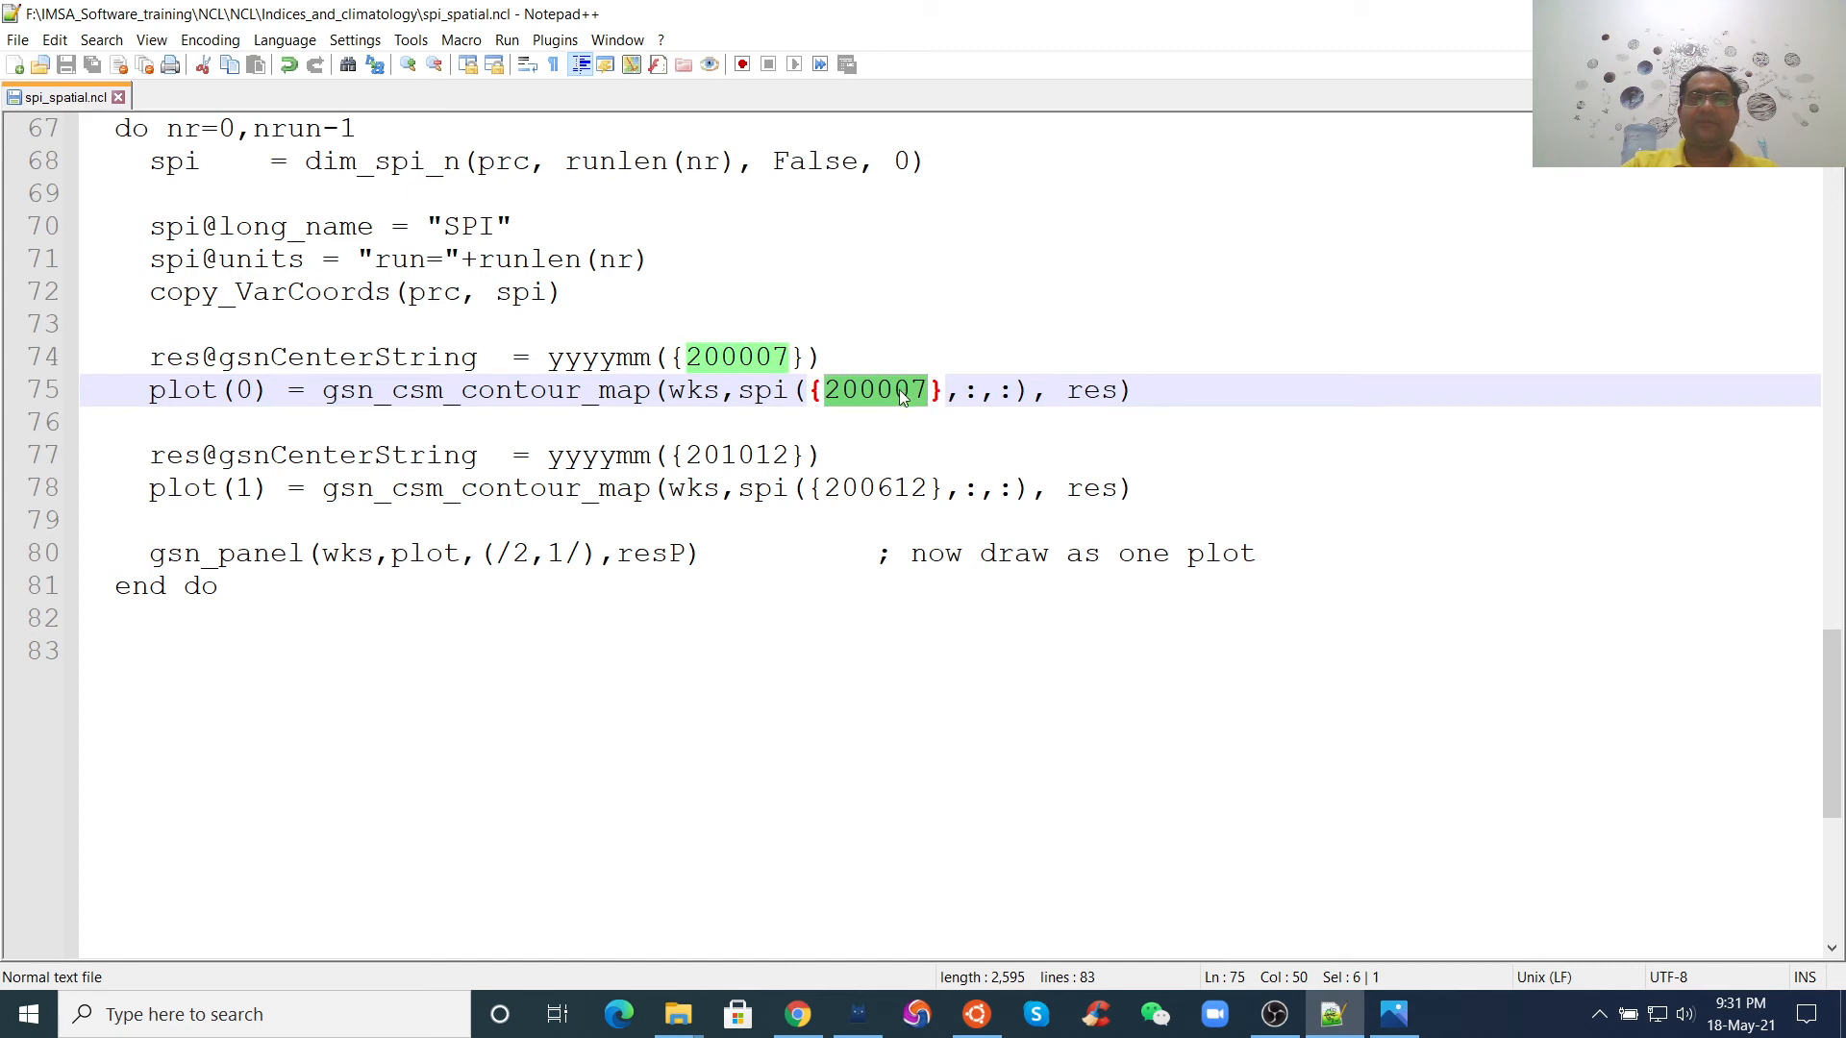
{"action": "left_click", "coordinate": [882, 388]}
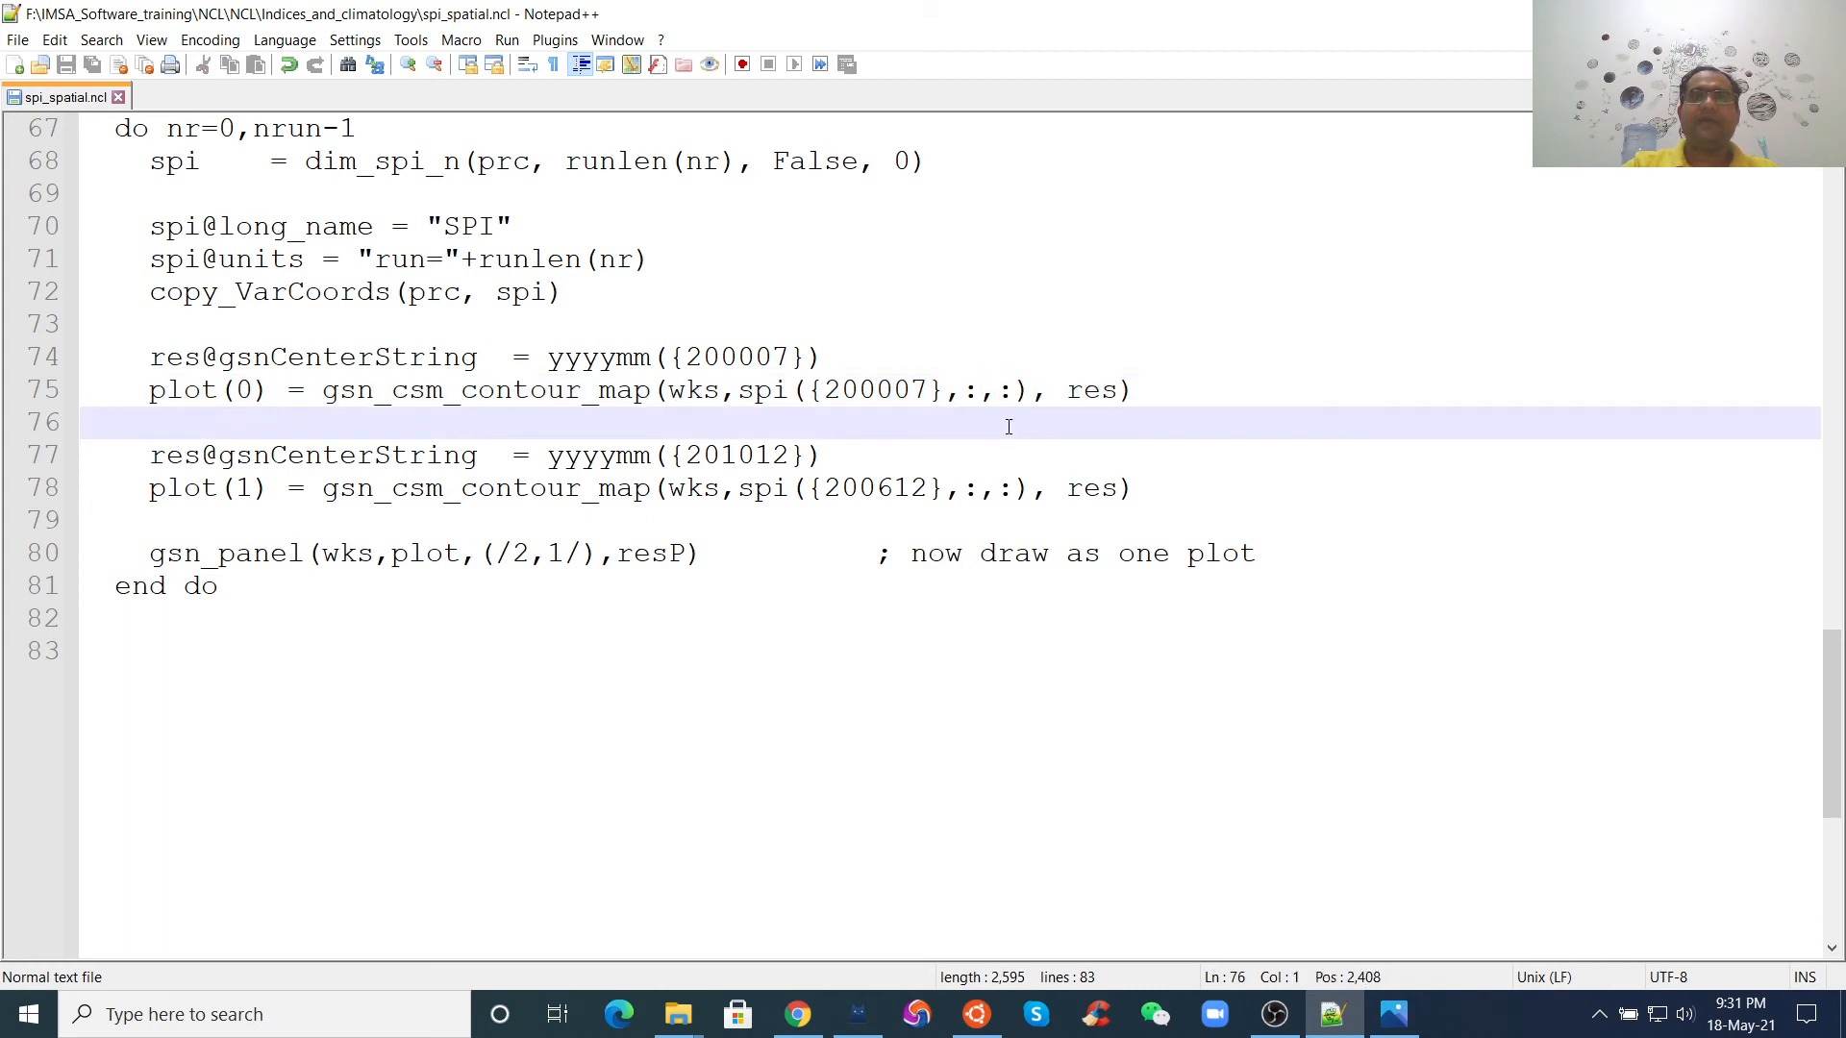
{"action": "left_click", "coordinate": [846, 390]}
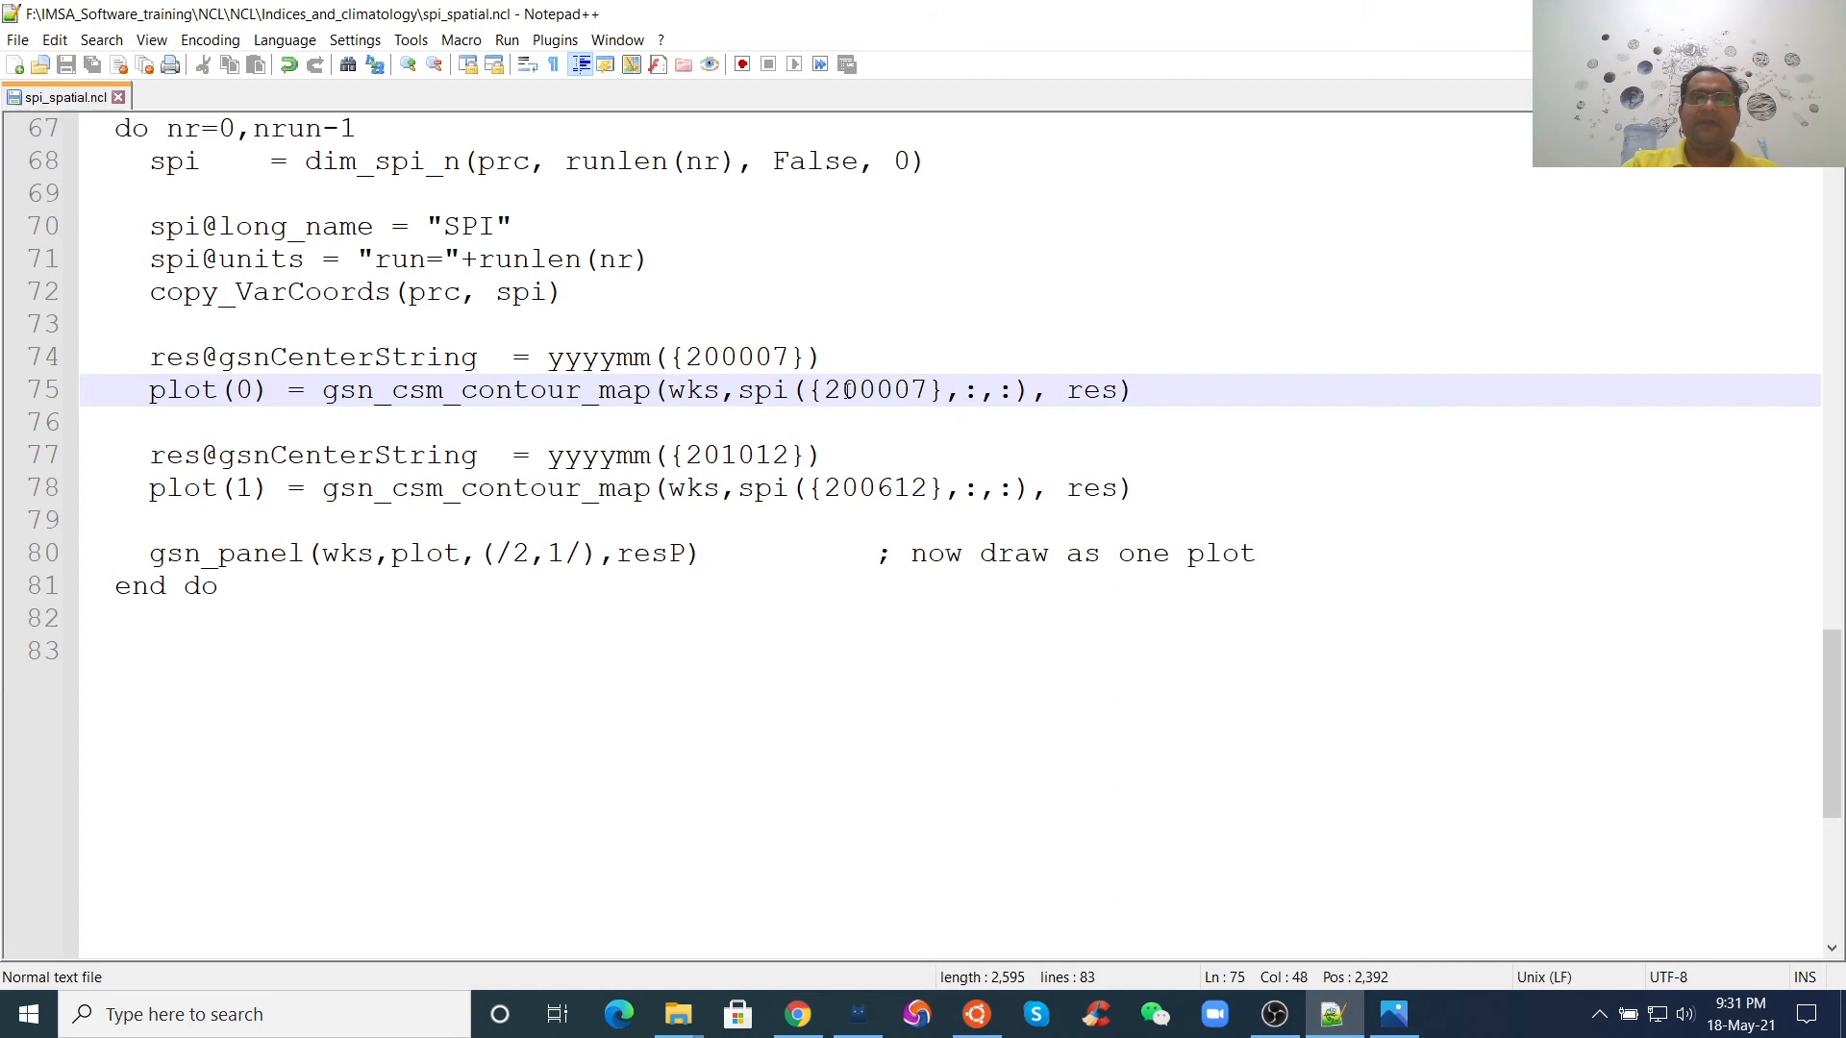
{"action": "left_click", "coordinate": [902, 388]}
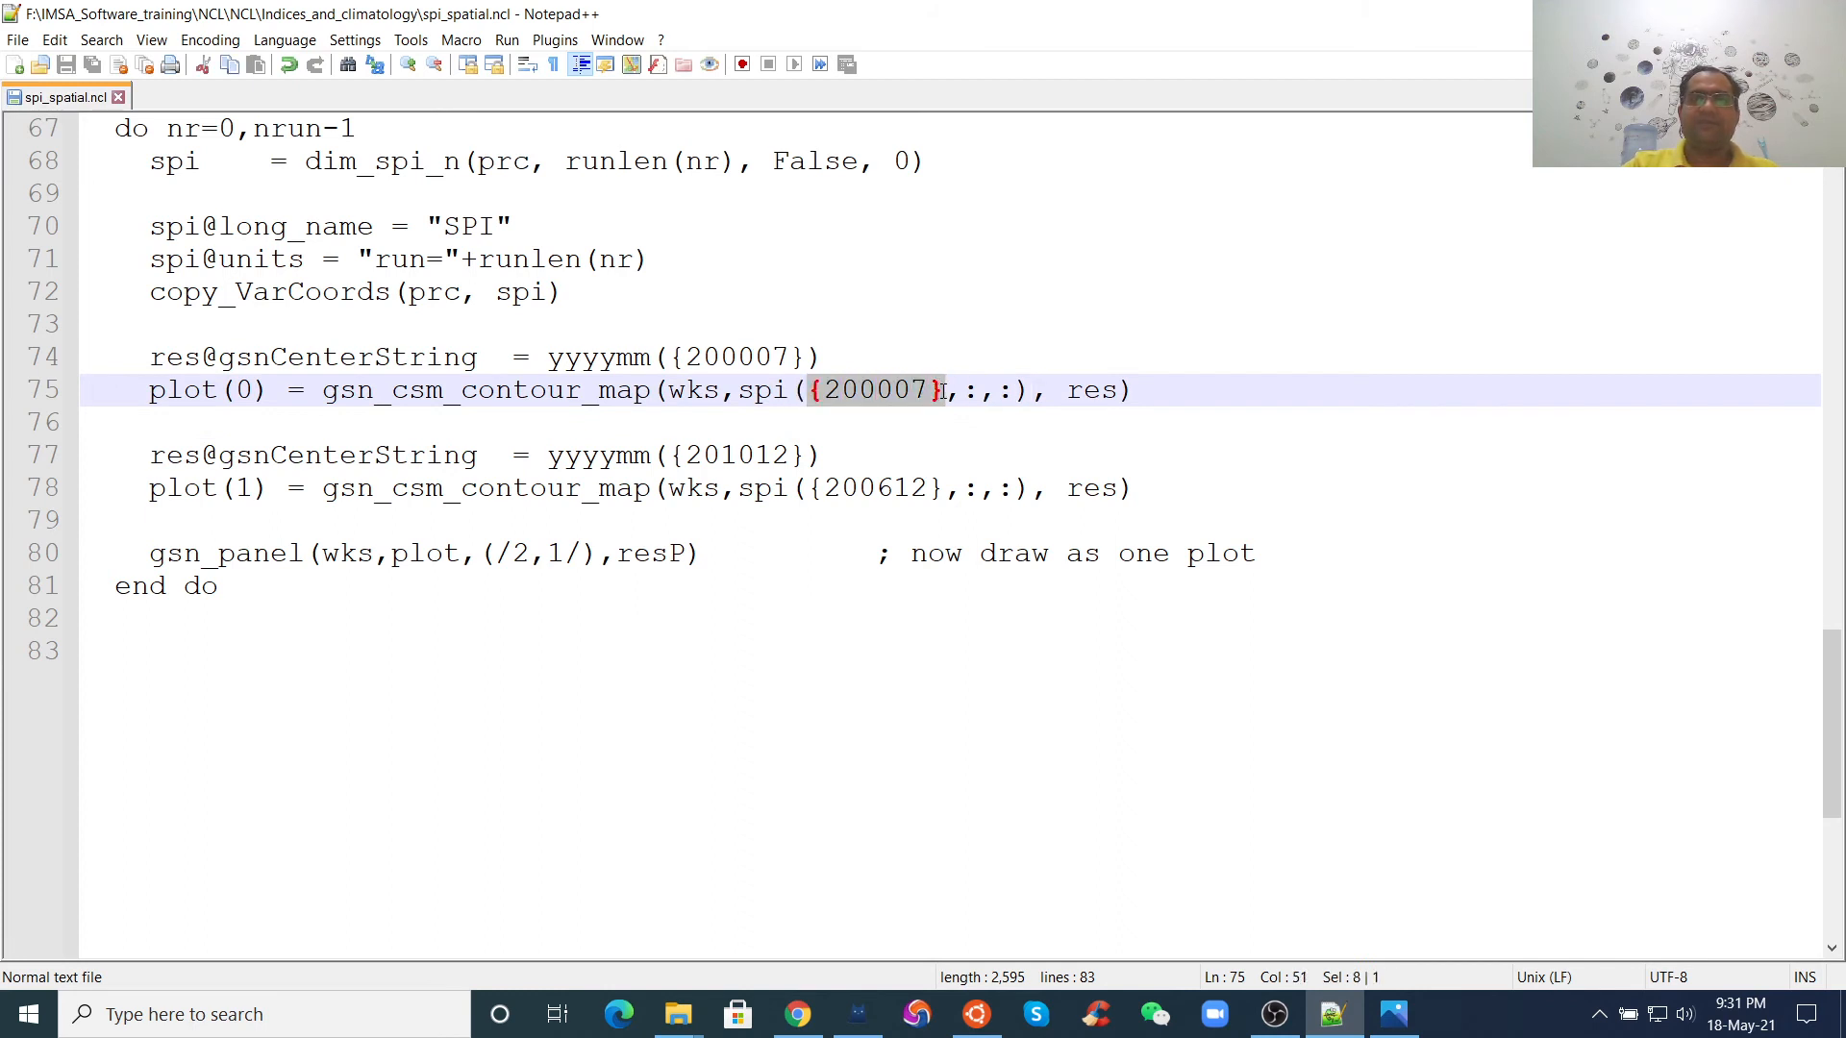
{"action": "mouse_move", "coordinate": [873, 400]}
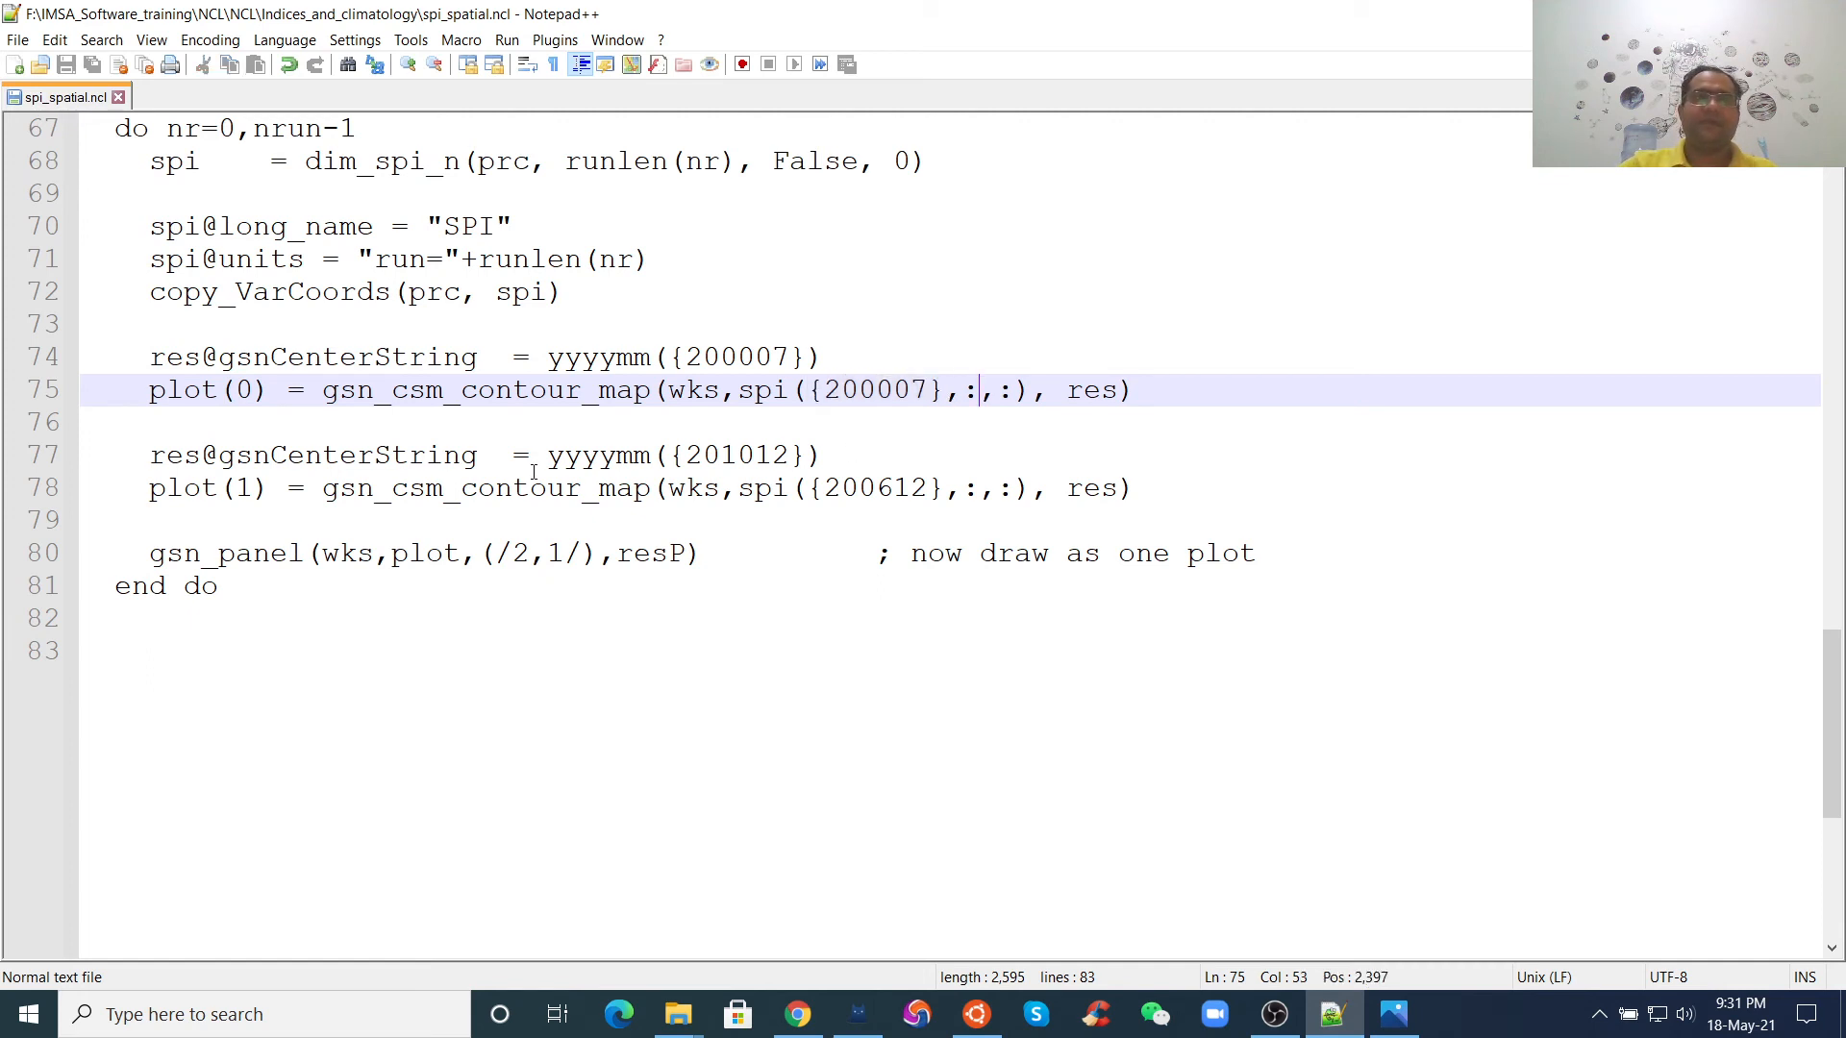
{"action": "left_click", "coordinate": [829, 486]}
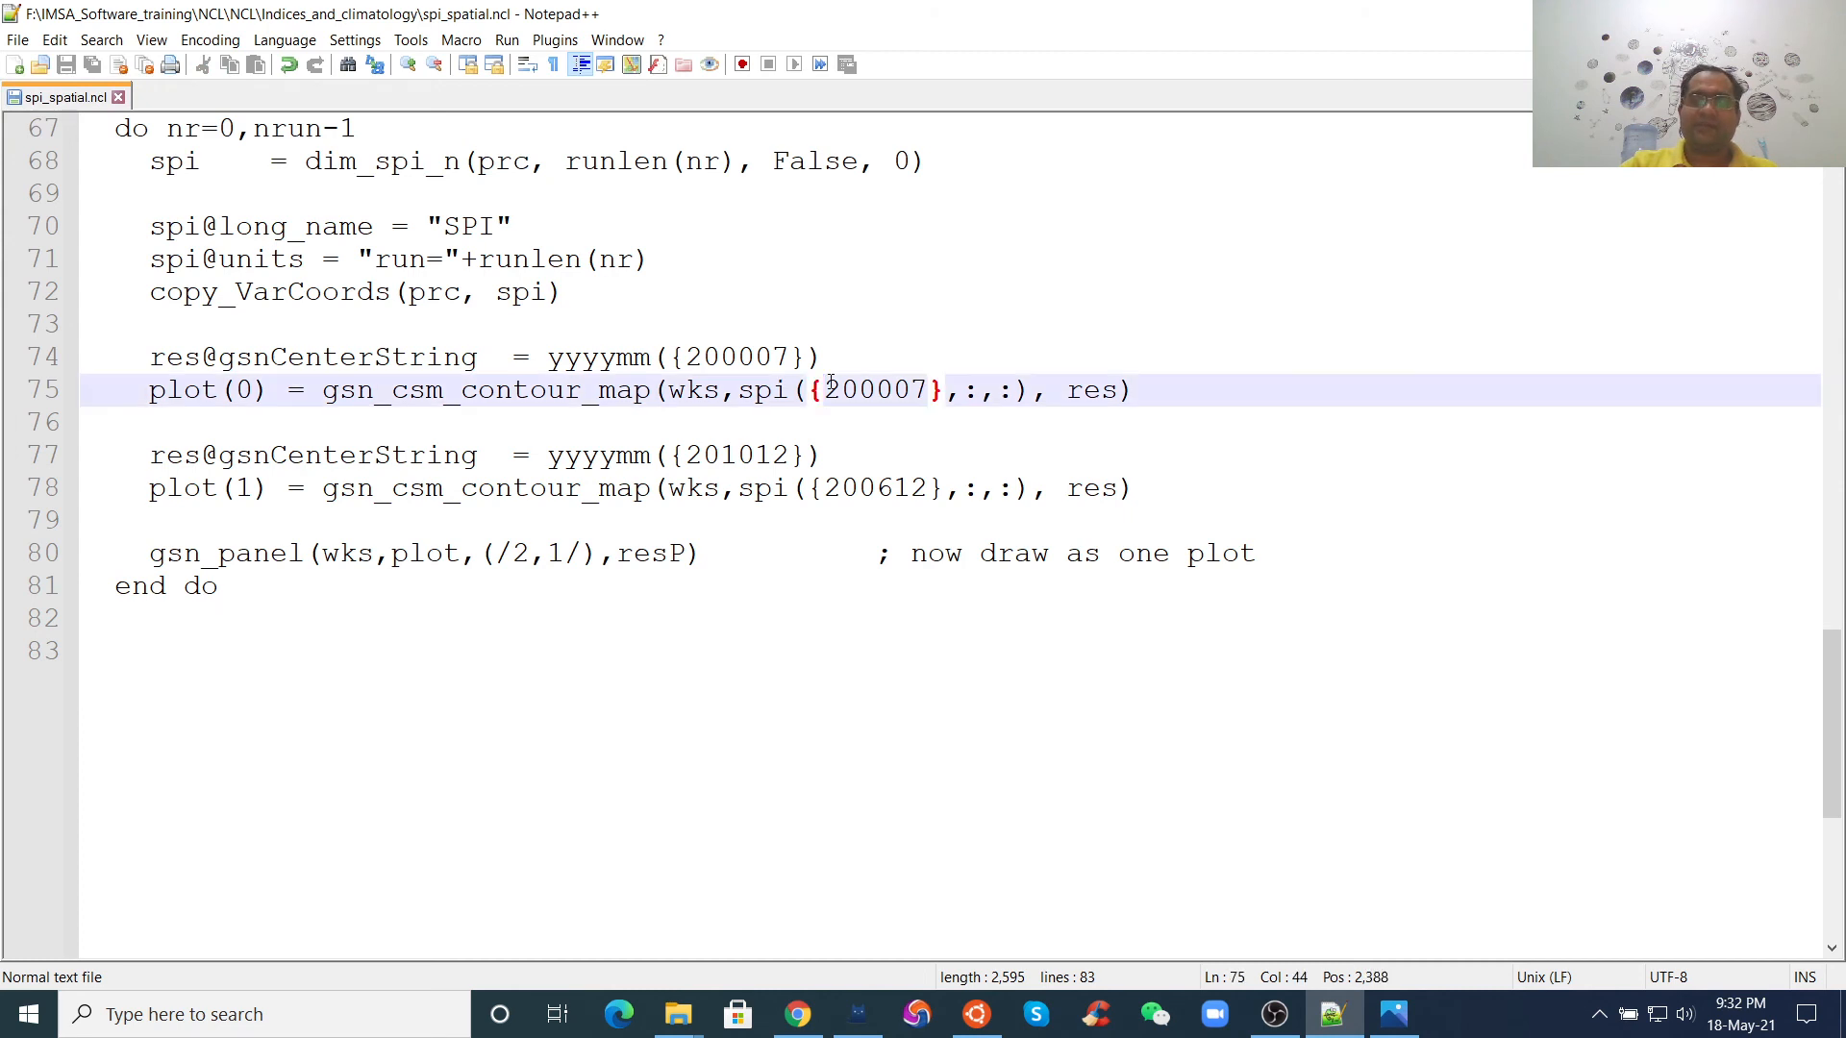
{"action": "double_click", "coordinate": [872, 390]}
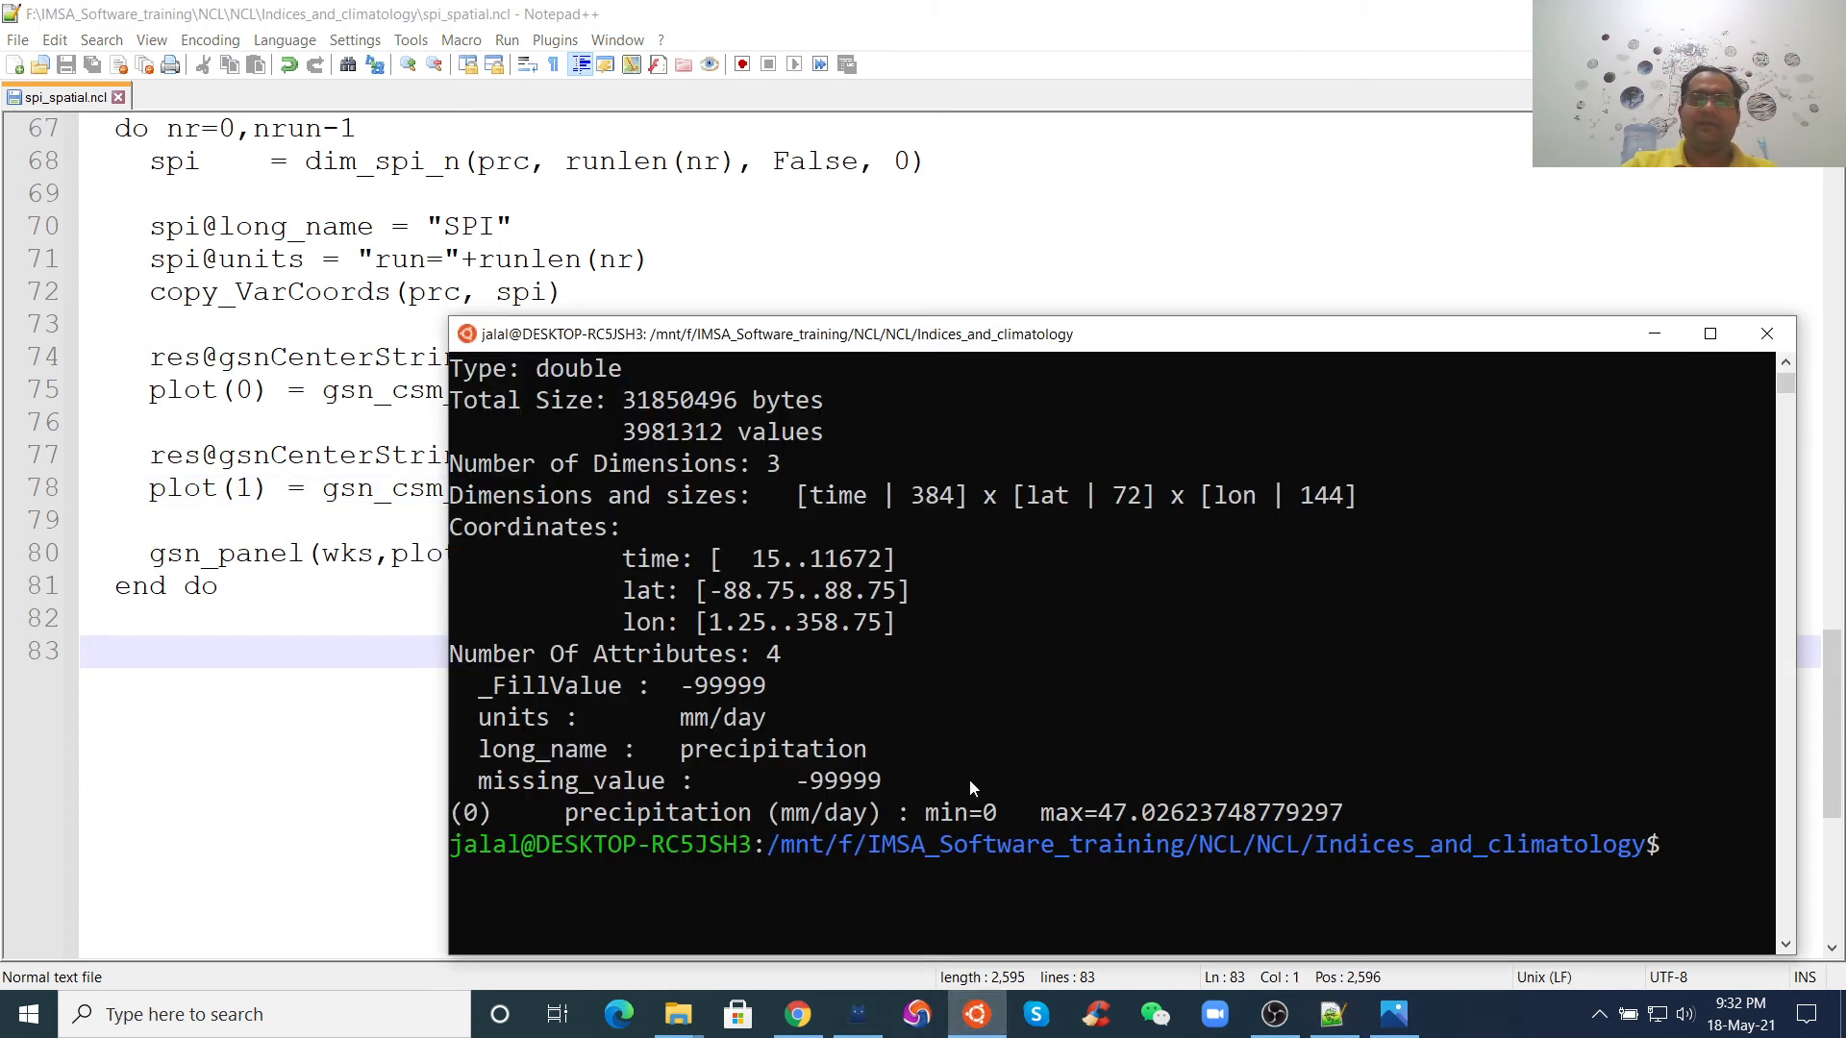
- Run ncl spi_spatial.ncl in the terminal to generate the SPI map images
{"action": "type", "text": "ncl spi_spatial.ncl"}
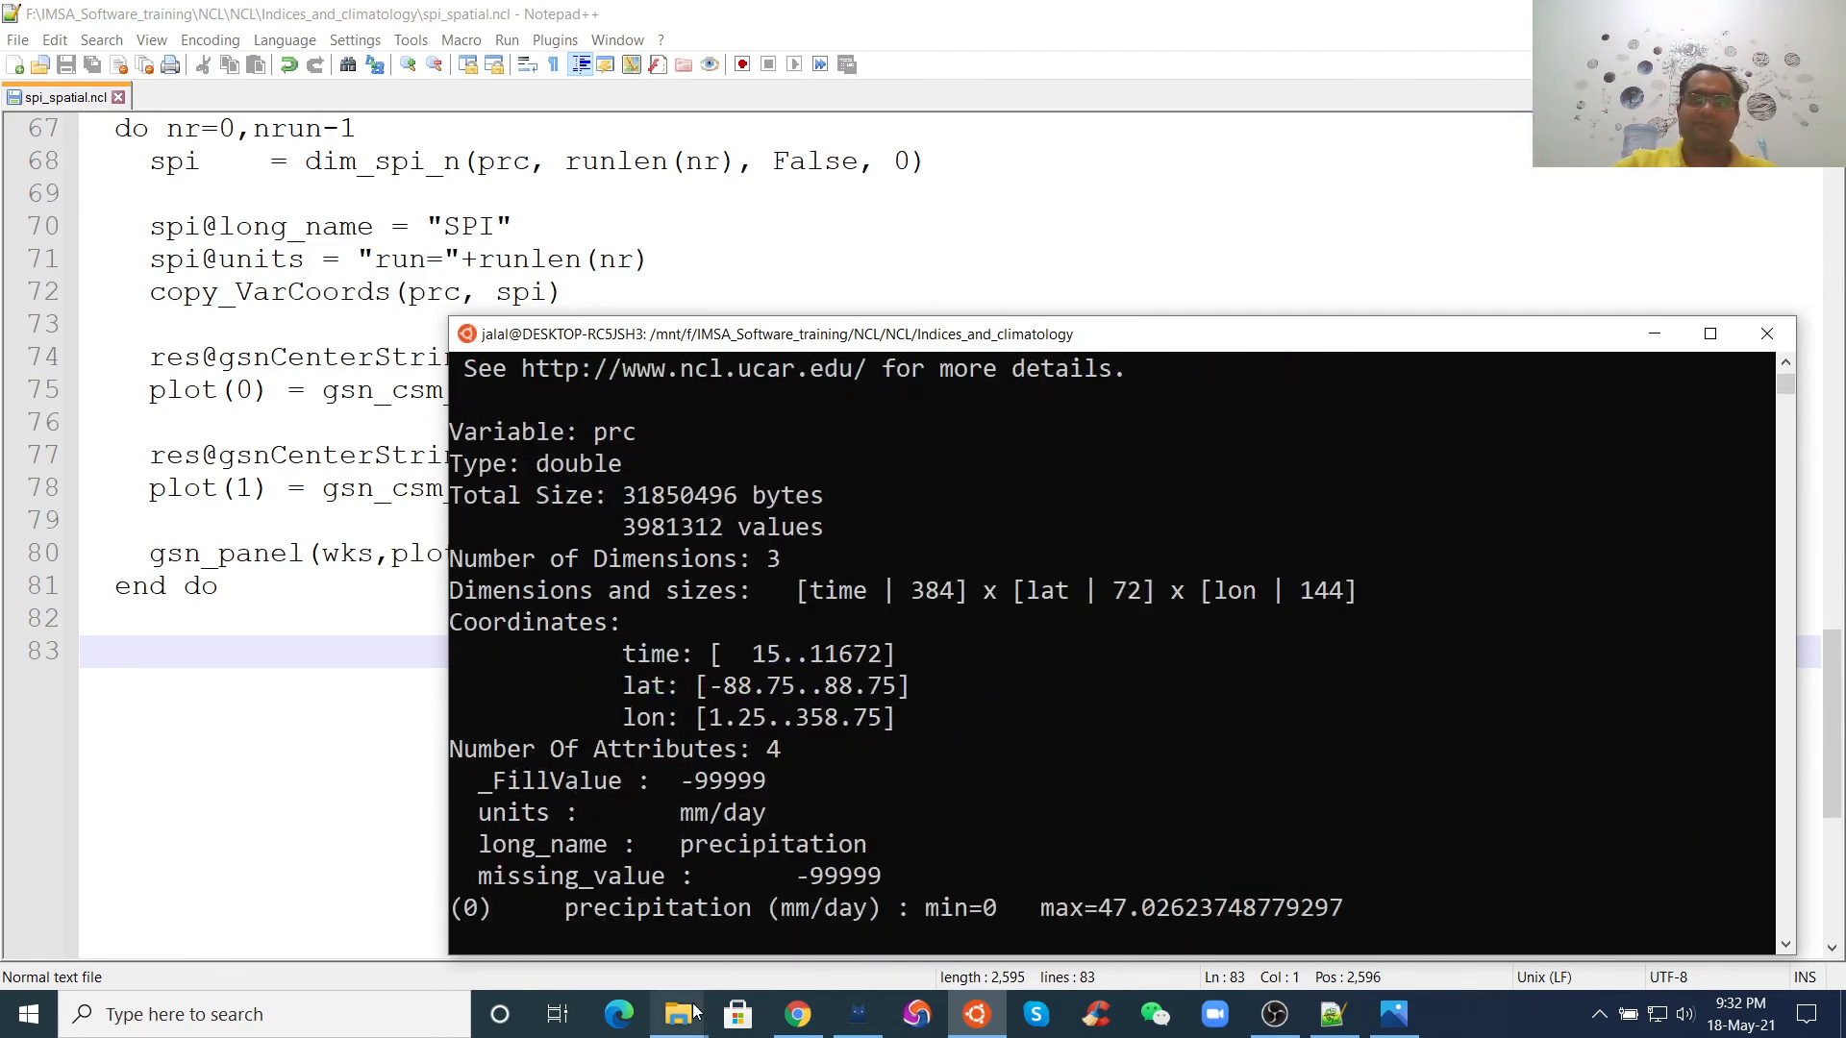
{"action": "mouse_move", "coordinate": [676, 1015]}
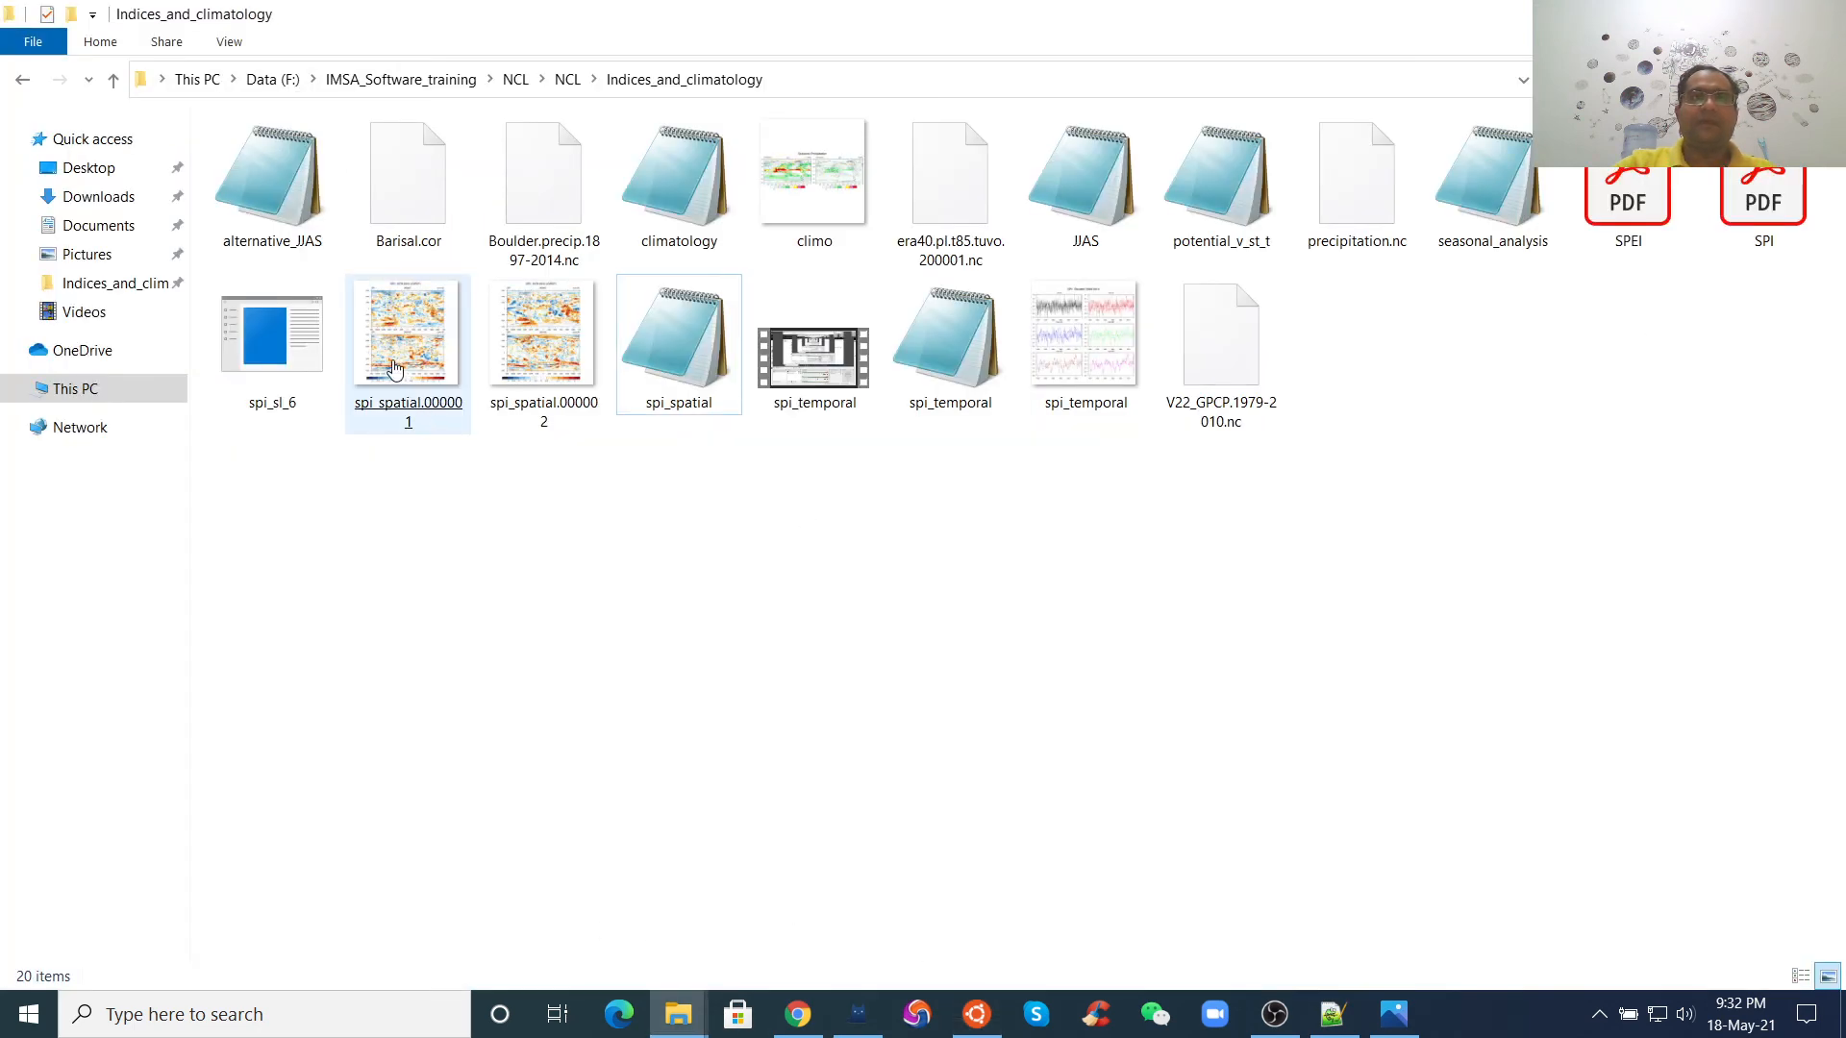
- View spi_spatial.000001 and spi_spatial.000002, the SPI 1979–2010 GPCP maps at run=24
{"action": "double_click", "coordinate": [402, 331]}
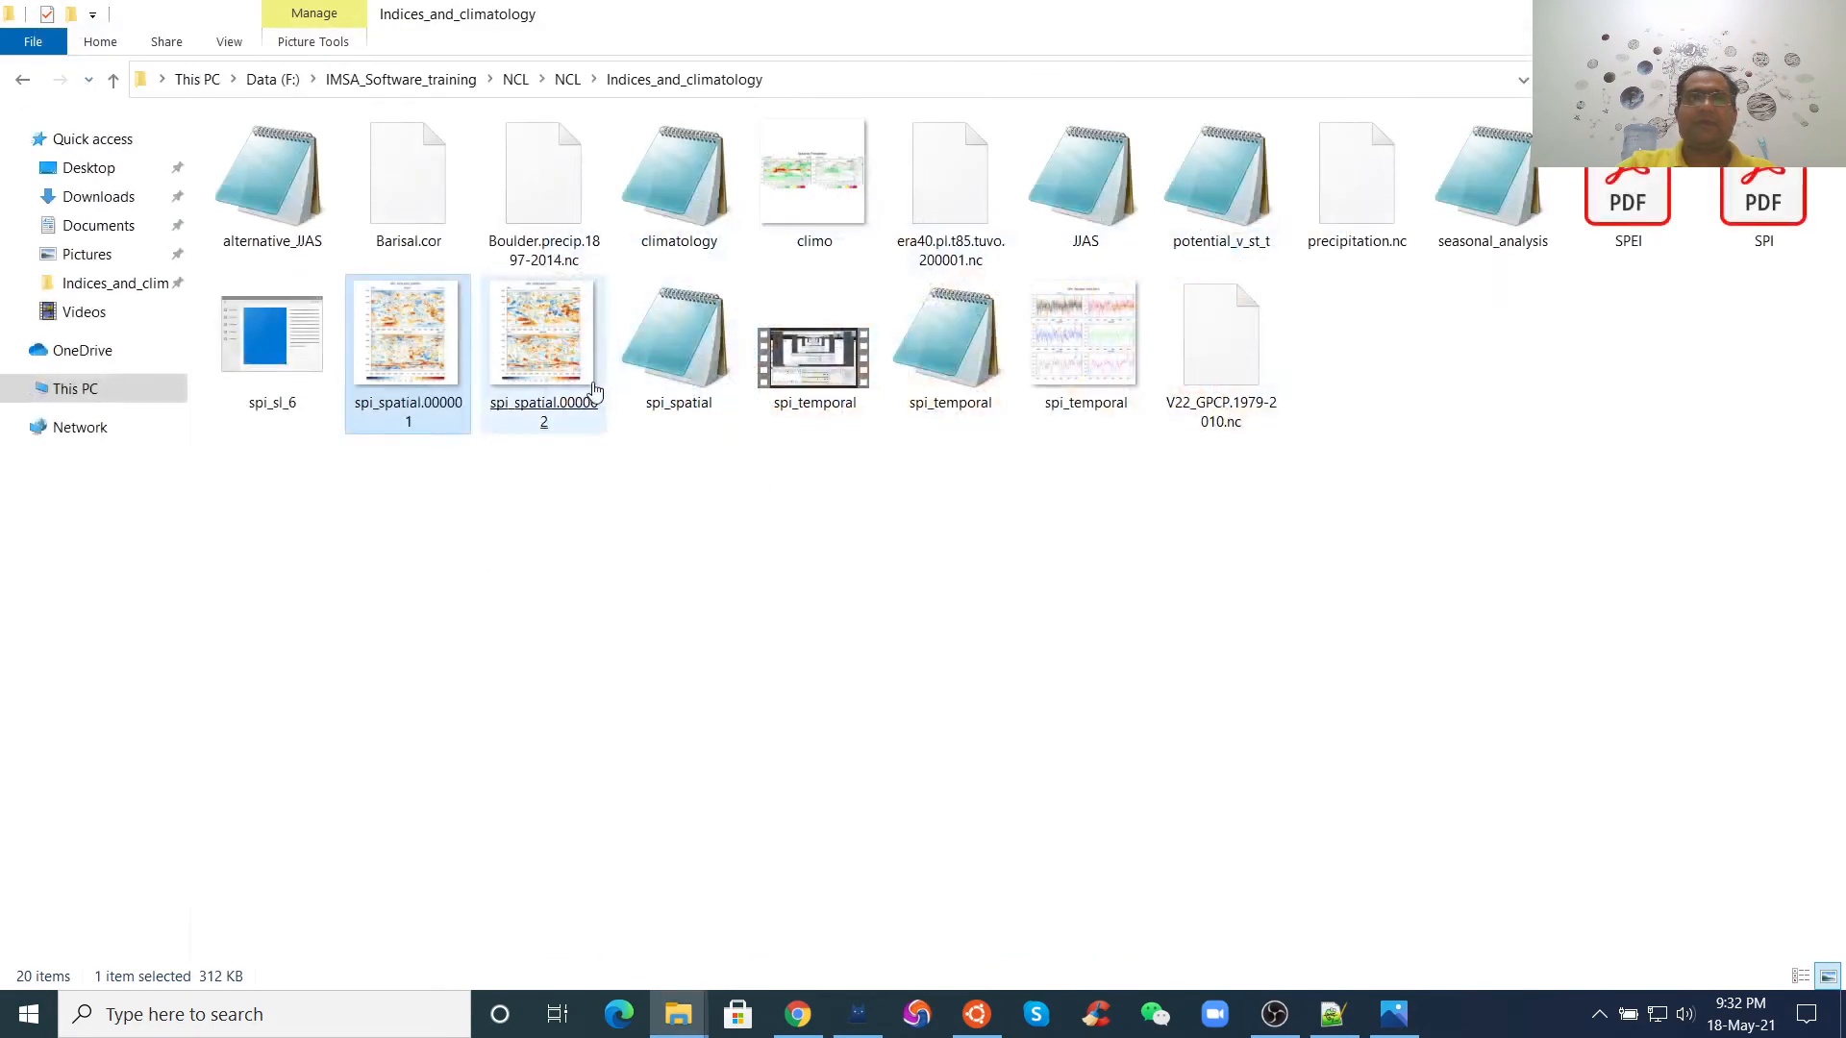
{"action": "double_click", "coordinate": [542, 331]}
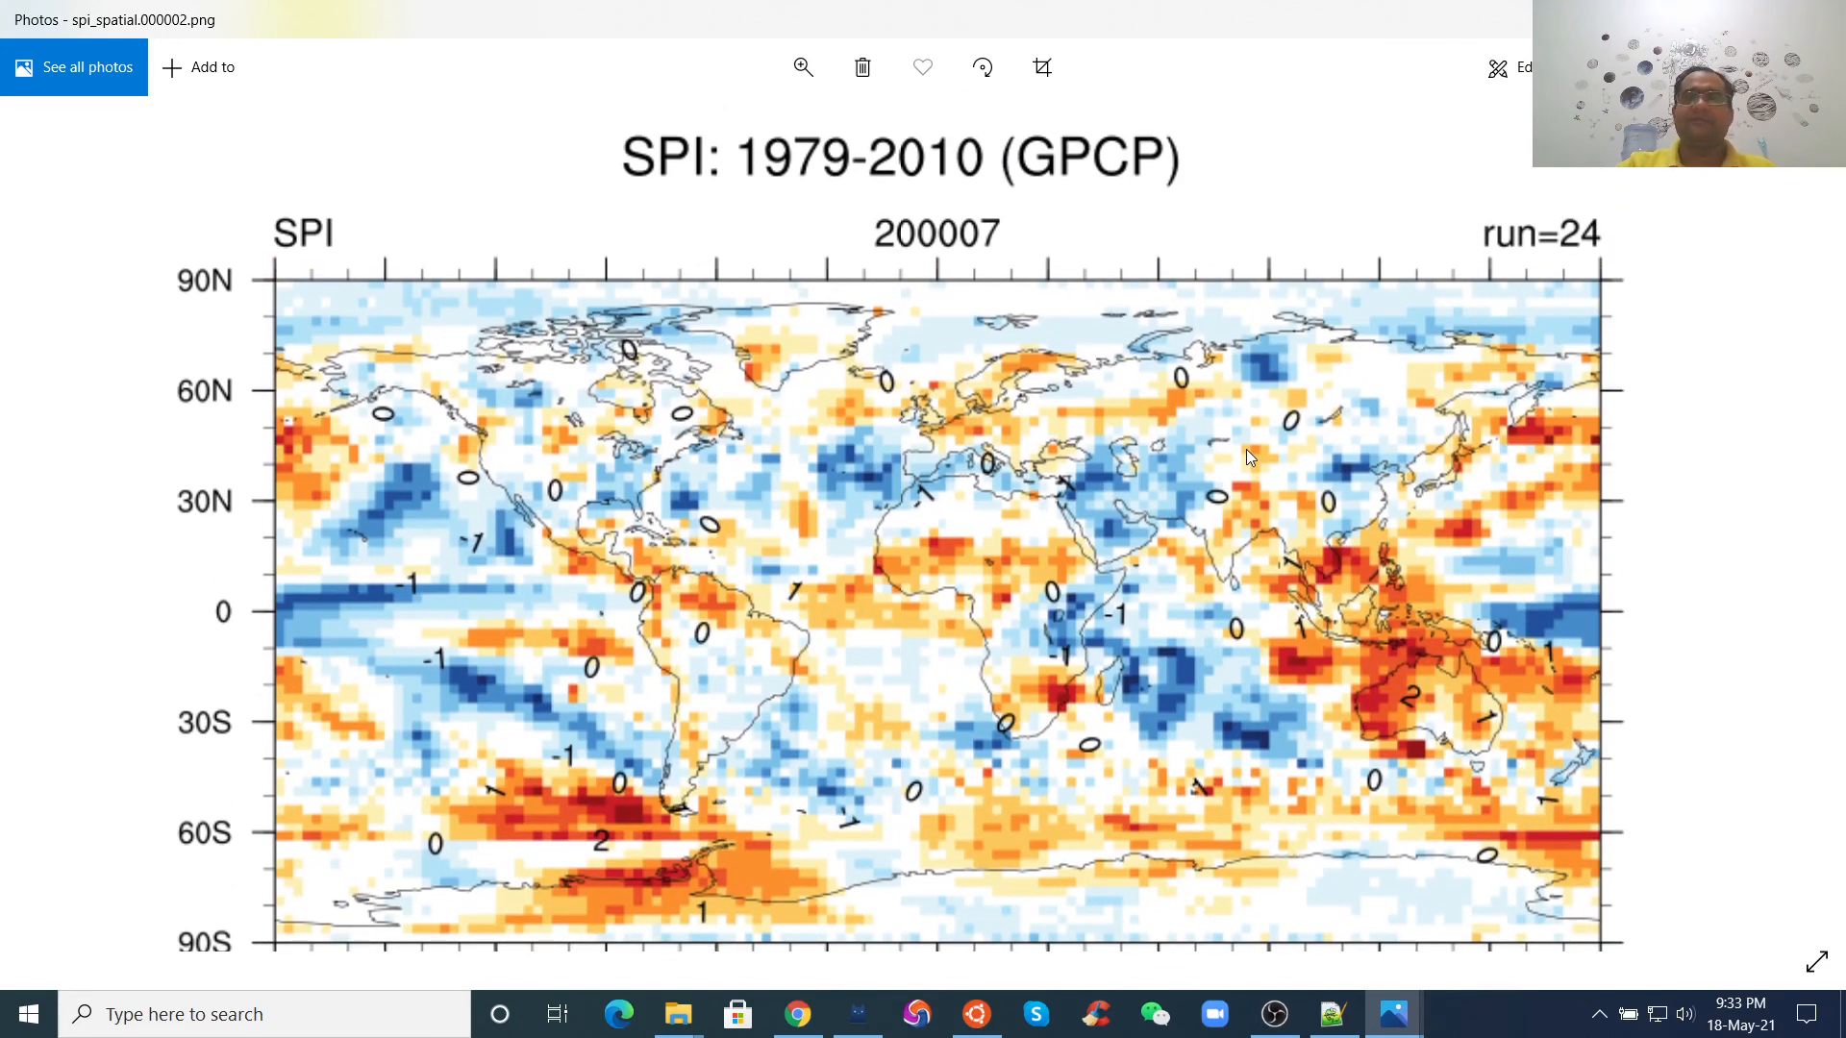
{"action": "mouse_move", "coordinate": [1175, 461]}
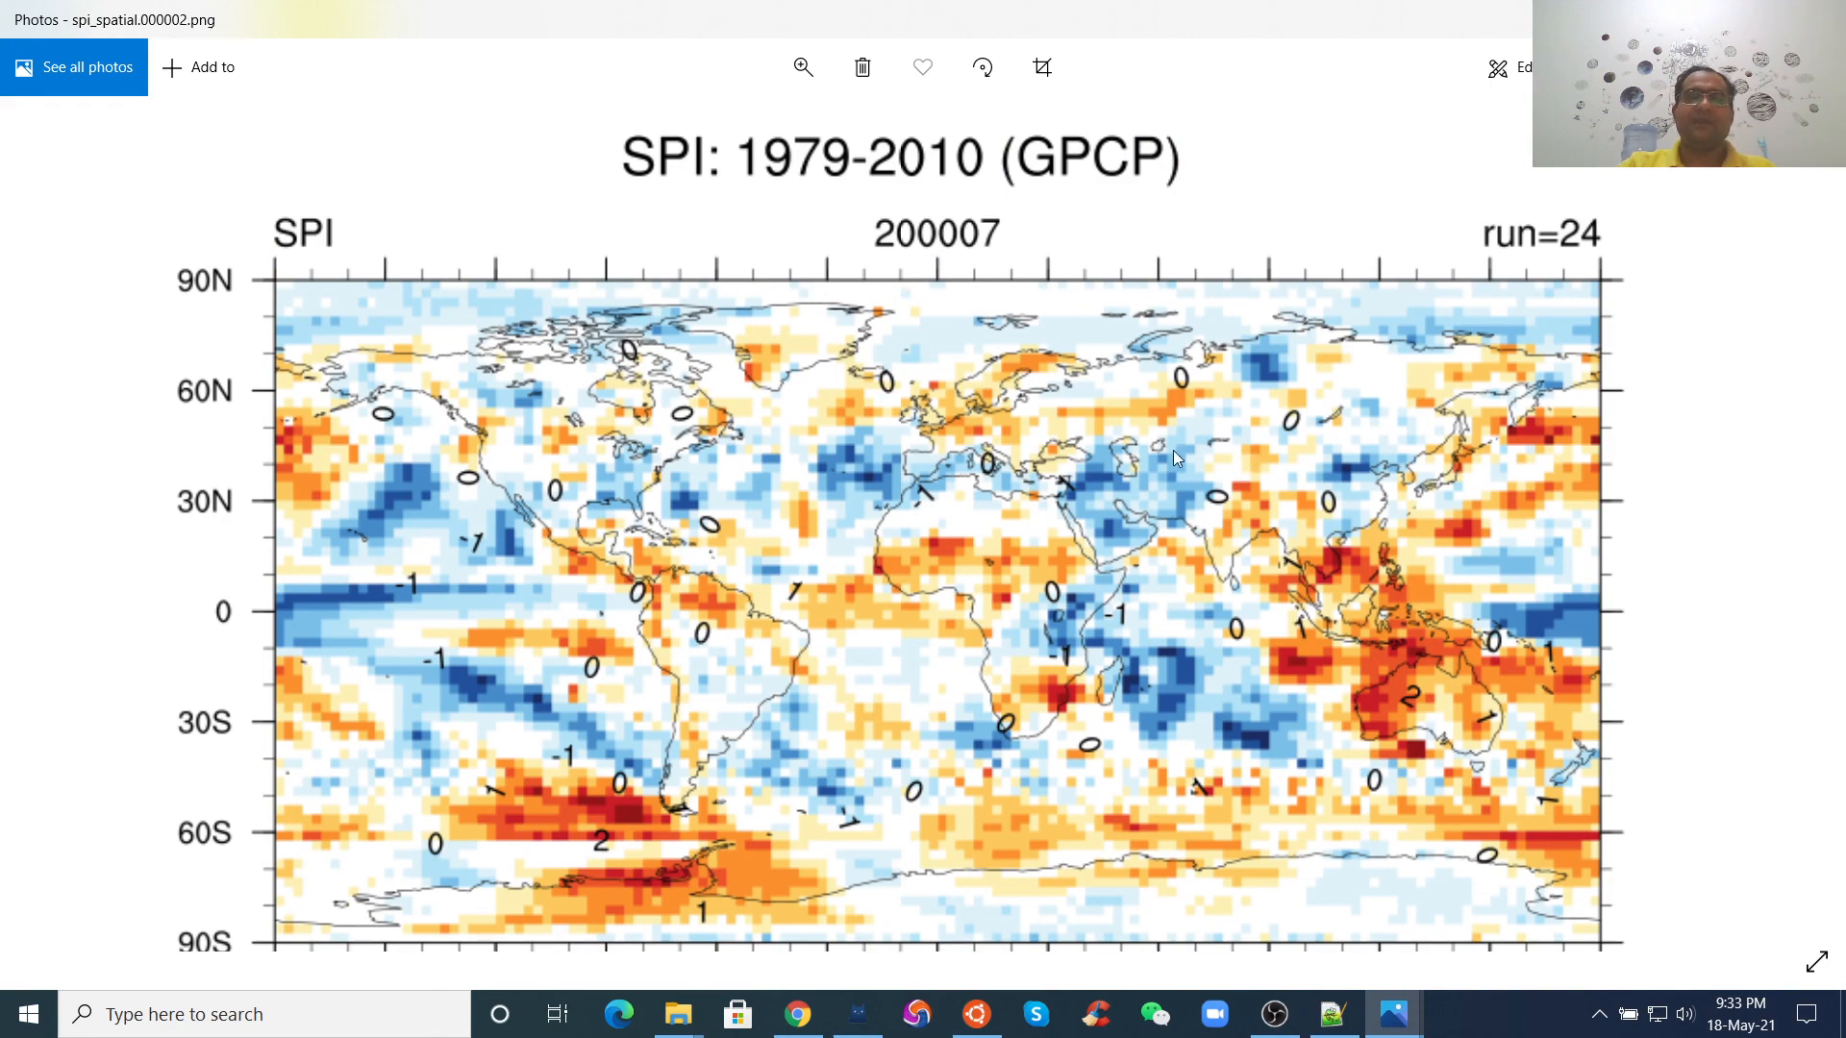
{"action": "mouse_move", "coordinate": [769, 978]}
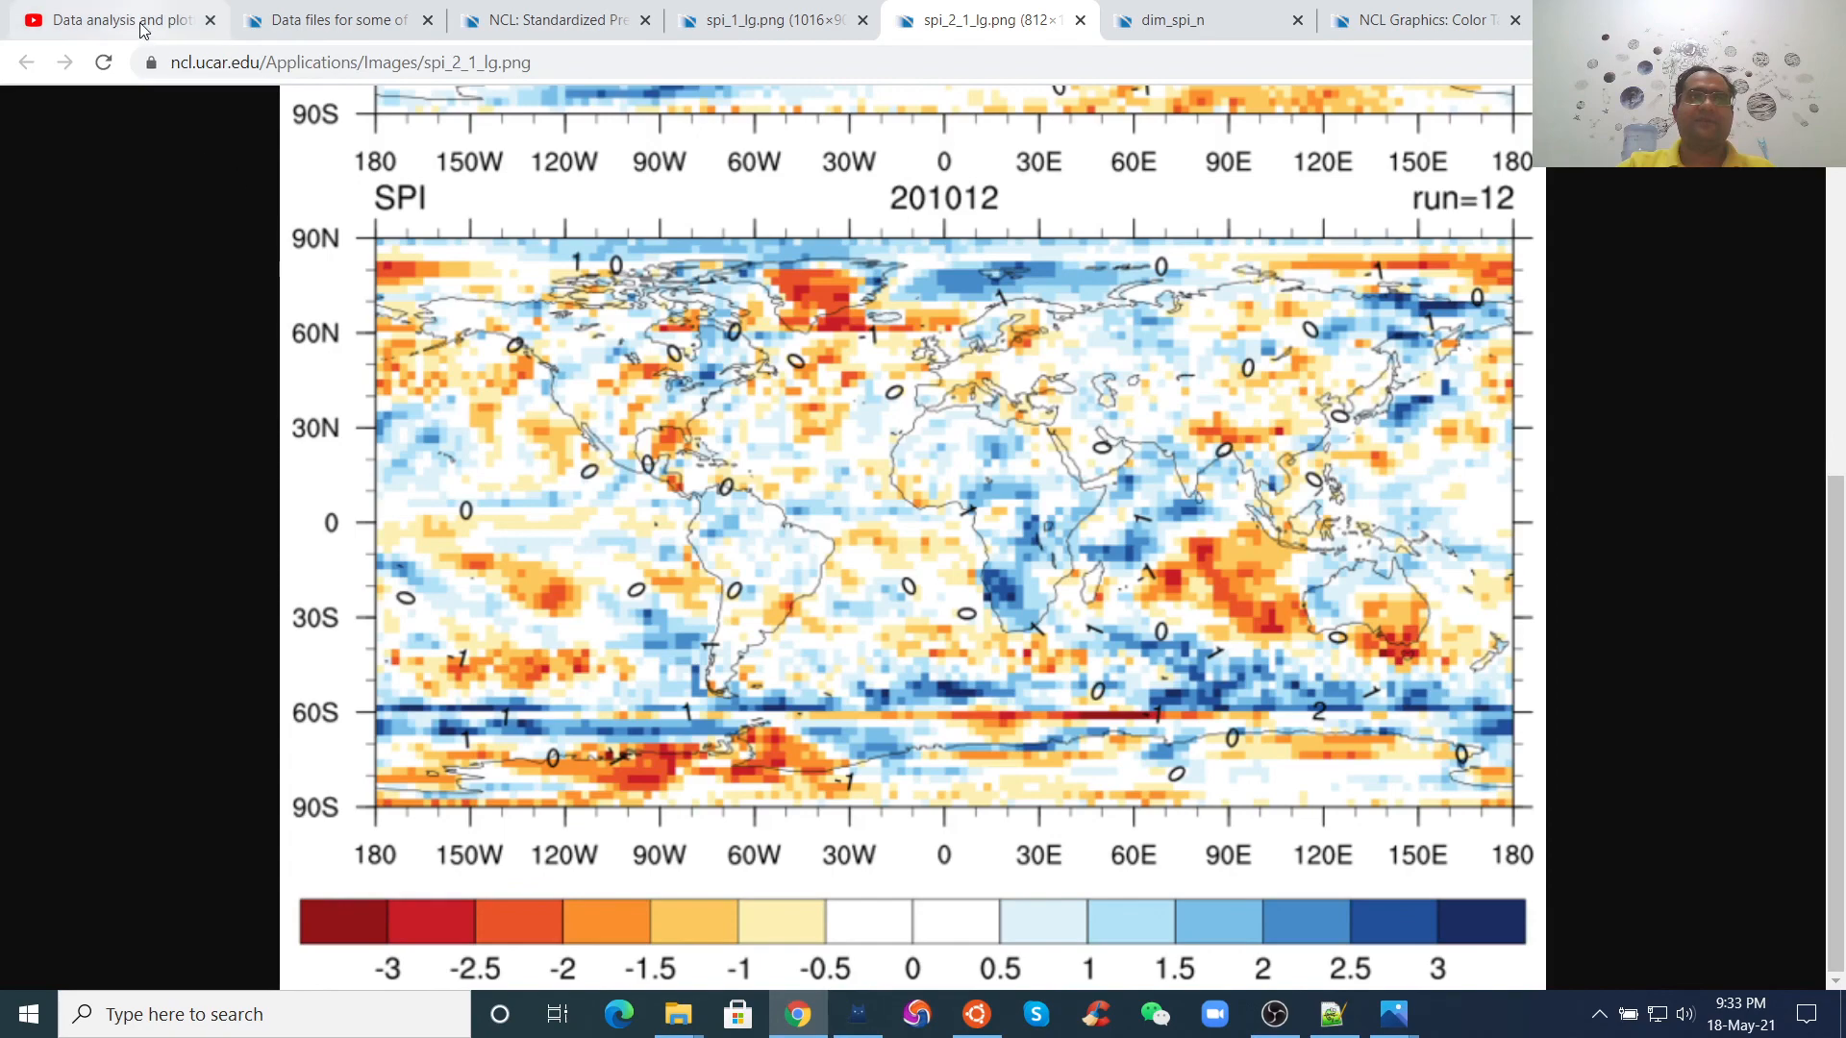
- Show the six-video "Data analysis and plotting with NCL" playlist on YouTube
{"action": "left_click", "coordinate": [116, 19]}
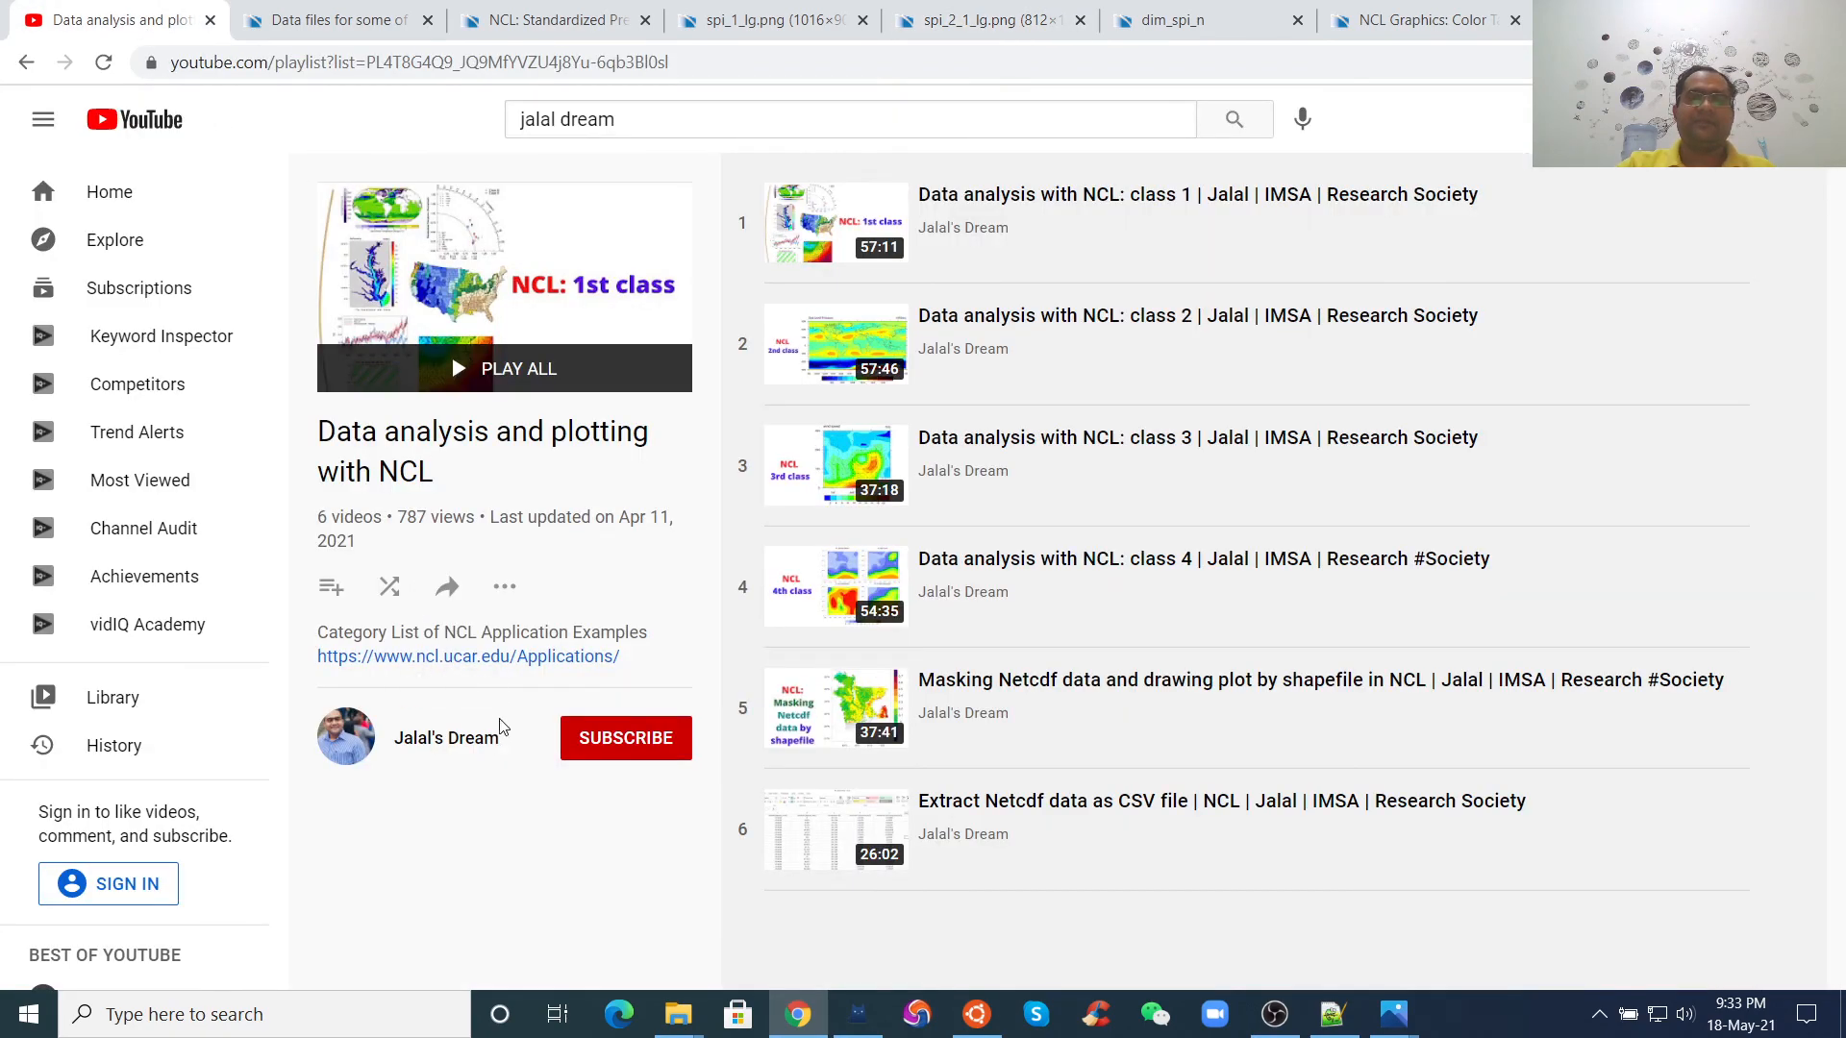
{"action": "mouse_move", "coordinate": [665, 850]}
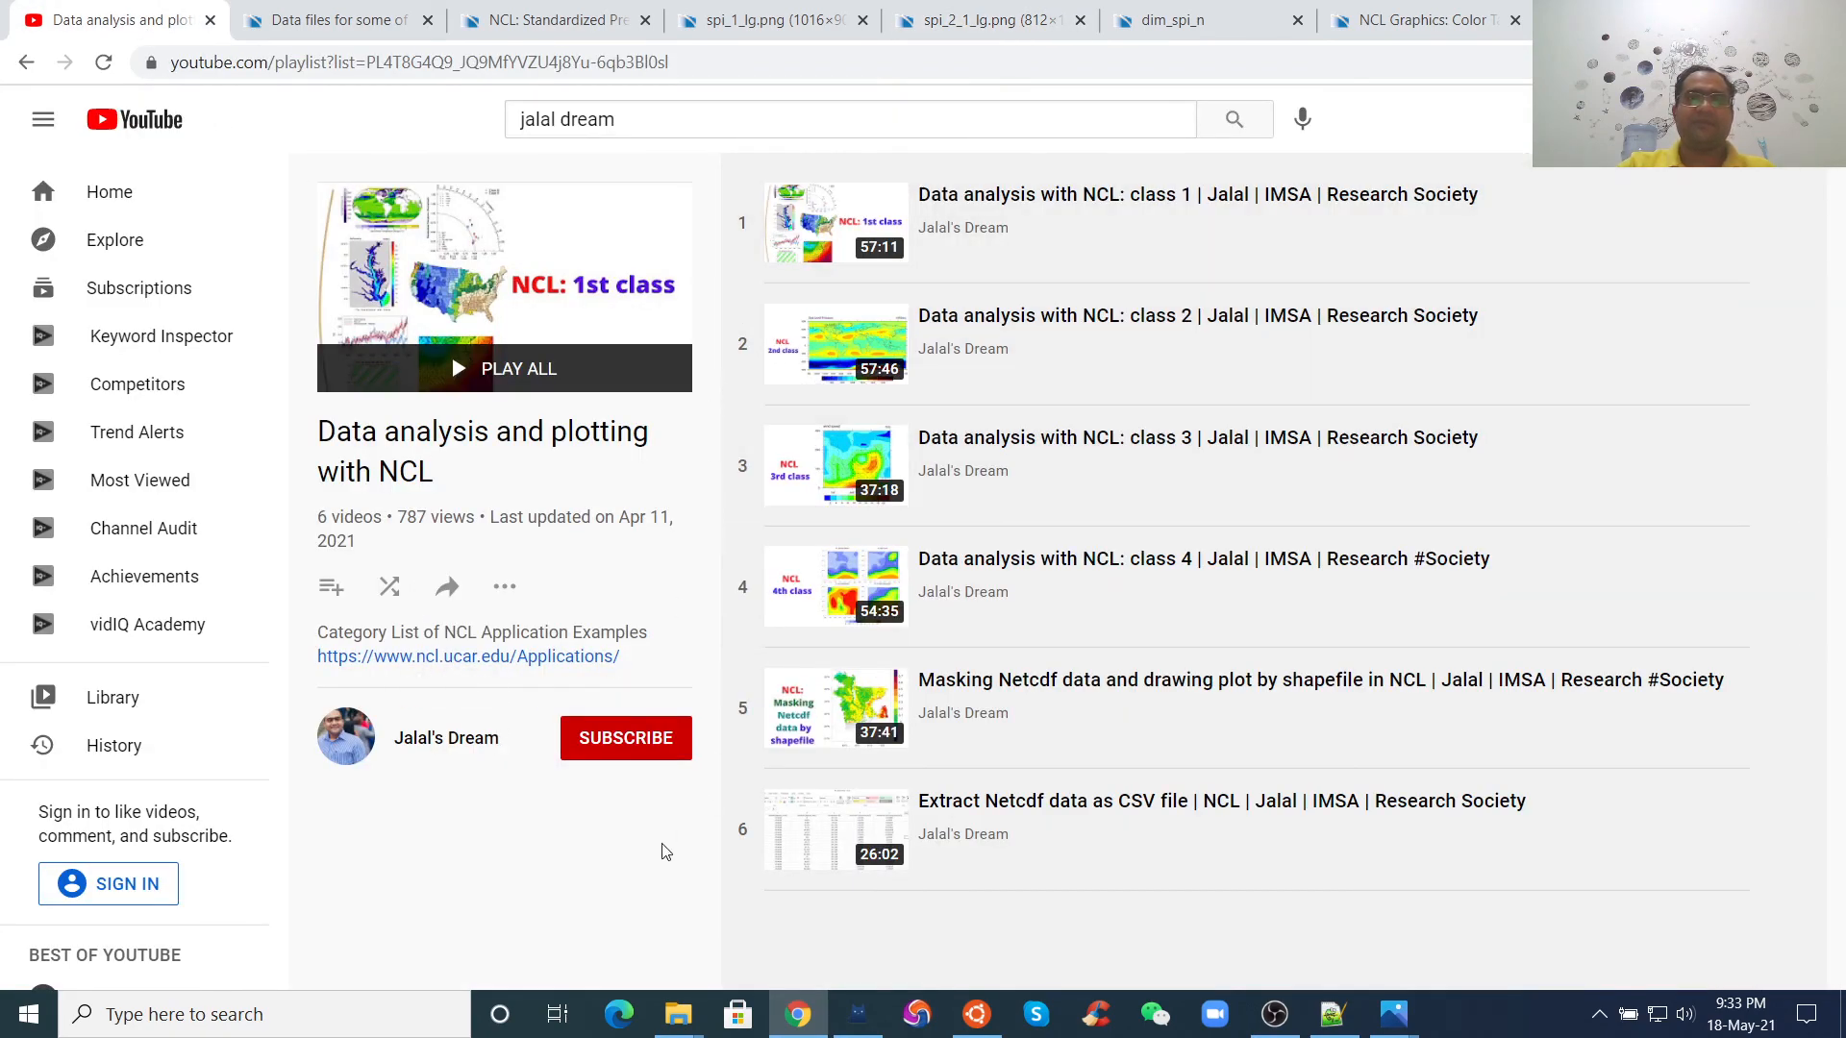
{"action": "mouse_move", "coordinate": [521, 819]}
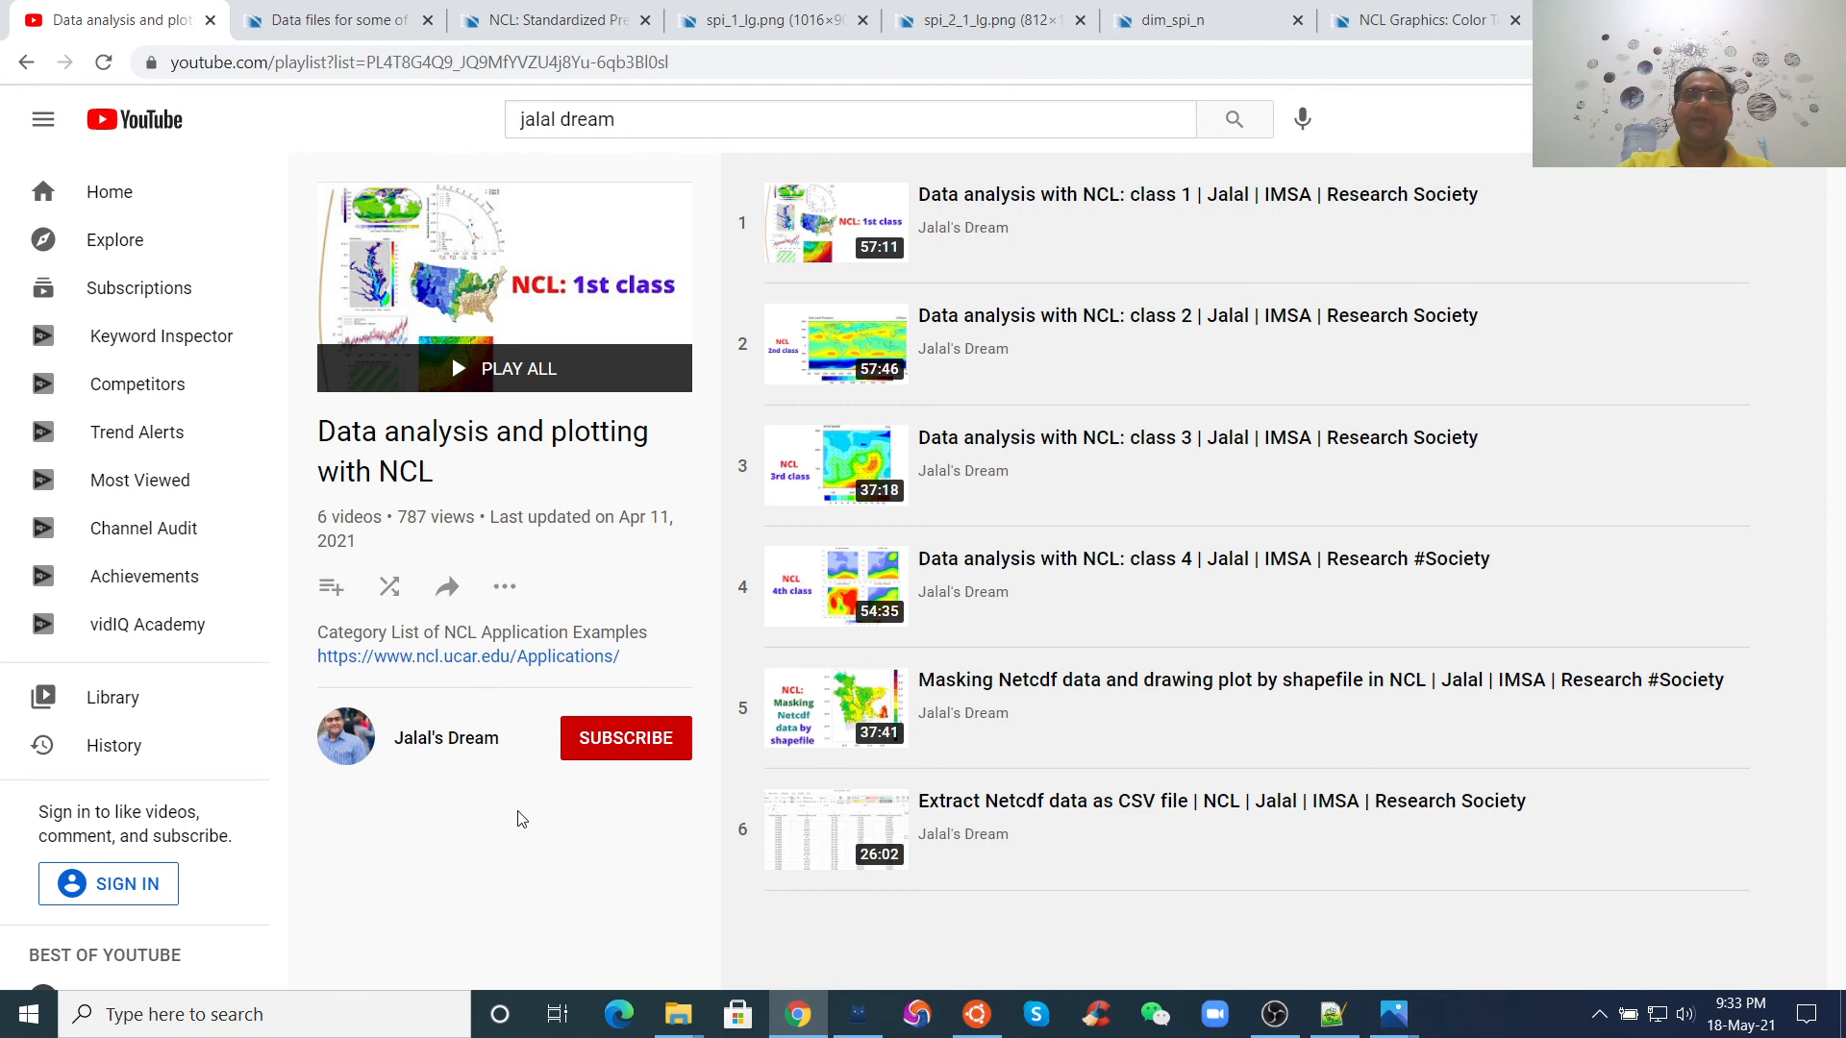
{"action": "mouse_move", "coordinate": [1275, 1015]}
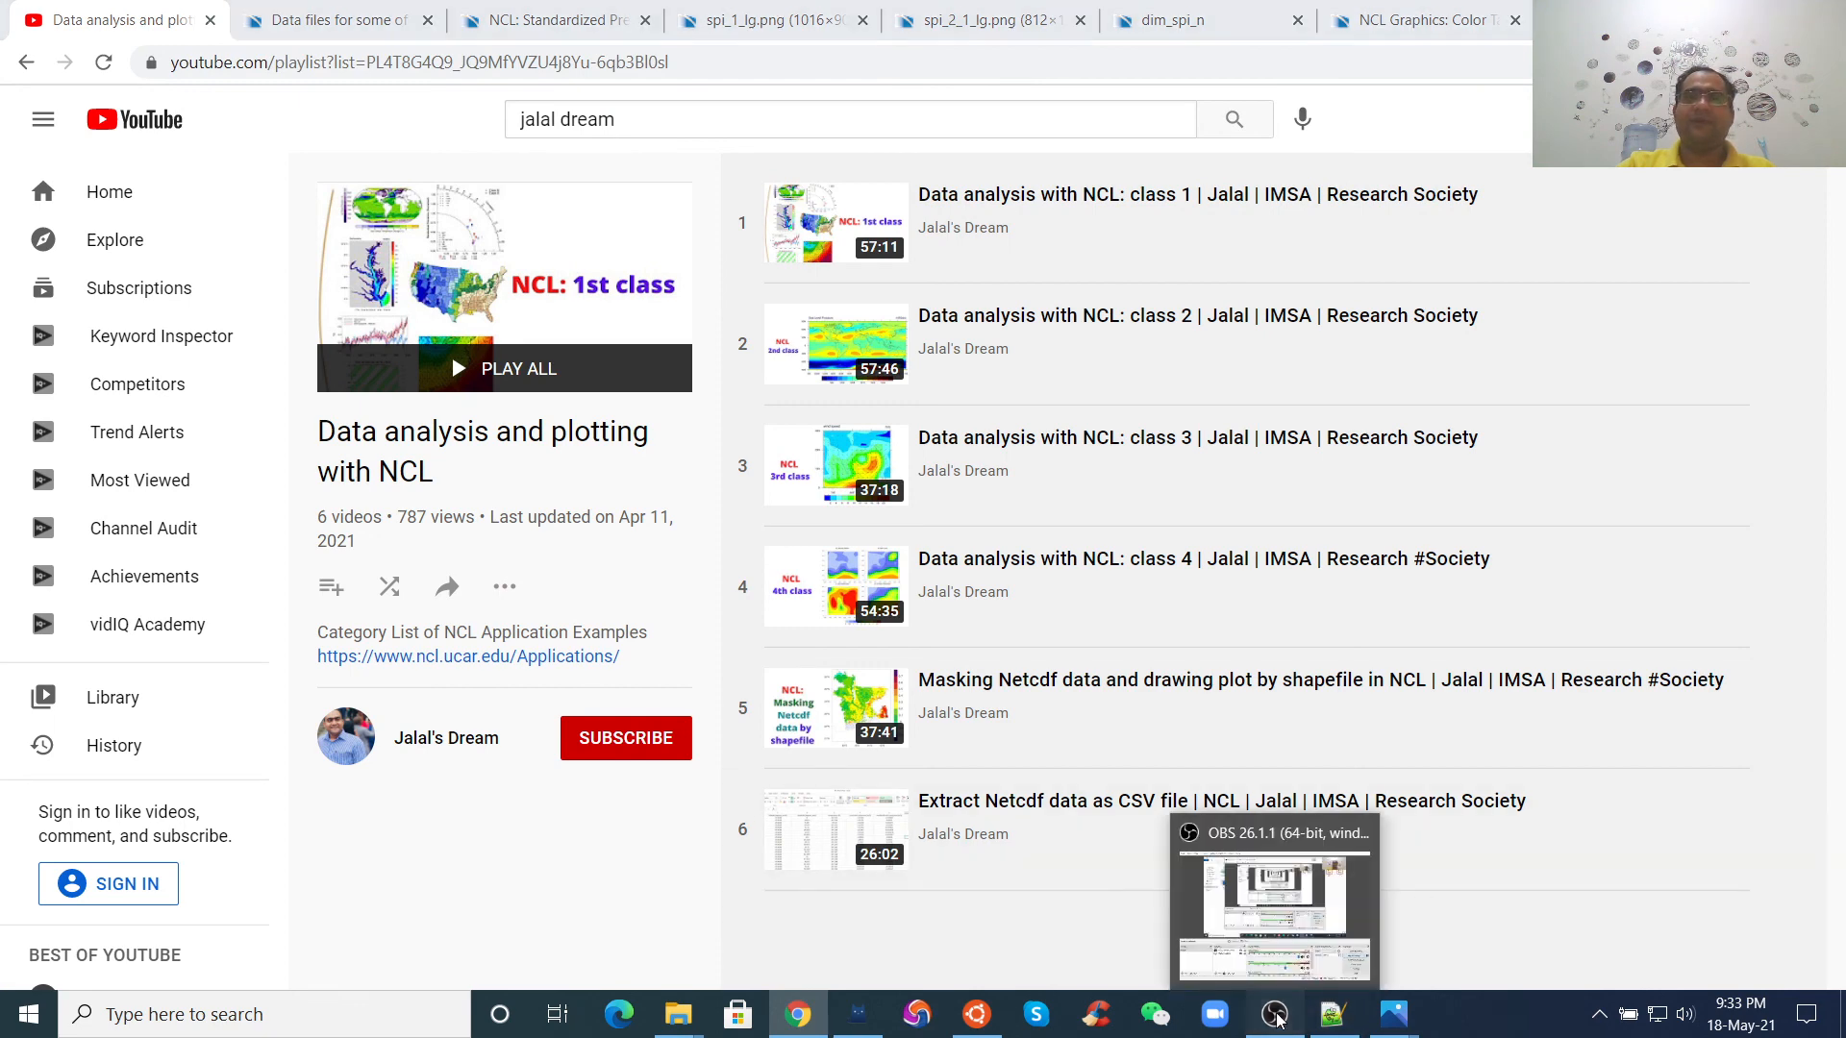